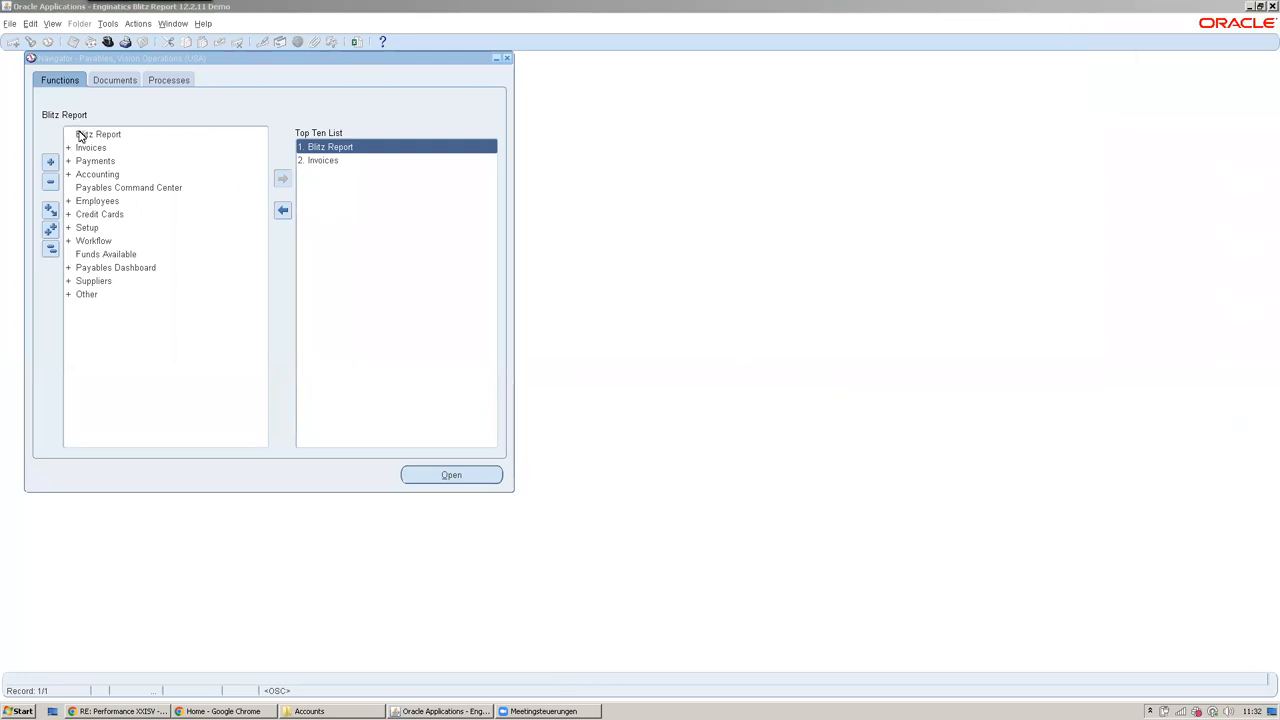
mouse_move(103, 103)
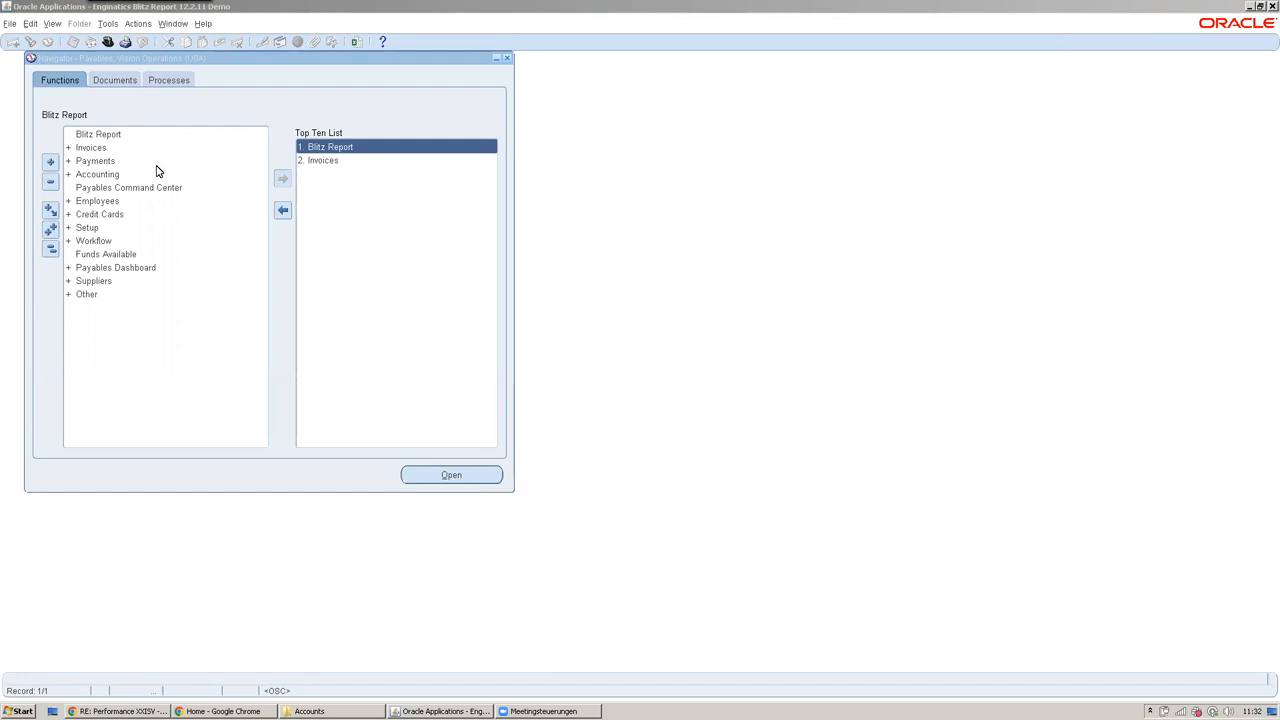
mouse_move(137, 172)
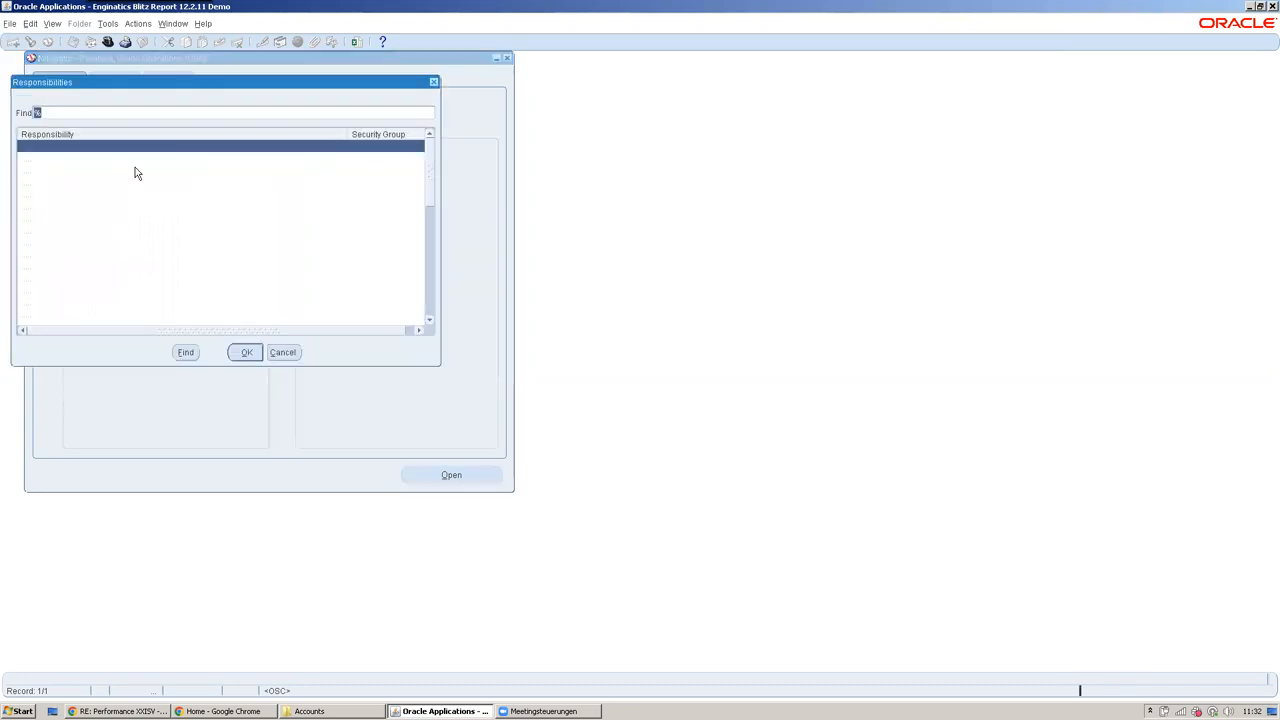
Switch to the Manufacturing Manager responsibility and launch Blitz Report from the Top Ten List
left_click(246, 352)
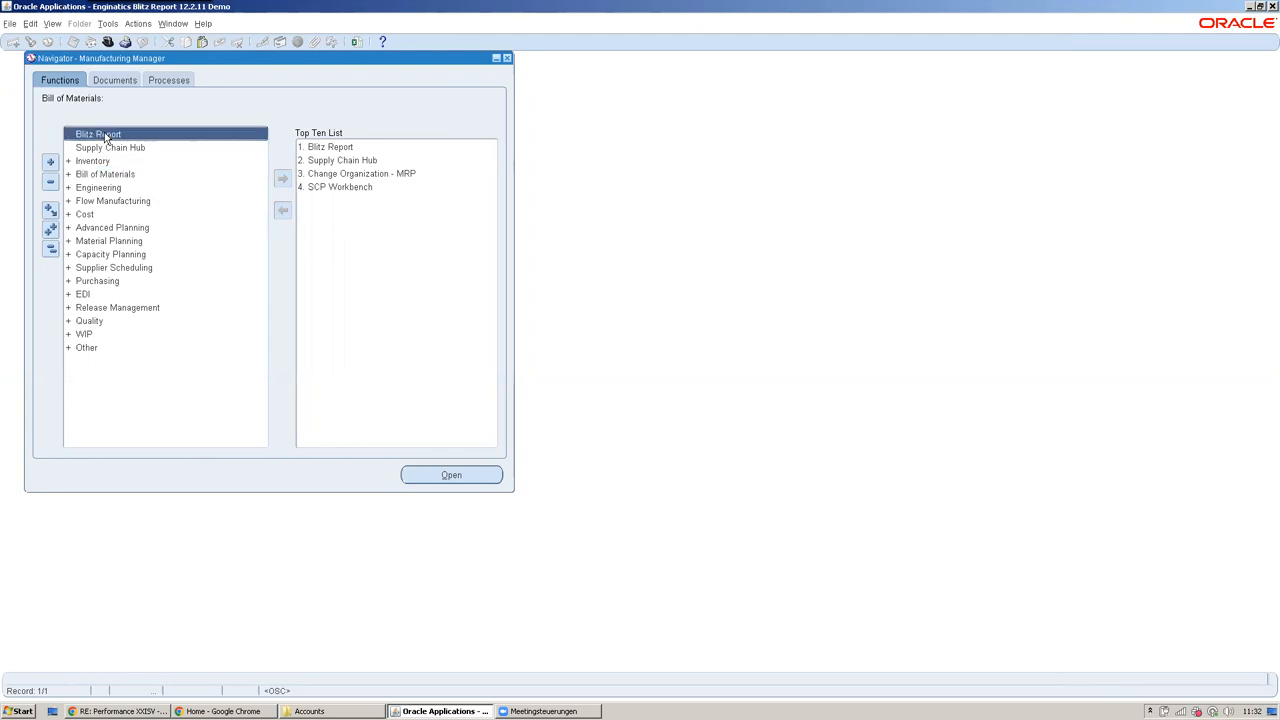
left_click(330, 146)
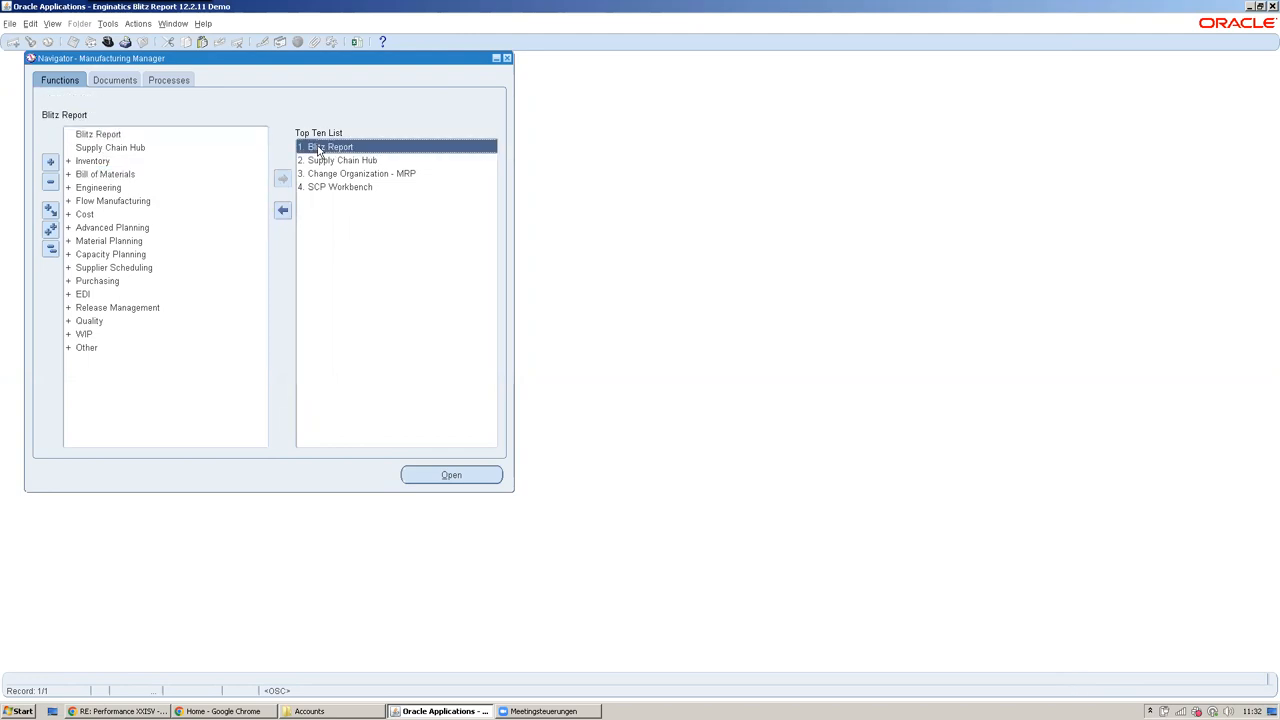
mouse_move(265, 297)
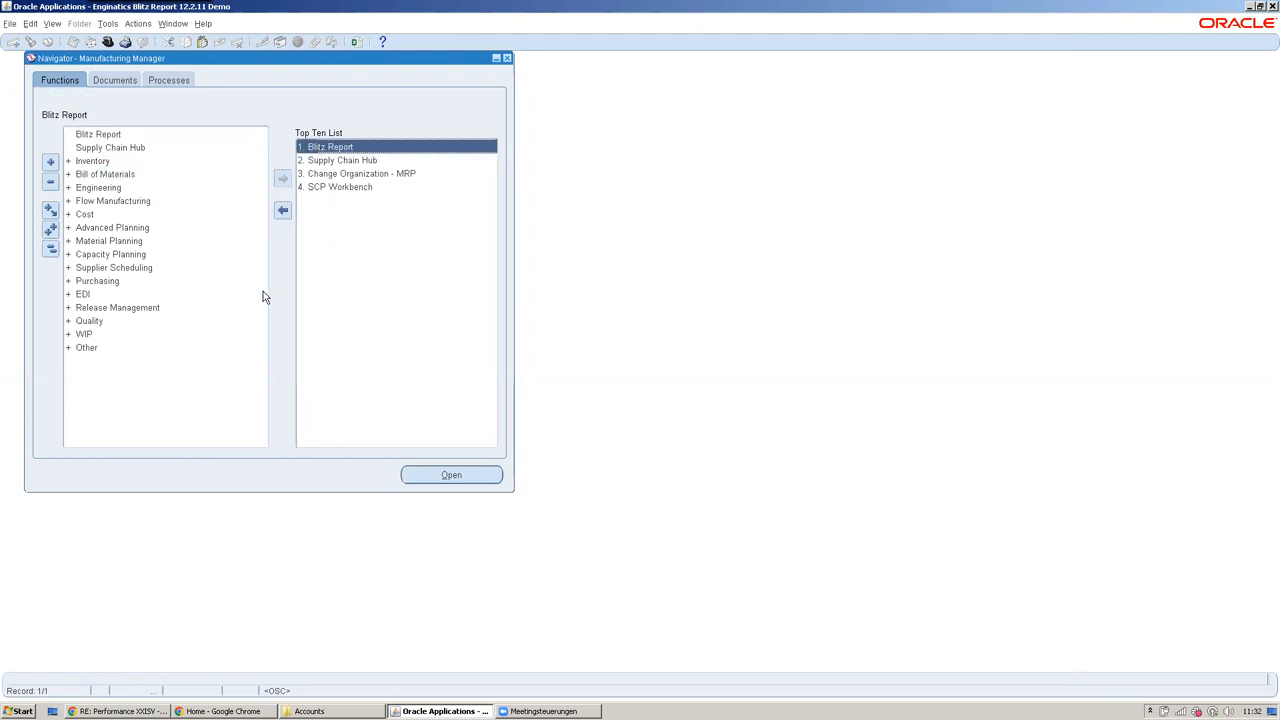
mouse_move(345, 132)
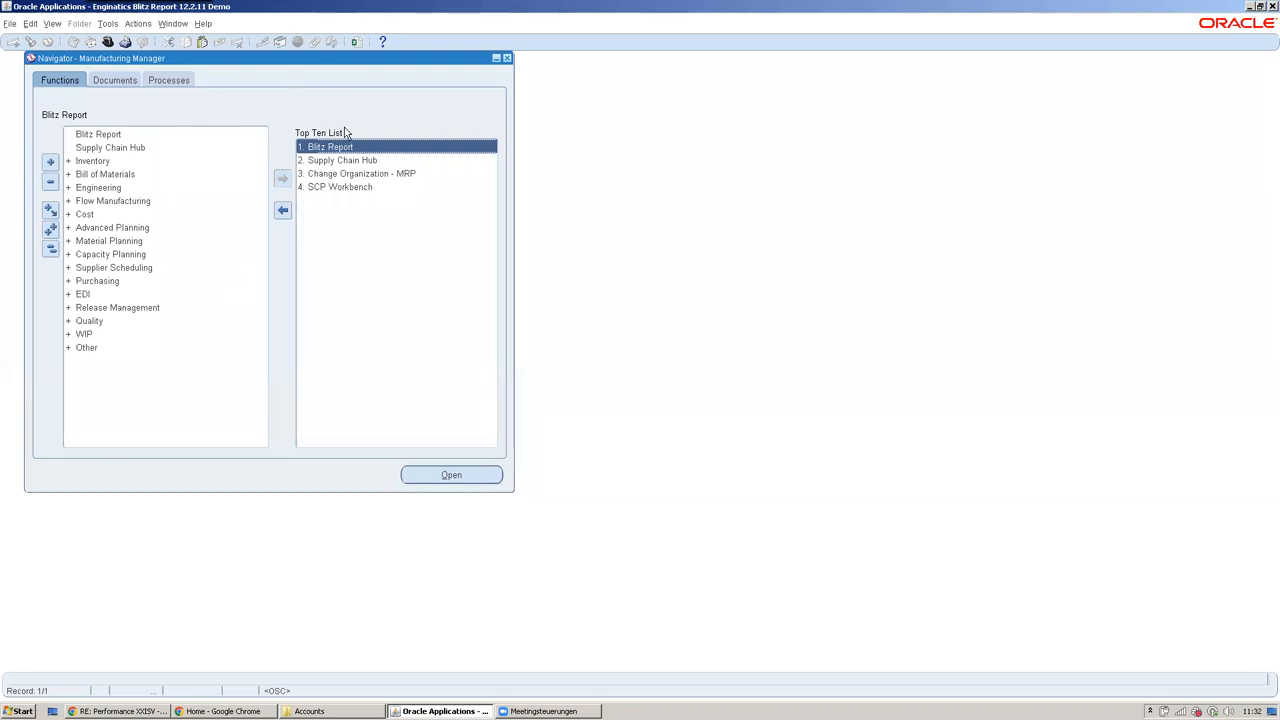
mouse_move(345, 255)
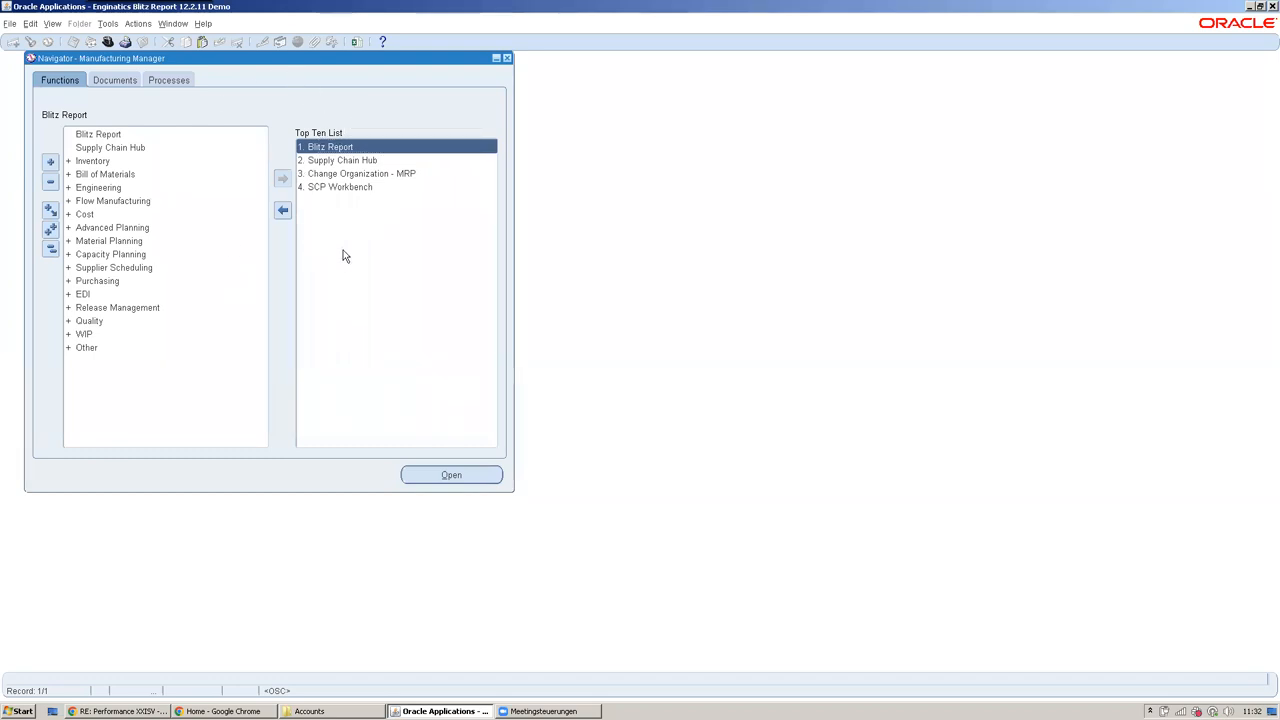
left_click(98, 133)
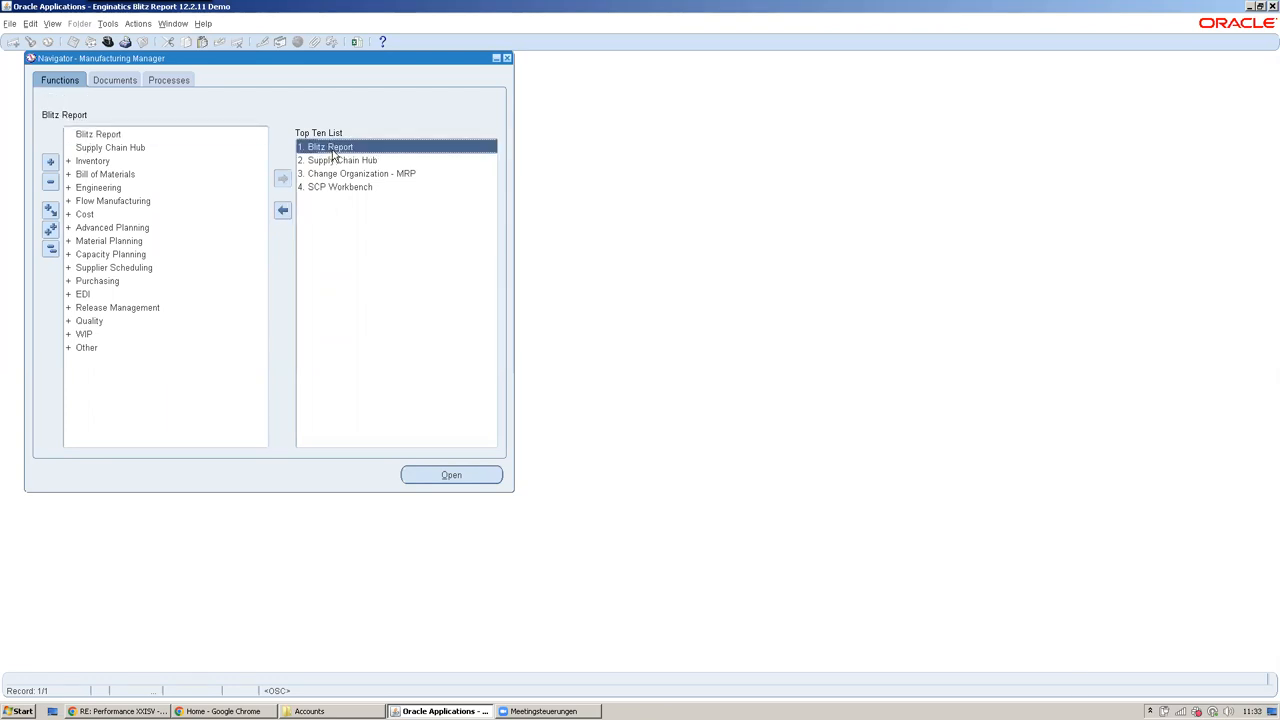
mouse_move(356, 41)
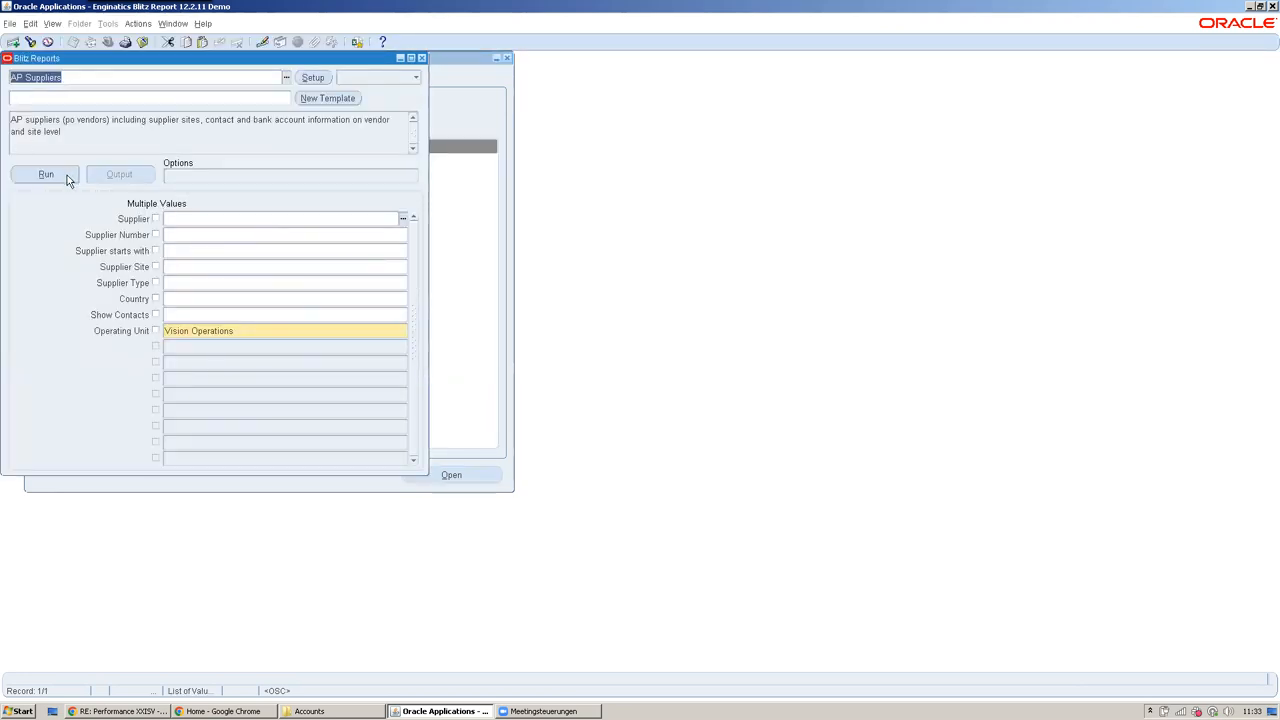
Run AP Suppliers, browse its supplier, site and bank columns in Excel, then return to Oracle
left_click(45, 174)
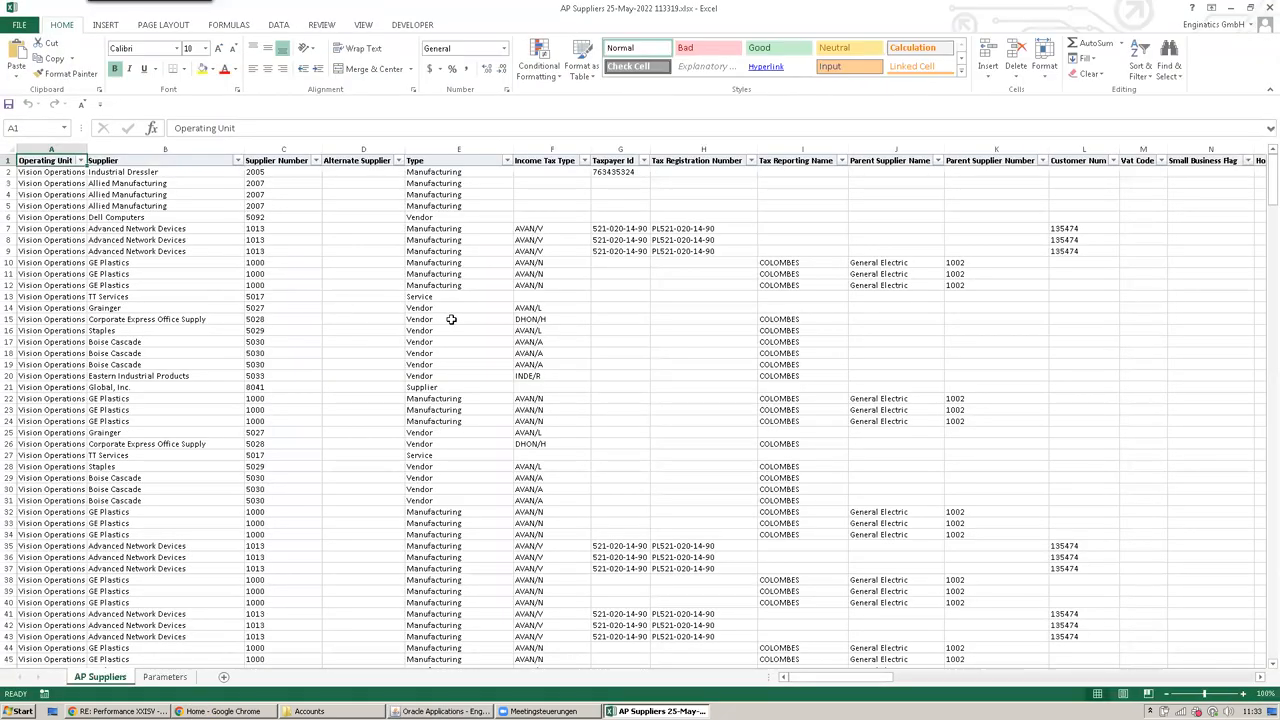
mouse_move(455, 330)
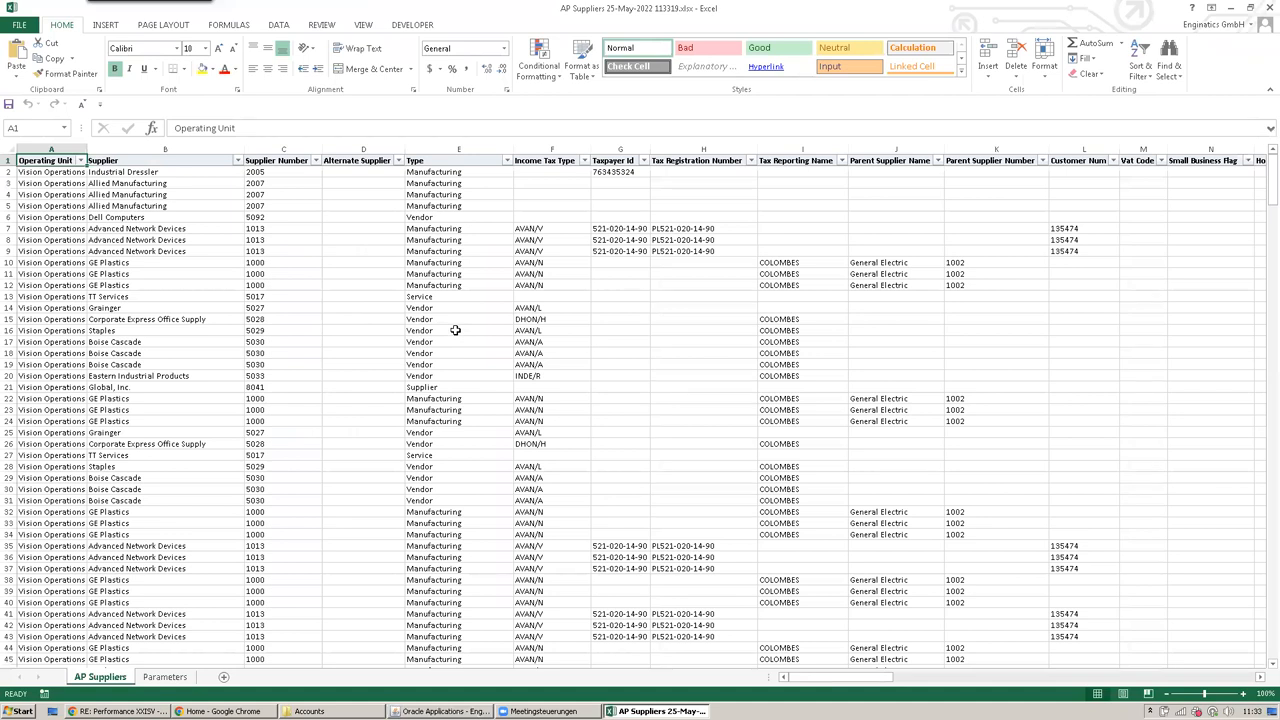
mouse_move(633, 273)
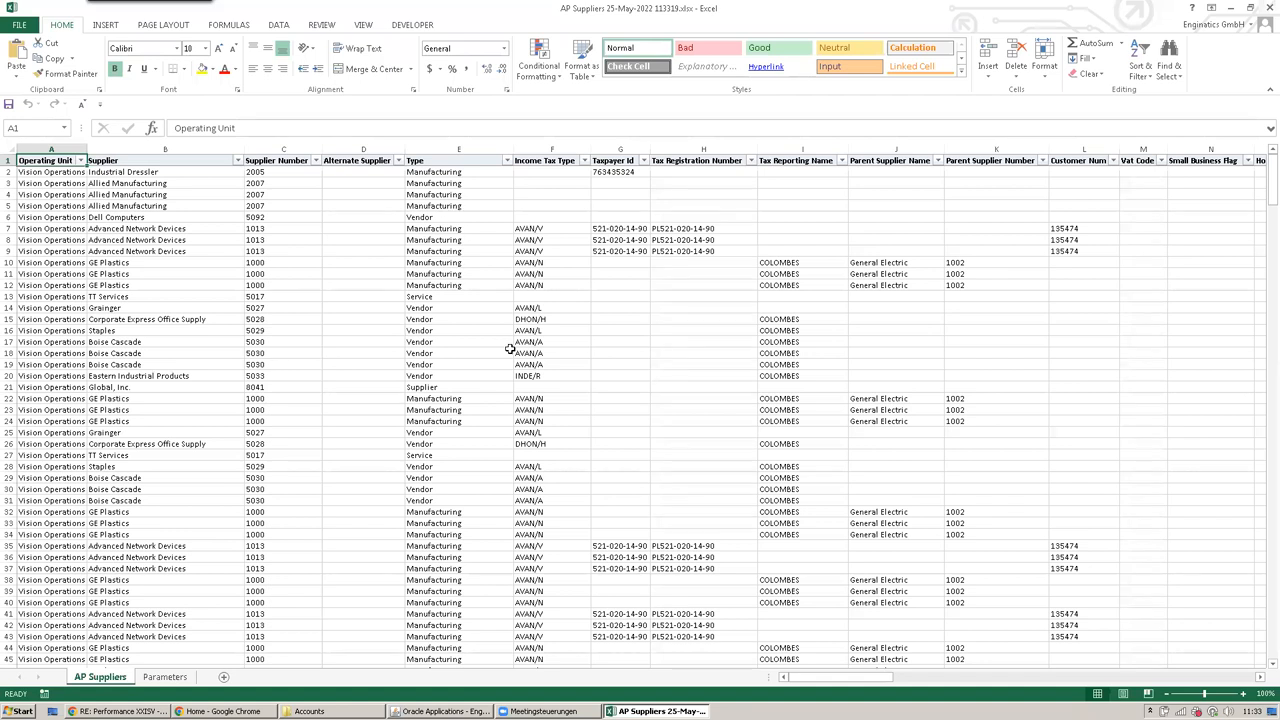
left_click(620, 347)
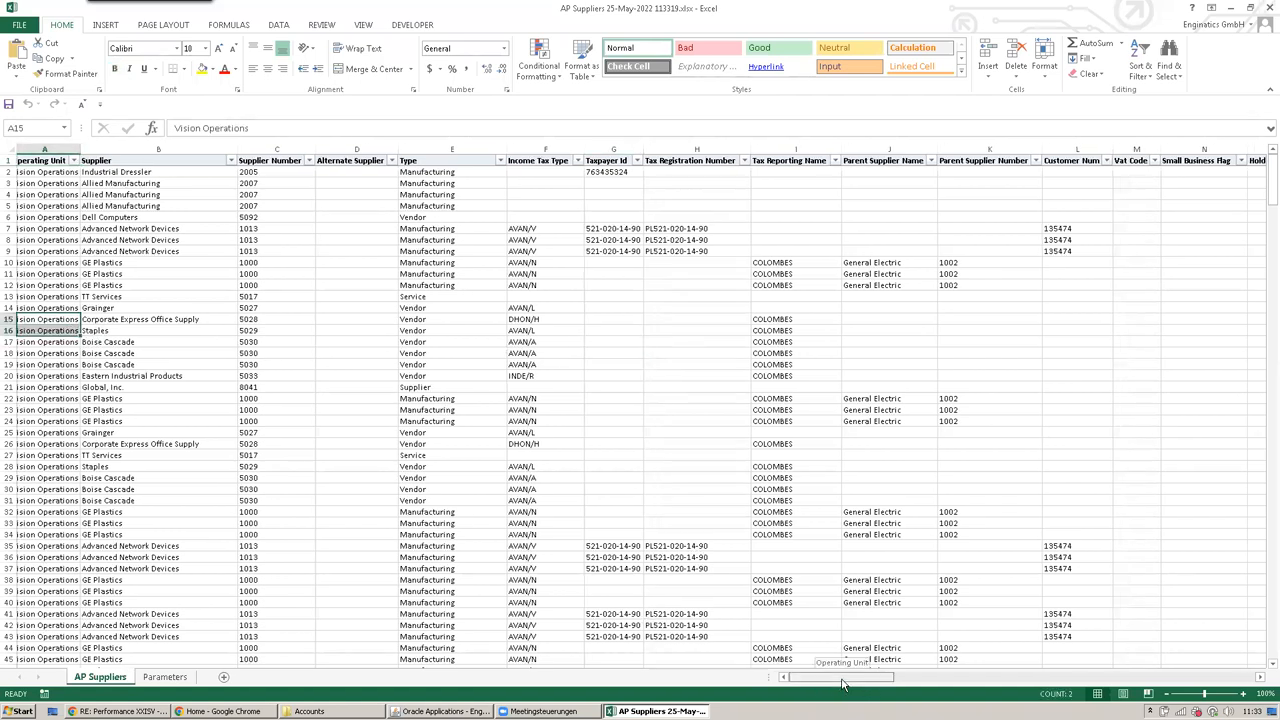
scroll("right", 3)
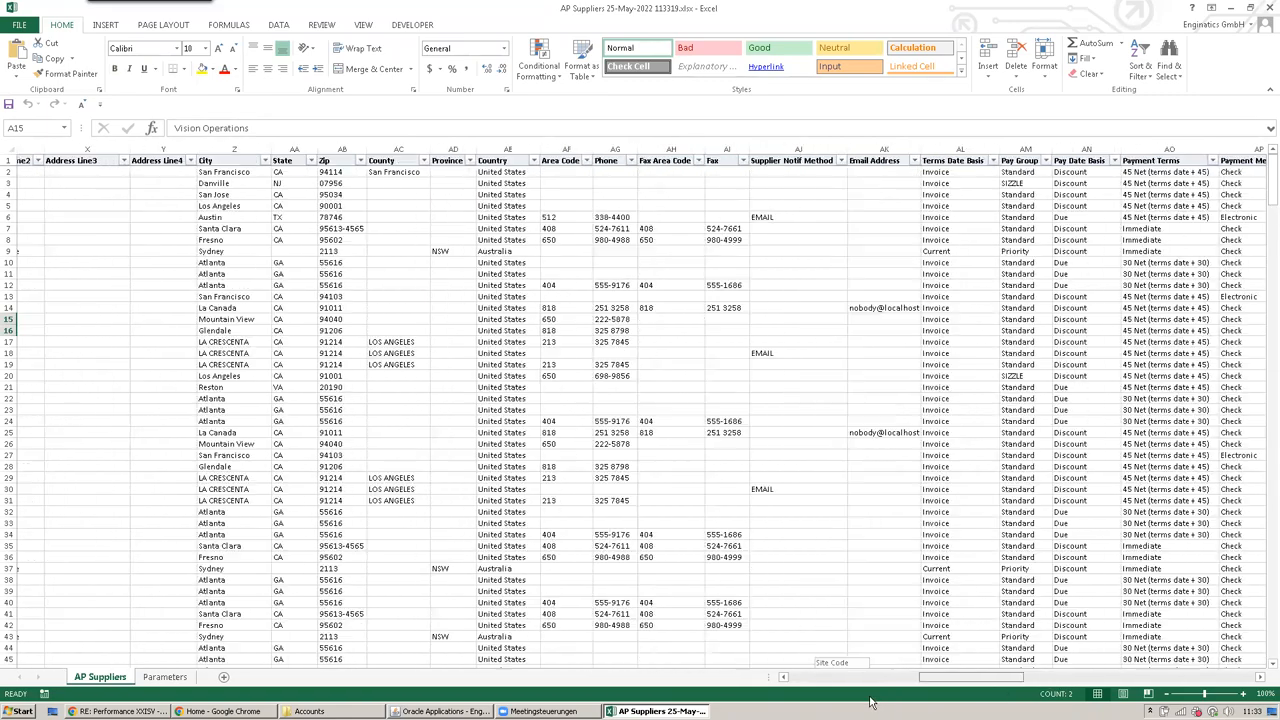
scroll("right", 3)
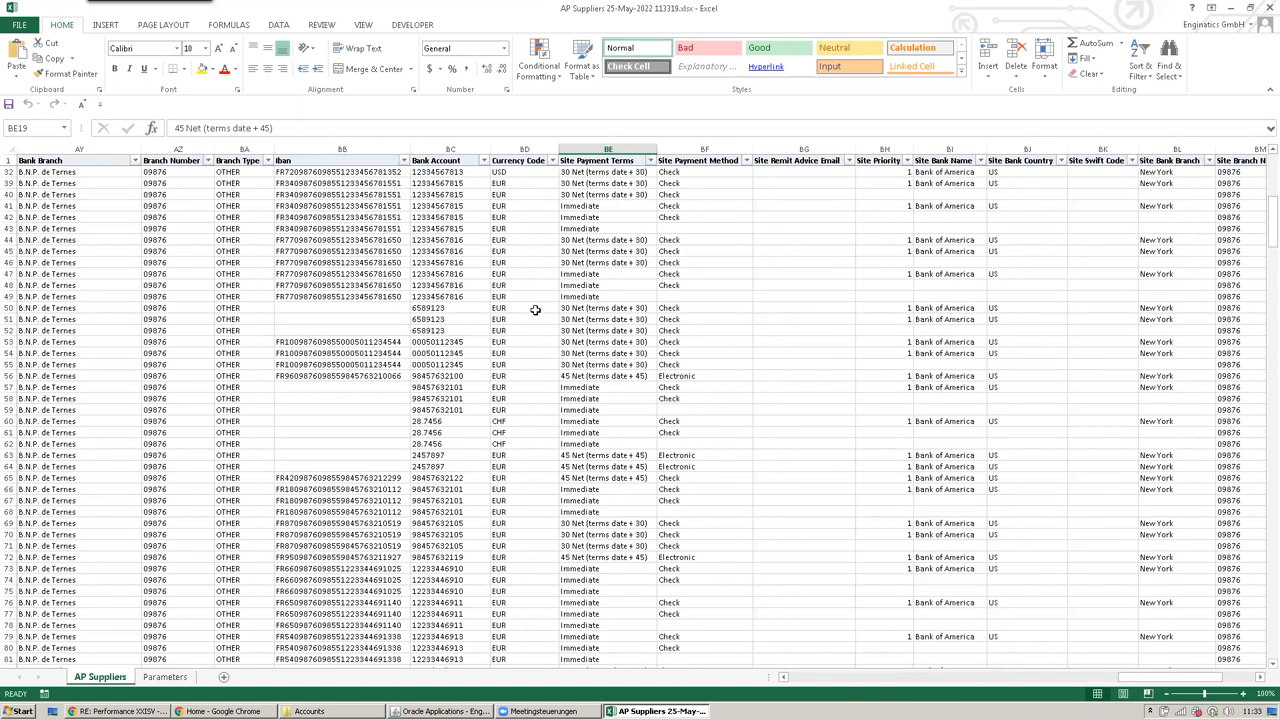
scroll("down", 3)
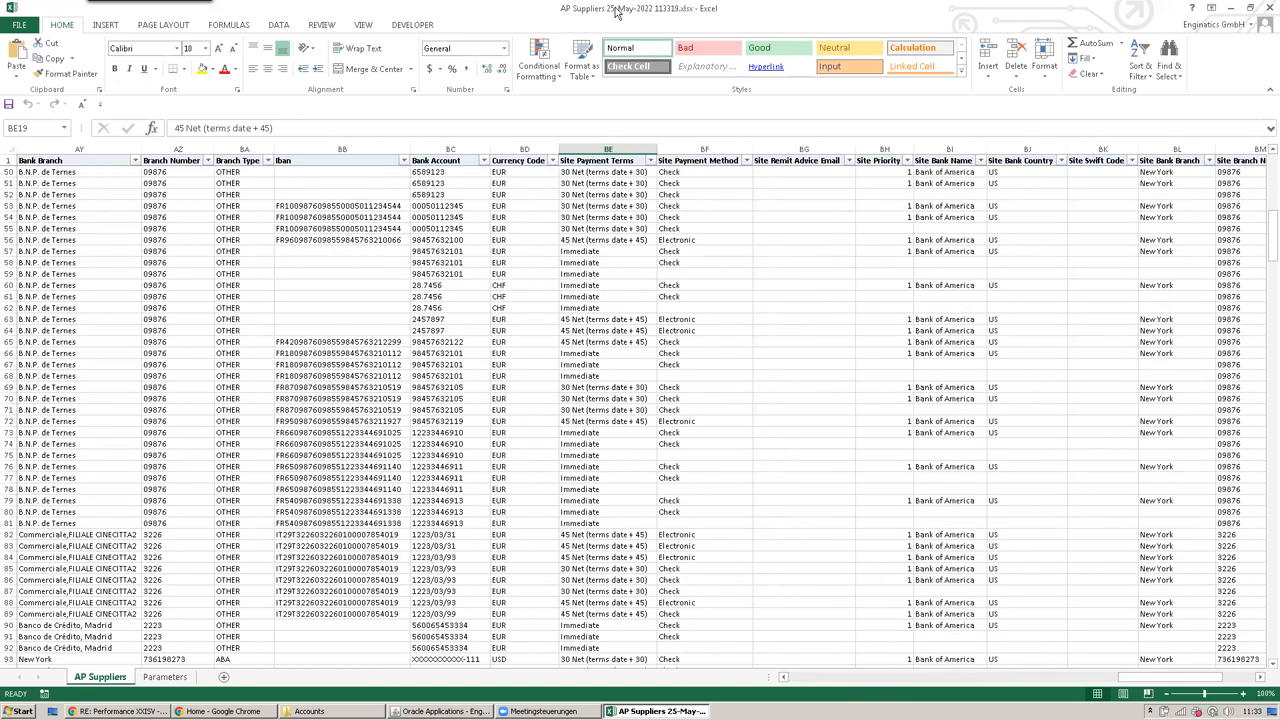
mouse_move(538, 166)
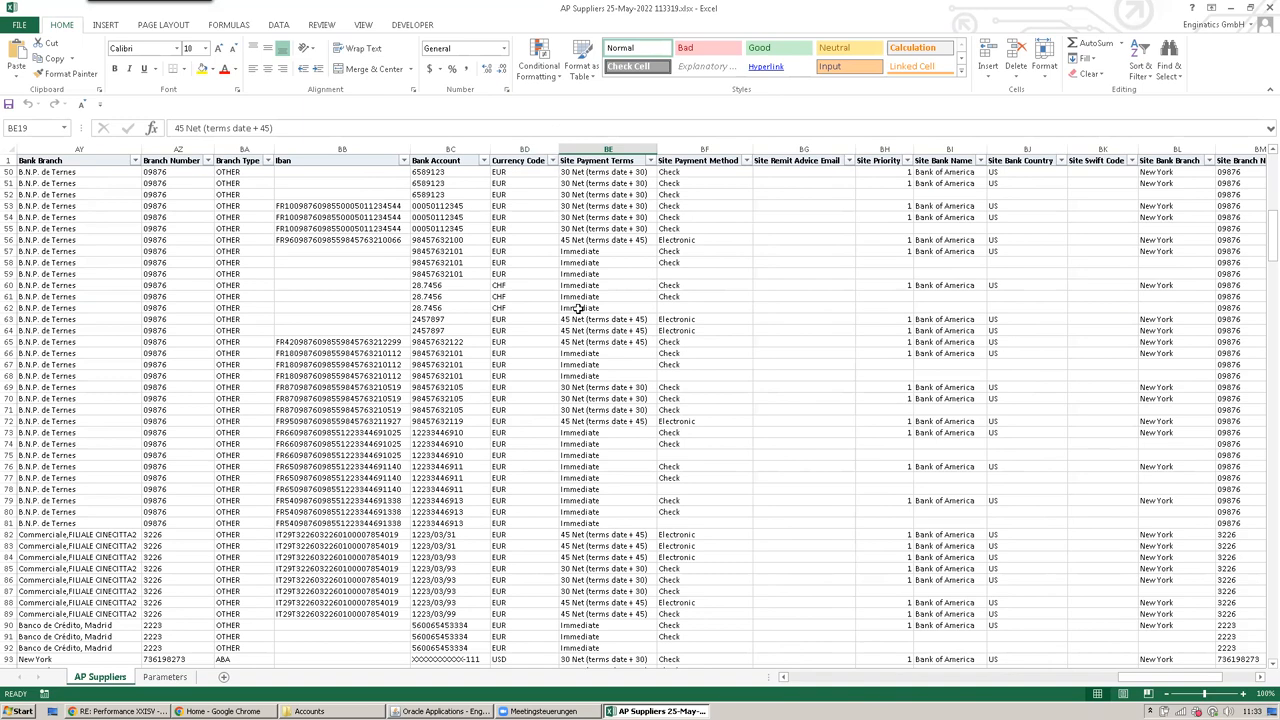
scroll("down", 3)
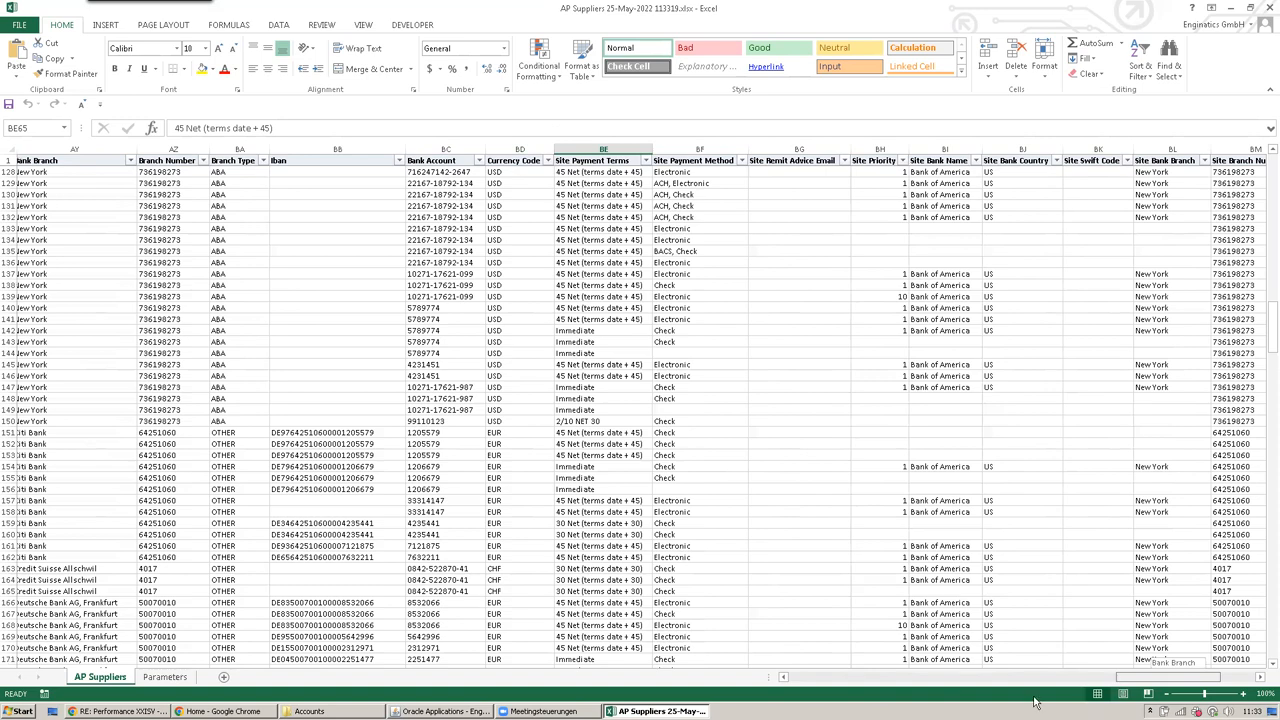
scroll("left", 3)
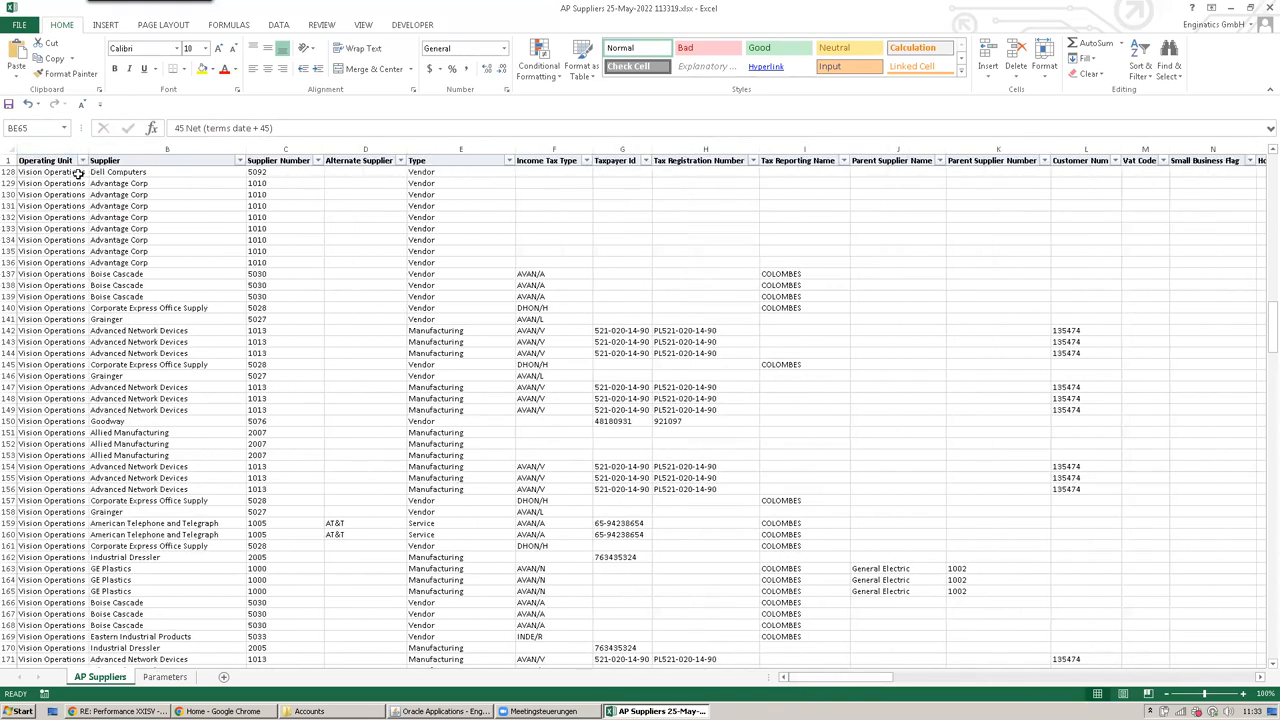
left_click(364, 307)
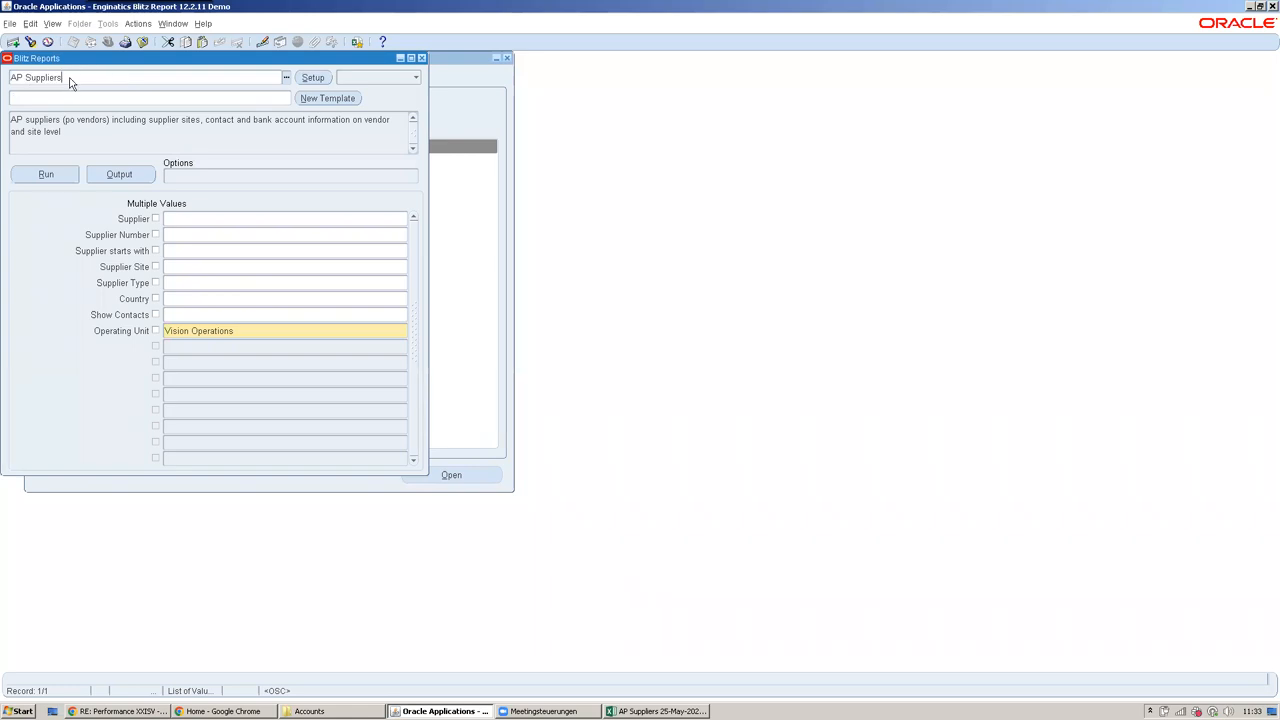
Look at the available reports and supplier number lists, dismissing both without changes
left_click(285, 77)
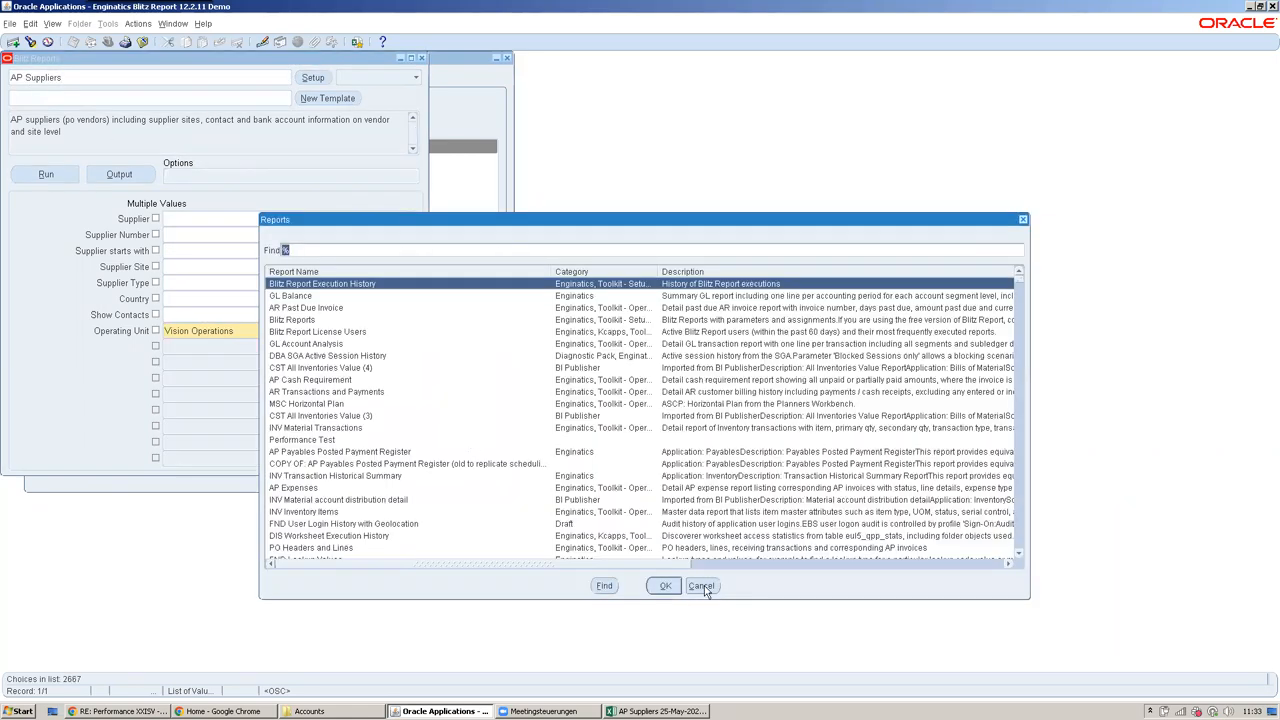
left_click(701, 585)
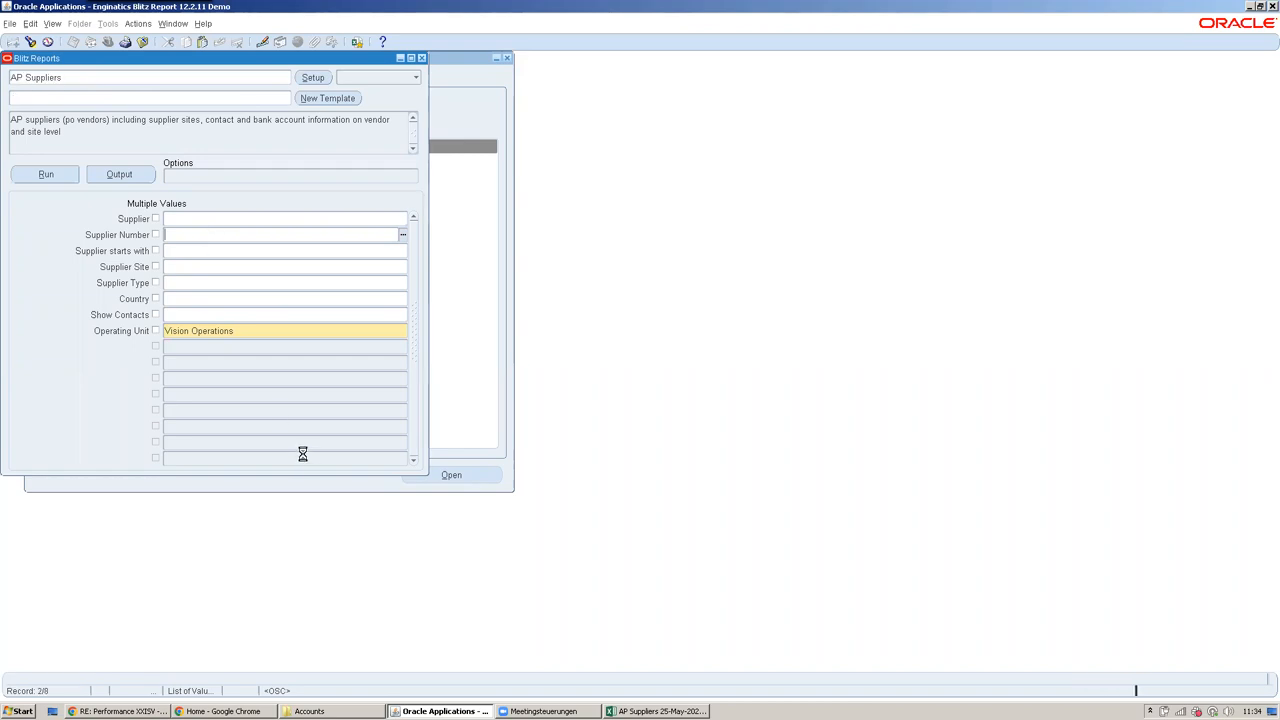
left_click(403, 234)
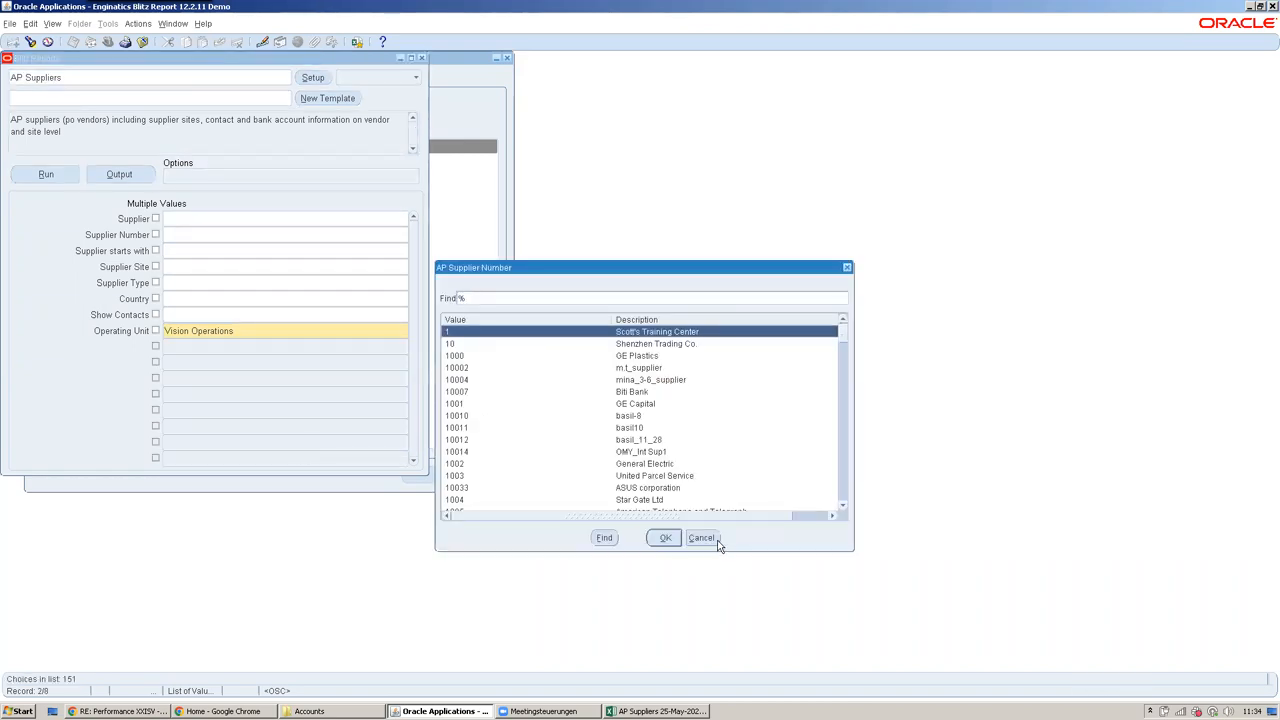
left_click(701, 538)
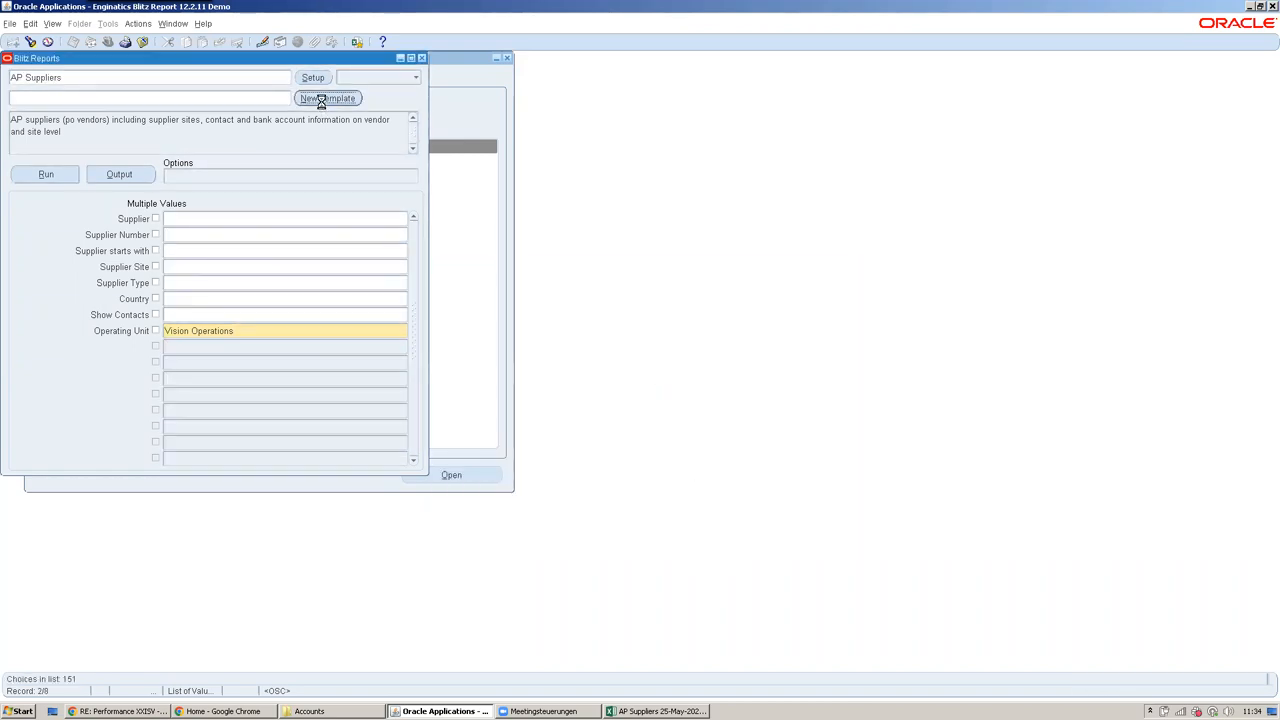
Create a new template sorting Type ascending first with a break on Type, and run it
left_click(327, 98)
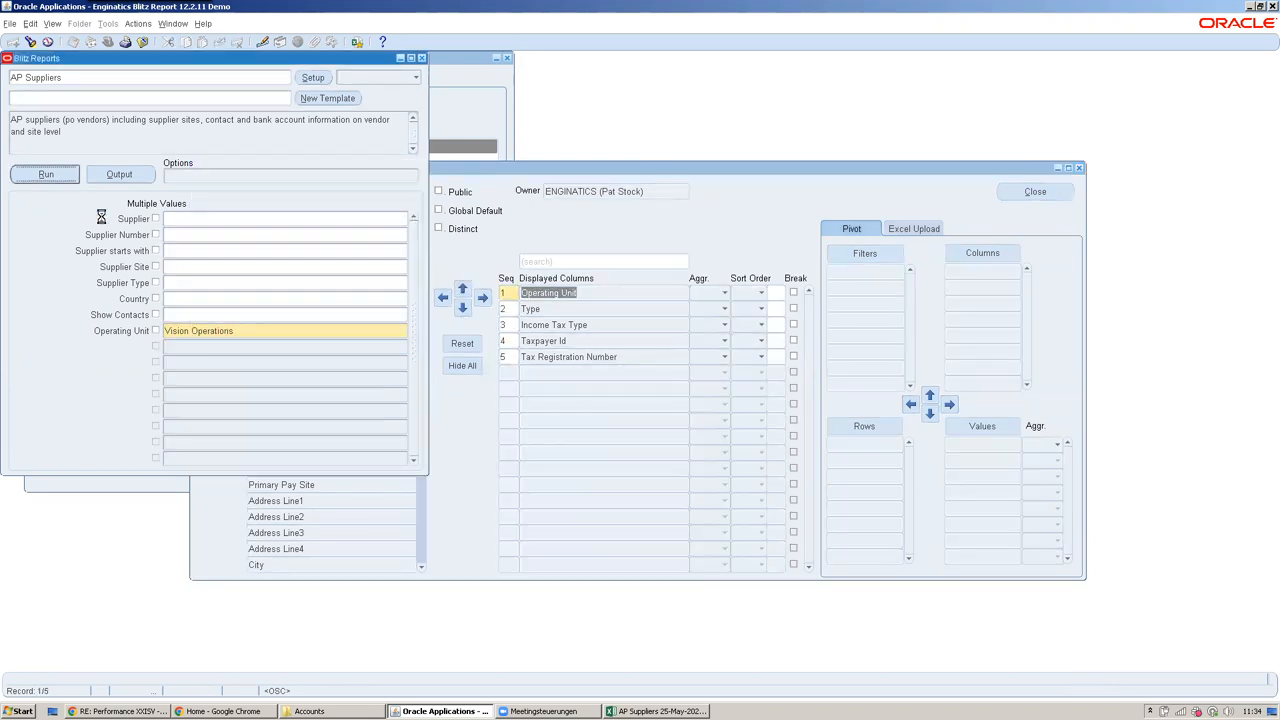
left_click(328, 97)
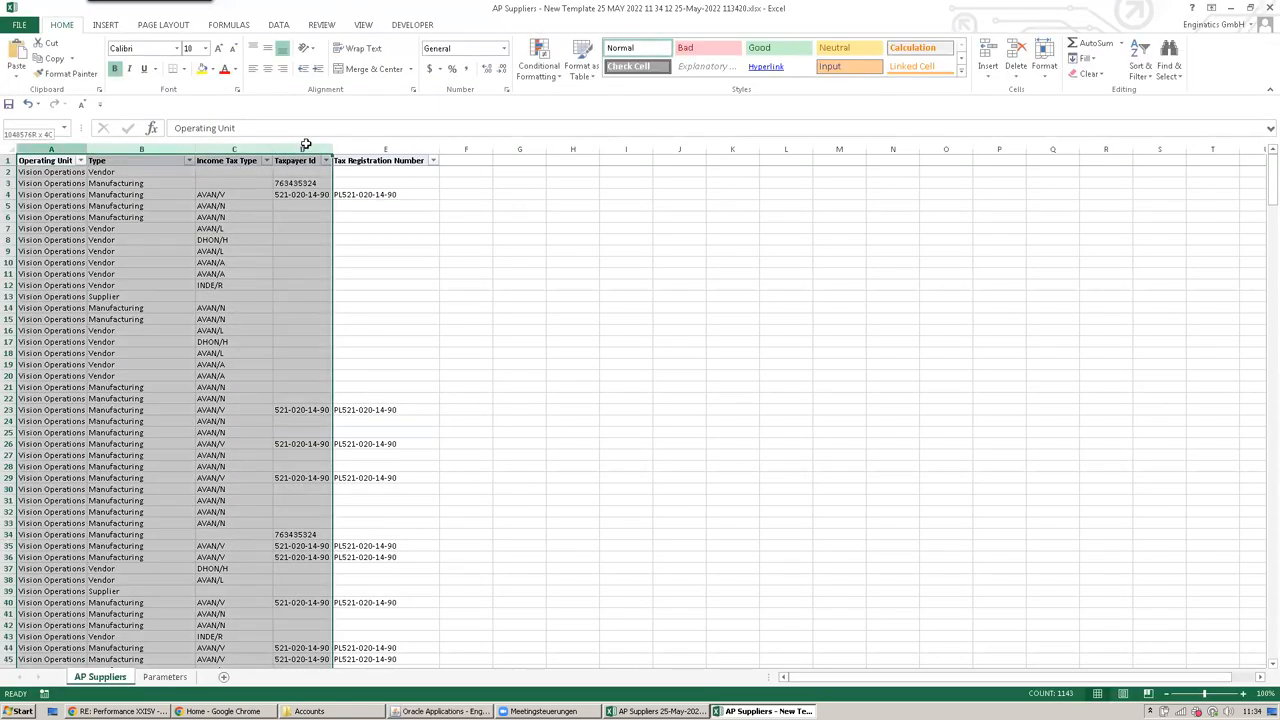
left_click(385, 285)
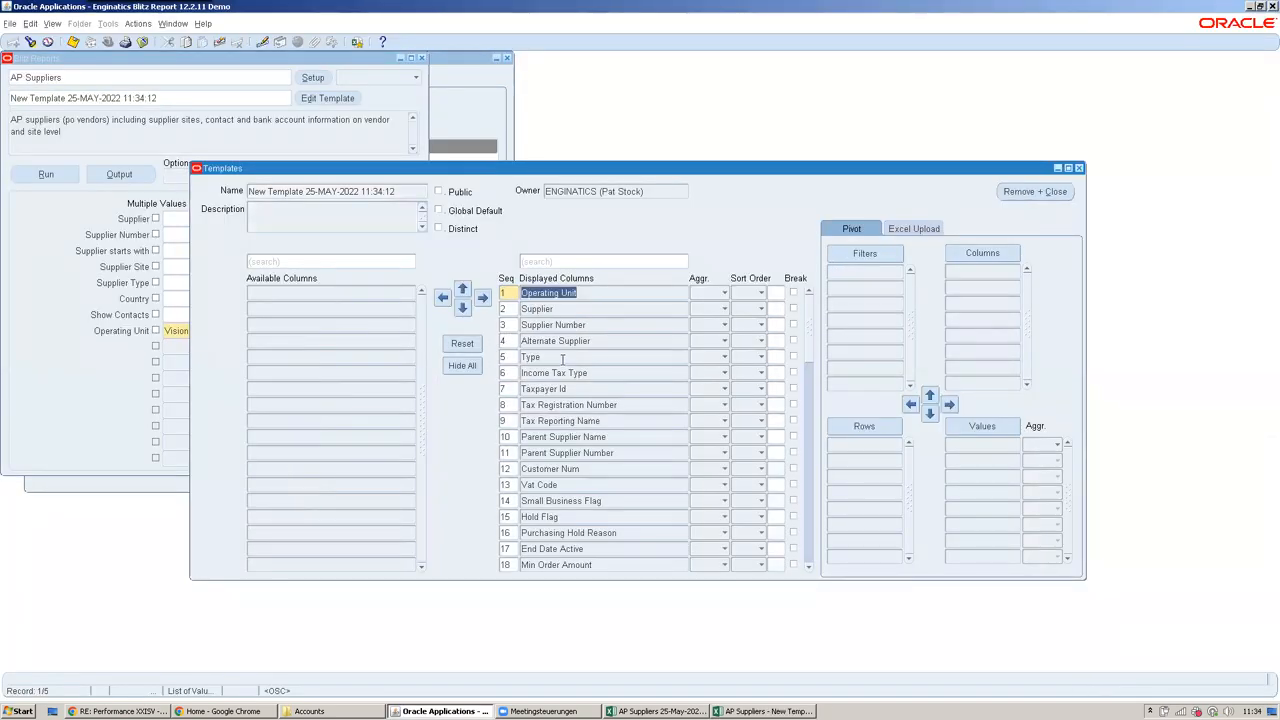
left_click(560, 357)
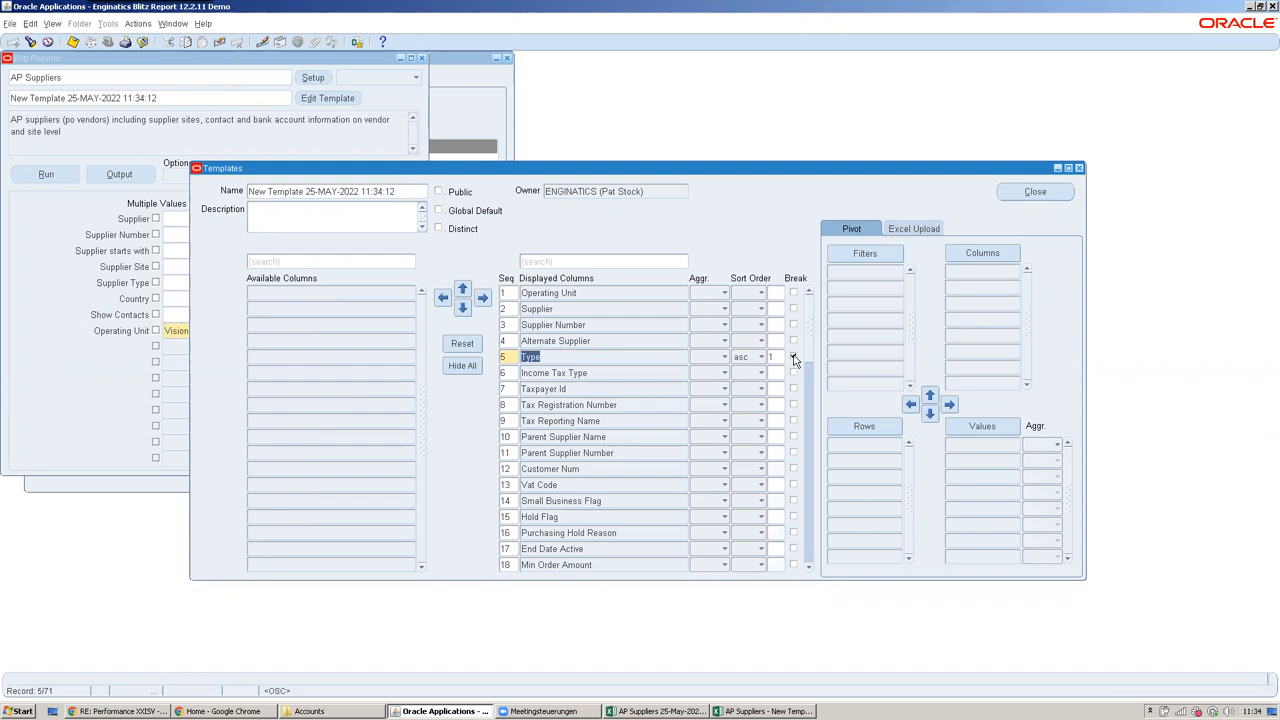
left_click(793, 357)
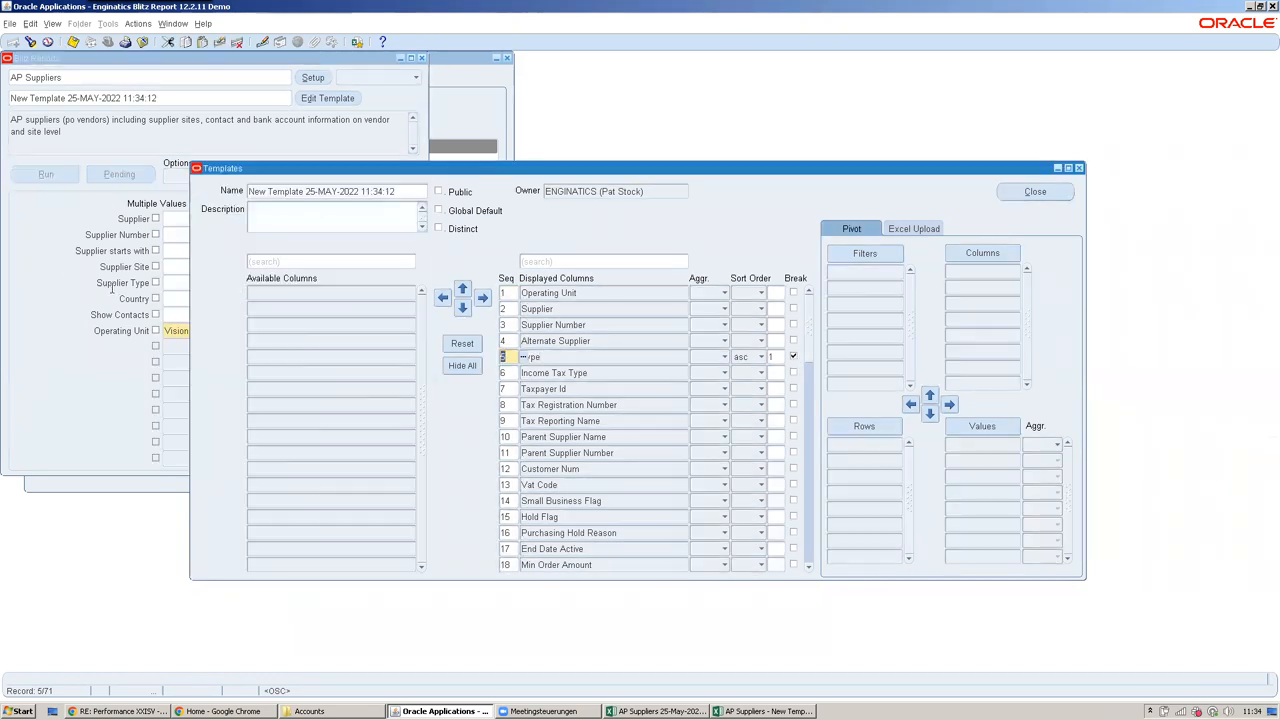
mouse_move(110, 292)
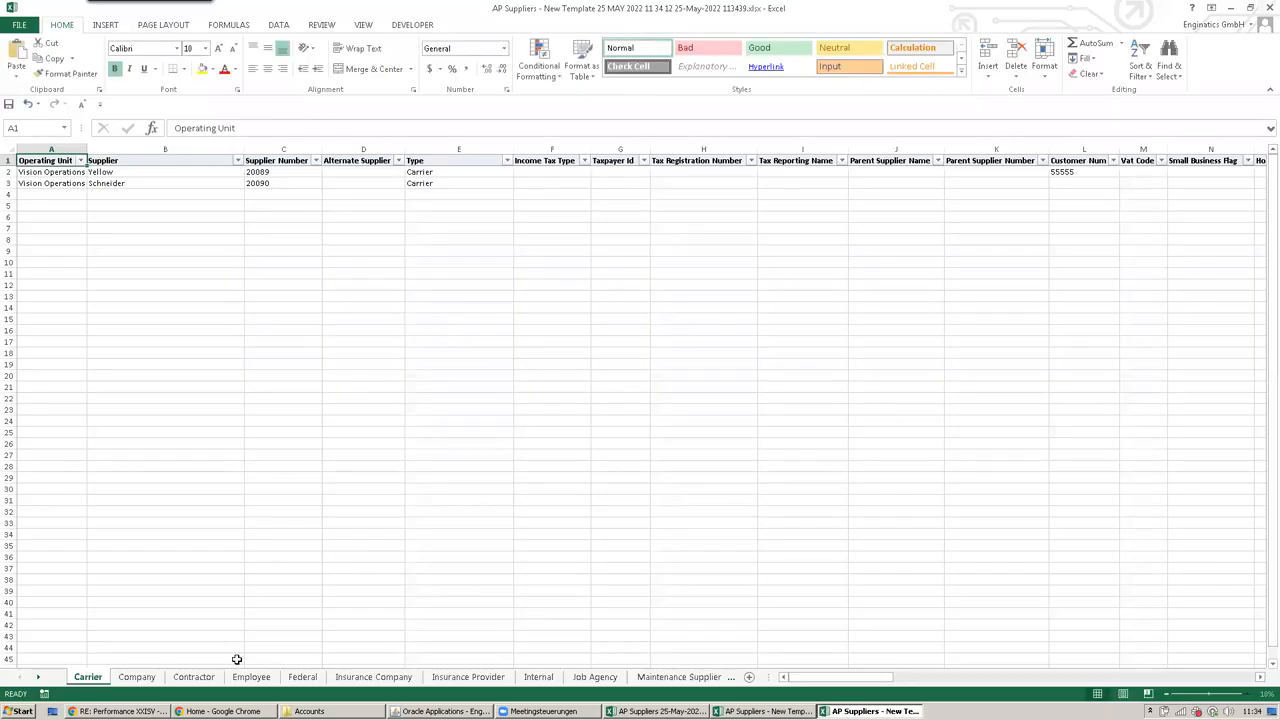
Move from the Employee sheet to the pivot sheet counting suppliers per Type (432 total)
left_click(251, 677)
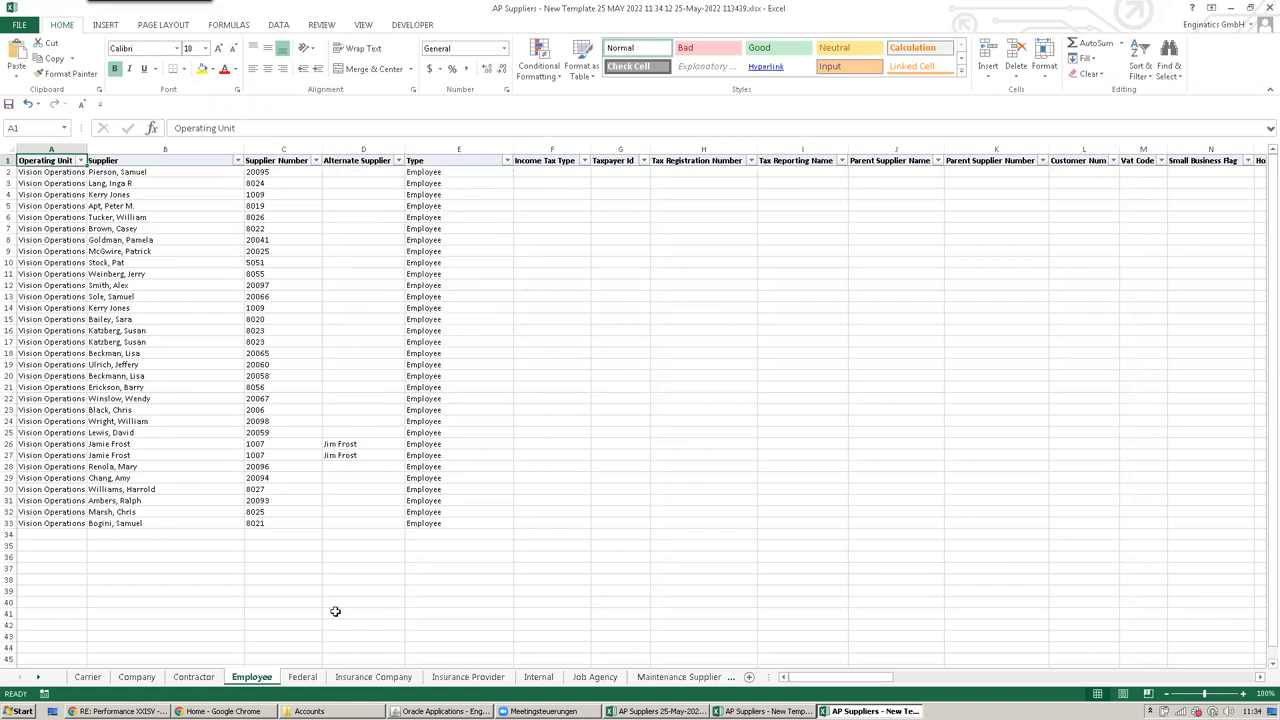
left_click(301, 677)
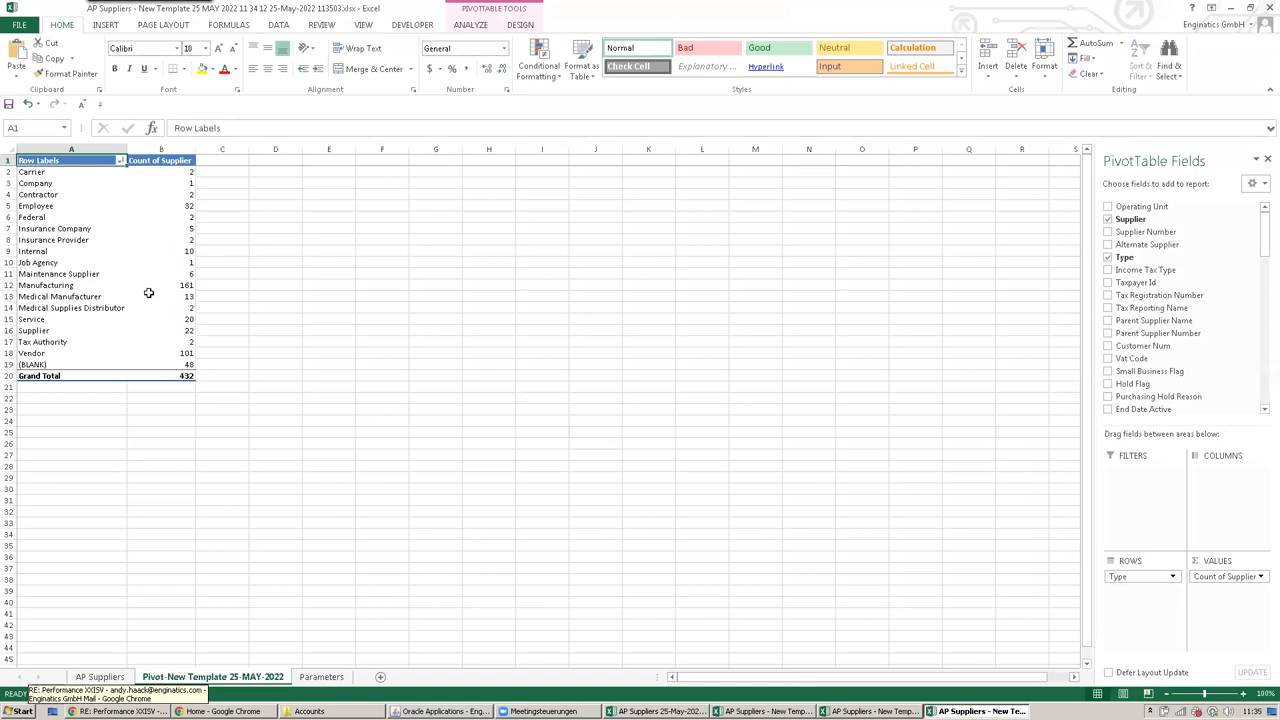
mouse_move(71, 308)
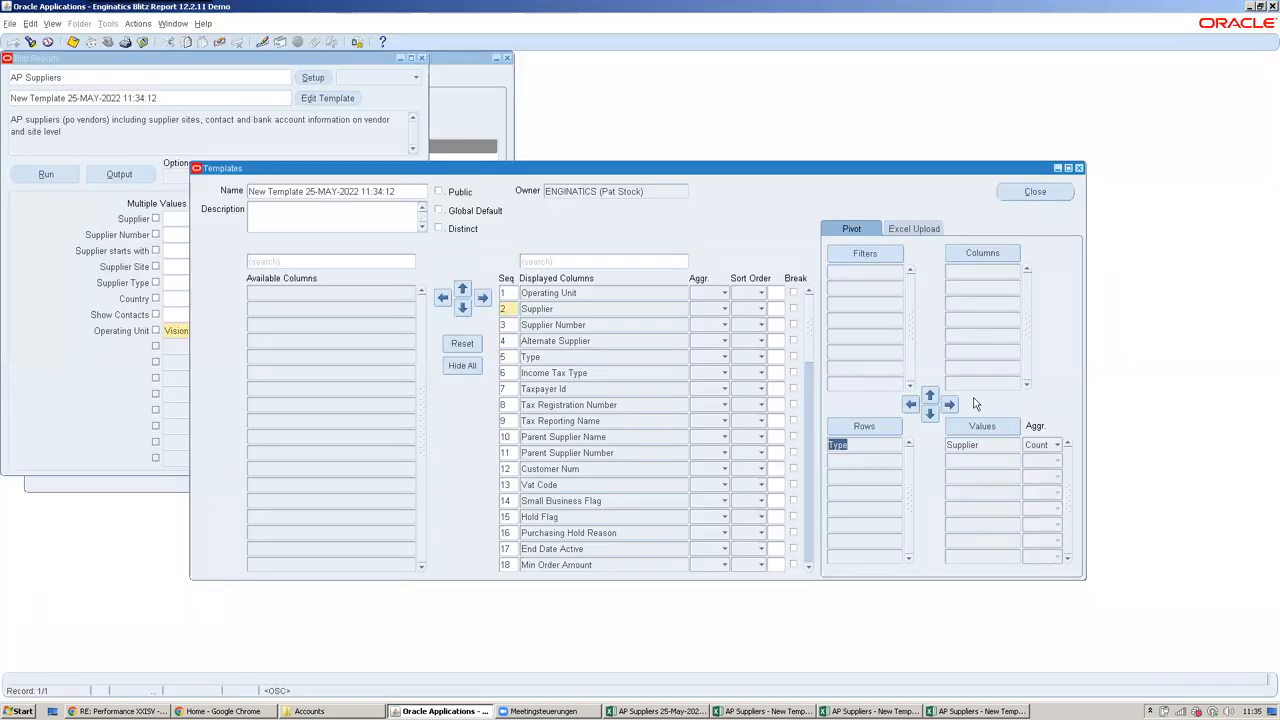
Review the template's Excel Upload options and close the template editor
left_click(912, 228)
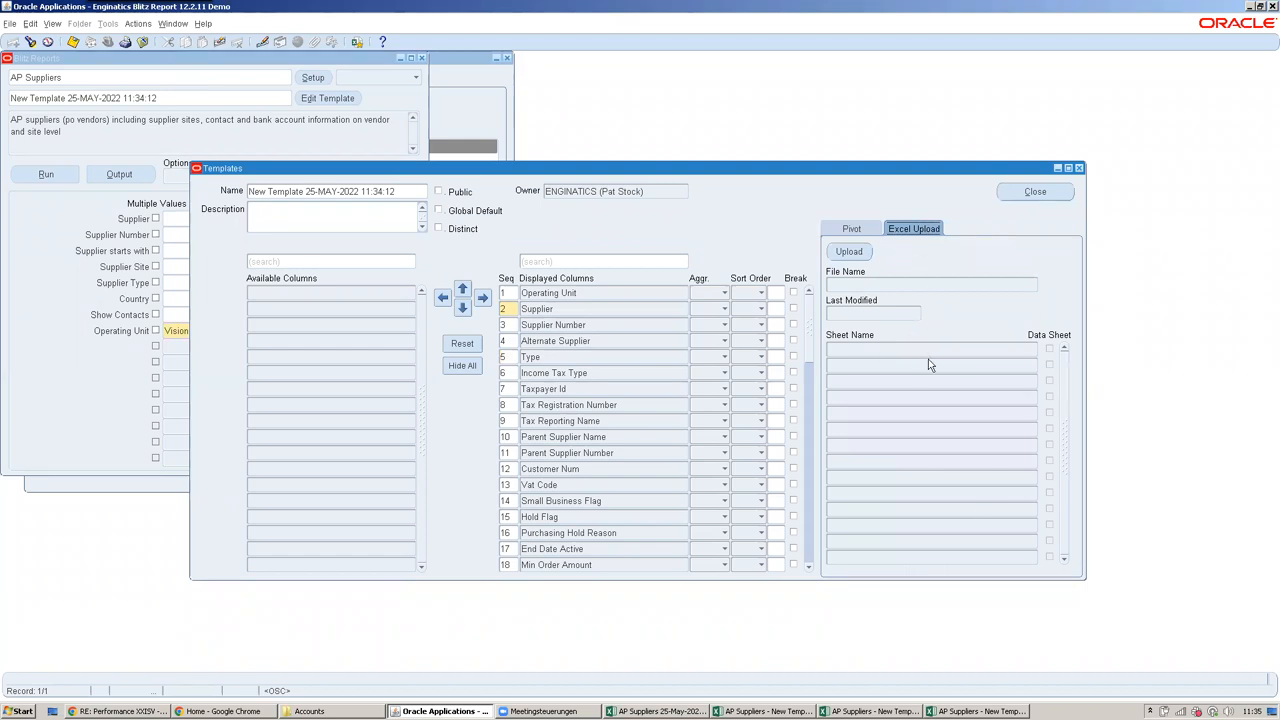
mouse_move(977, 187)
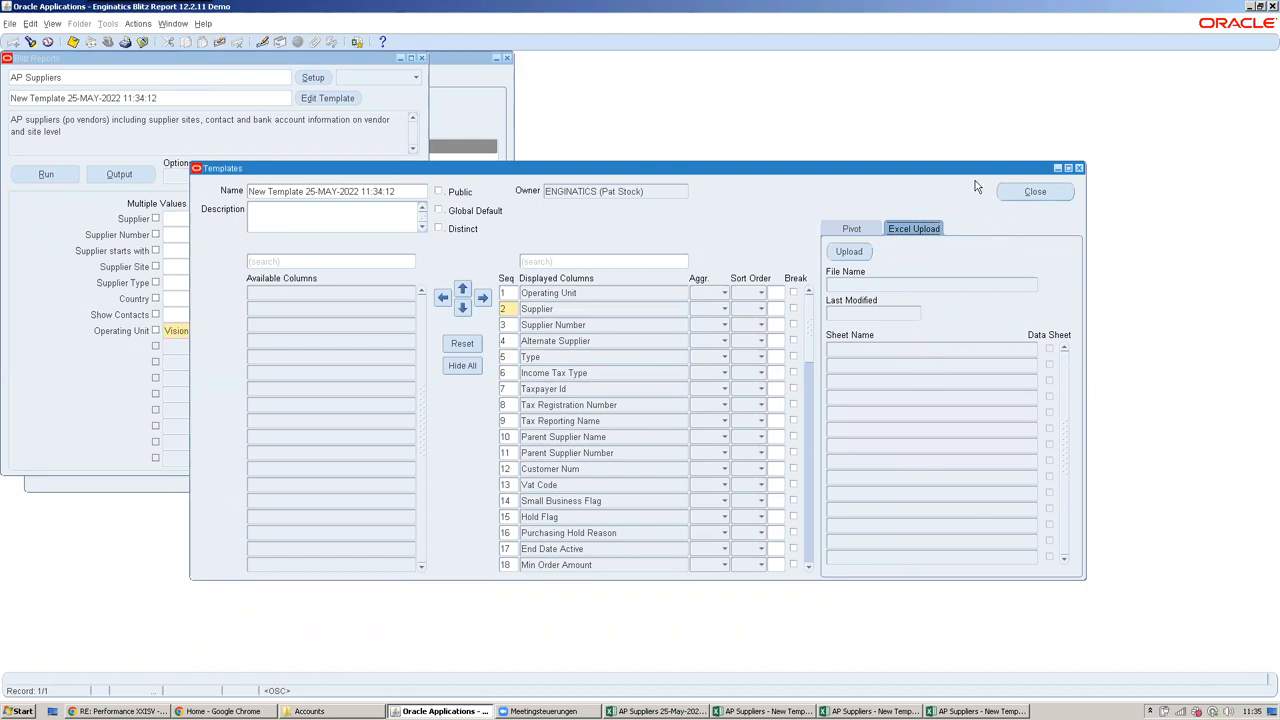
left_click(1034, 191)
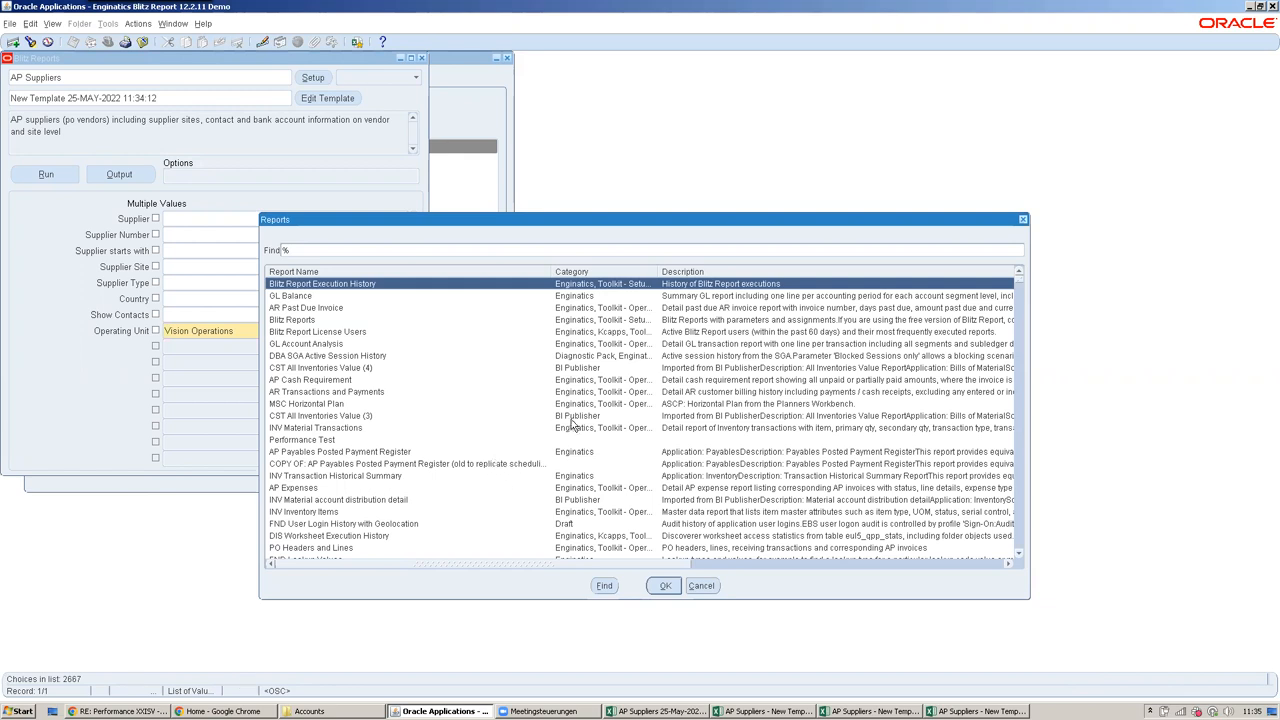
mouse_move(702, 586)
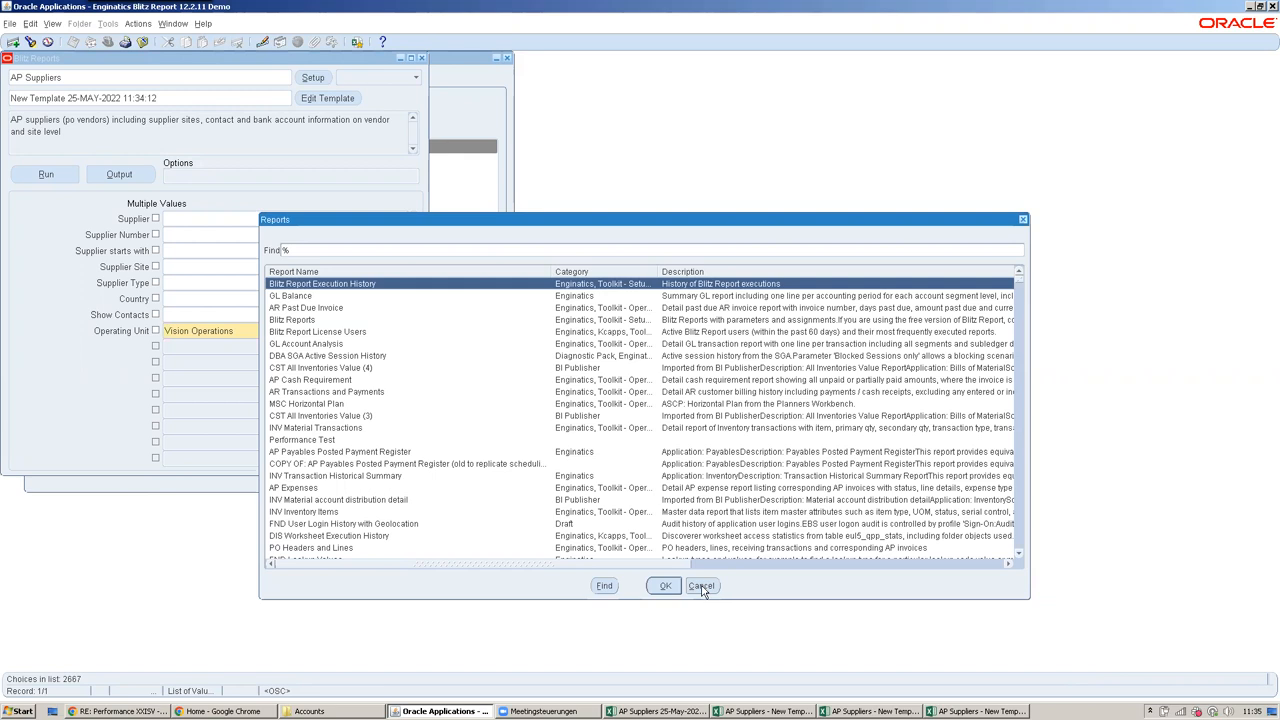
mouse_move(695, 590)
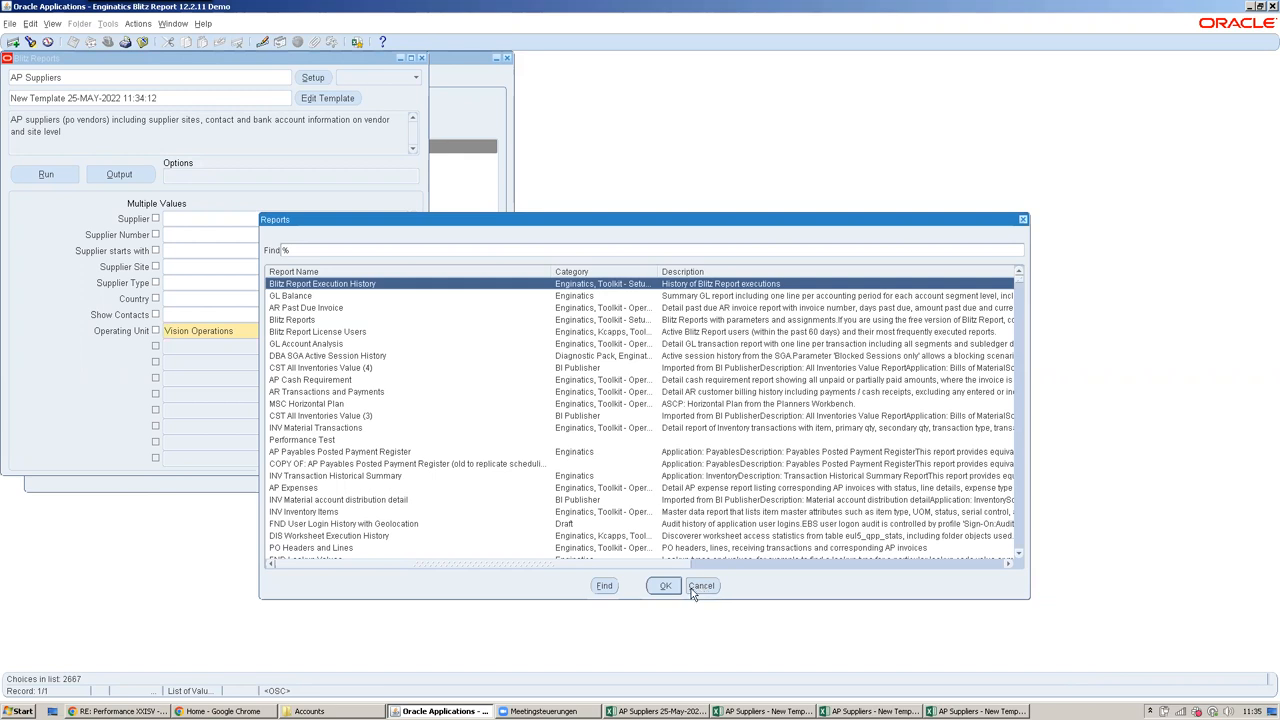
mouse_move(697, 590)
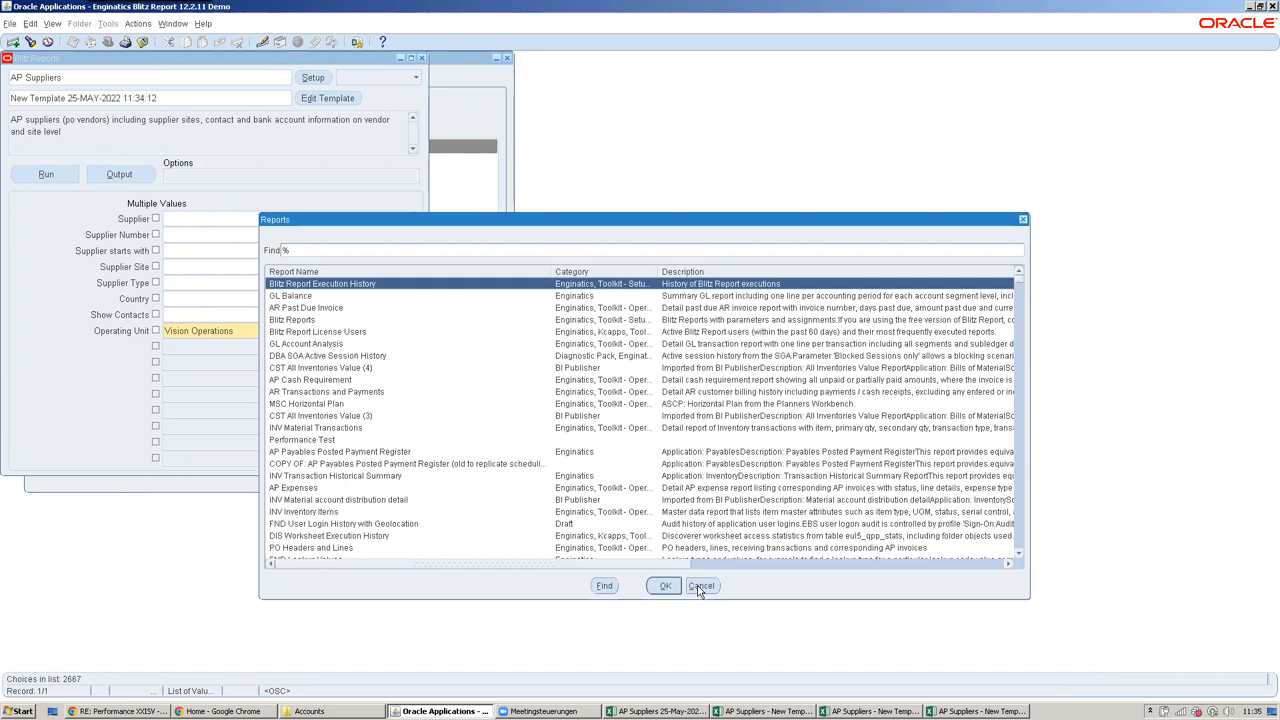
Cancel the Reports list of values without selecting a report
left_click(701, 585)
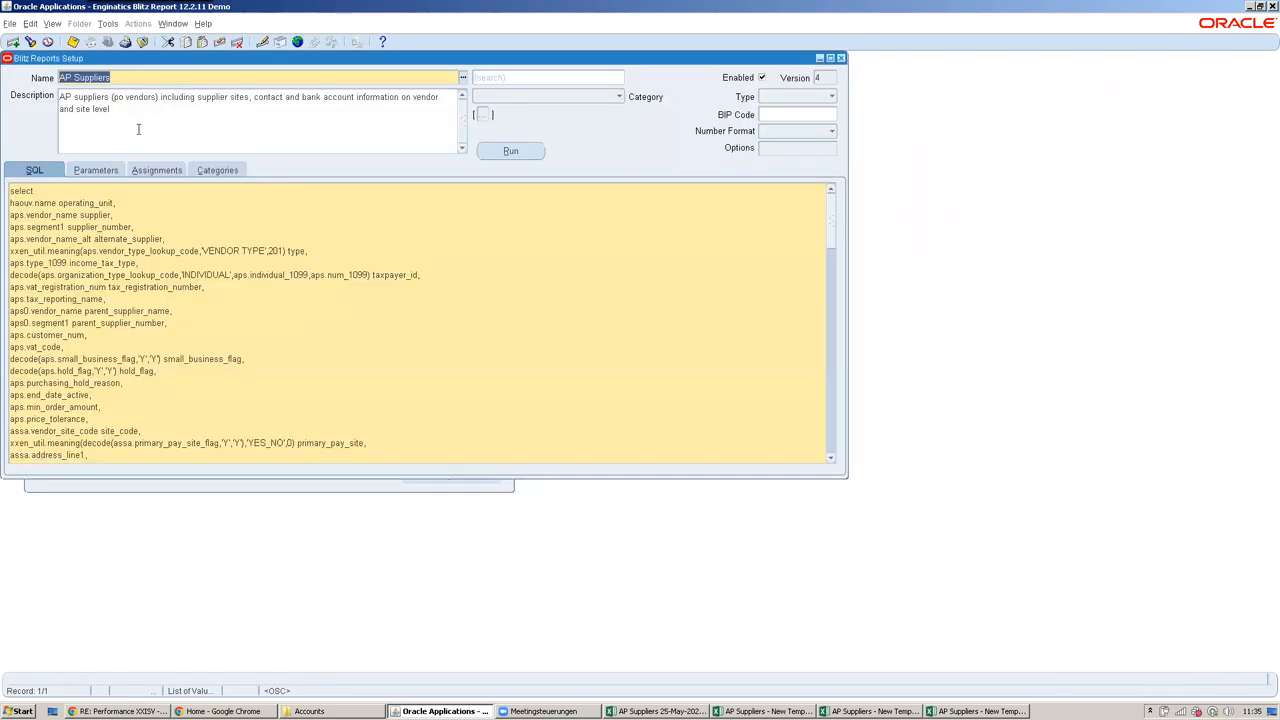
Start a new report named 'andy test' with SQL selecting from ap_suppliers where 1=1
left_click(30, 41)
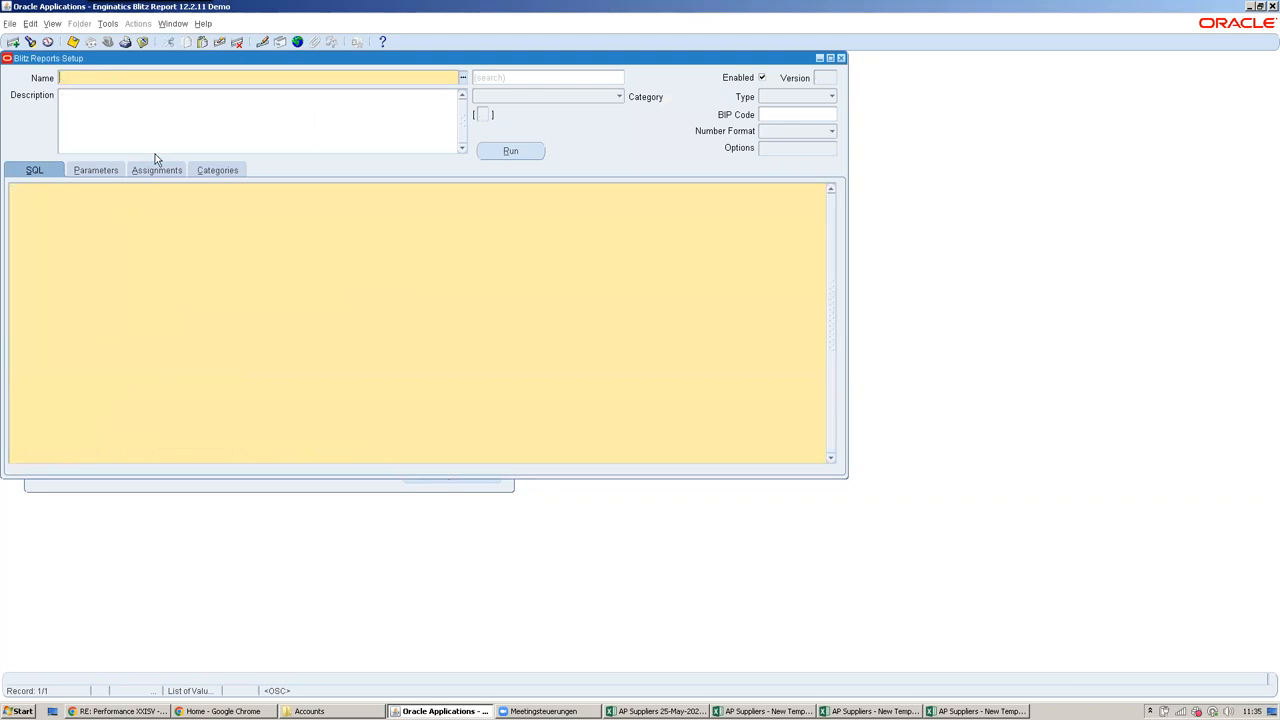
type("andy test")
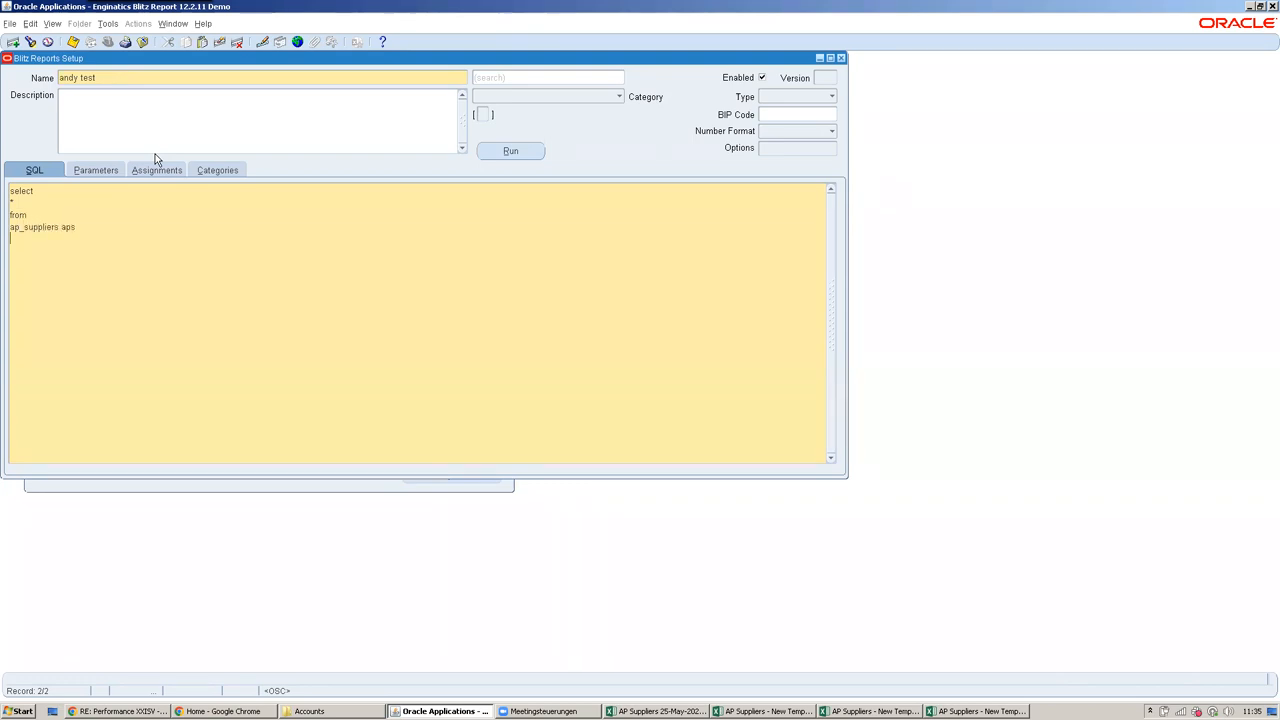
type("where")
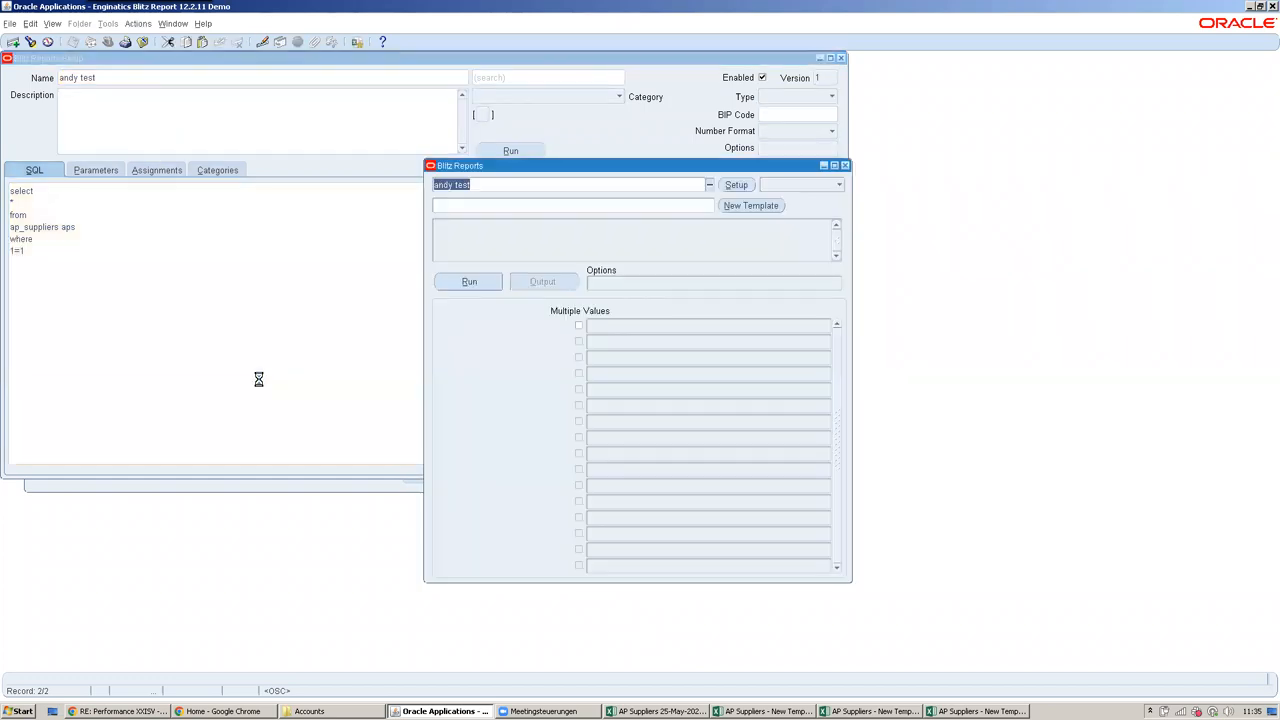
Run andy test, open the output workbook and scroll through its supplier columns
left_click(468, 281)
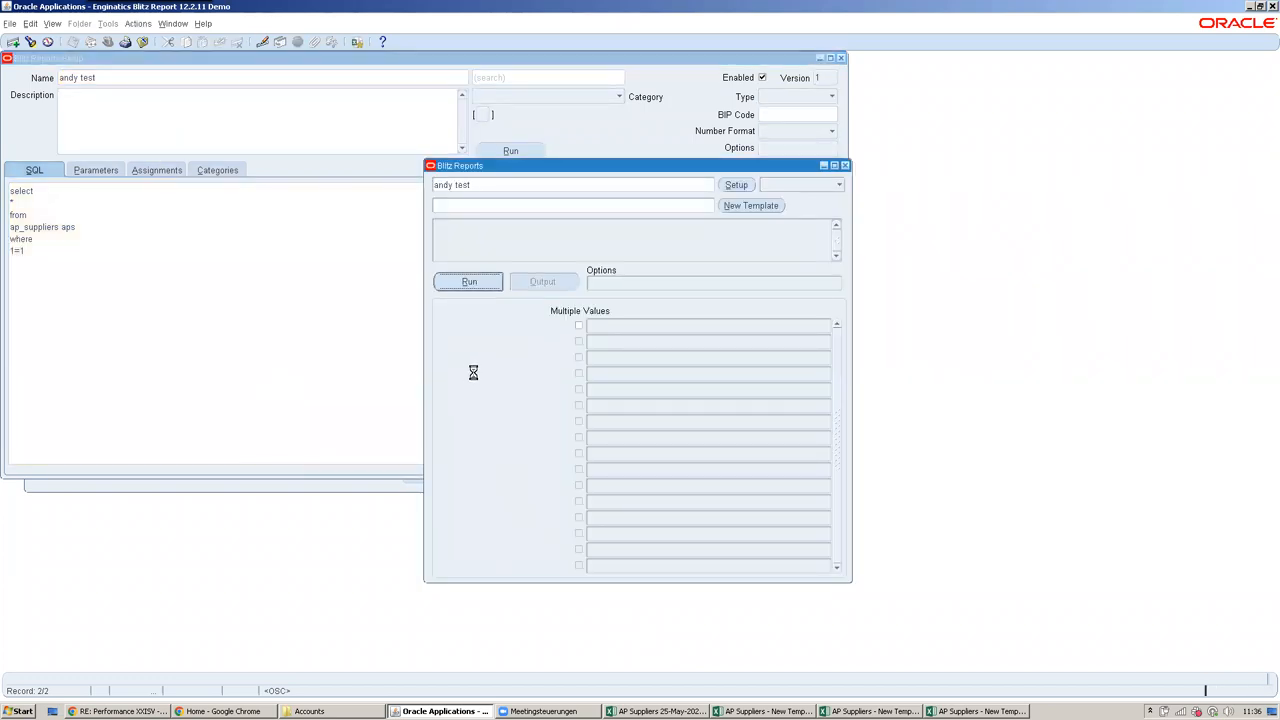
left_click(469, 281)
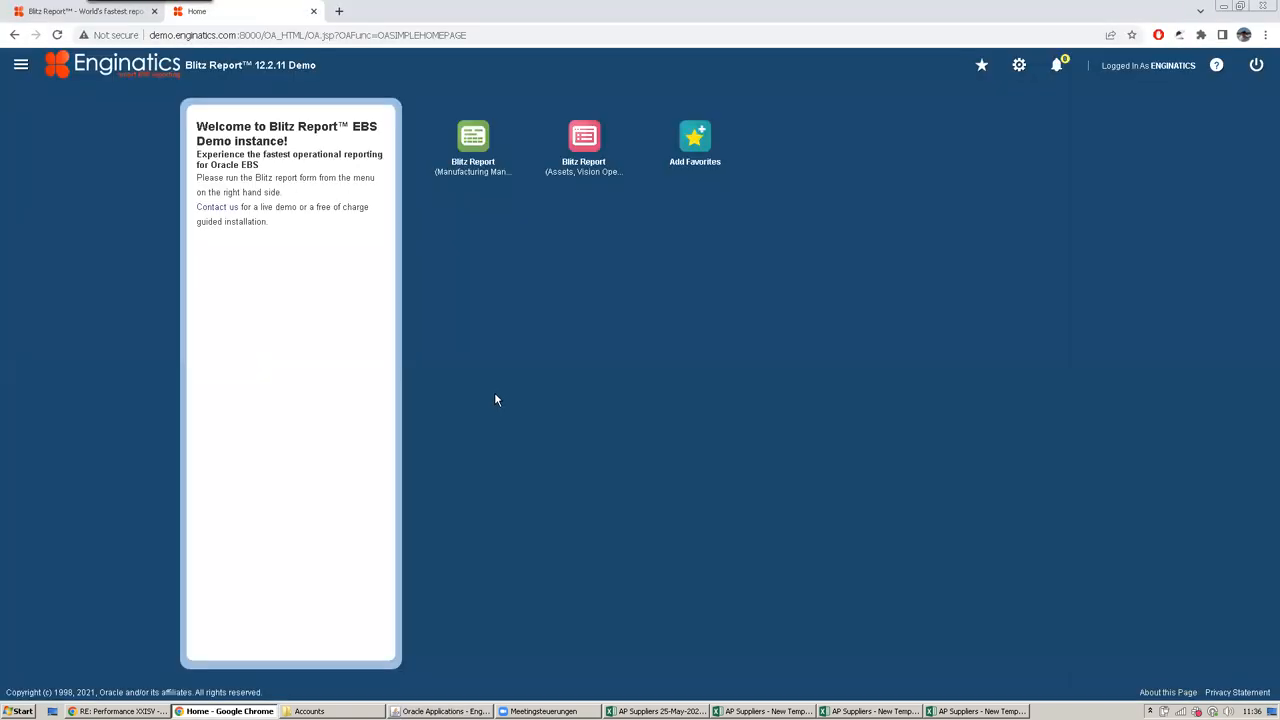
left_click(1080, 711)
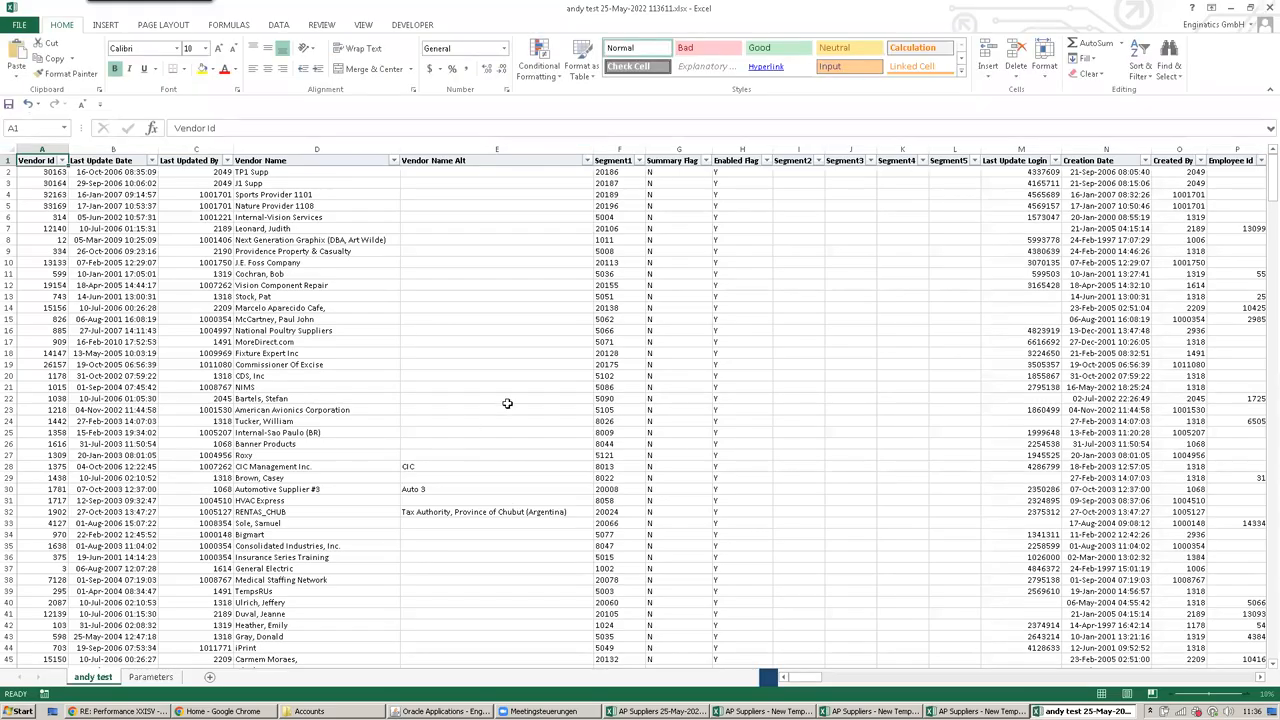
left_click(798, 341)
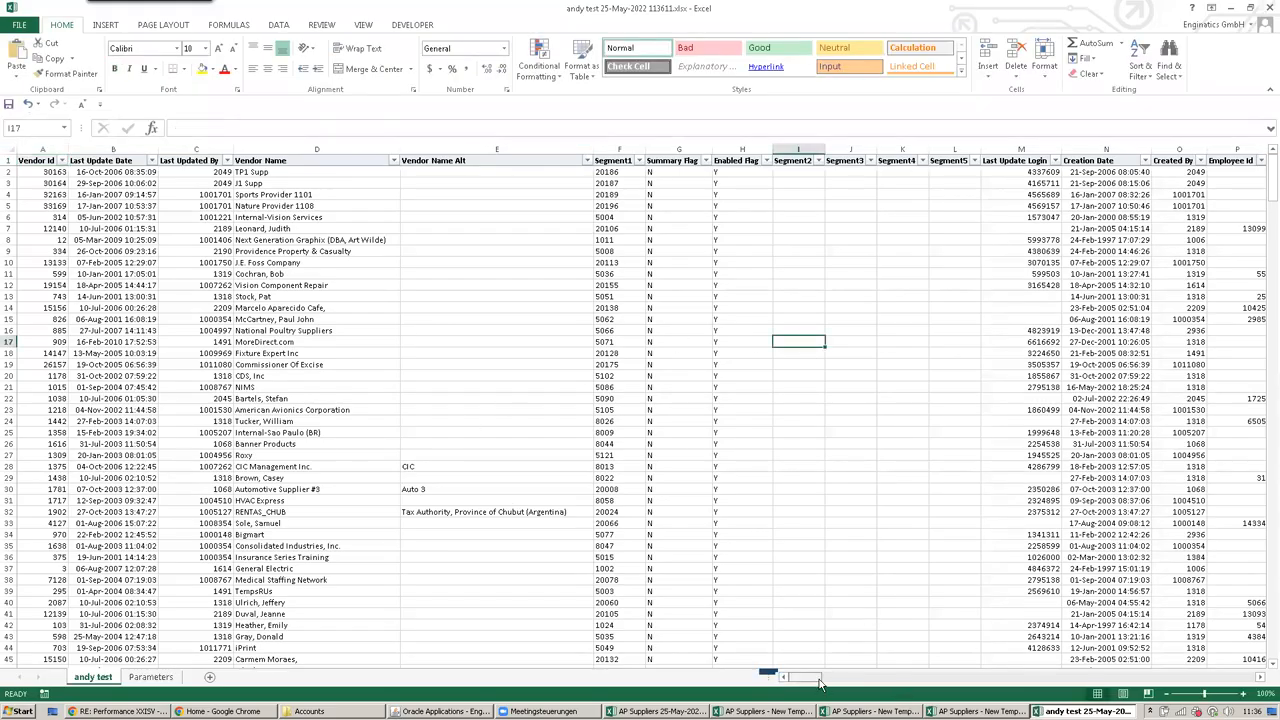
scroll("right", 3)
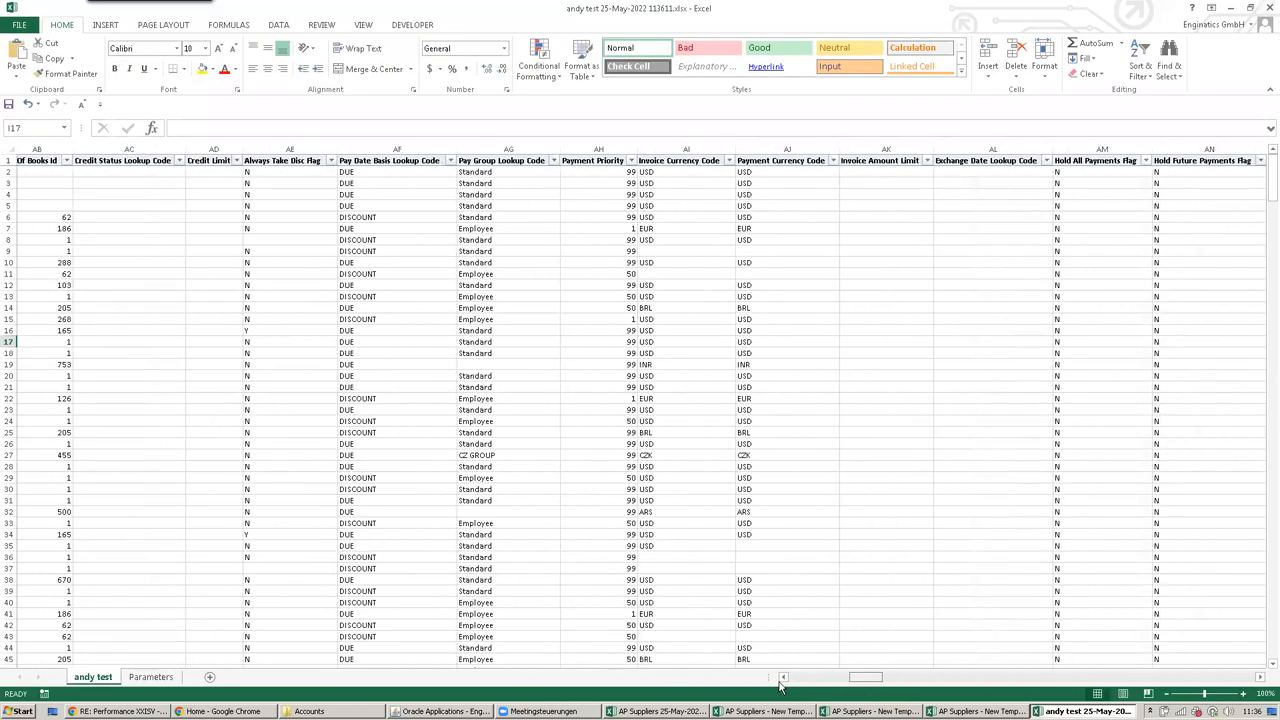
scroll("left", 3)
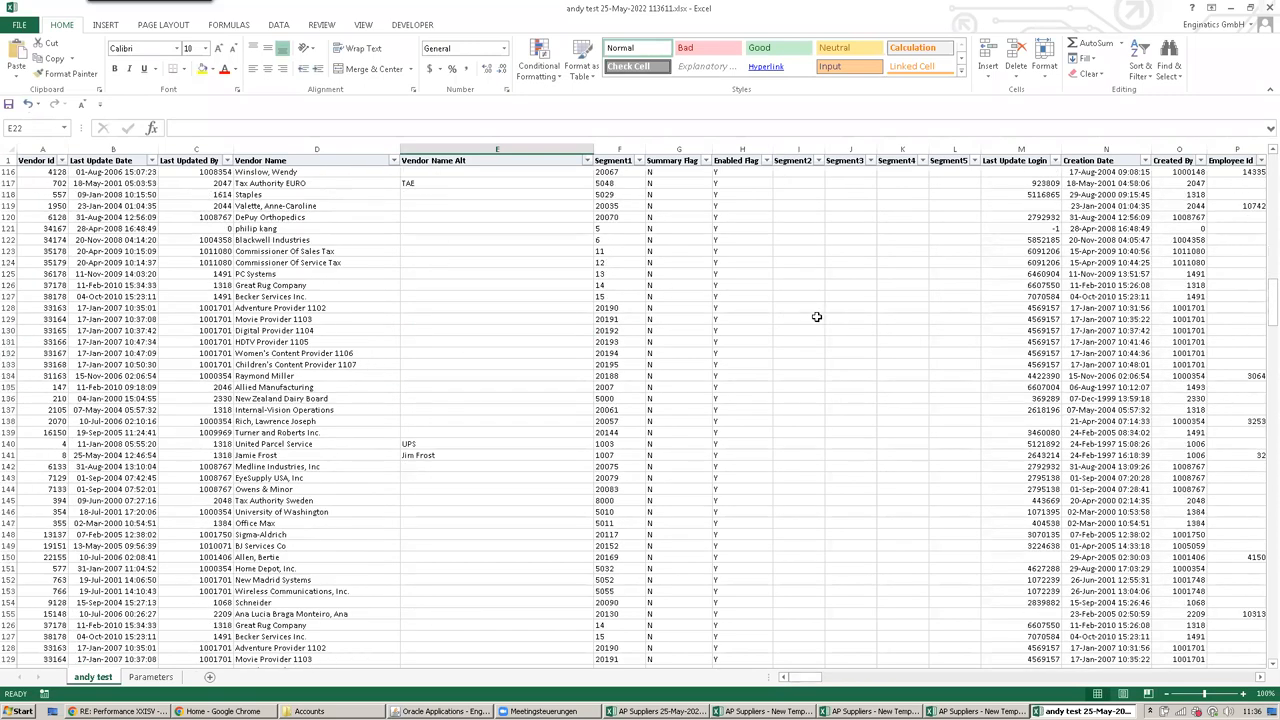
scroll("down", 3)
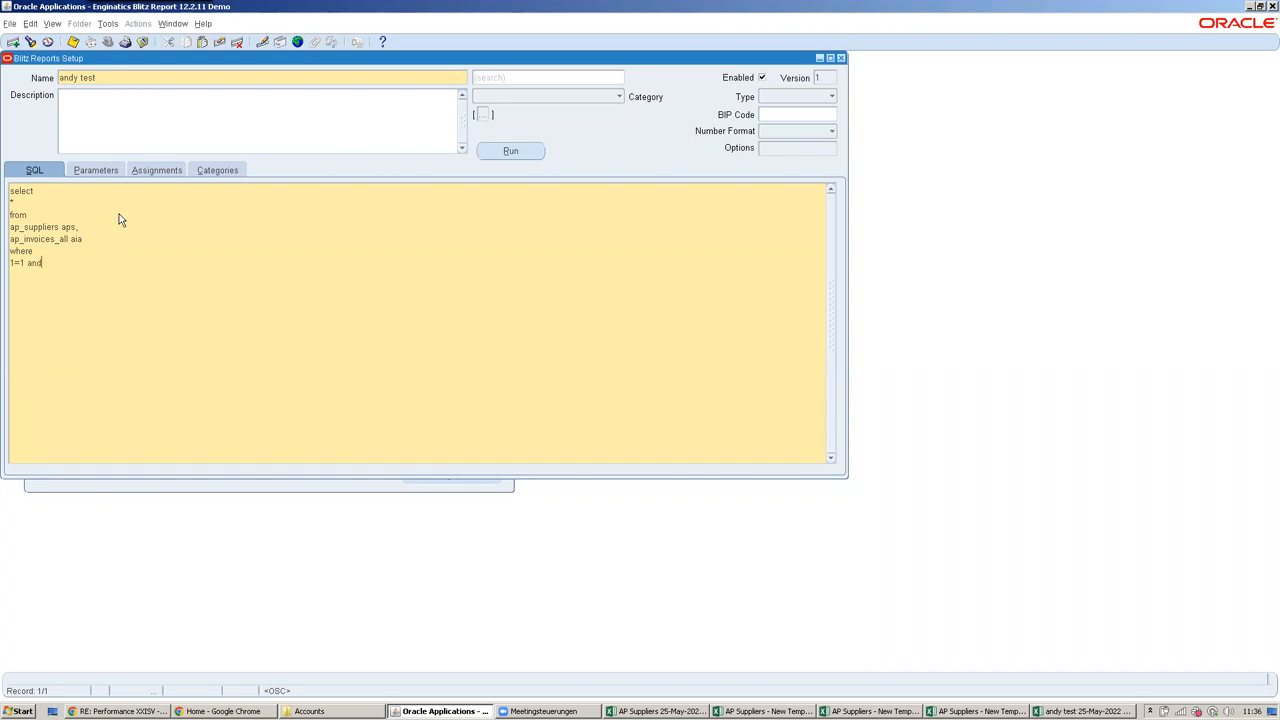
Join ap_invoices_all on aps.vendor_id=aia.vendor_id, selecting aps.vendor_name, aps.segment1 vendor_number and aia.*
type("aps.vendor_id=")
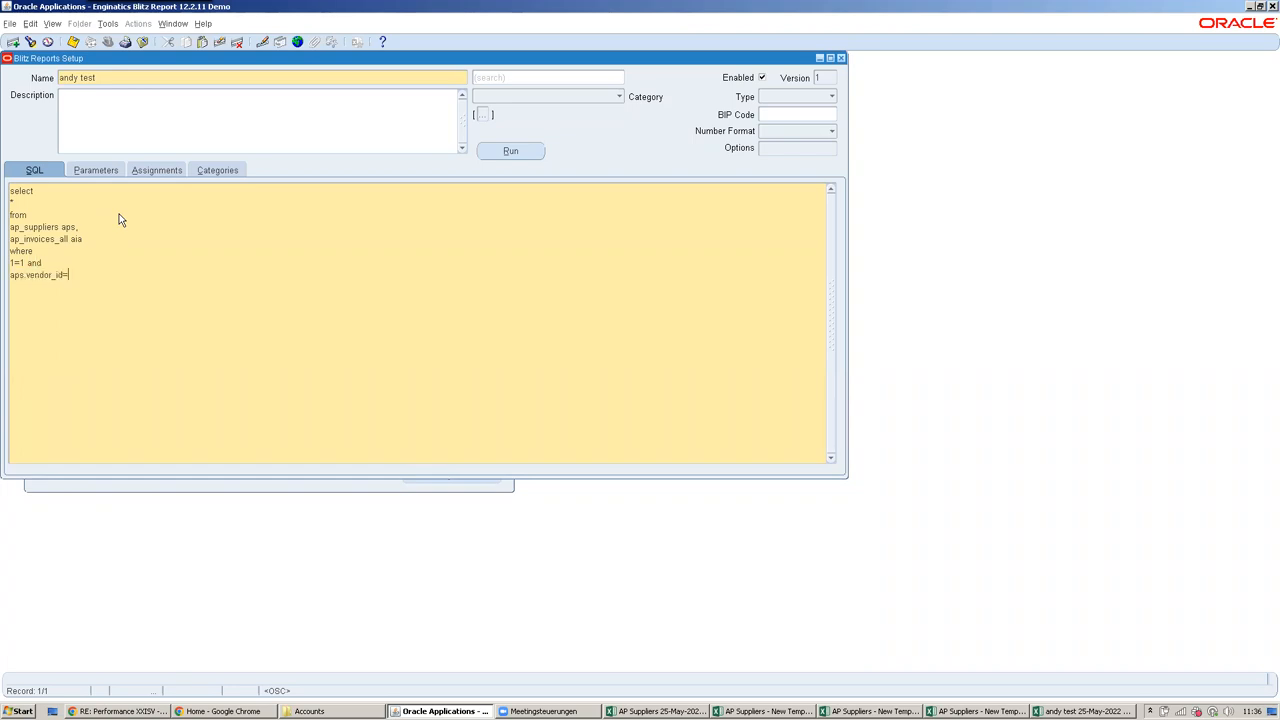
type("aps.vendor_id")
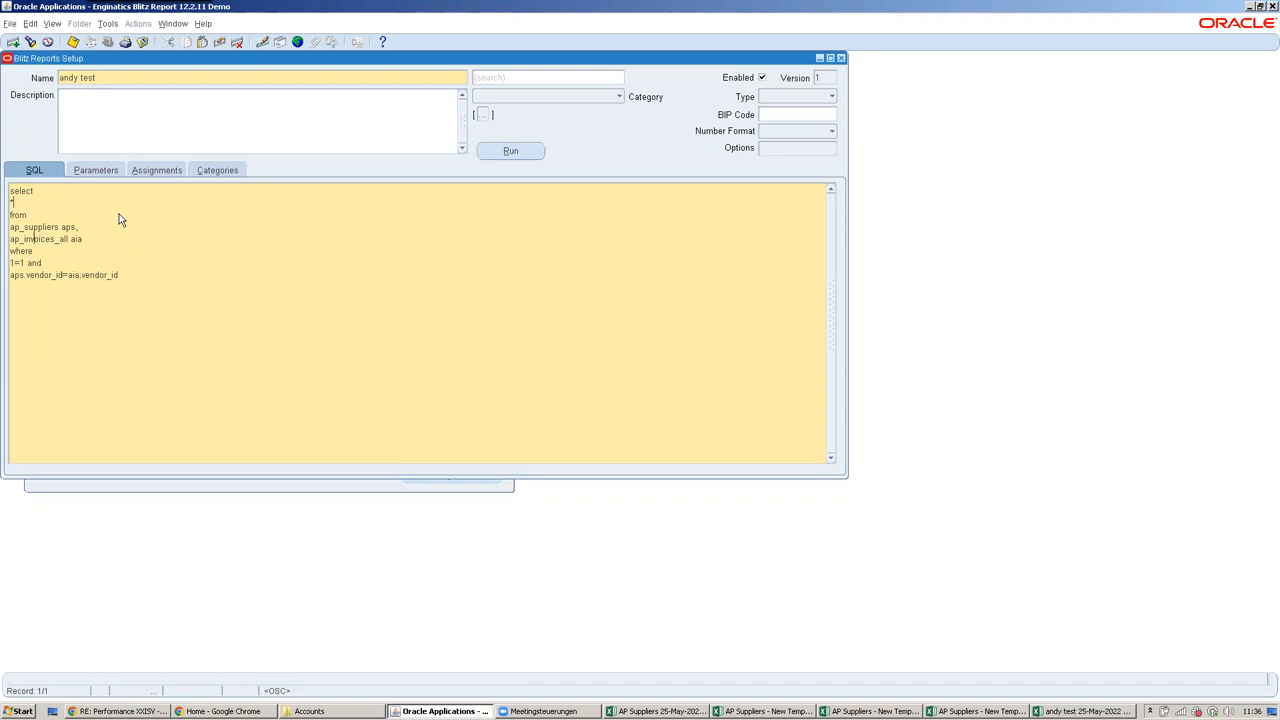
type("aps.vendor_name,")
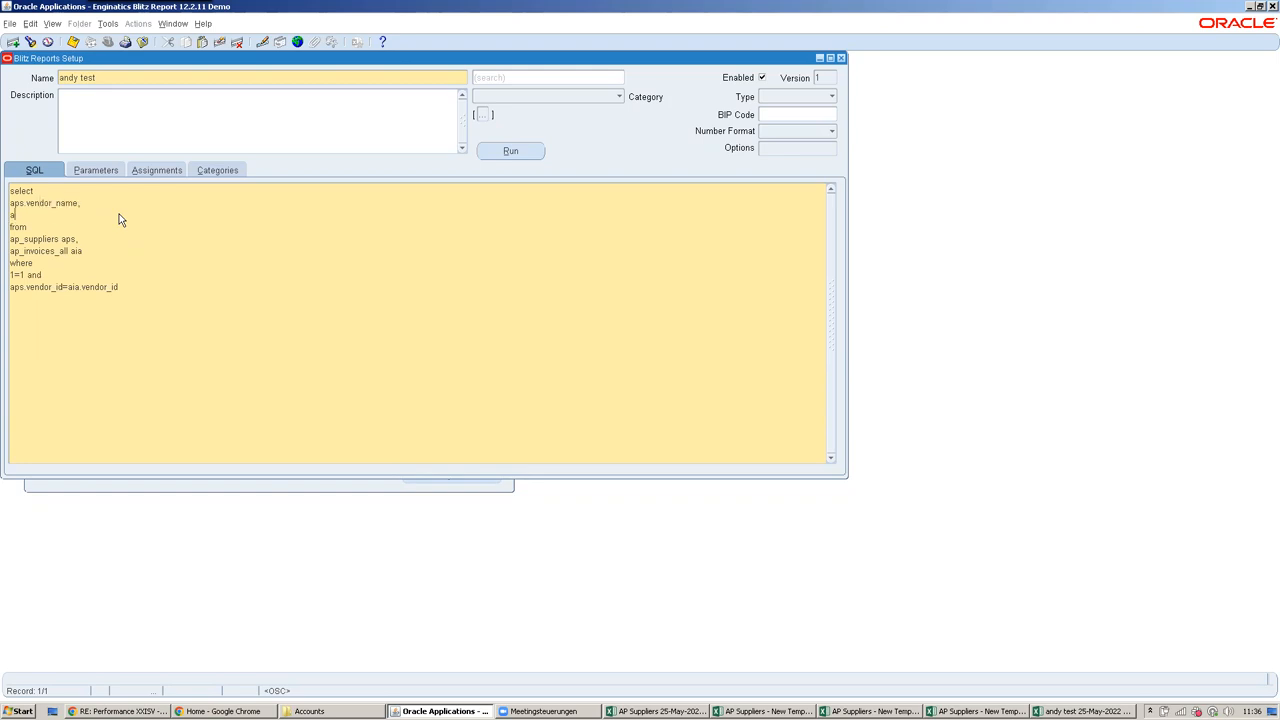
type("ps.segment1 vendor_number,")
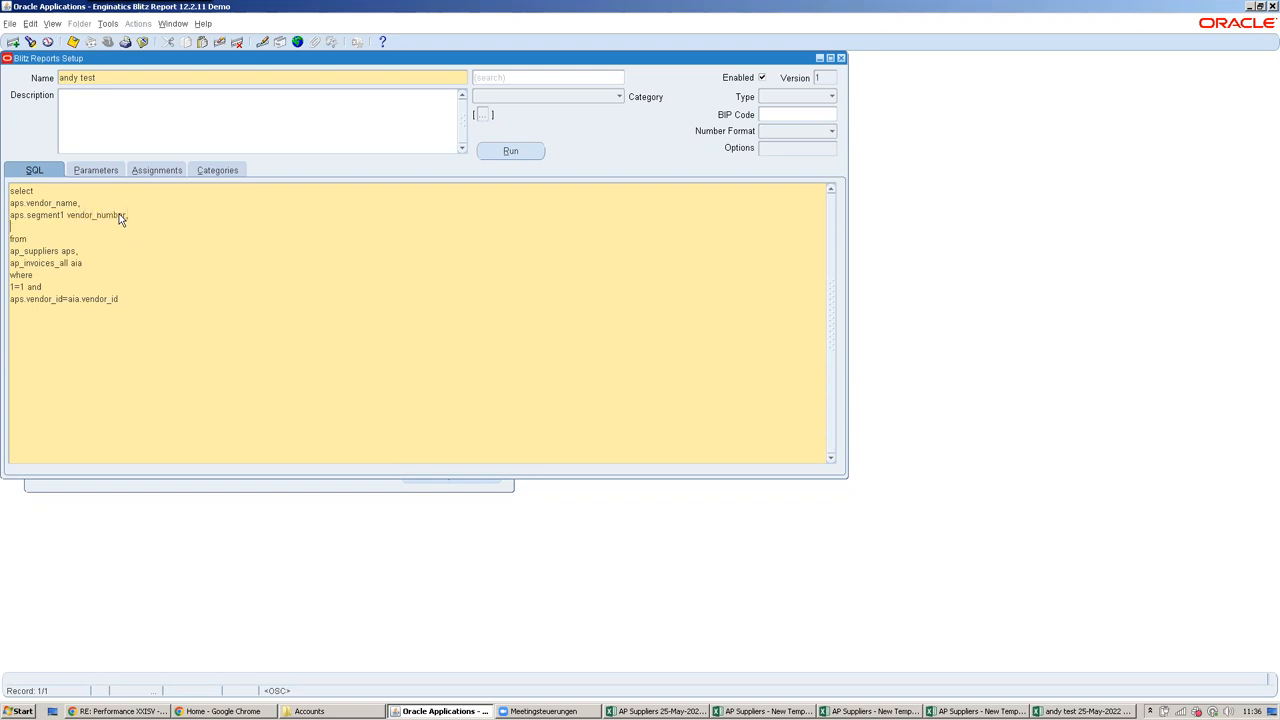
type("aia.*")
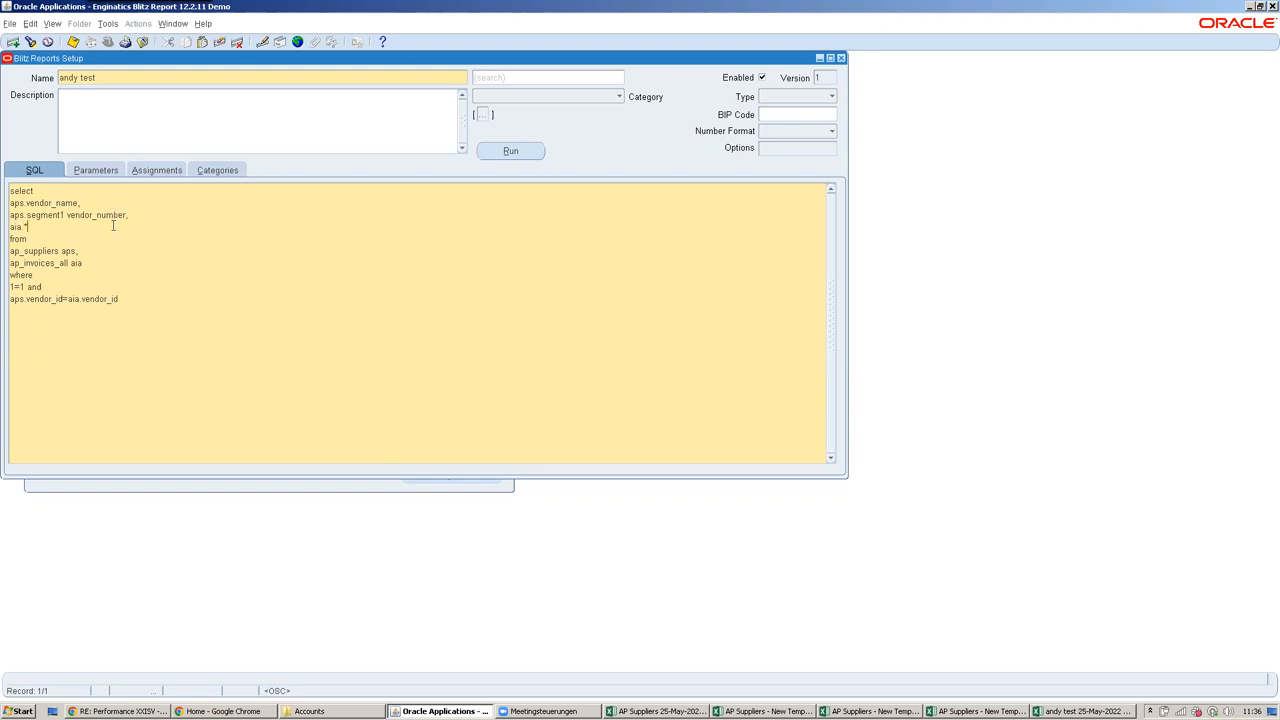
Save andy test as version 2, check its setup definition, and return to the run form
left_click(510, 150)
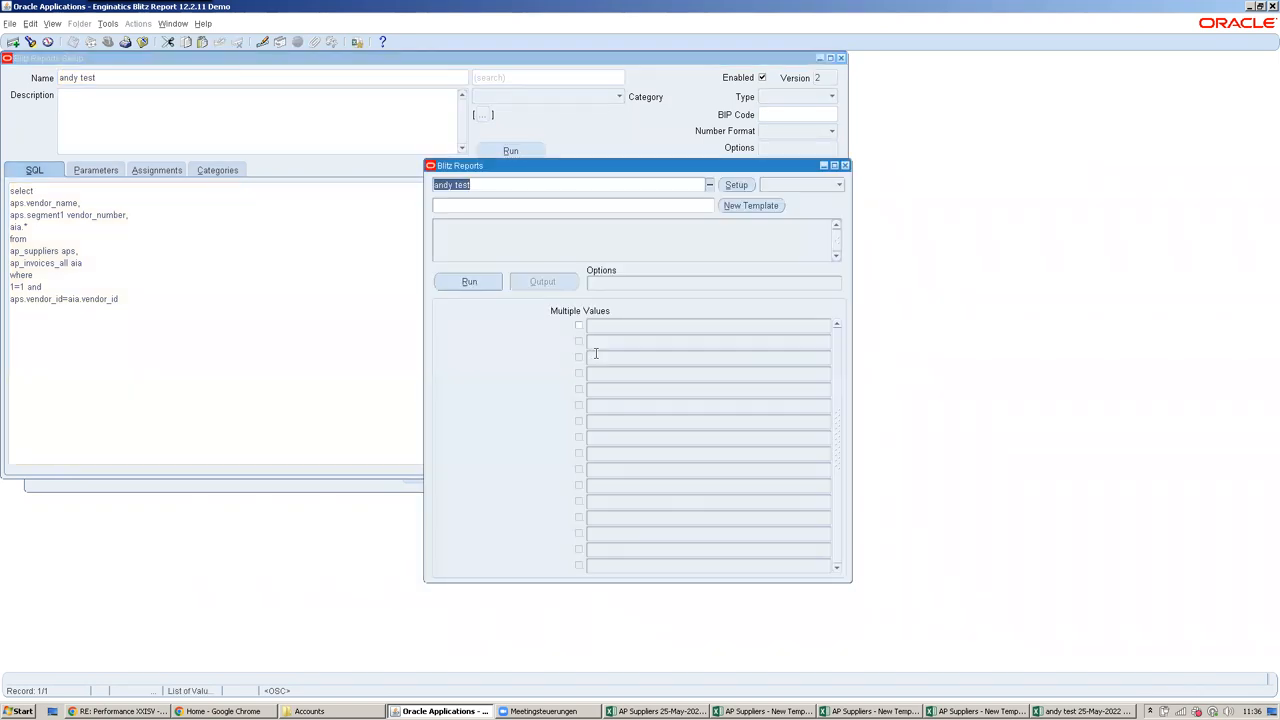
mouse_move(790, 371)
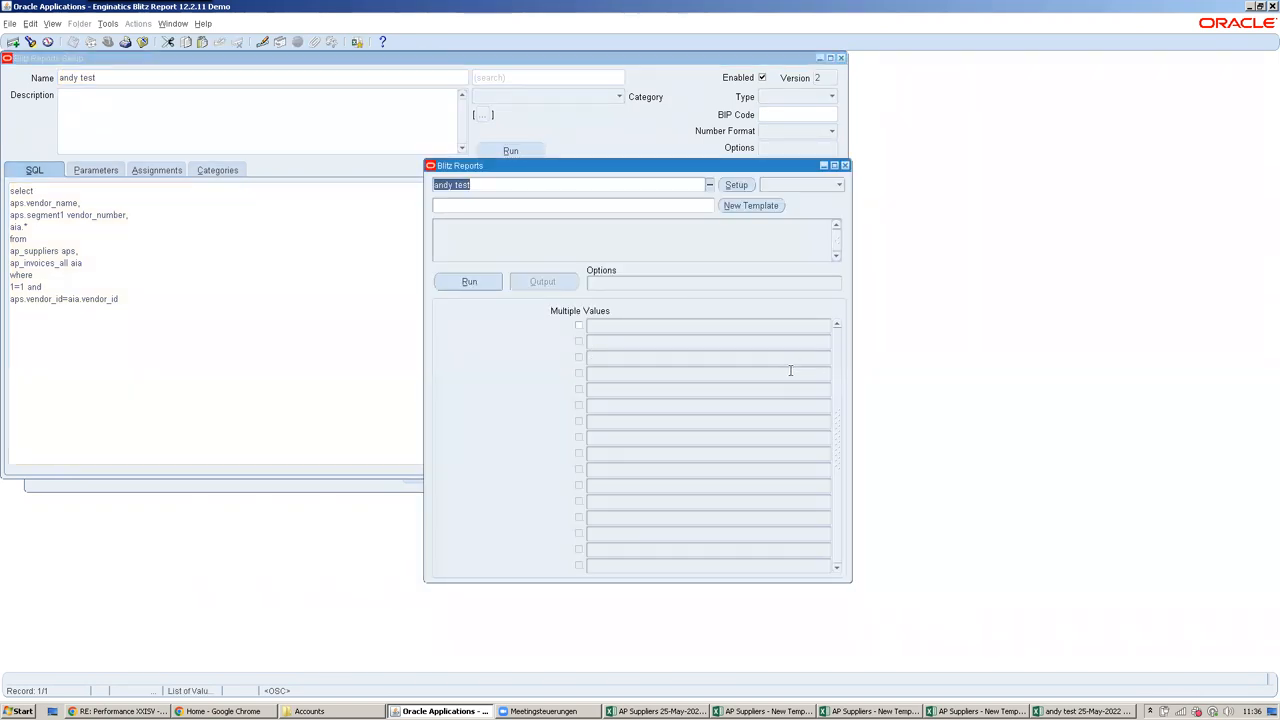
mouse_move(789, 372)
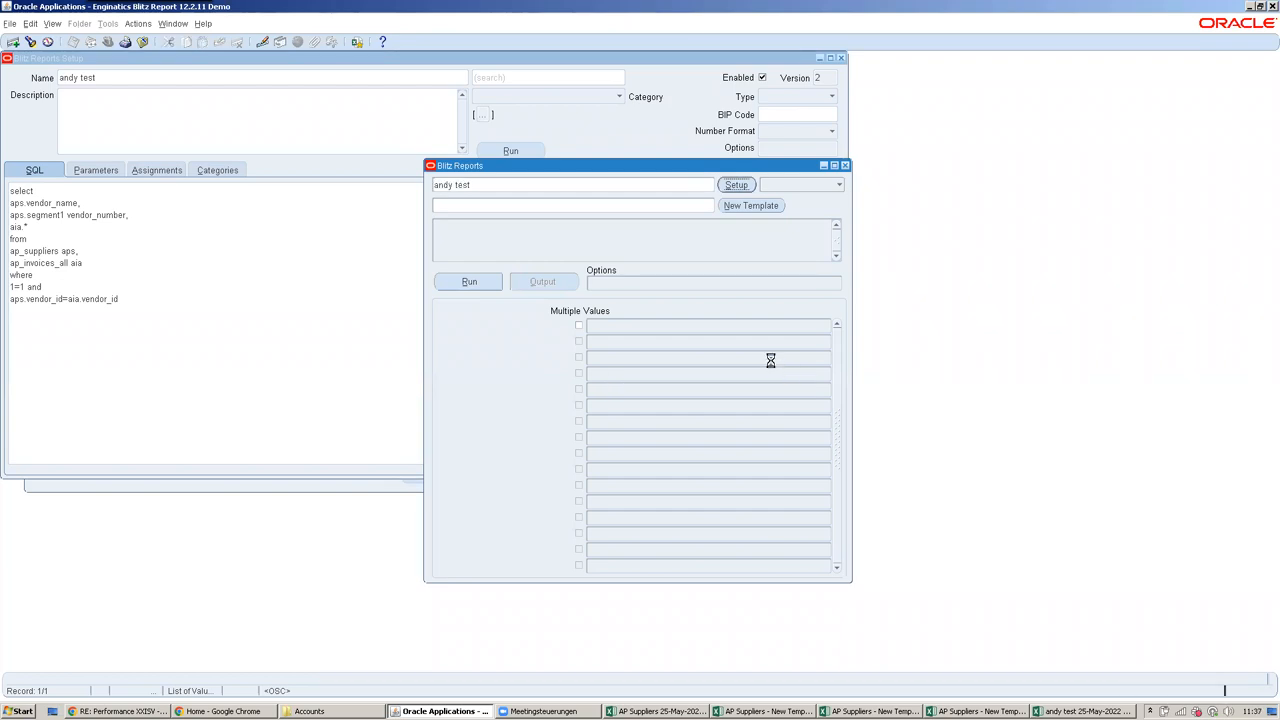
left_click(845, 165)
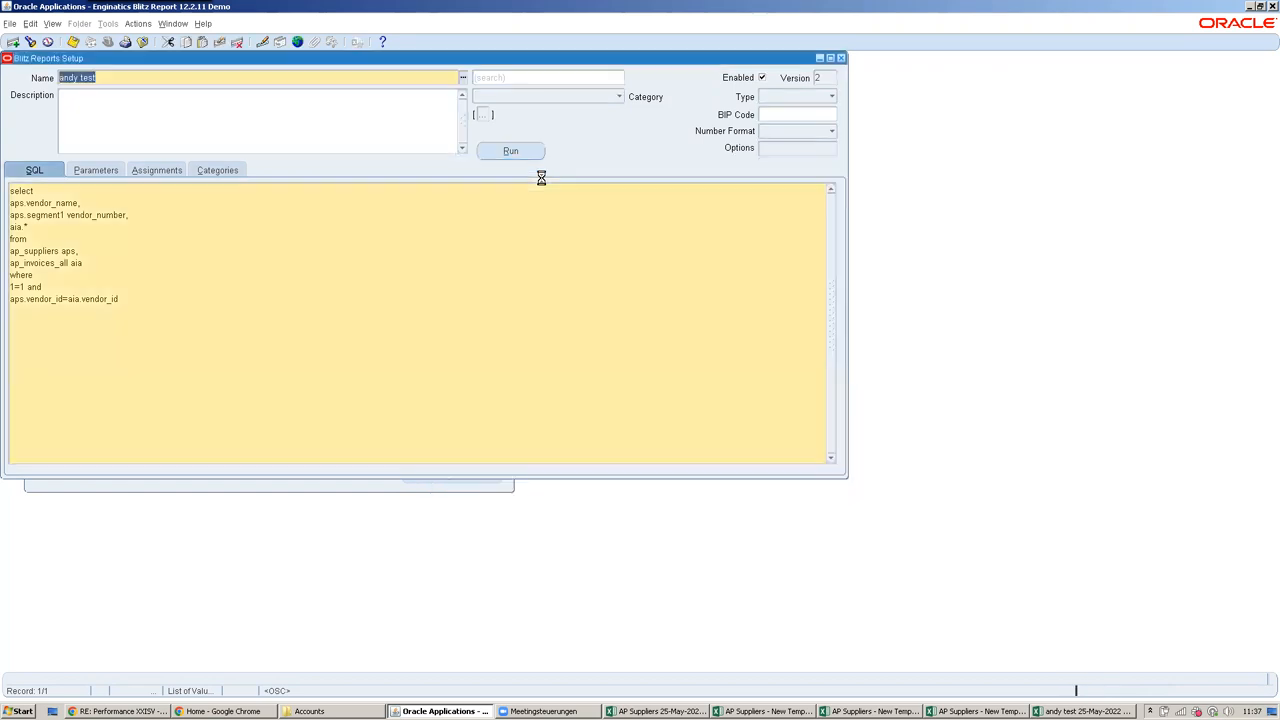
left_click(510, 151)
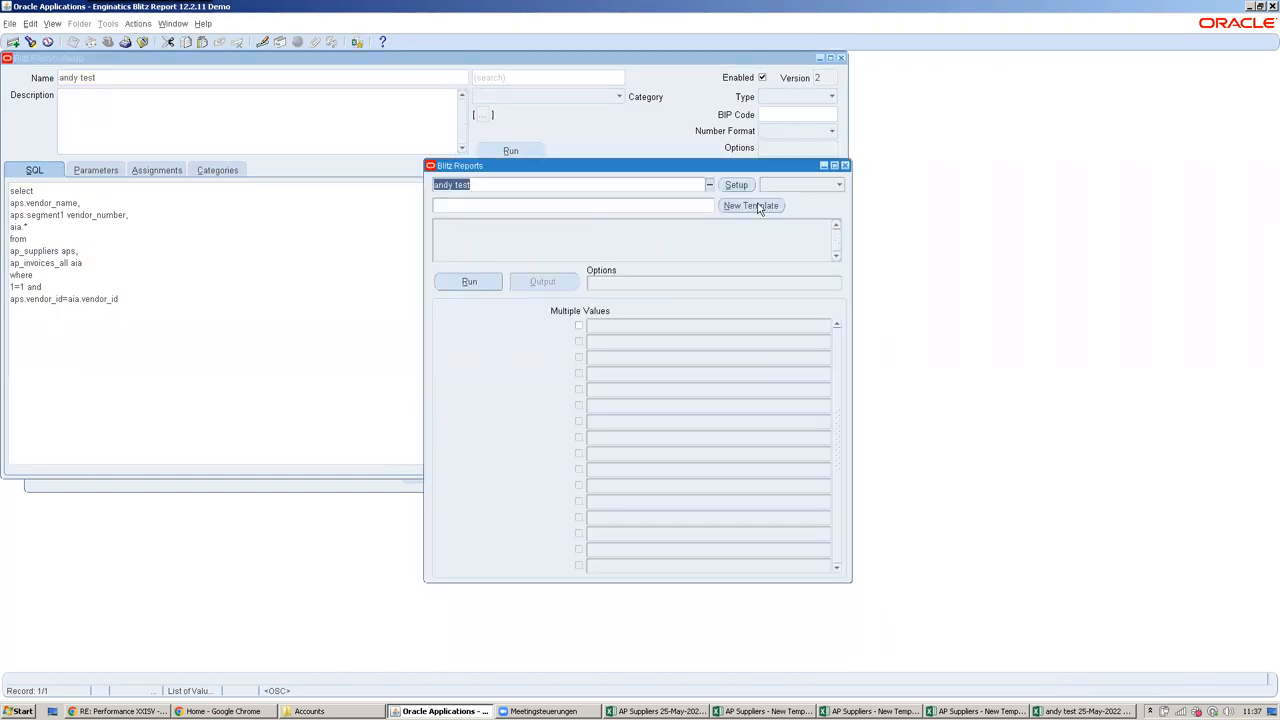
Create an andy test template displaying Invoice Amount and Amount Paid, then run the report
left_click(751, 205)
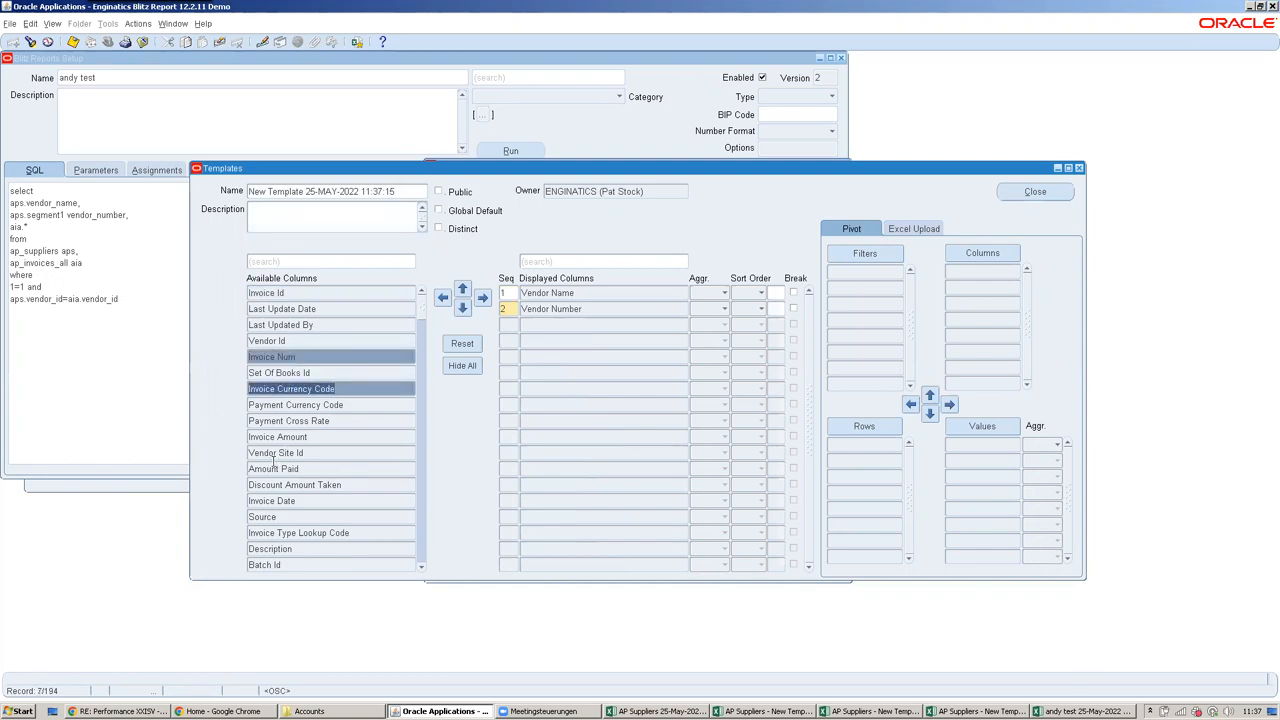
left_click(277, 437)
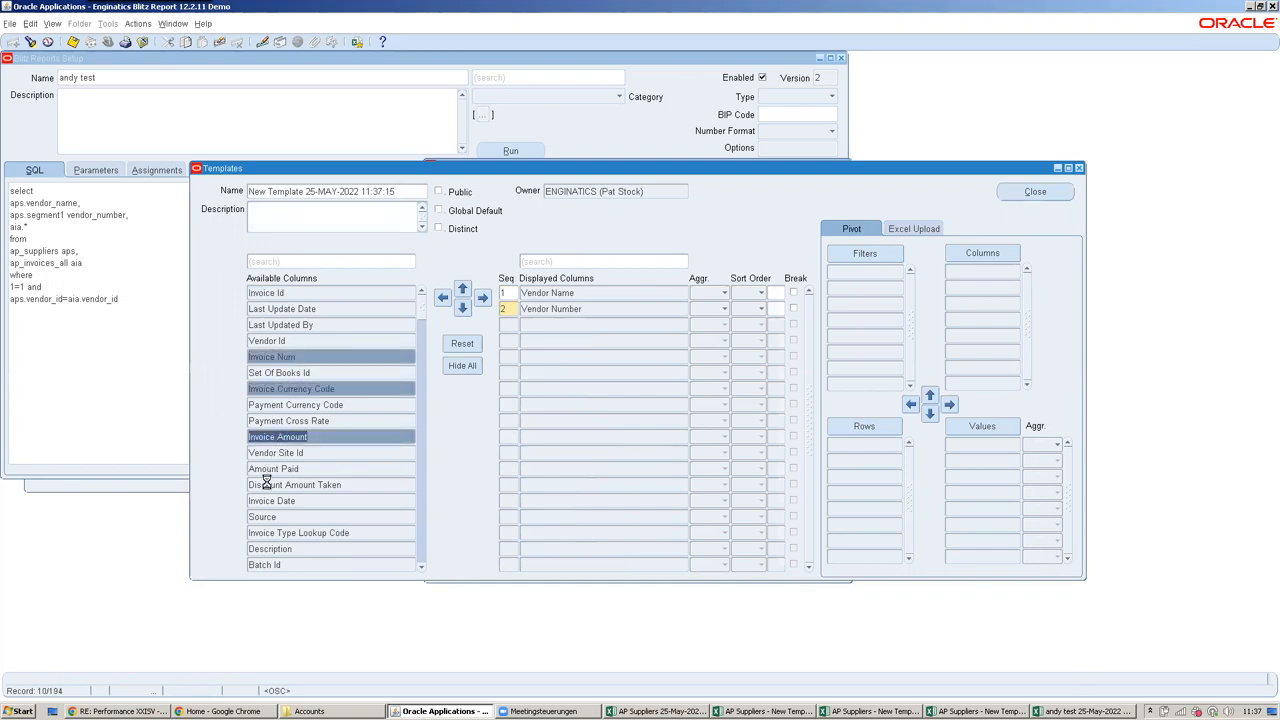
left_click(273, 468)
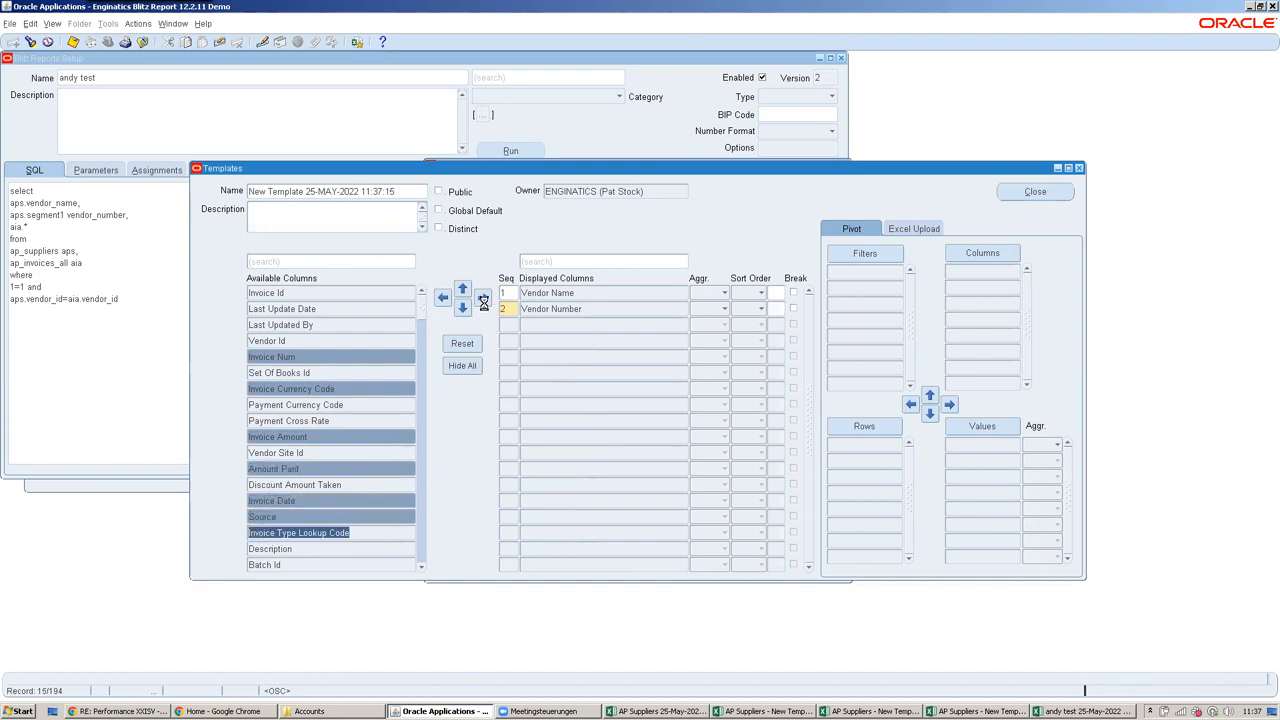
left_click(483, 297)
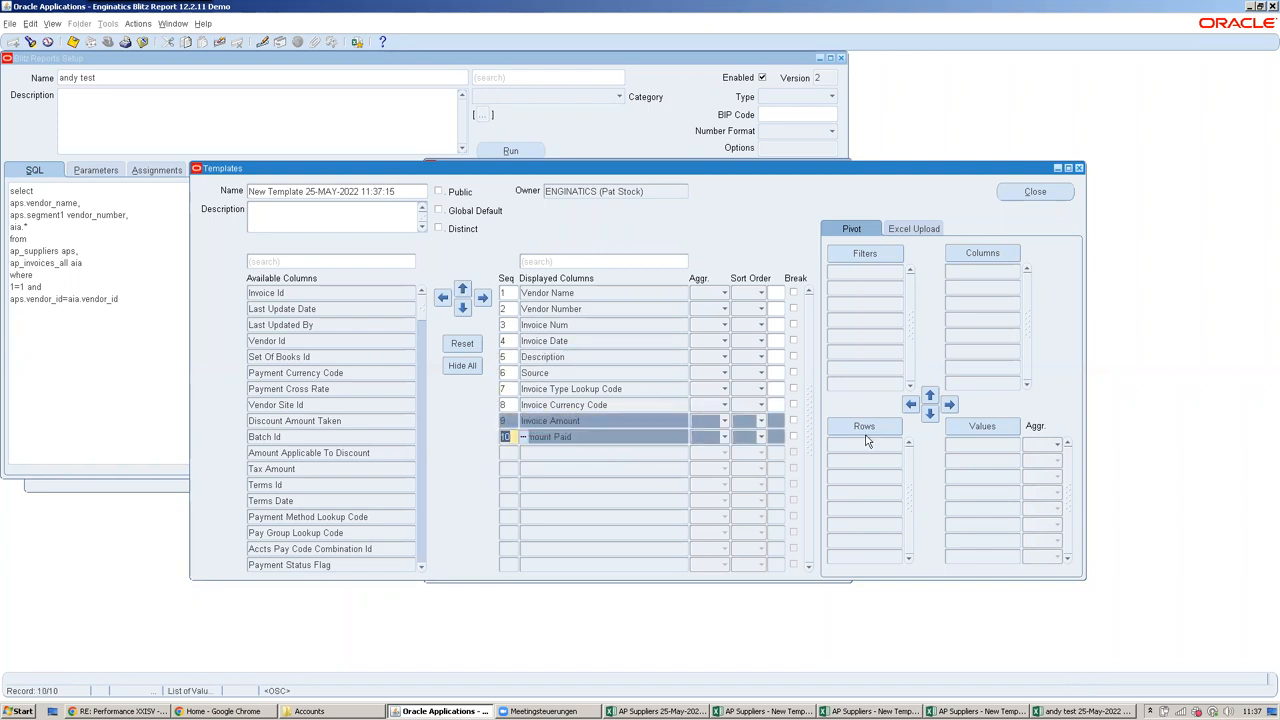
mouse_move(344, 184)
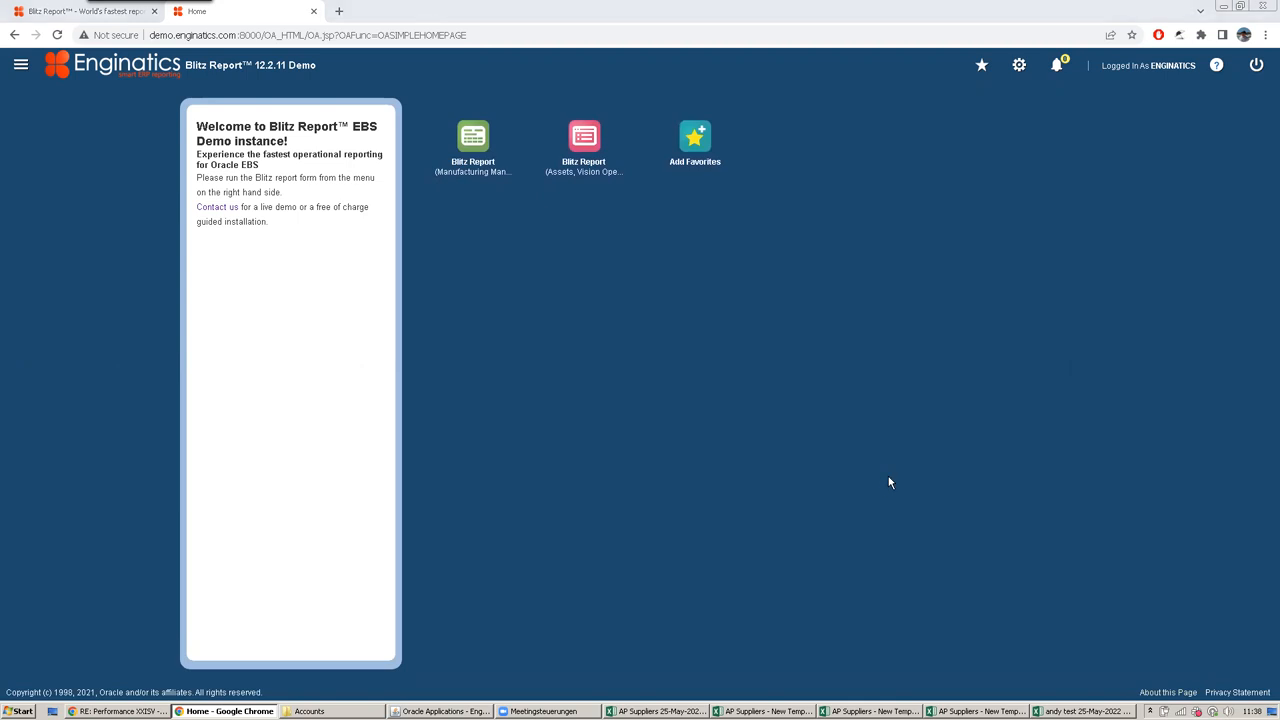
mouse_move(1089, 656)
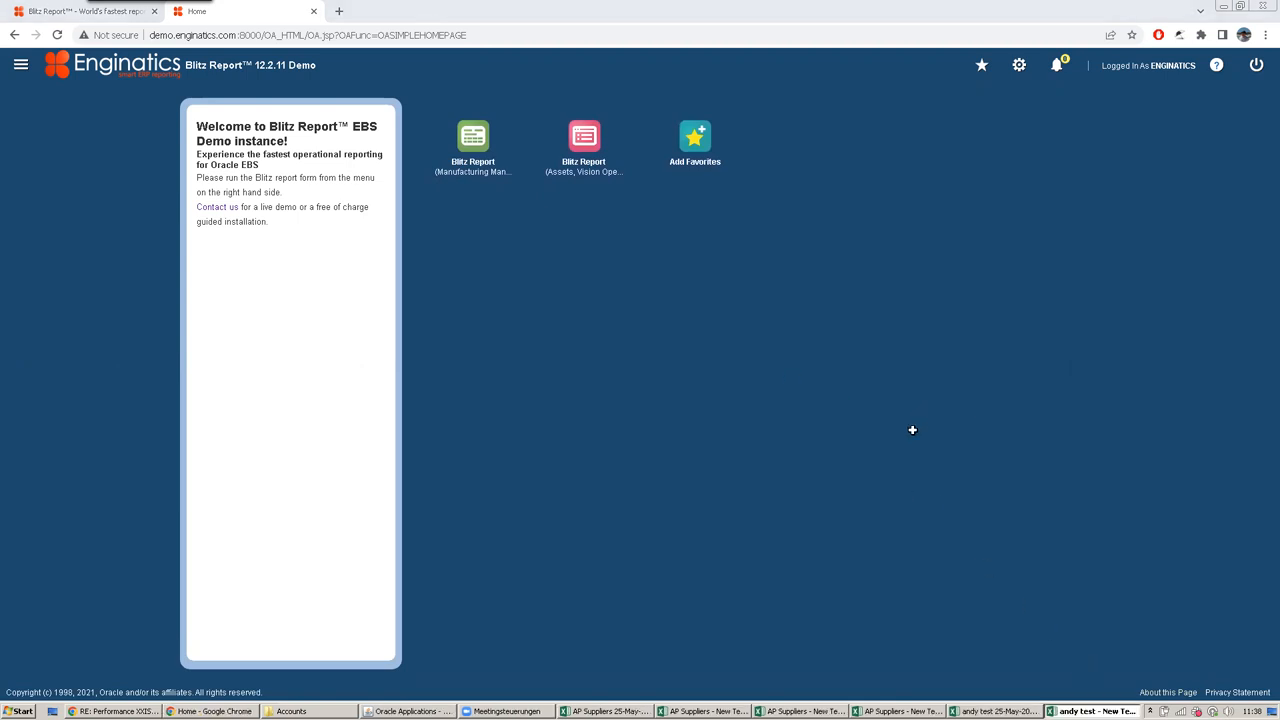
Open the andy test output workbook showing ten vendor and invoice columns
left_click(1095, 711)
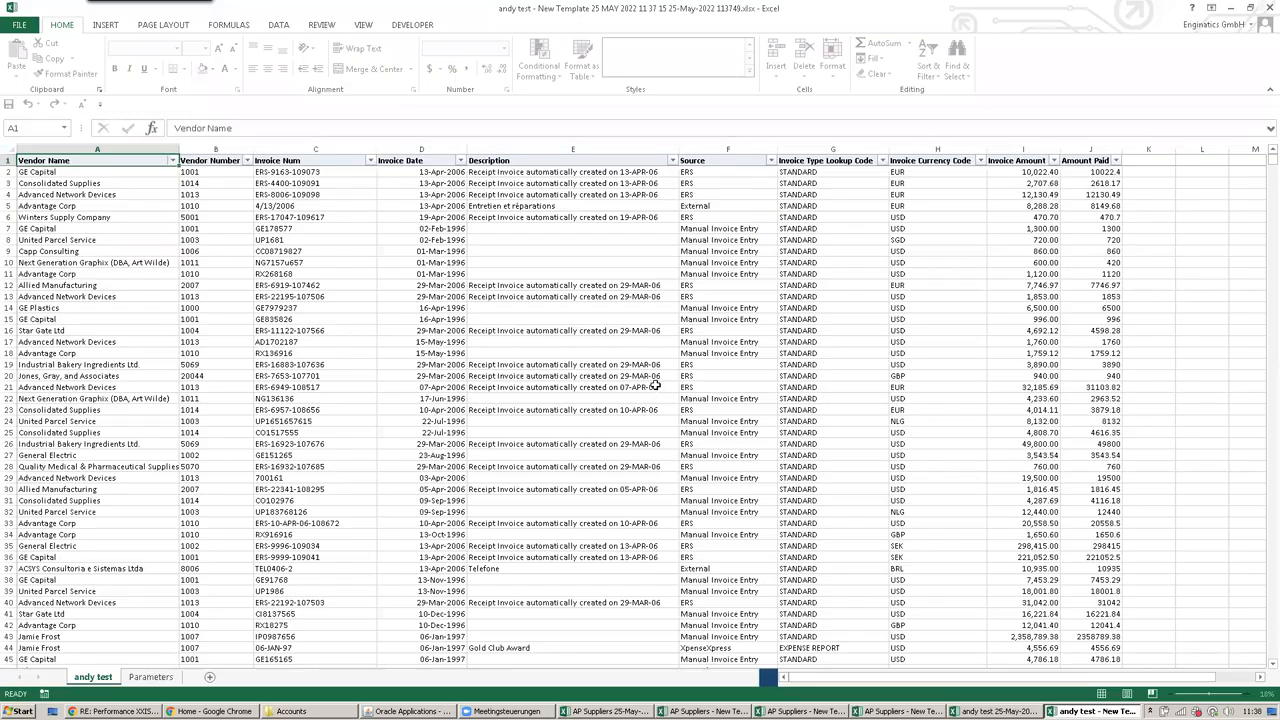
left_click(573, 387)
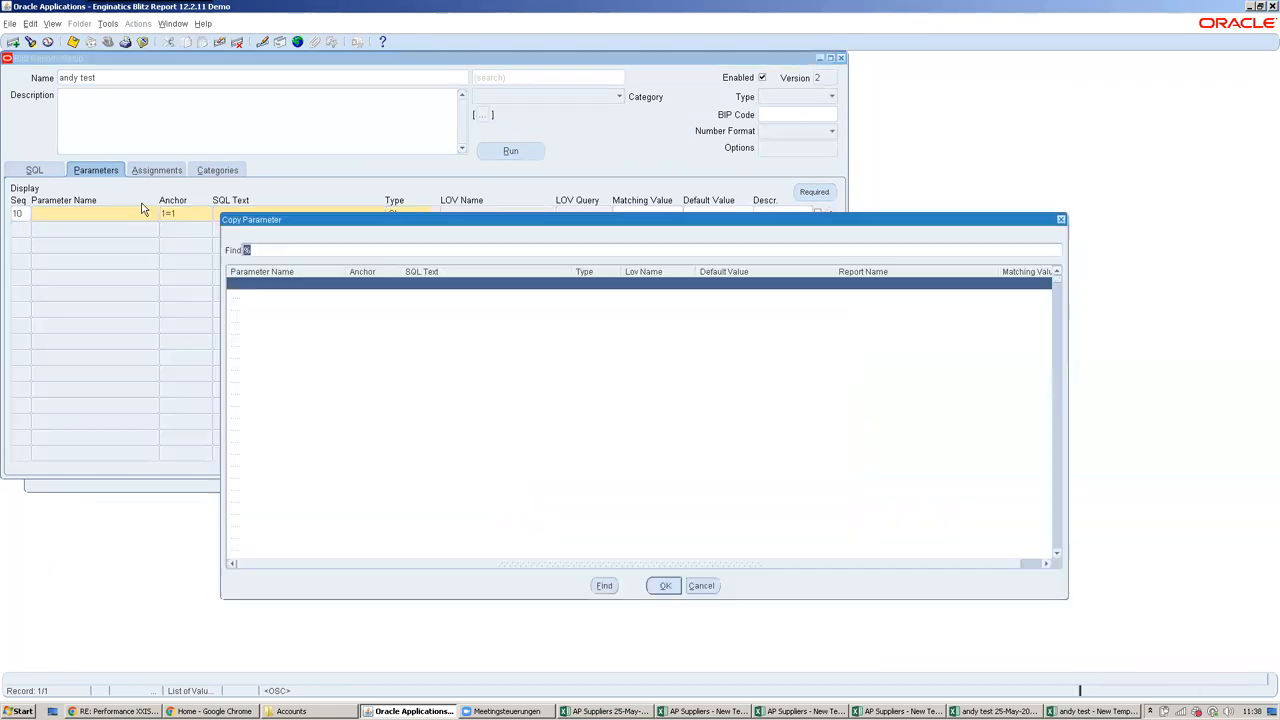
Copy Supplier, Supplier Number and Invoice Date From/To parameters into andy test, then open Run
left_click(664, 585)
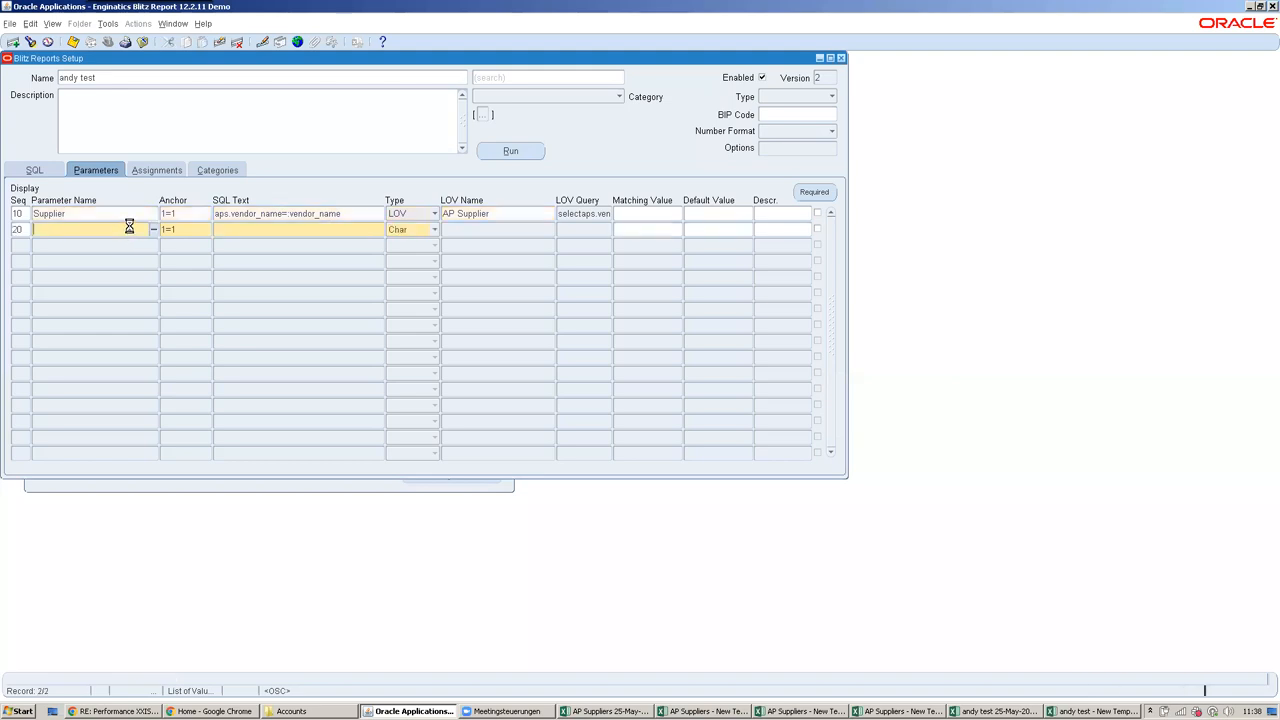
left_click(152, 229)
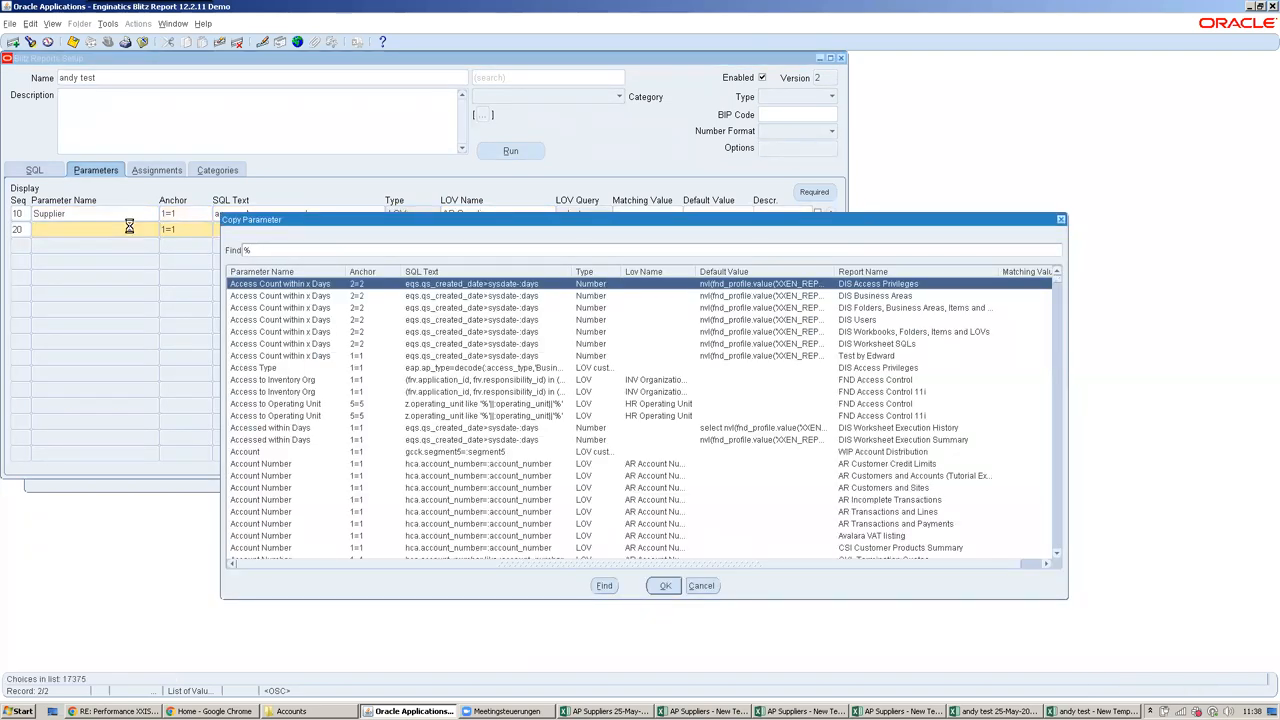
type("sup")
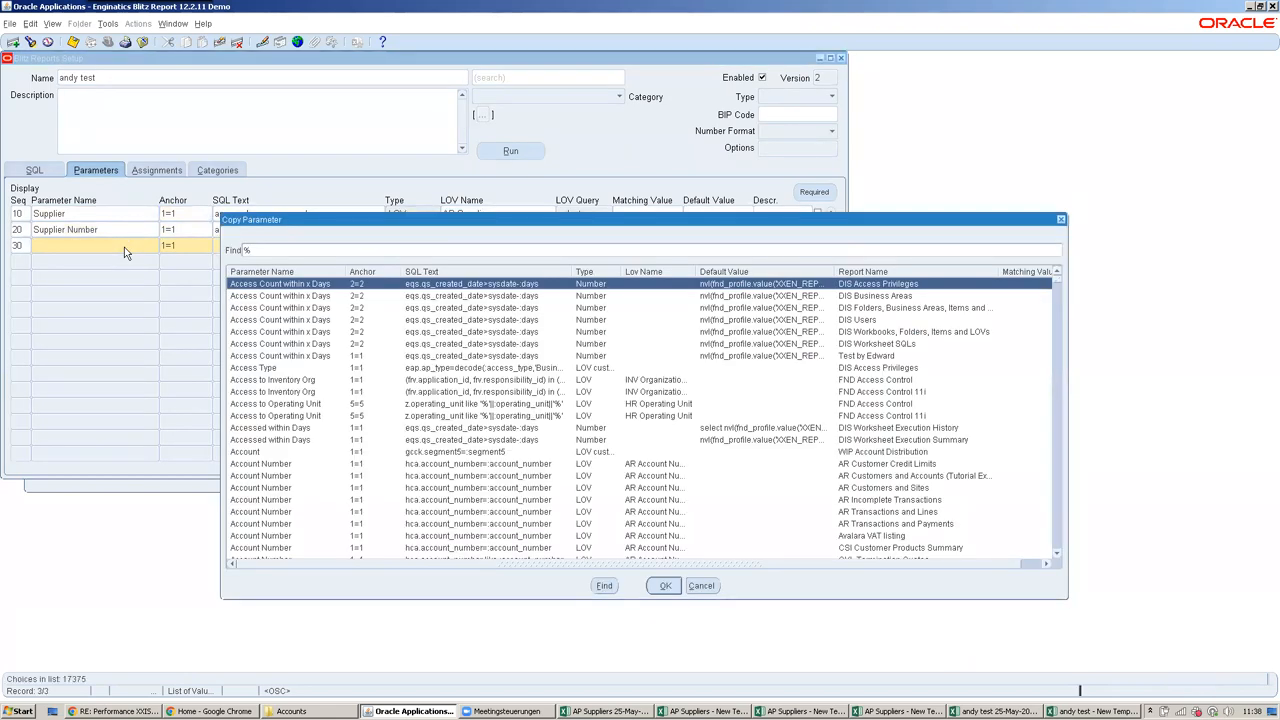
type("invoic")
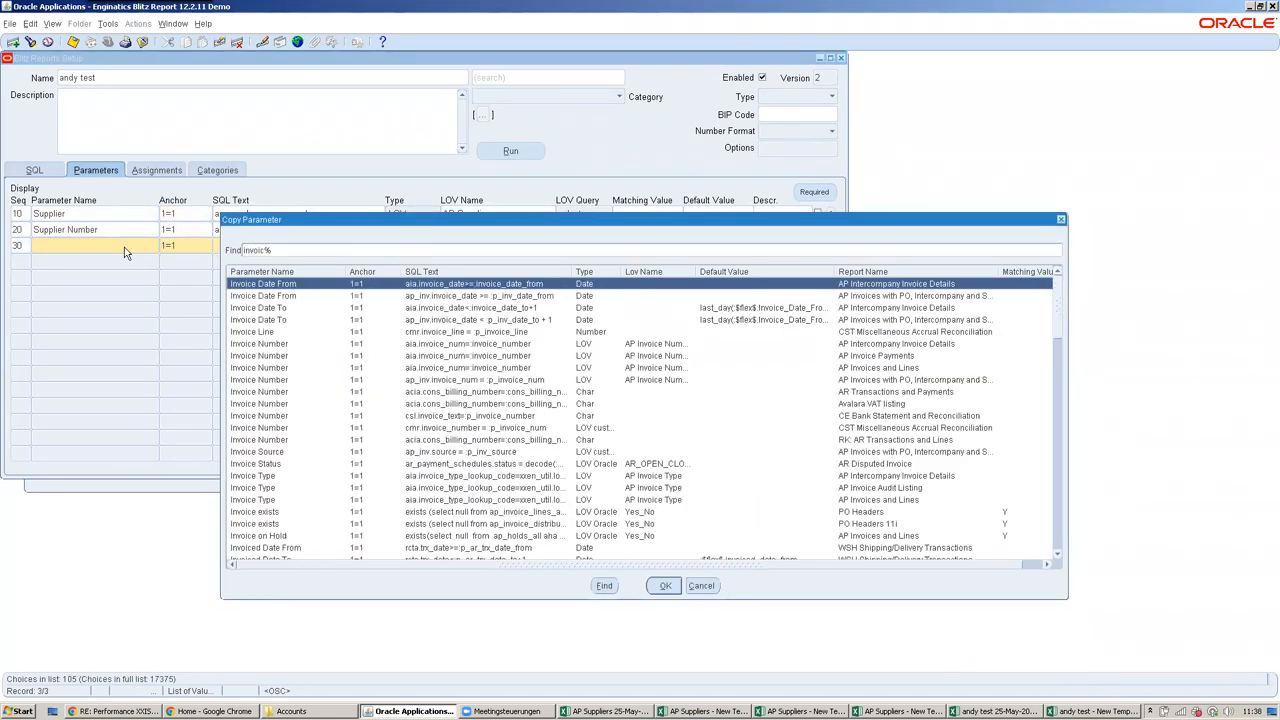
left_click(664, 585)
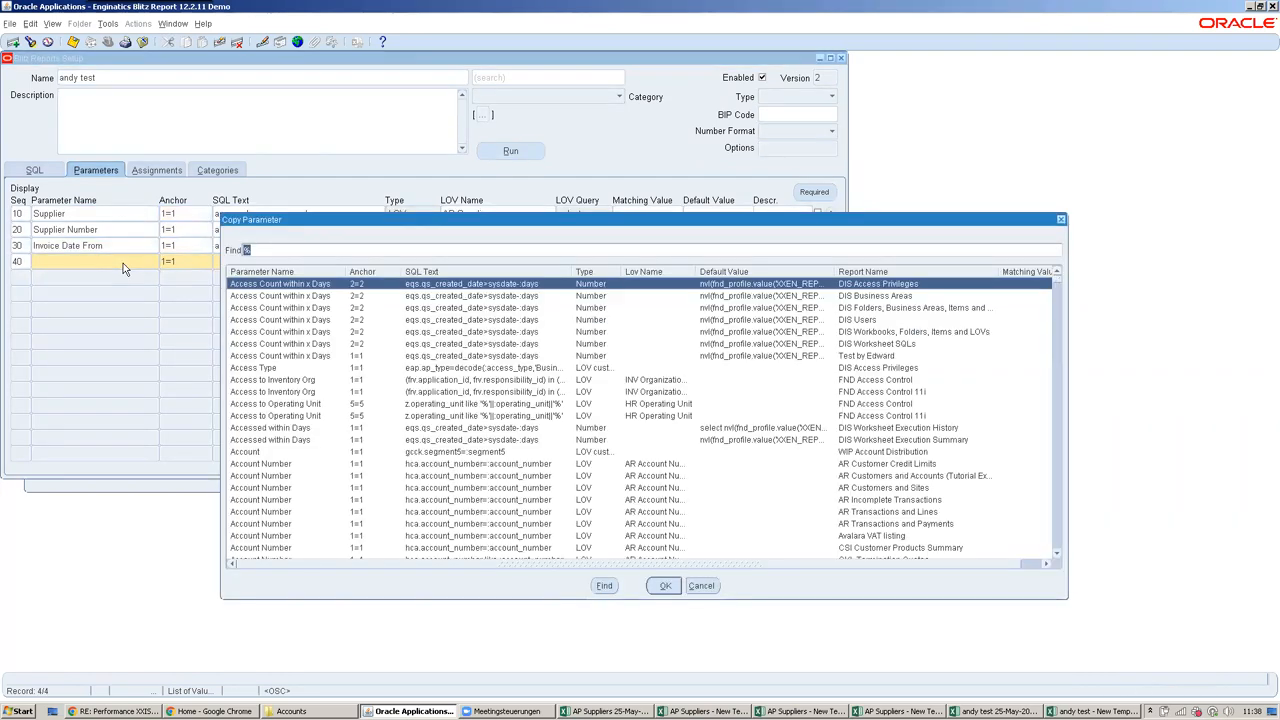
type("invoic")
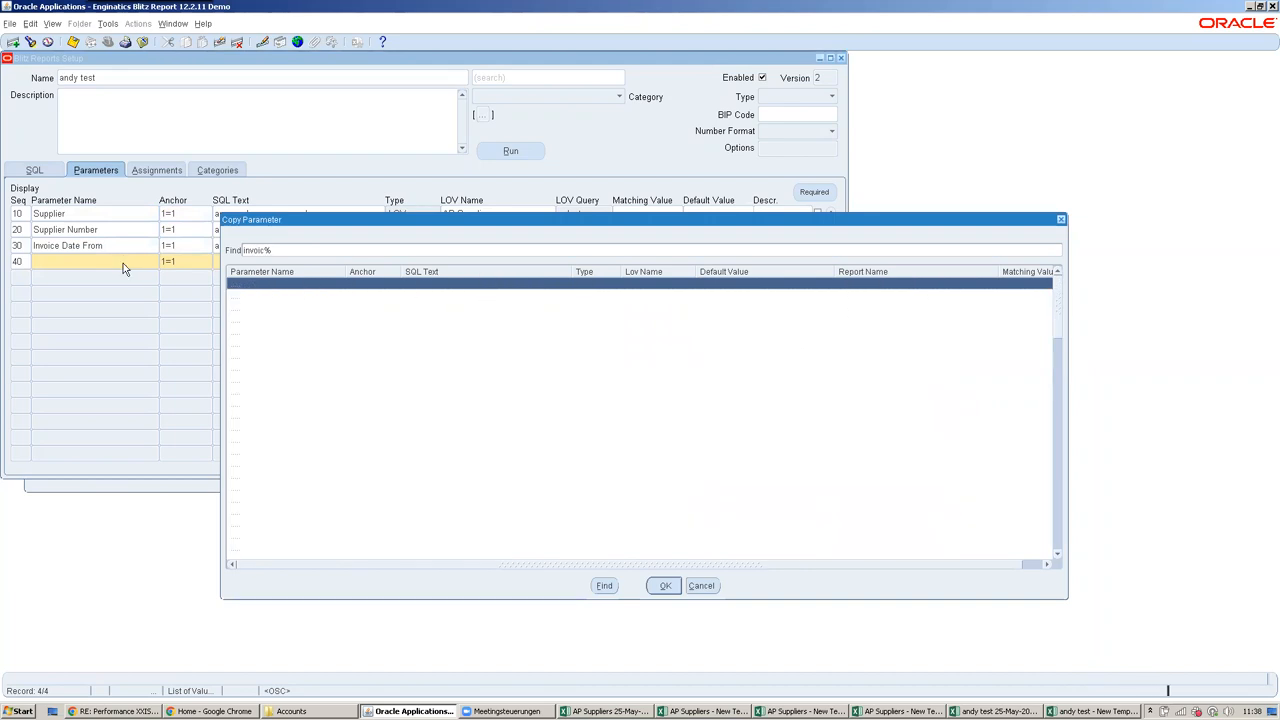
left_click(664, 585)
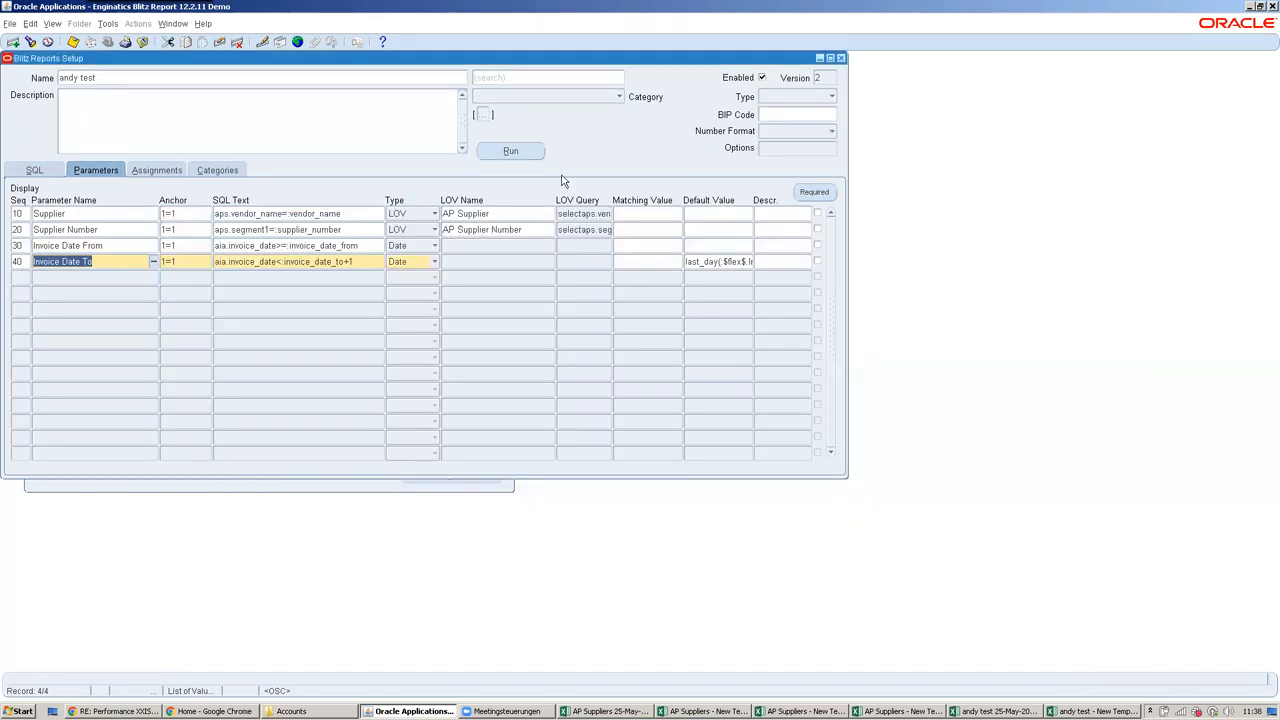
left_click(510, 151)
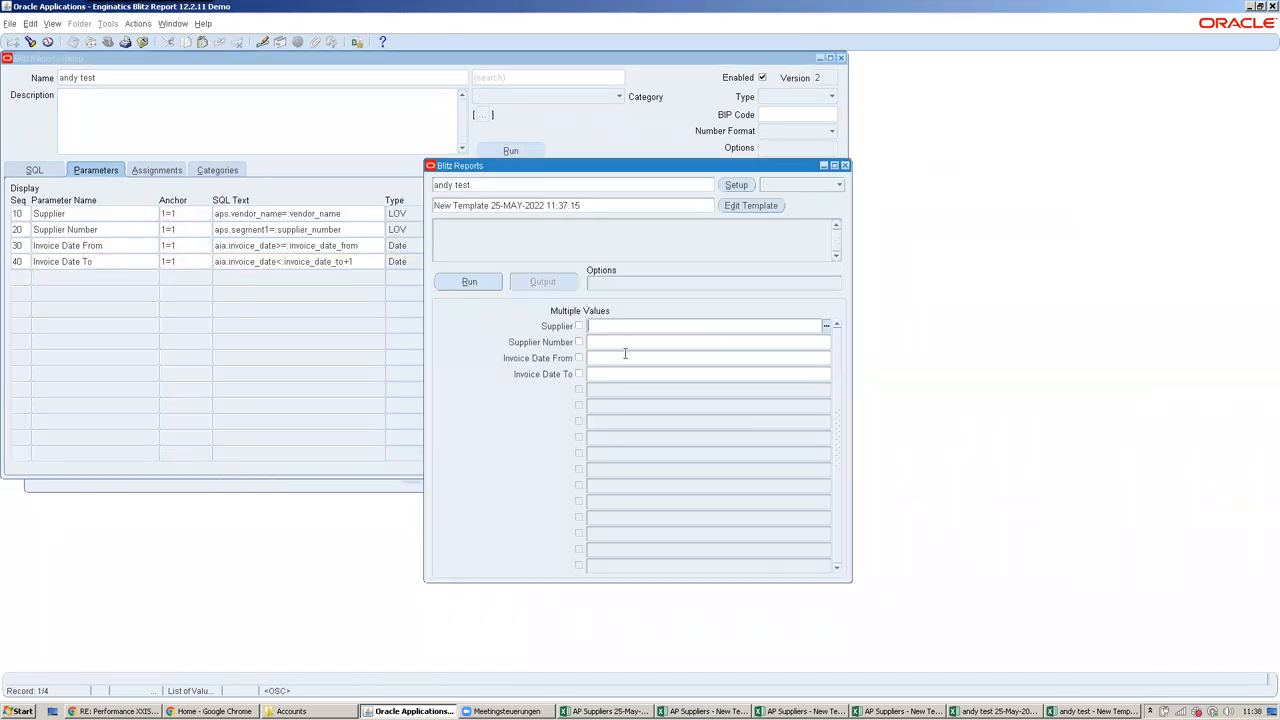
Run andy test for invoice dates 01-JAN-2005 to 31-JAN-2005 and open the Excel output
type("1-jan")
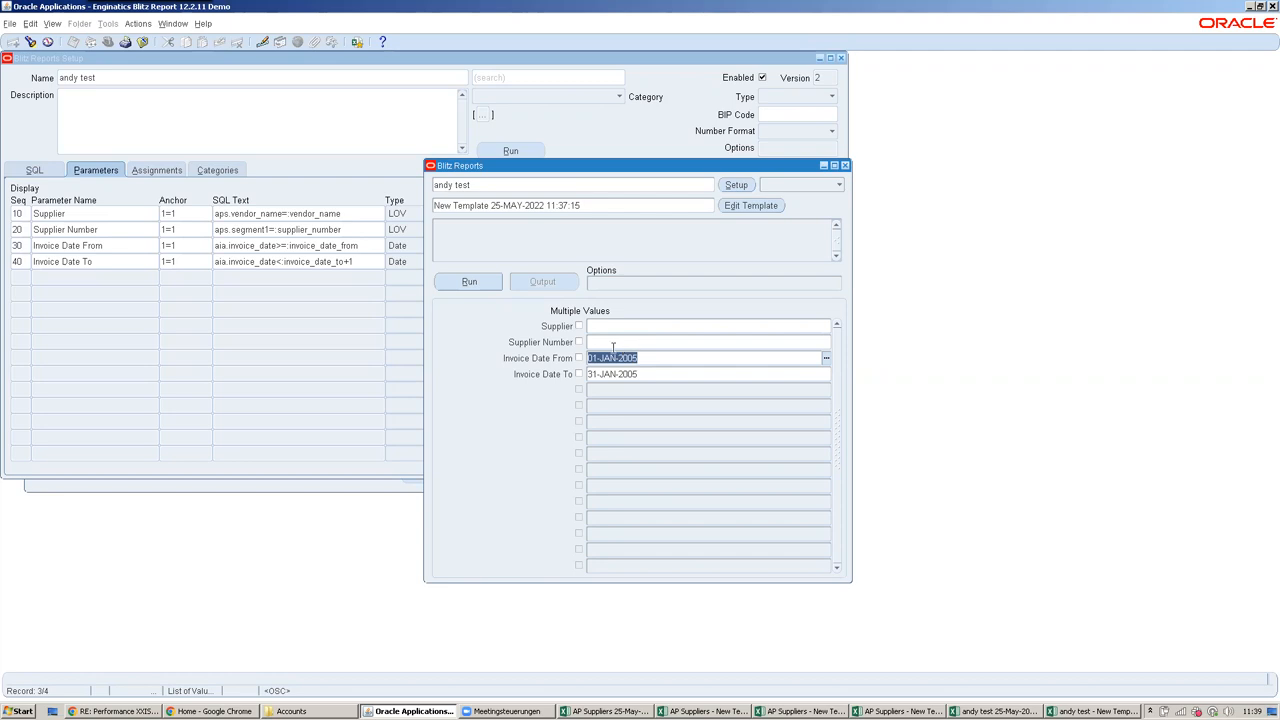
left_click(1098, 711)
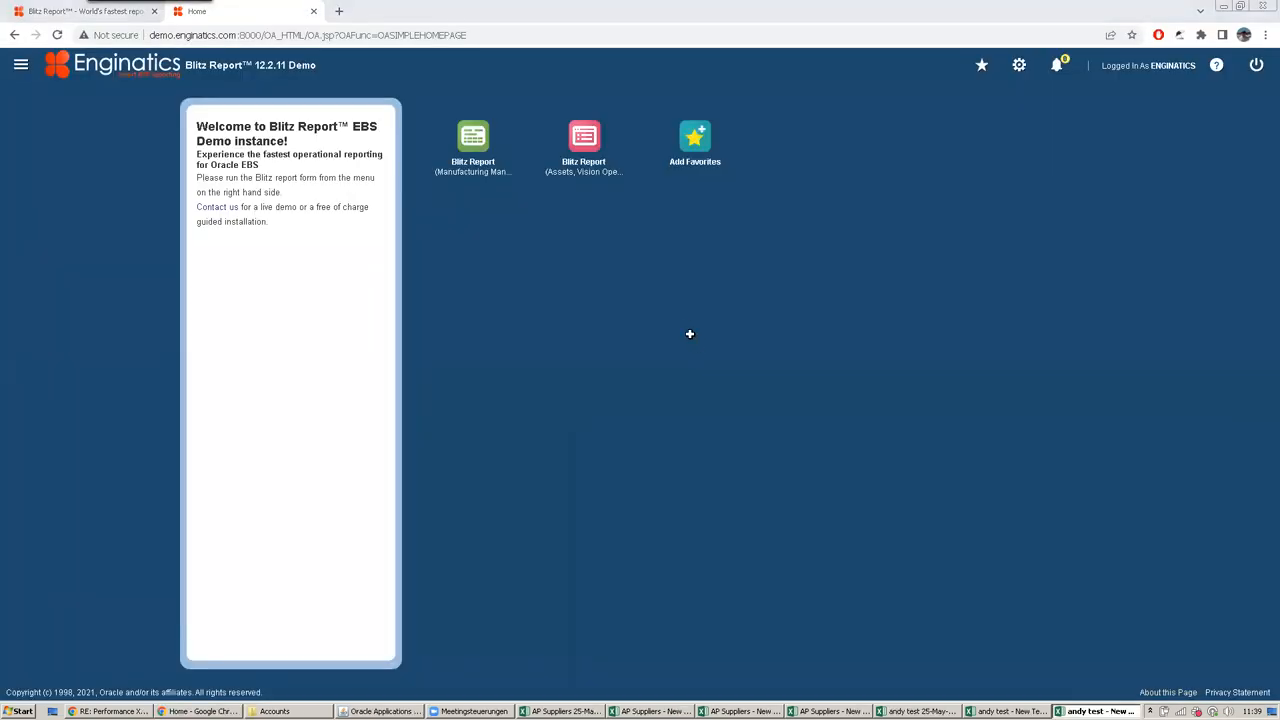
left_click(1097, 711)
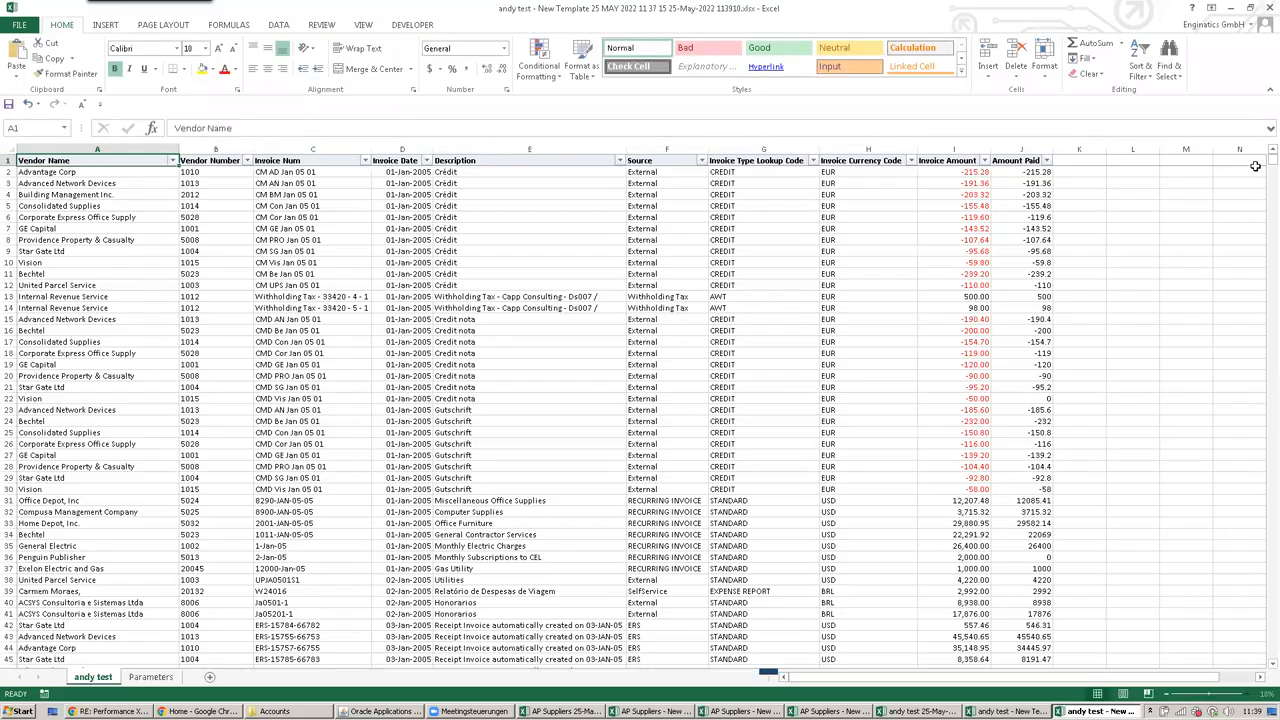
scroll("down", 3)
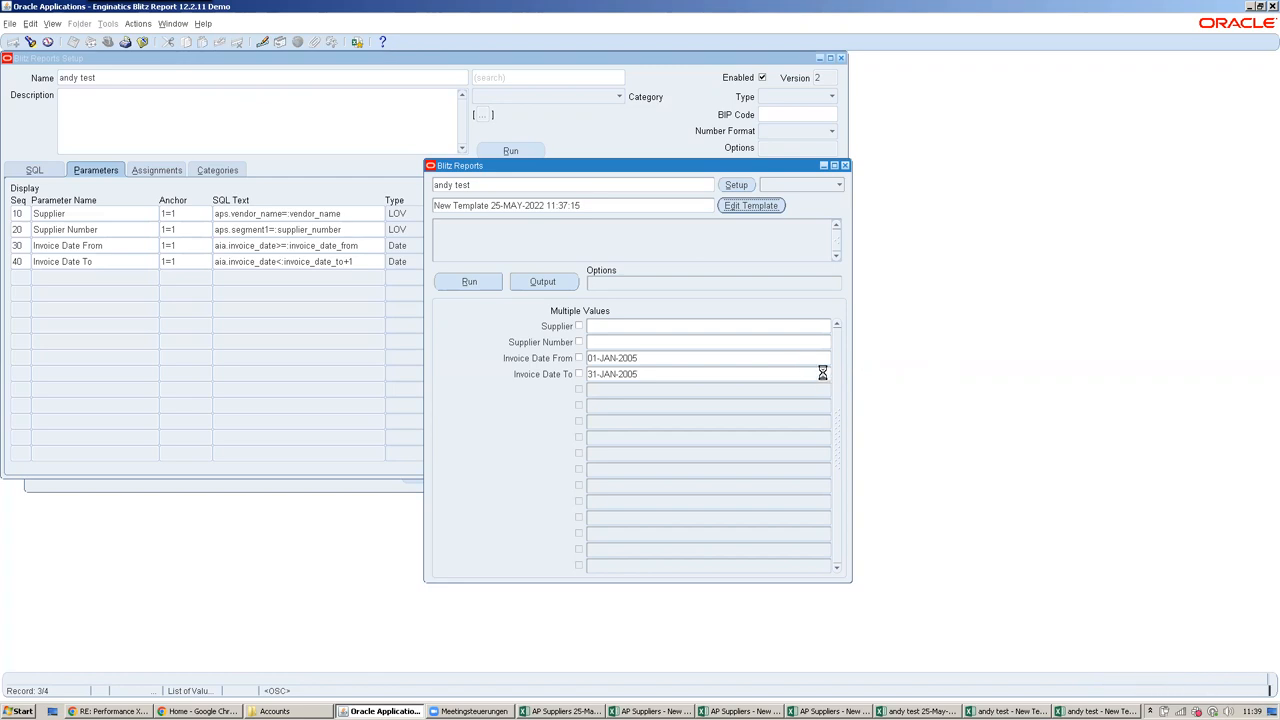
Edit the template to pivot invoice and paid sums by Source, Invoice Type and Currency
left_click(750, 205)
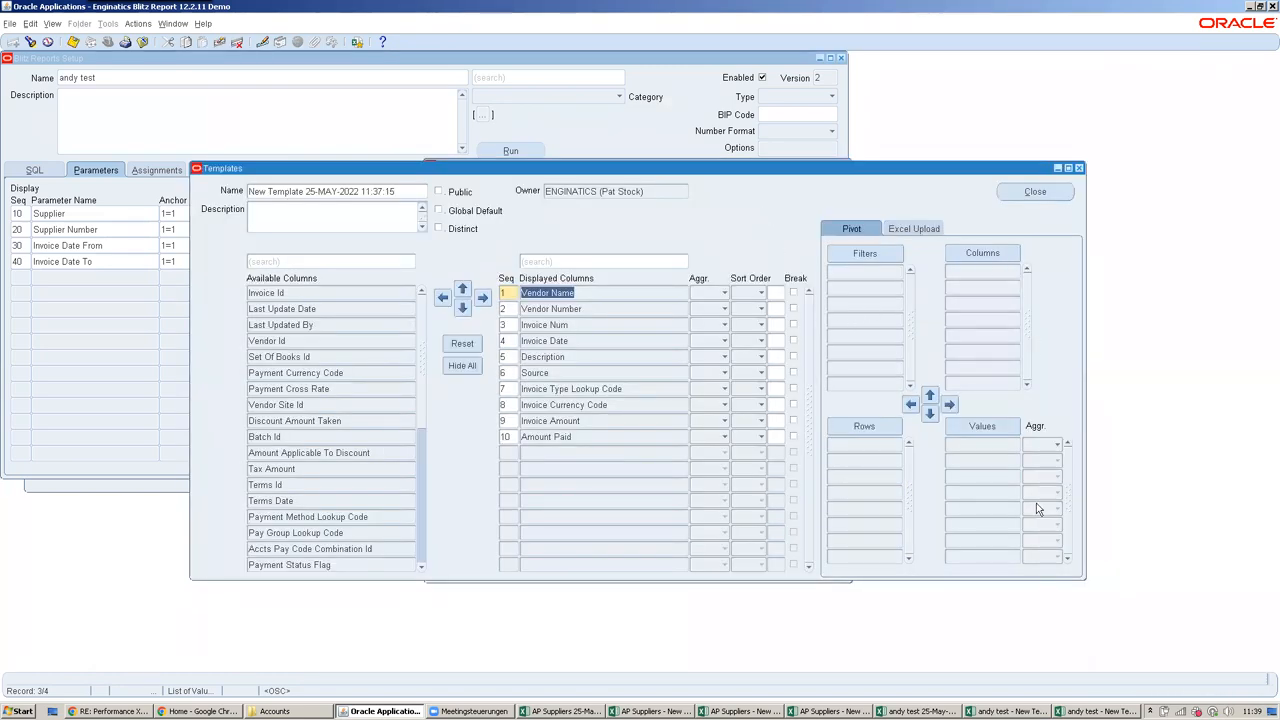
left_click(534, 372)
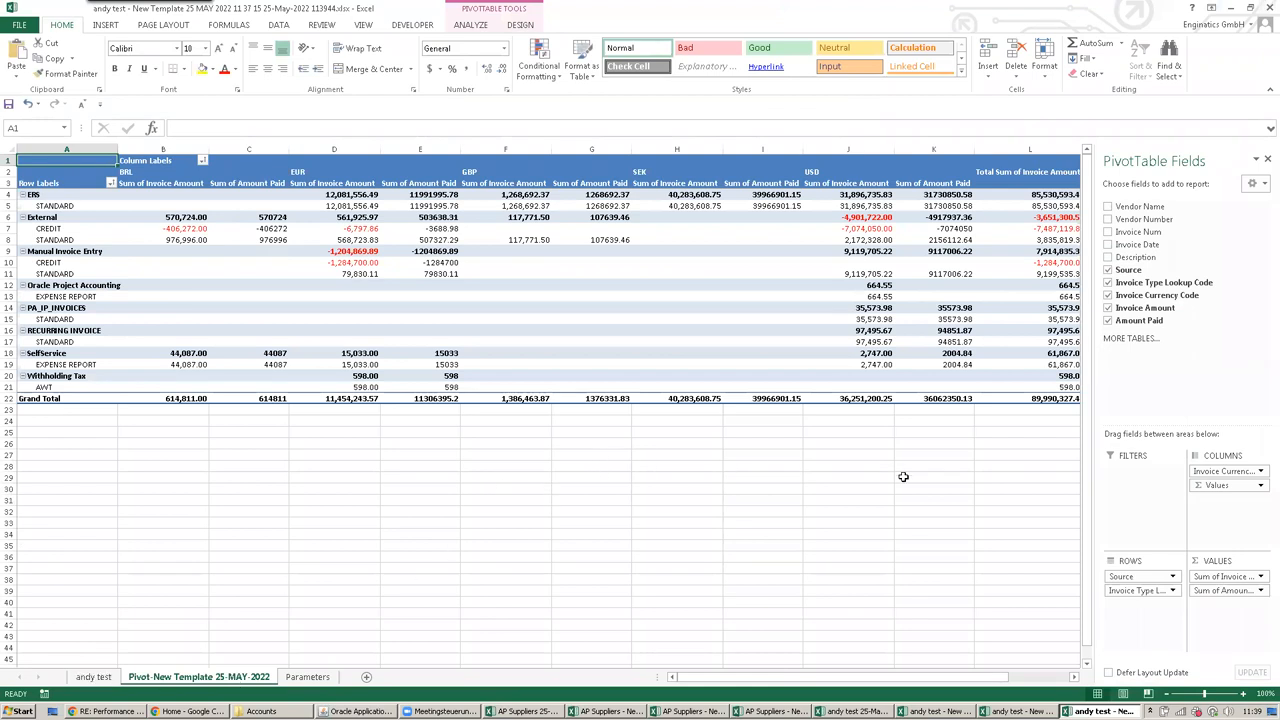
mouse_move(531, 347)
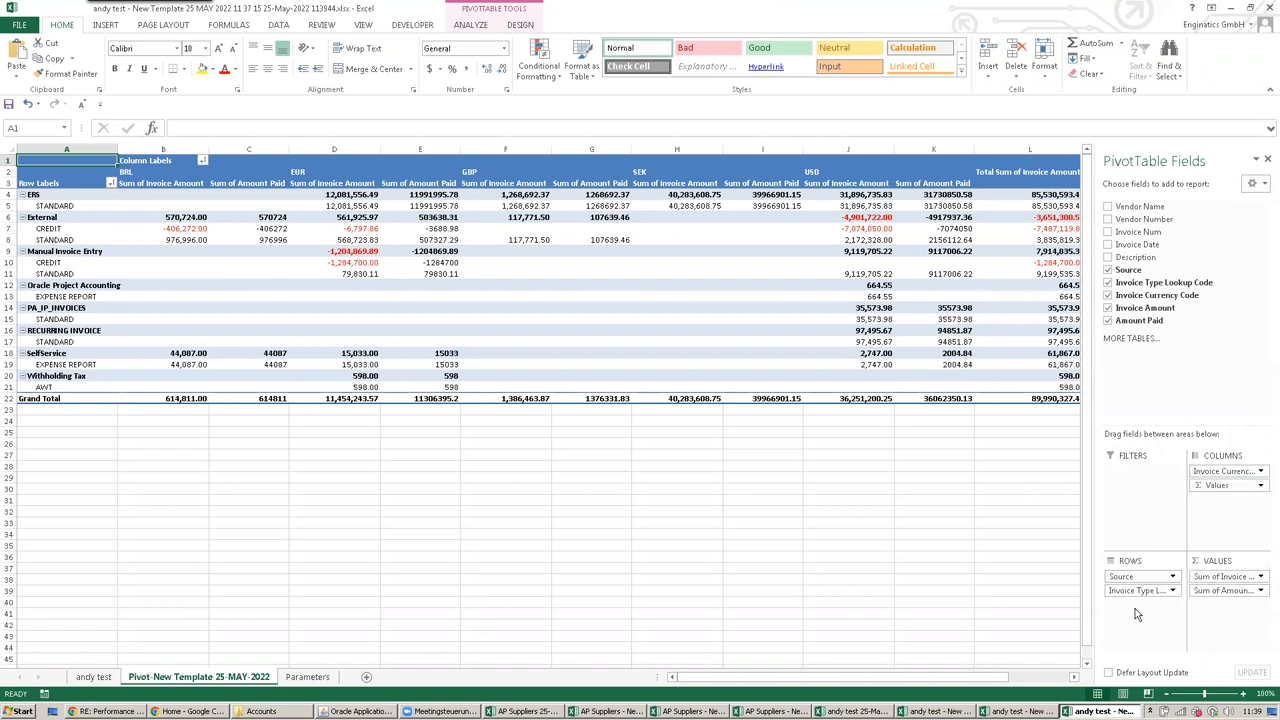
mouse_move(1267, 676)
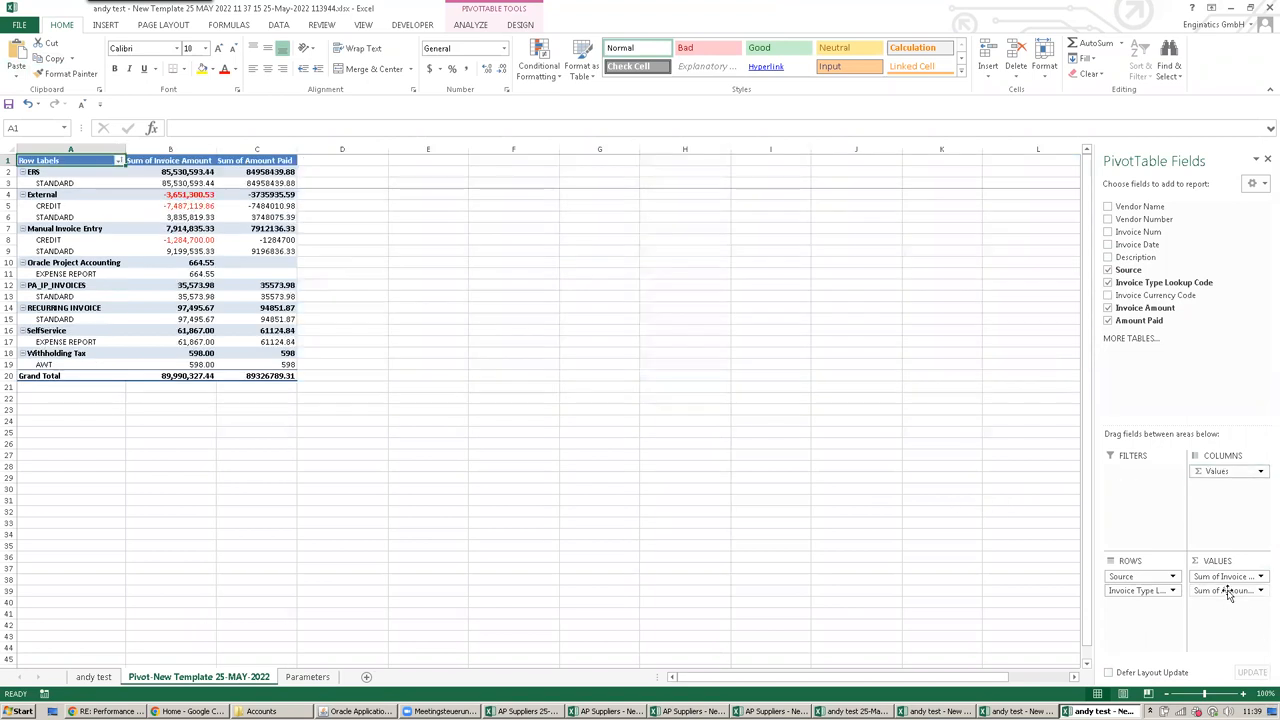
Drop Invoice Currency Code from the pivot, keeping sums by Source and invoice type
left_click(1108, 320)
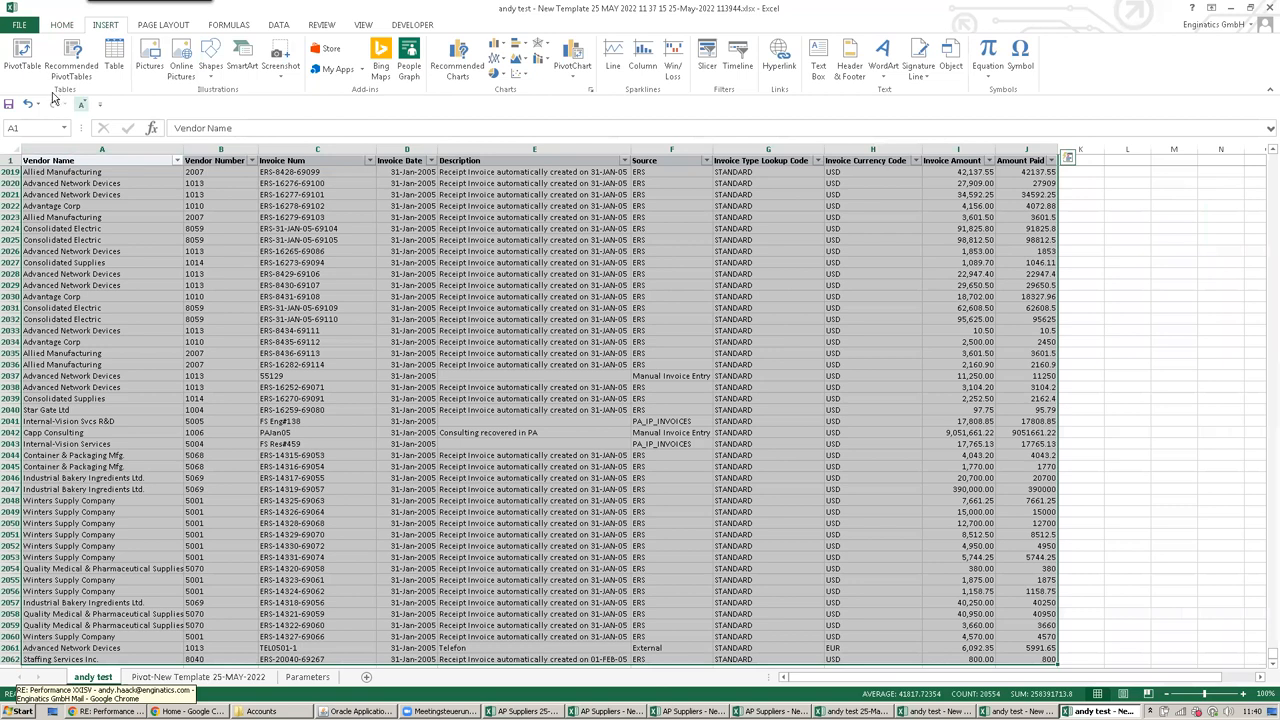
Build a pivot table on a new sheet summing Invoice Amount per vendor
left_click(22, 57)
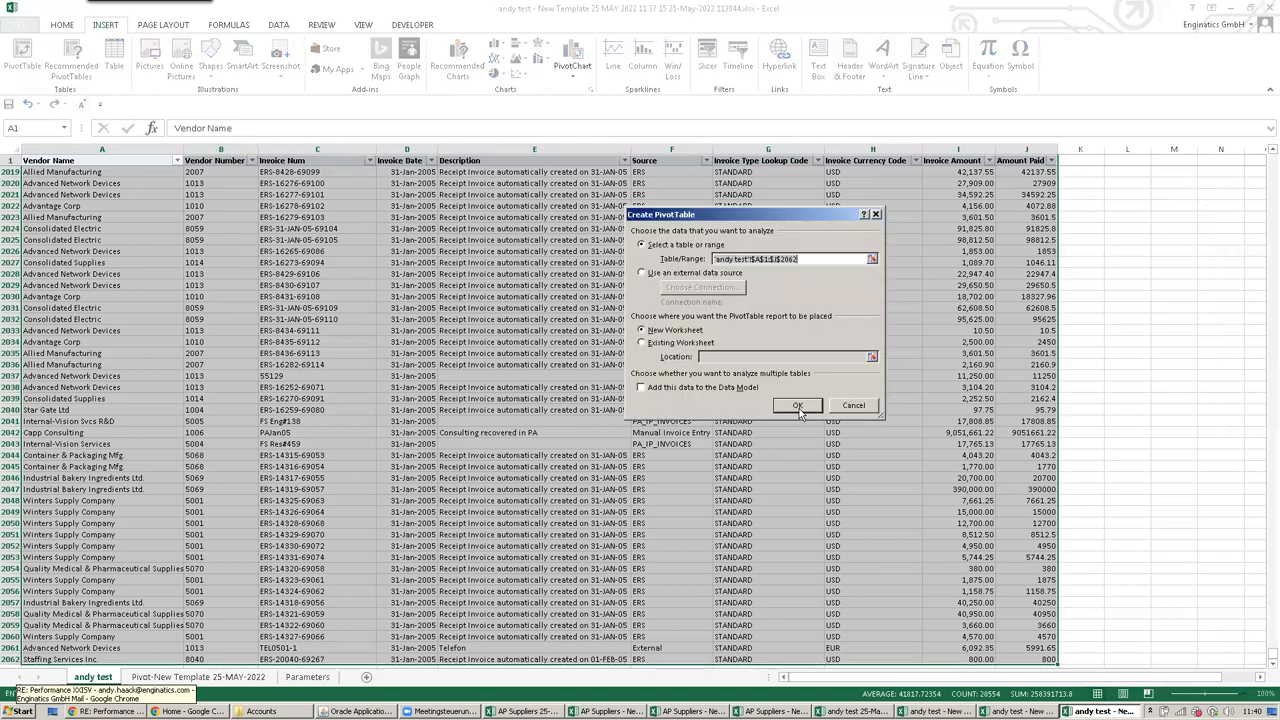
left_click(797, 405)
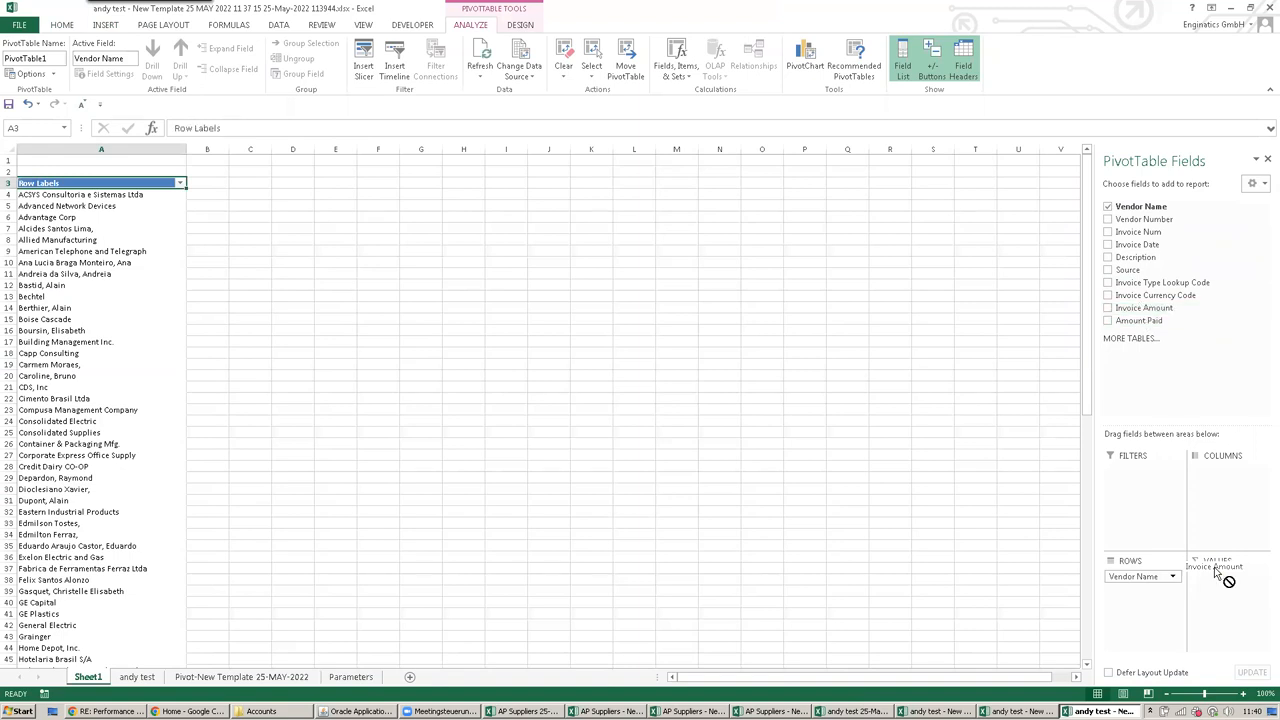
left_click(1107, 307)
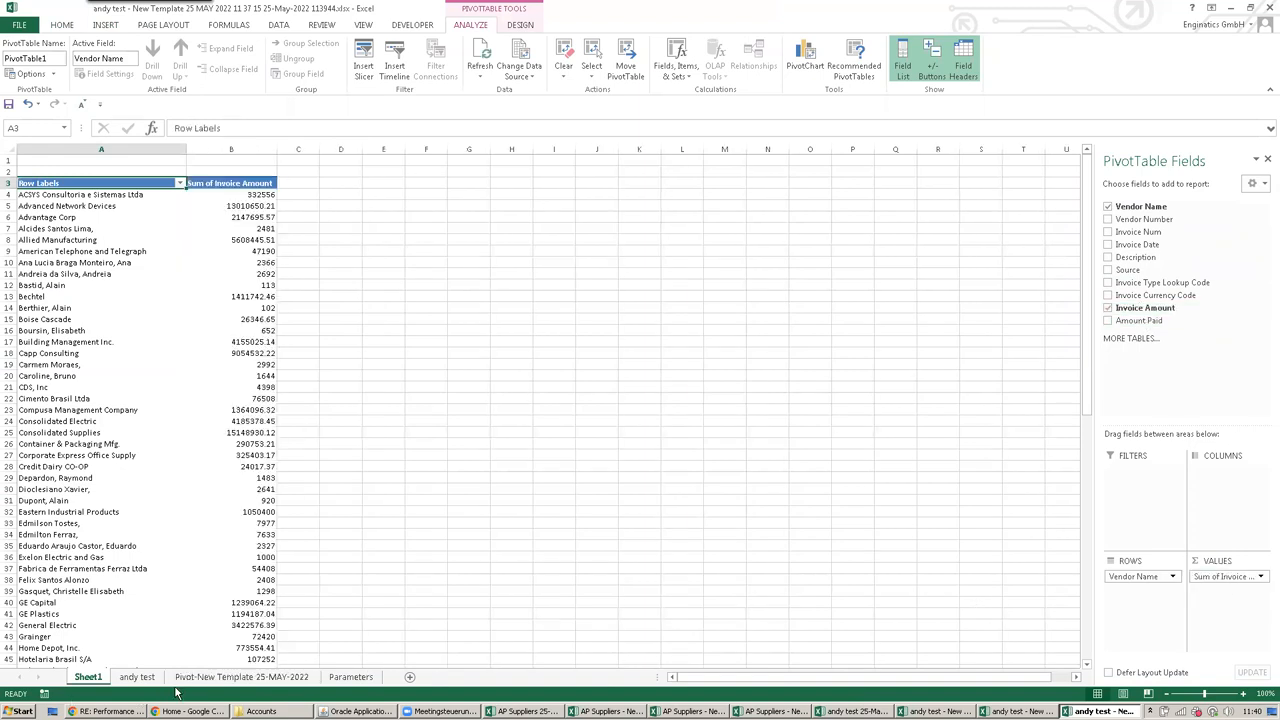
Chart the vendor totals as a bar chart, sorted smallest to largest
left_click(231, 217)
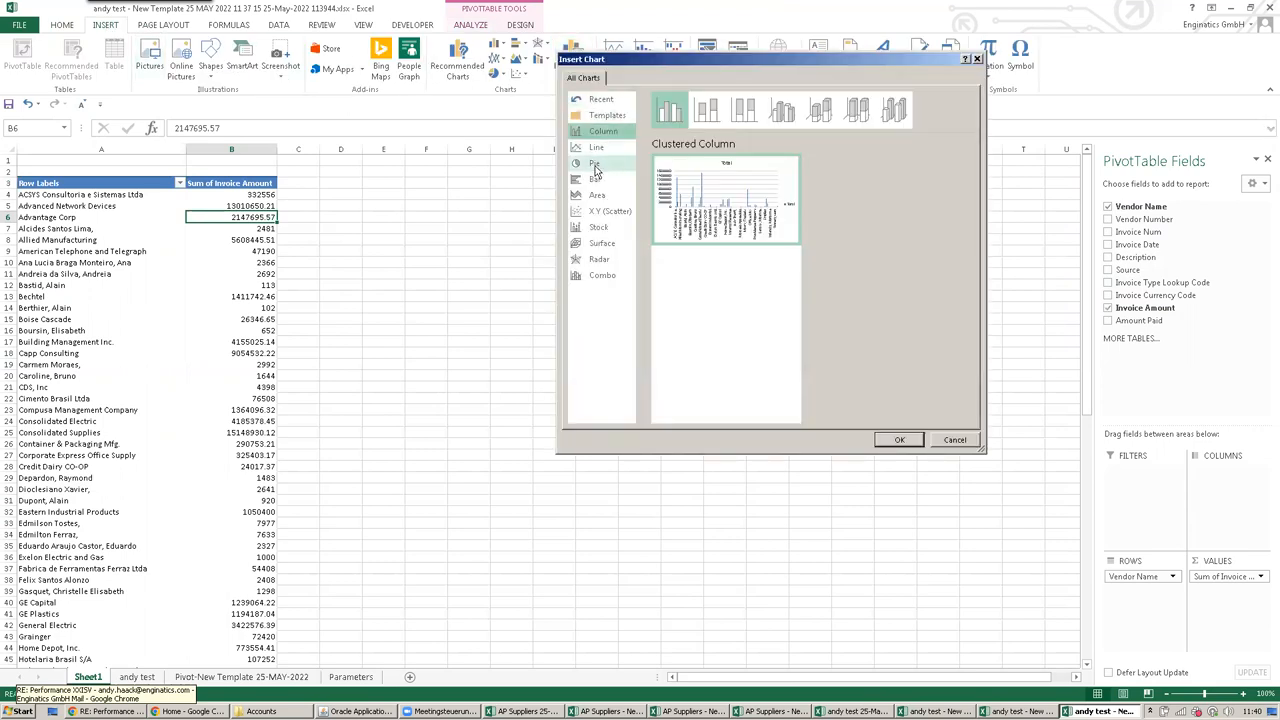
left_click(595, 179)
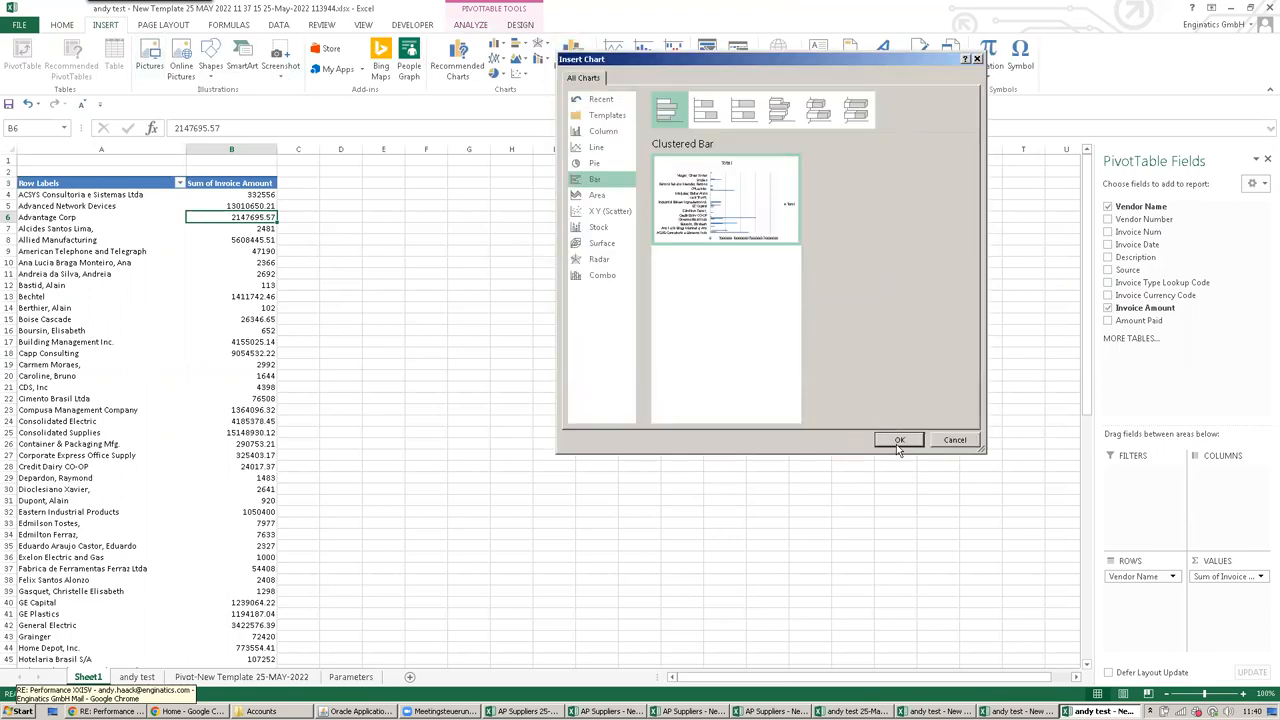
left_click(899, 440)
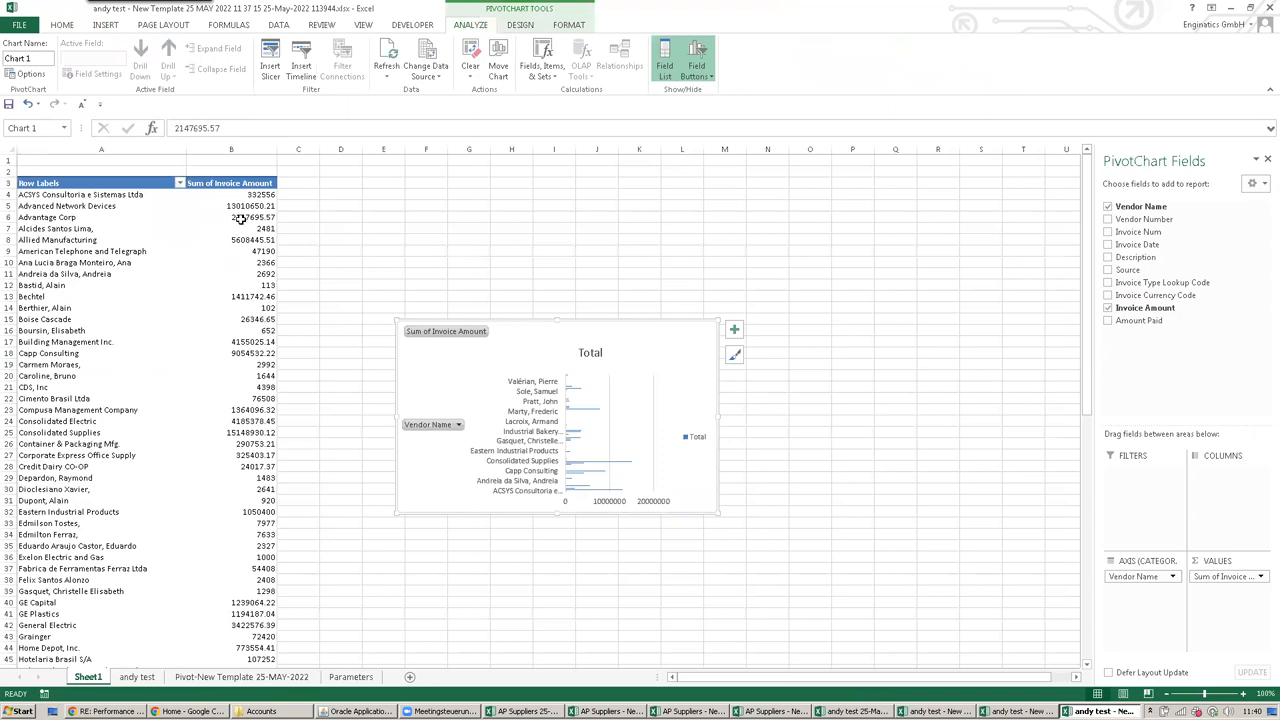
right_click(240, 217)
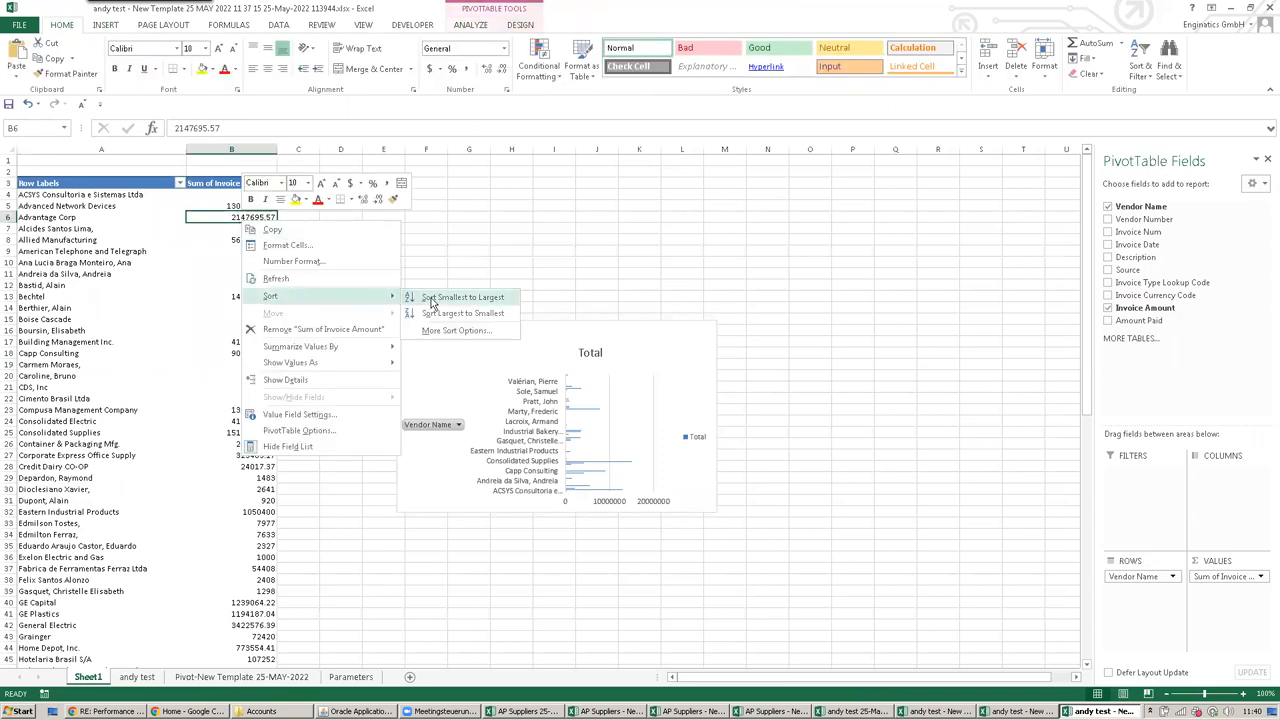
left_click(463, 297)
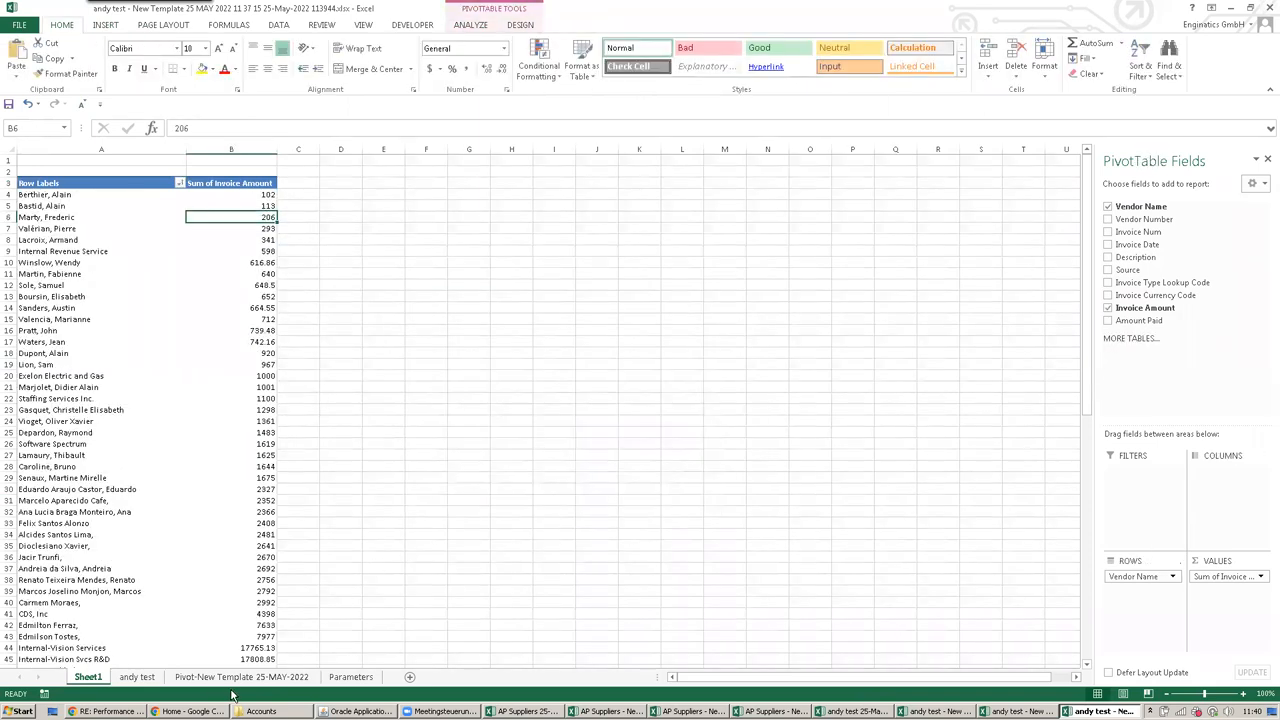
Add an invoice-type filter on the Pivot-New Template 25-MAY-2022 sheet, then return to andy test
left_click(241, 677)
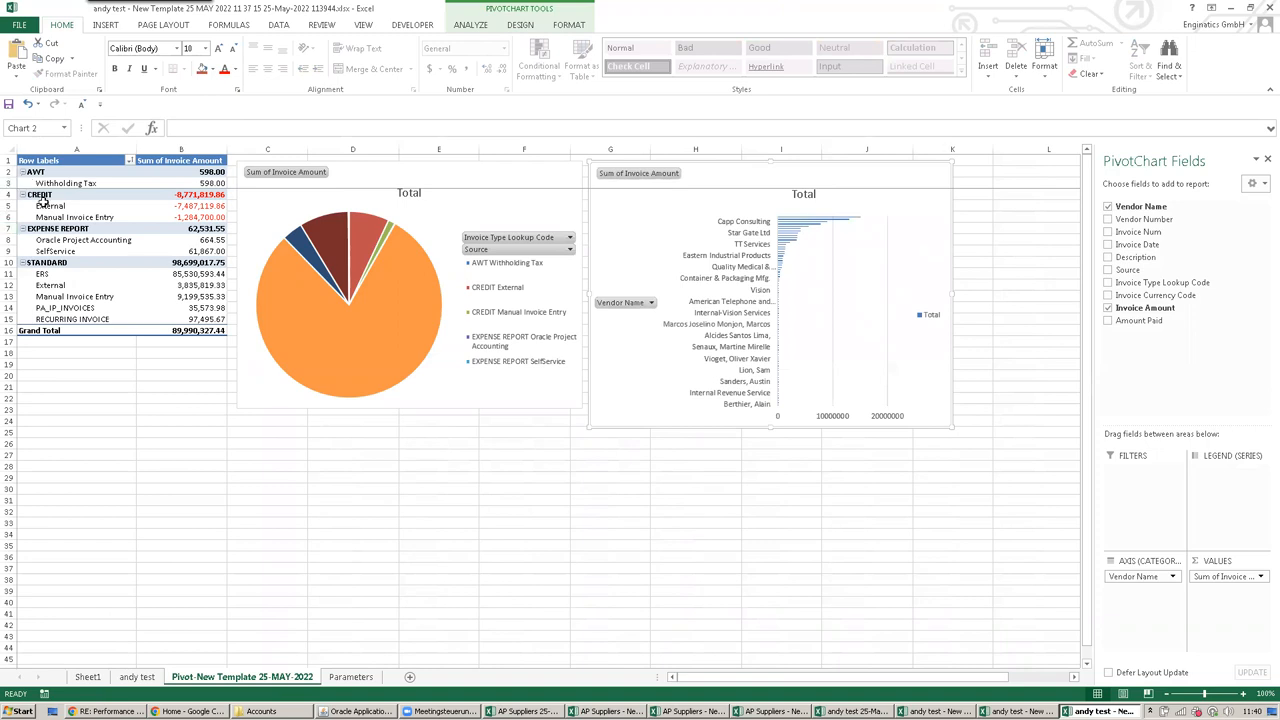
left_click(50, 205)
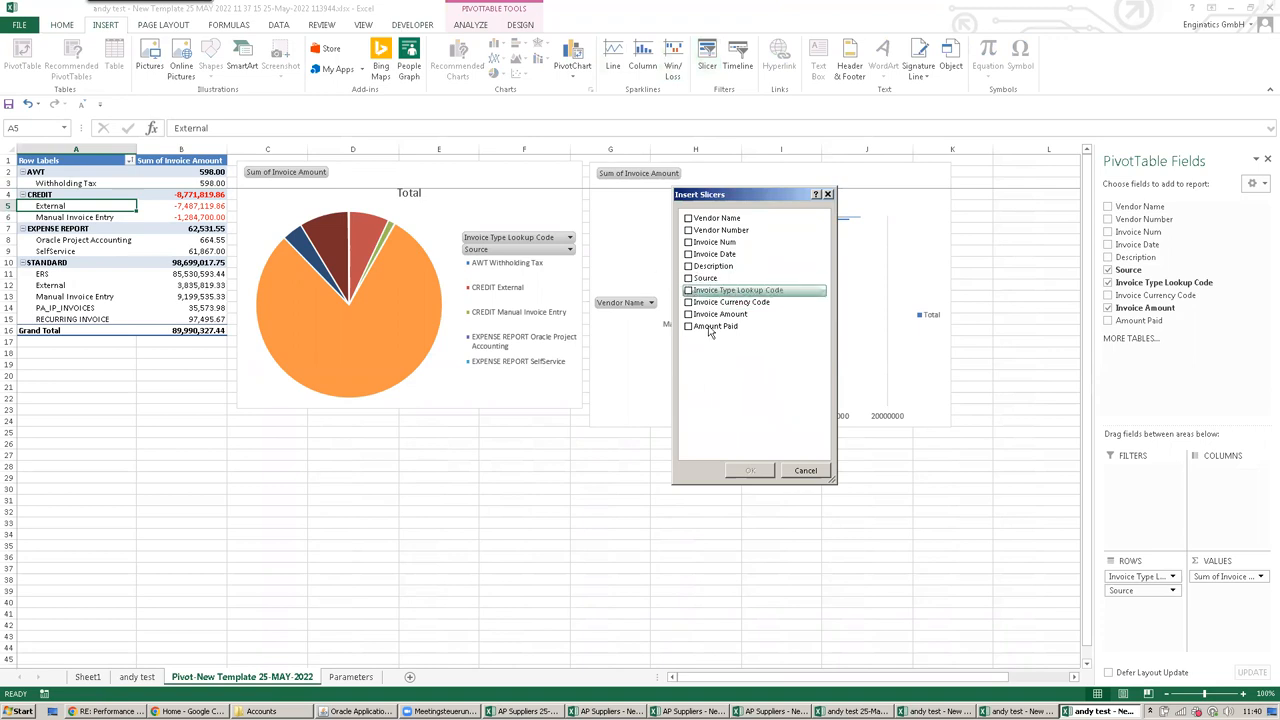
left_click(749, 470)
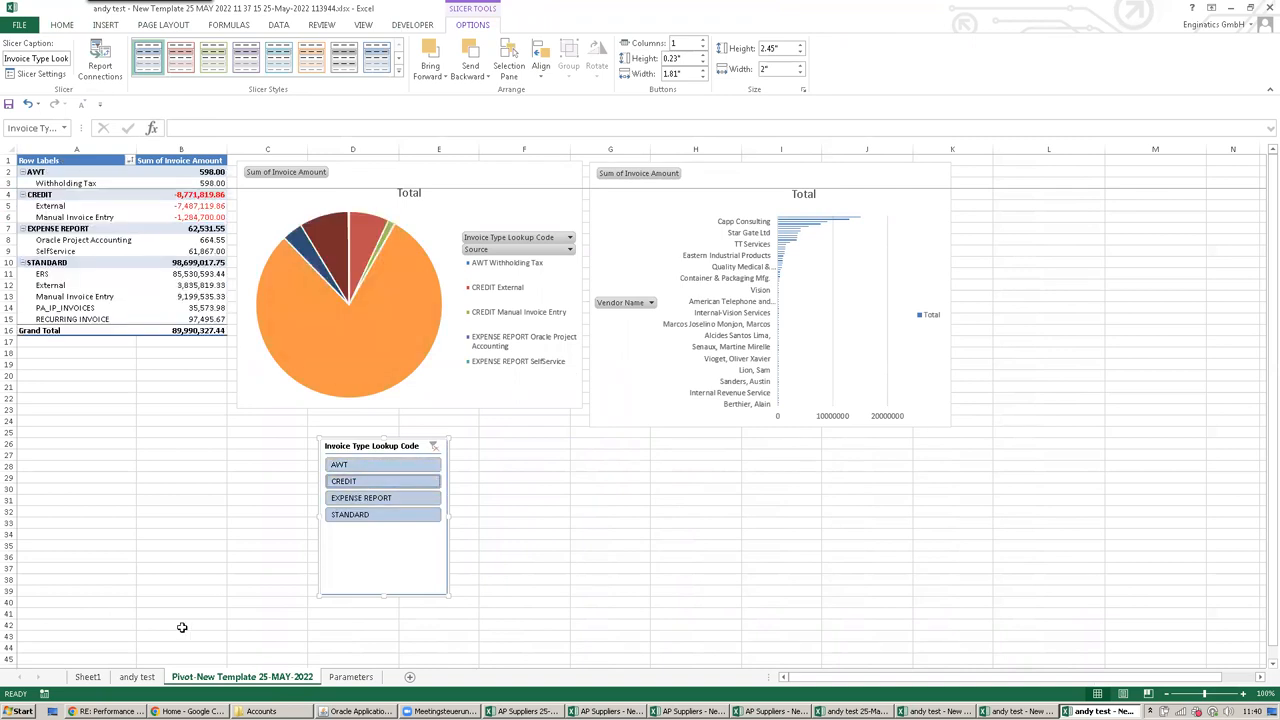
left_click(137, 677)
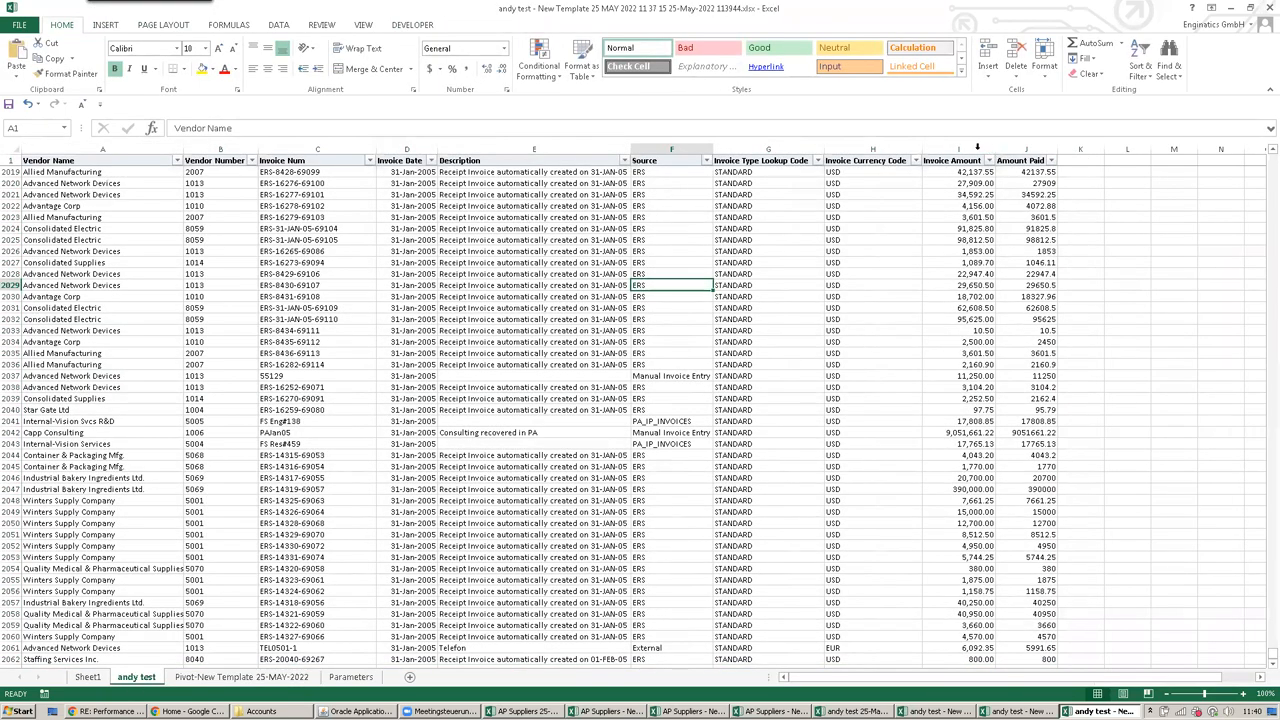
Apply colour scales to Invoice Amount and Amount Paid and set Source in Algerian font
left_click(538, 55)
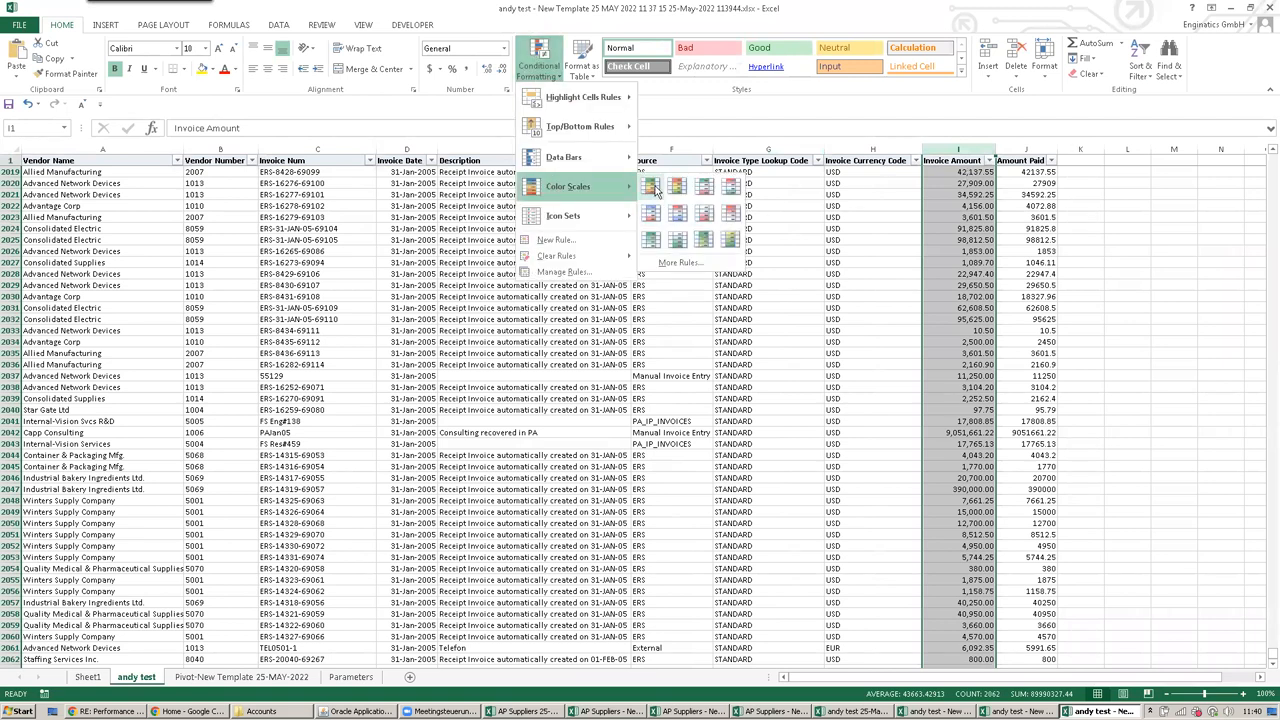
left_click(568, 187)
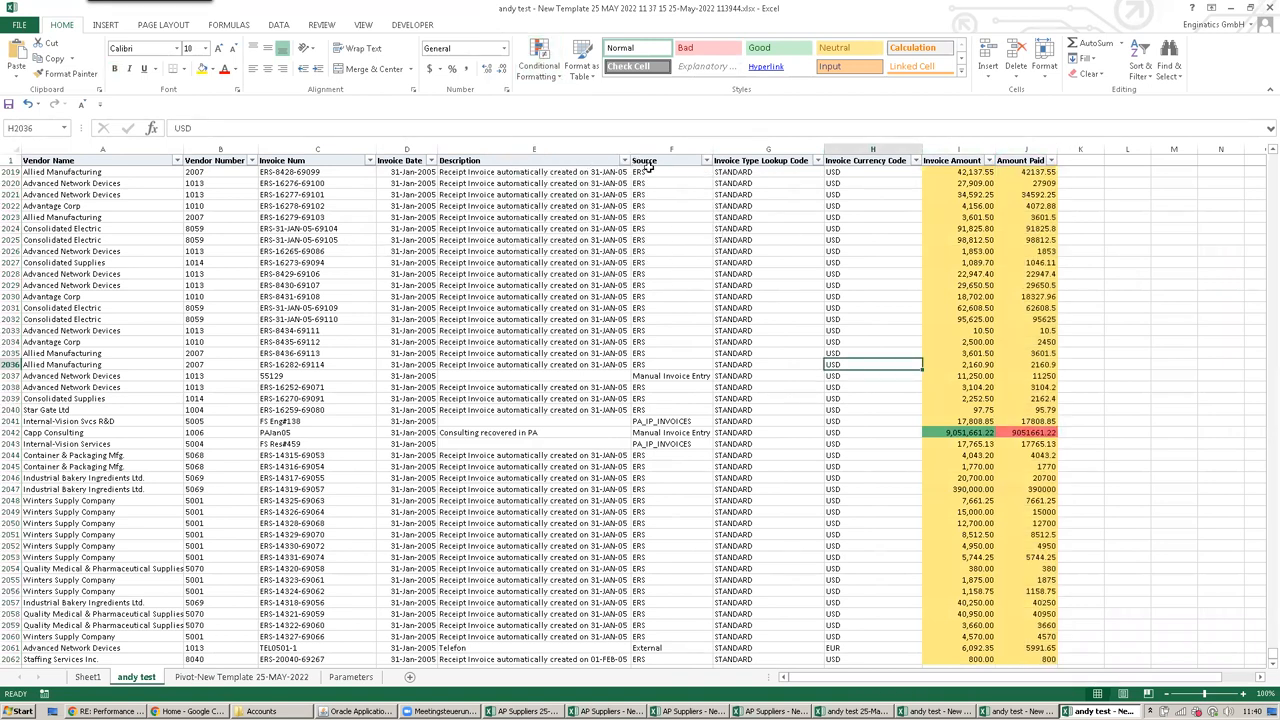
left_click(672, 160)
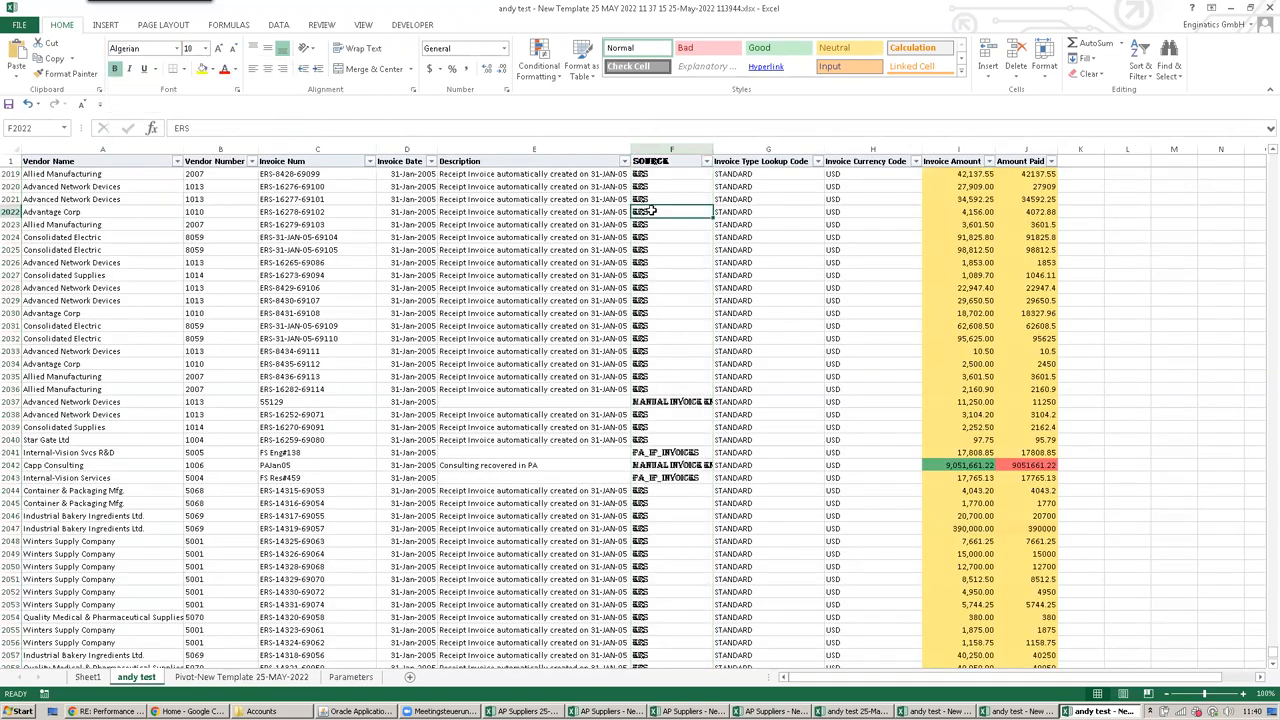
left_click(671, 237)
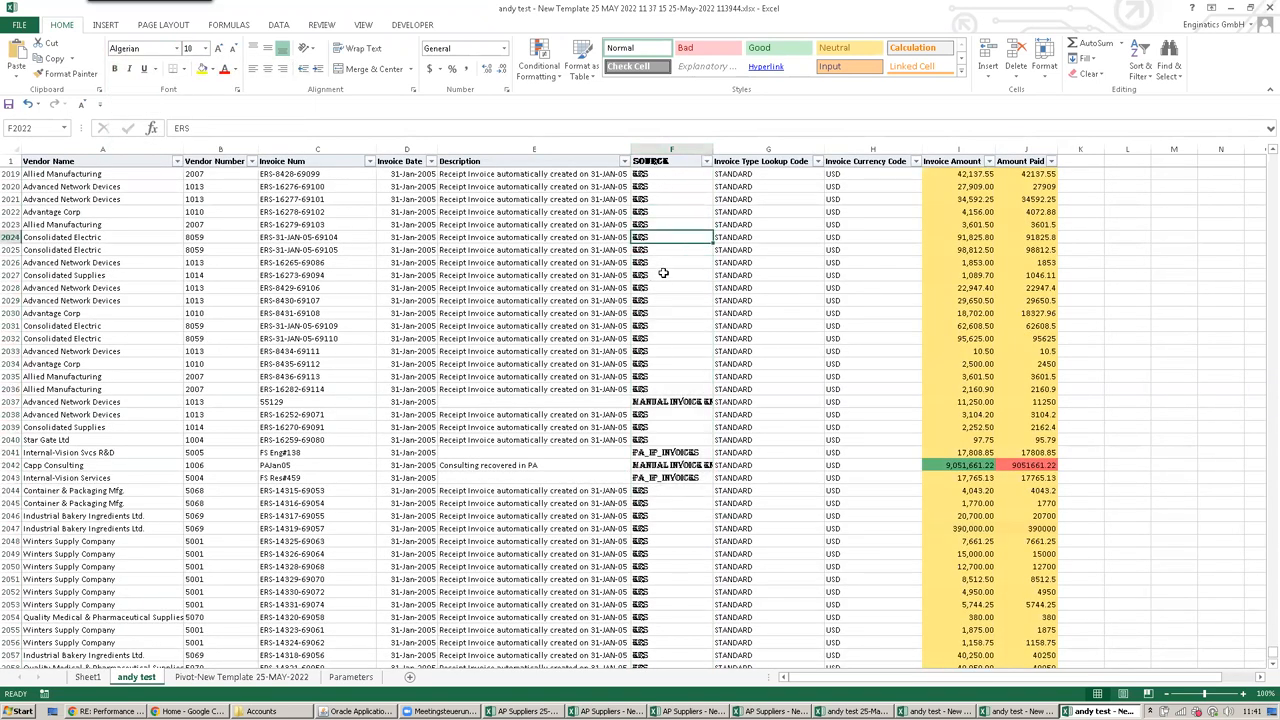
left_click(160, 48)
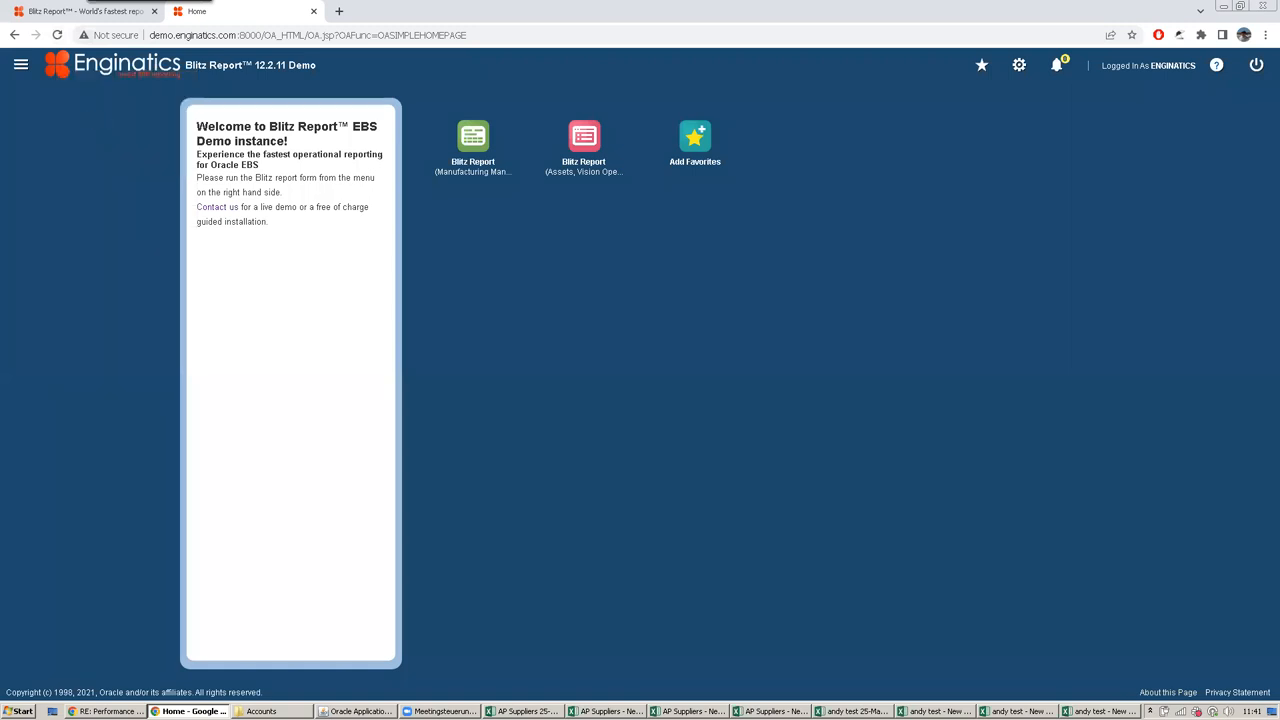
Switch from Chrome back to the andy test Excel workbook
left_click(1100, 711)
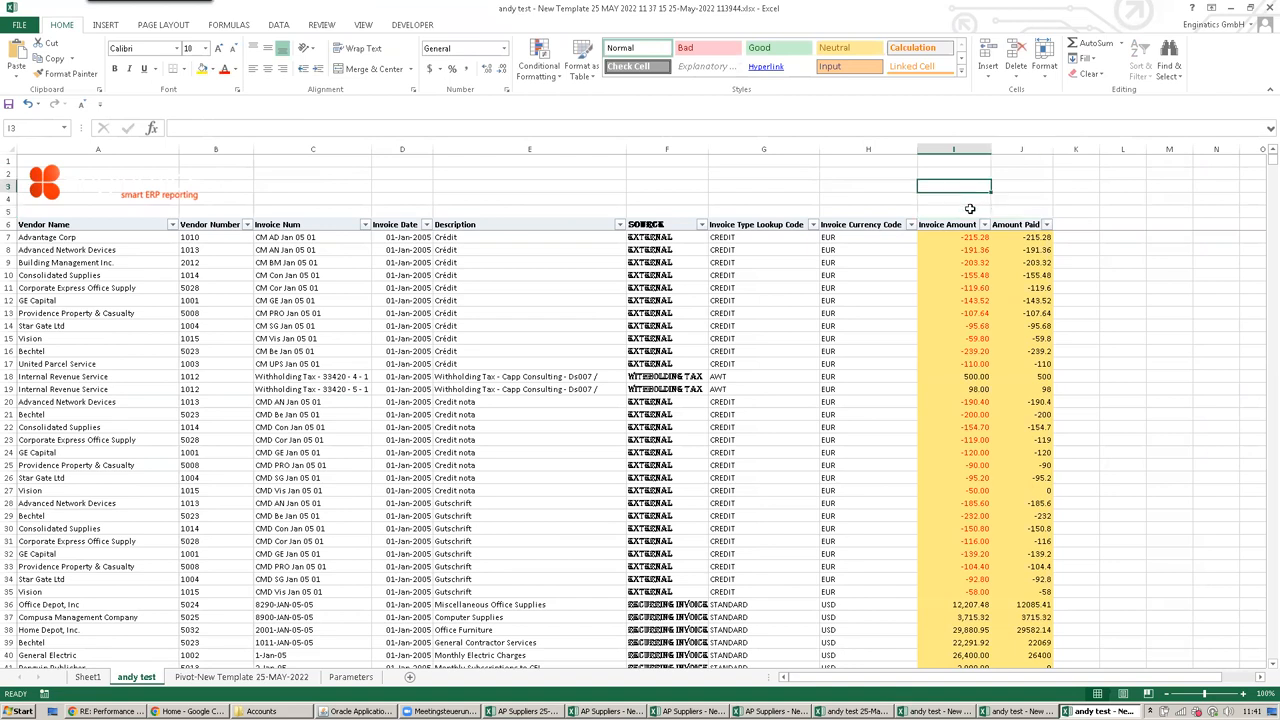
Inspect the Enginatics logo and pivot sheet, then return to the Blitz Report Templates window
left_click(1021, 211)
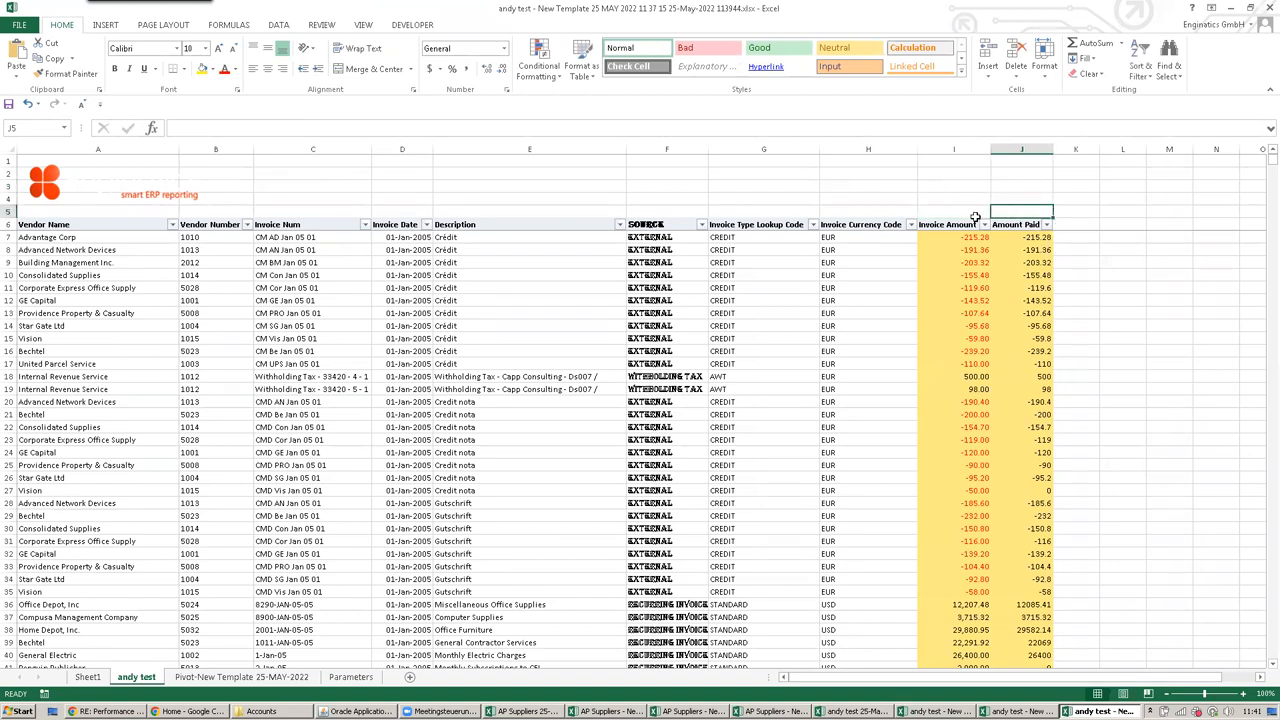
left_click(953, 210)
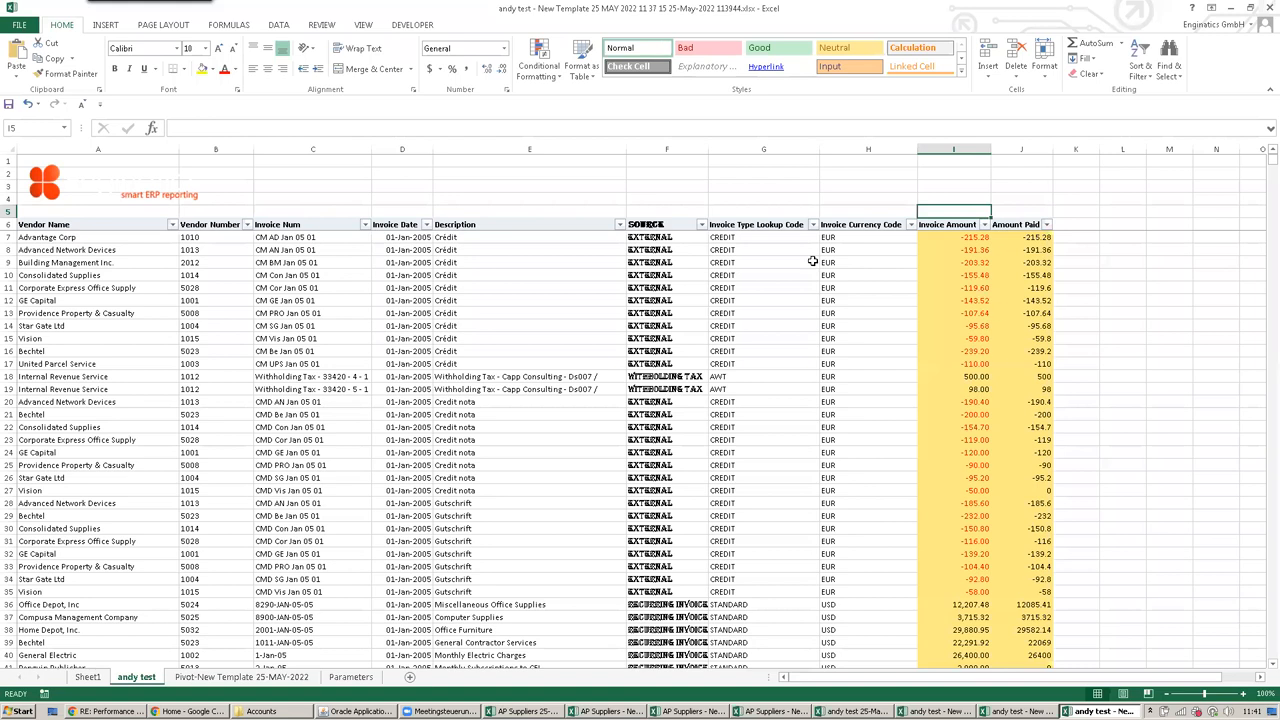
left_click(44, 180)
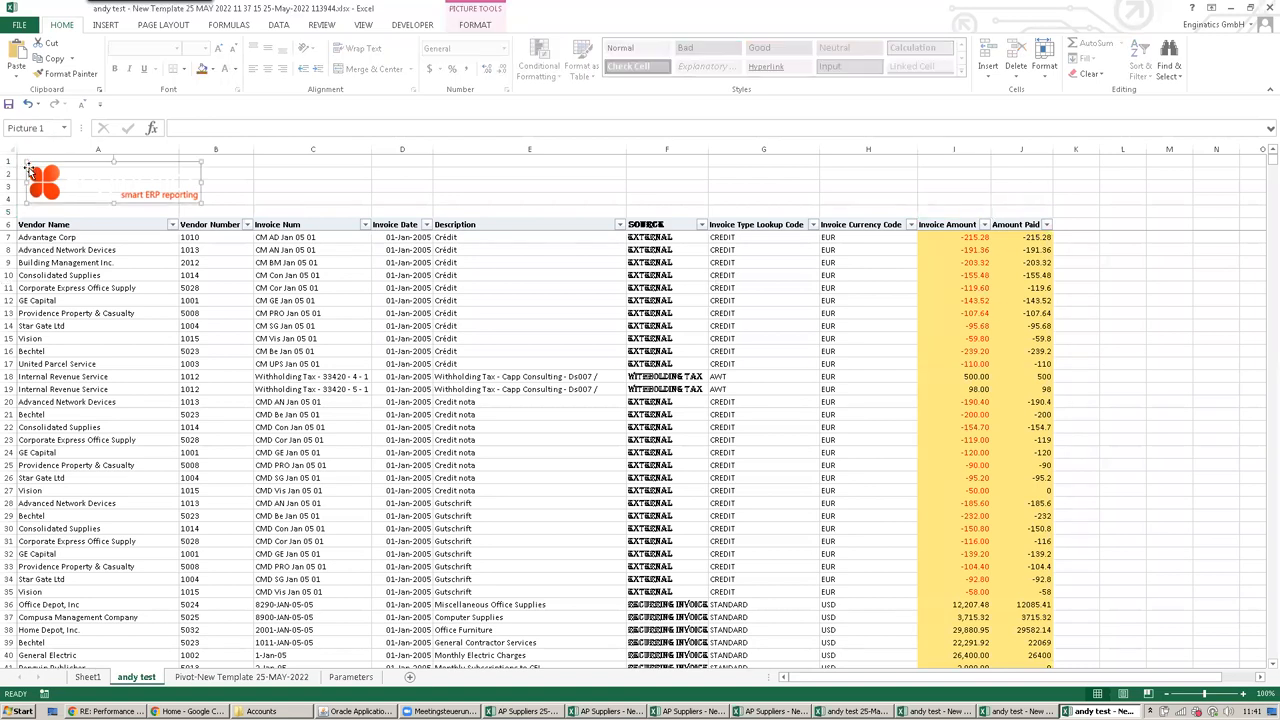
left_click(96, 161)
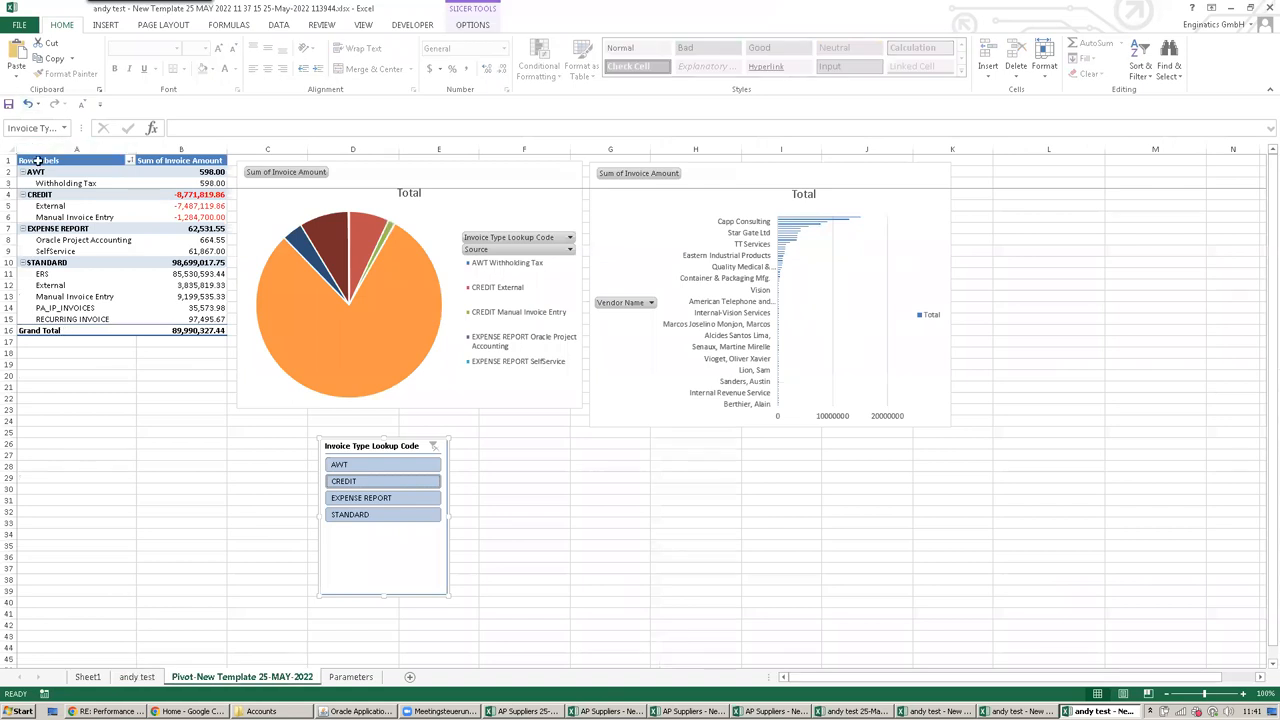
left_click(76, 160)
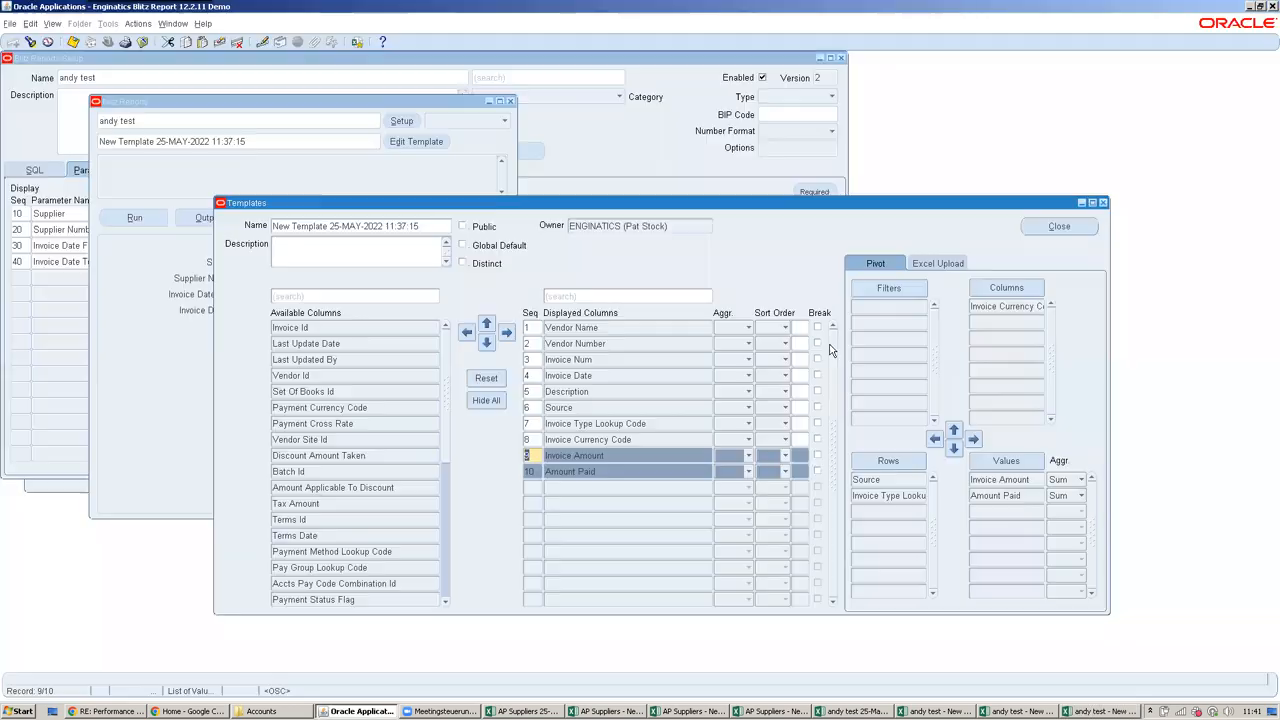
Upload the formatted andy test workbook as the template's Excel layout, listing four sheets
left_click(937, 263)
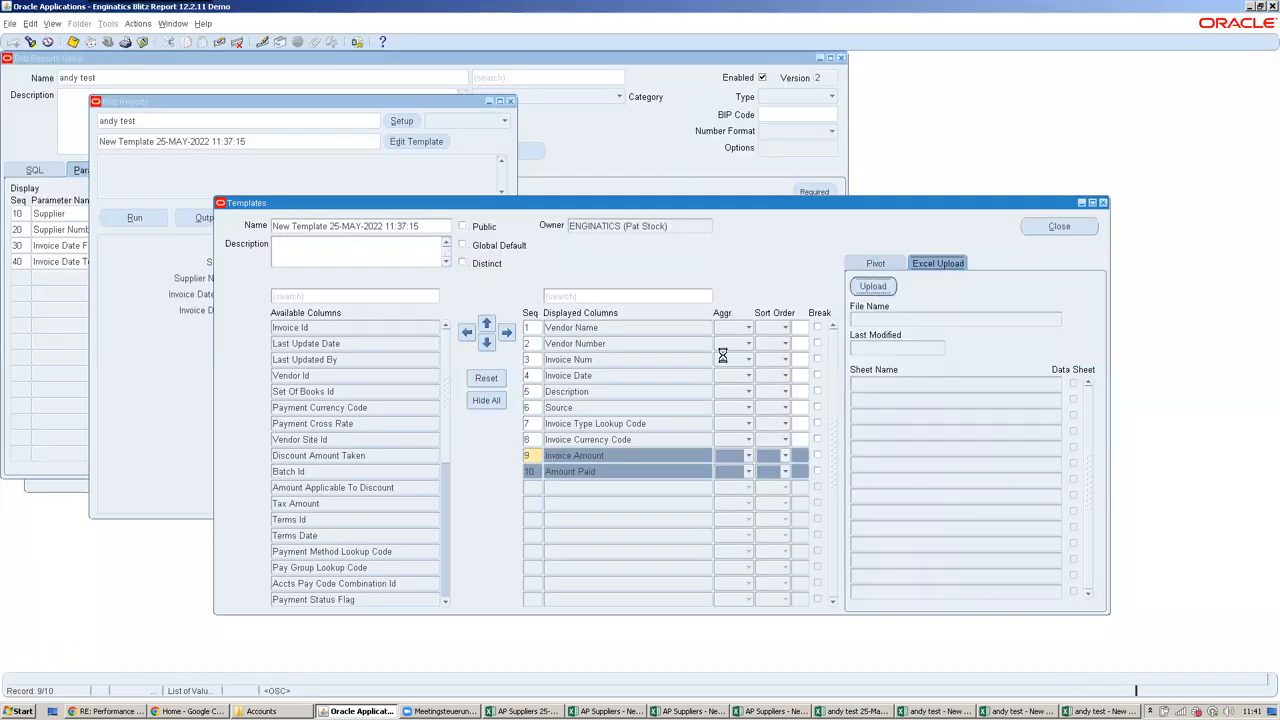
left_click(872, 286)
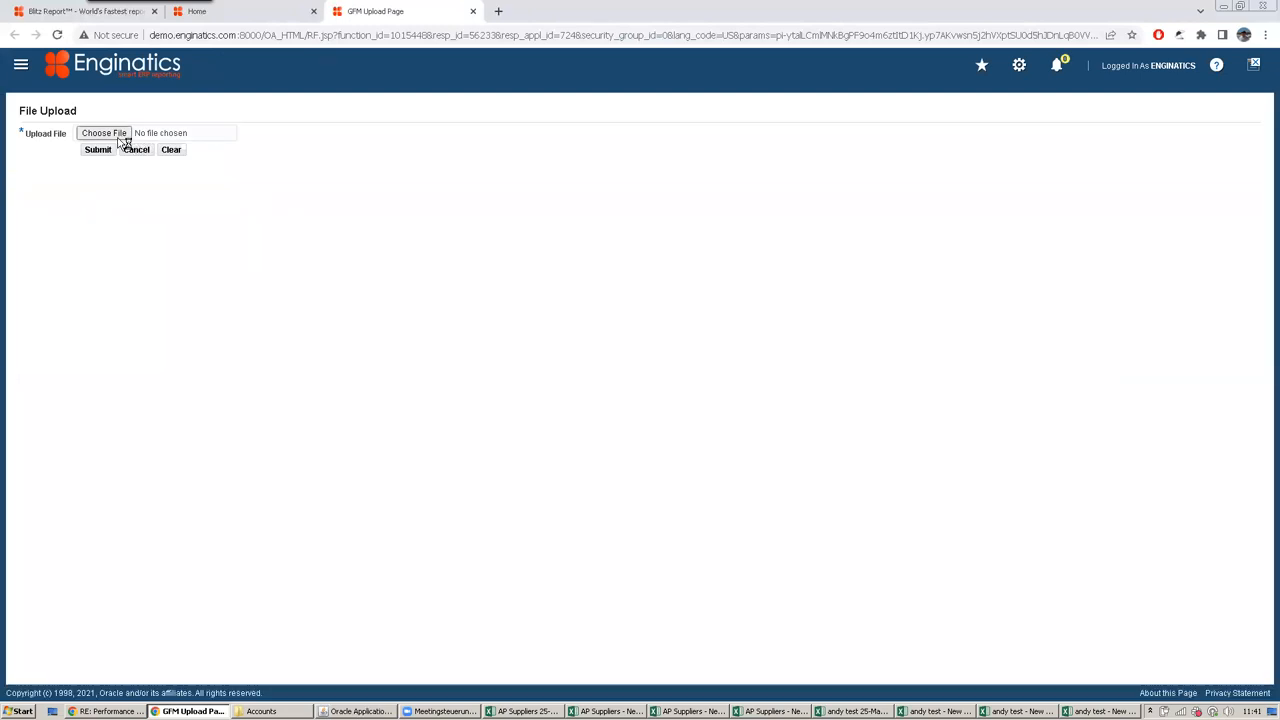
left_click(103, 132)
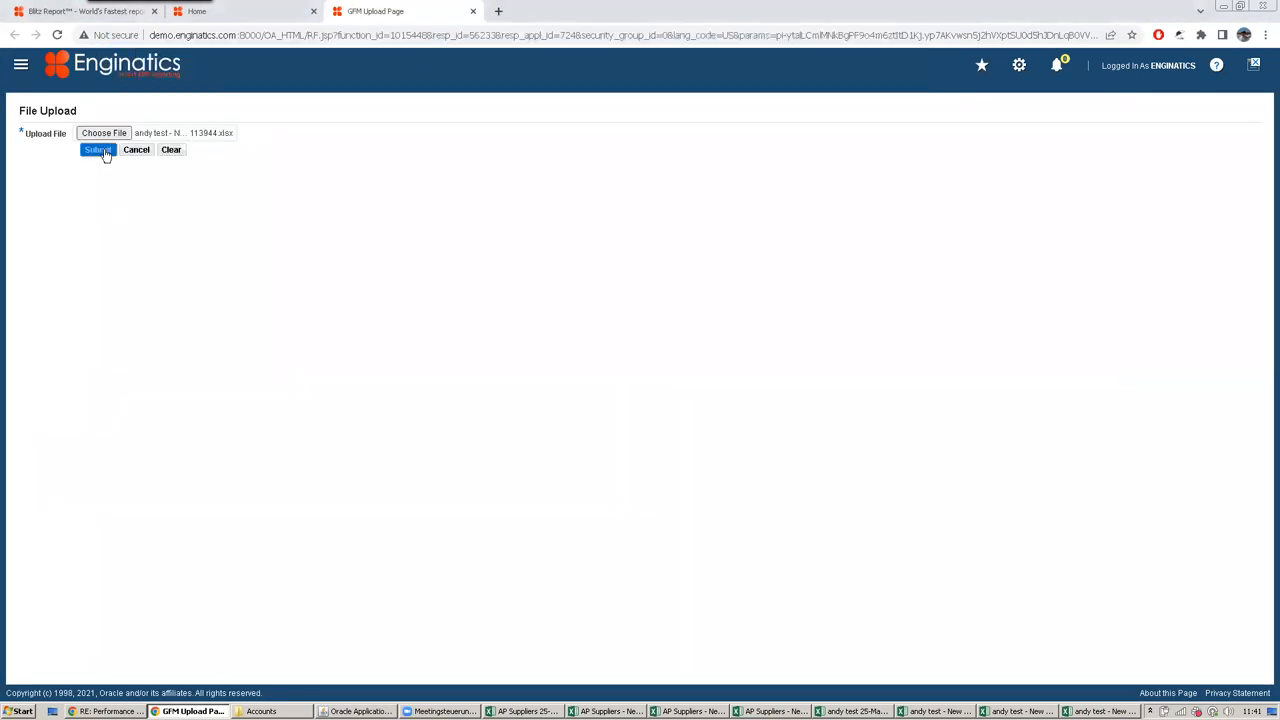
left_click(97, 149)
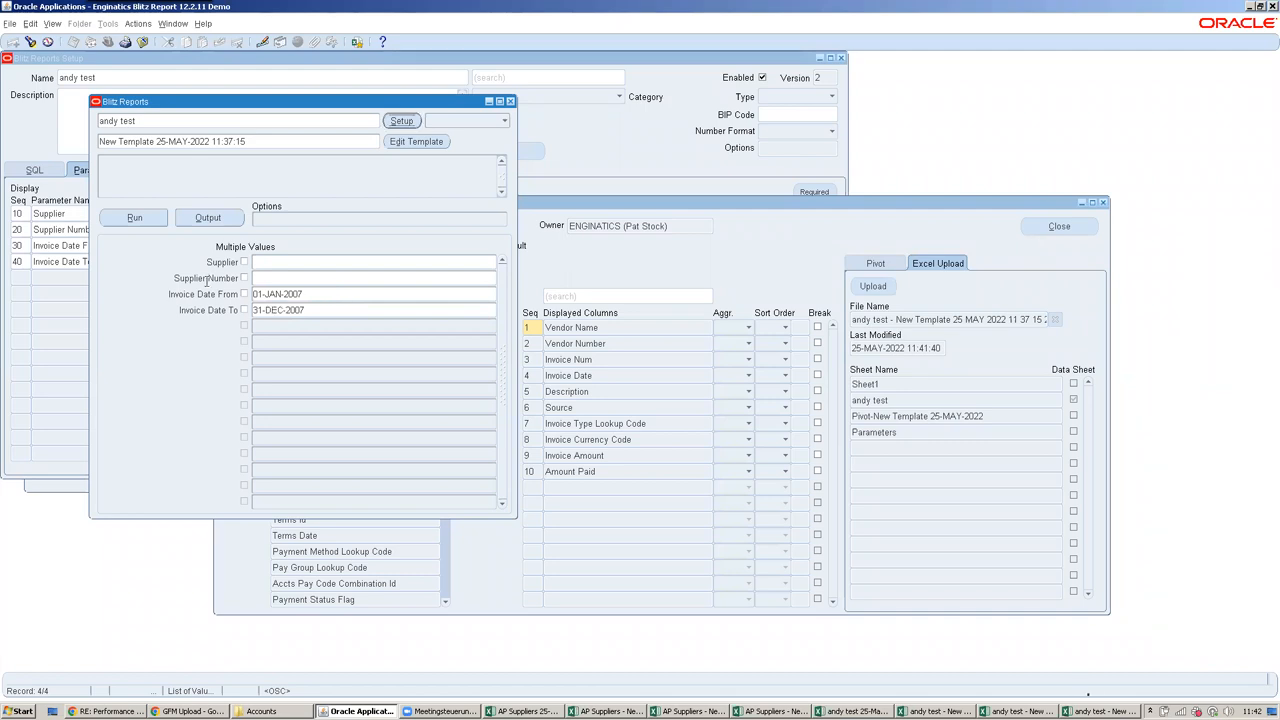
Run andy test so the 2007 invoice output opens with pivot charts and slicer
left_click(134, 217)
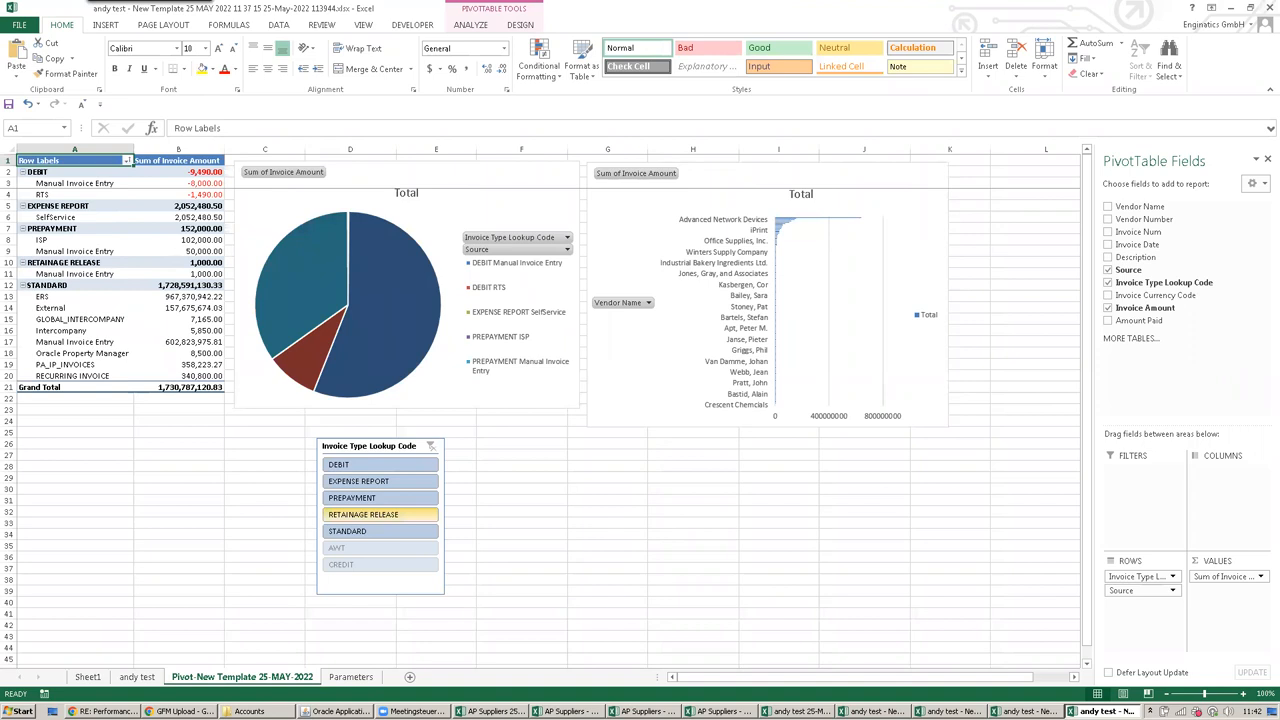
Review the 2007 output's data sheet, date filter and pivot, then clear both invoice date parameters
left_click(136, 677)
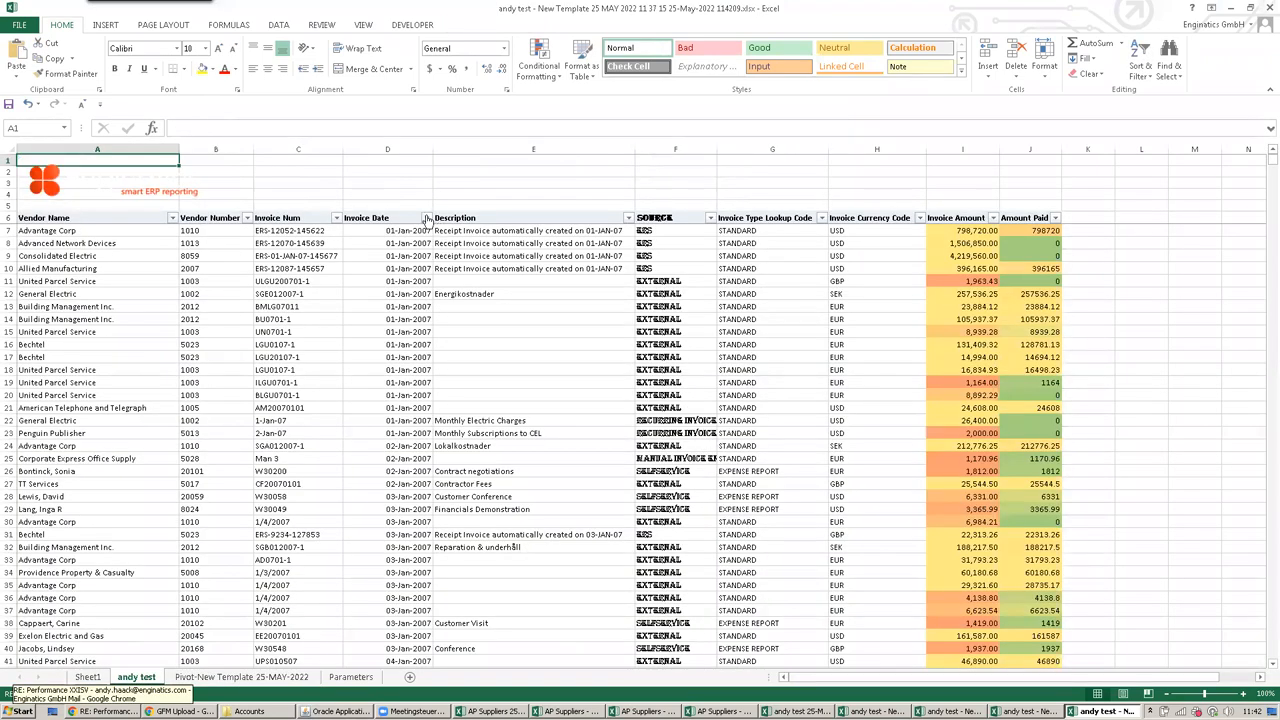
left_click(424, 217)
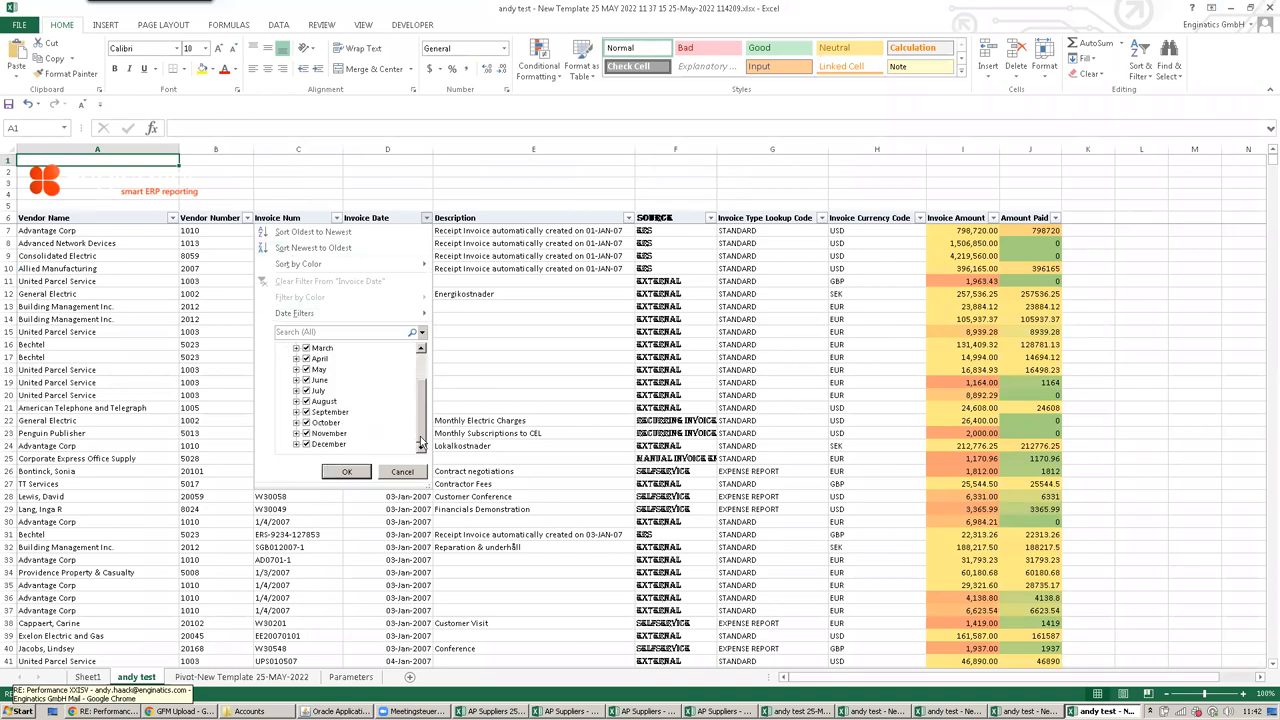
left_click(346, 471)
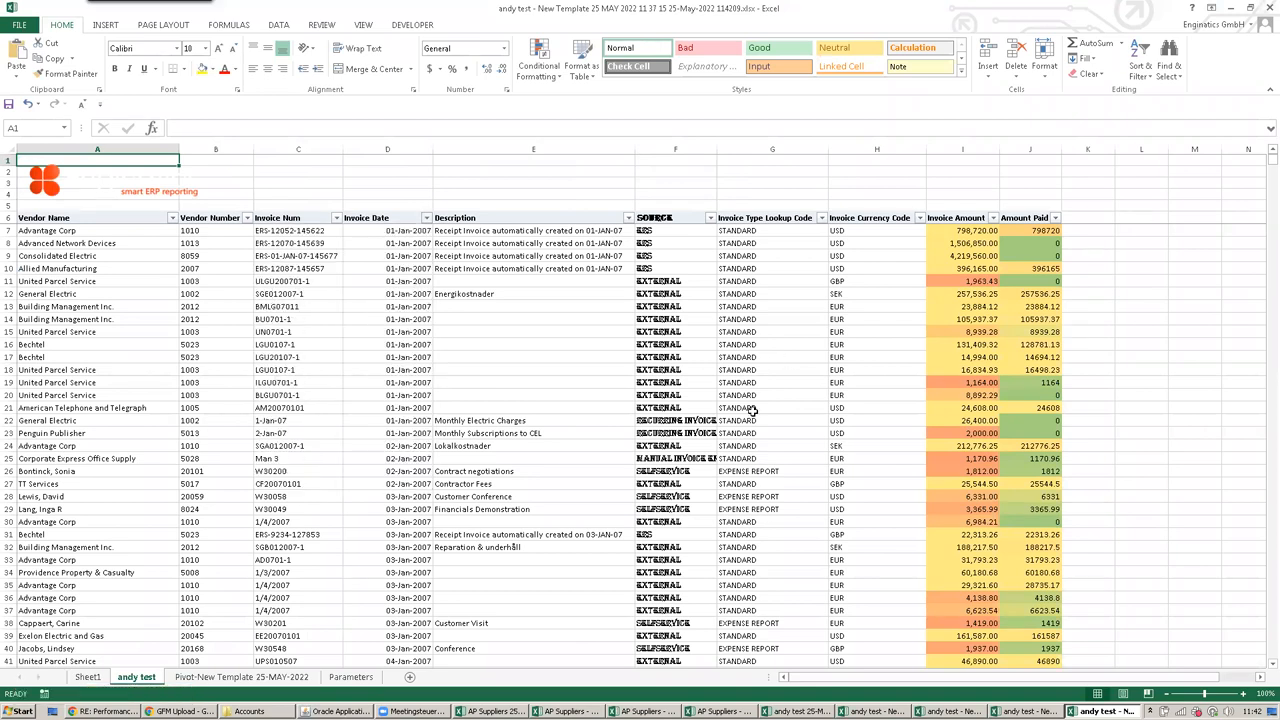
left_click(241, 677)
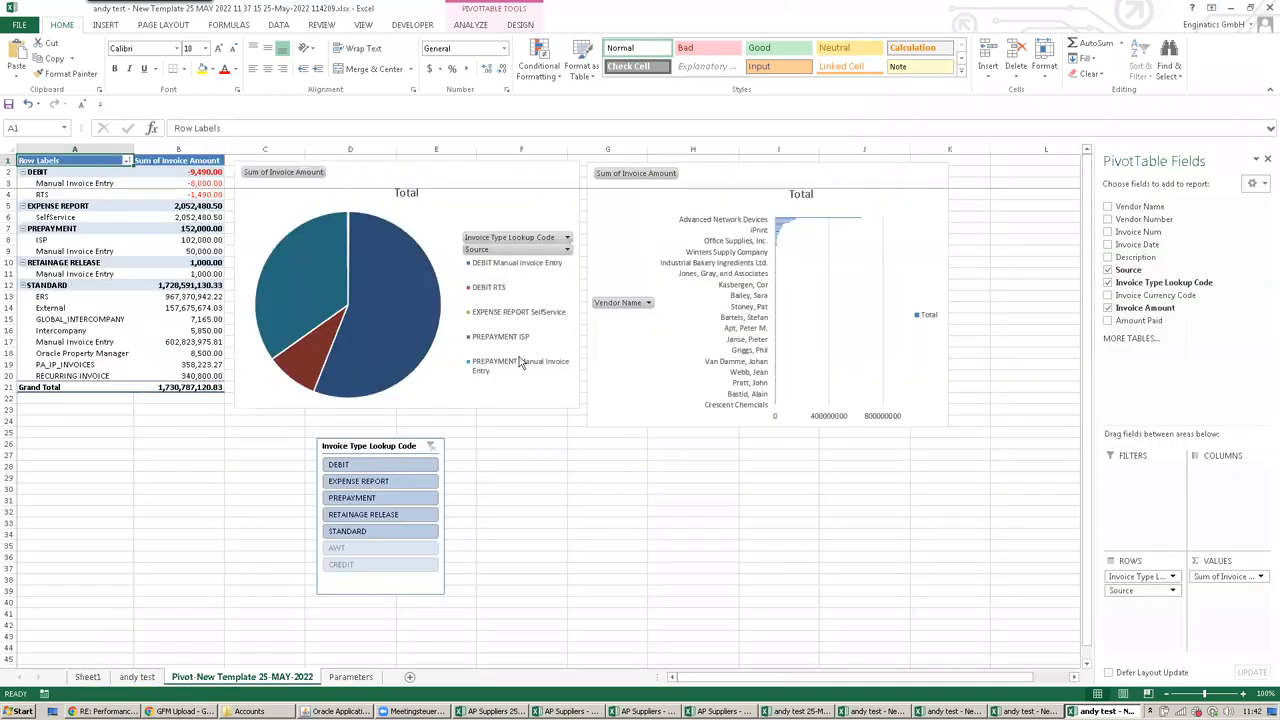
left_click(137, 677)
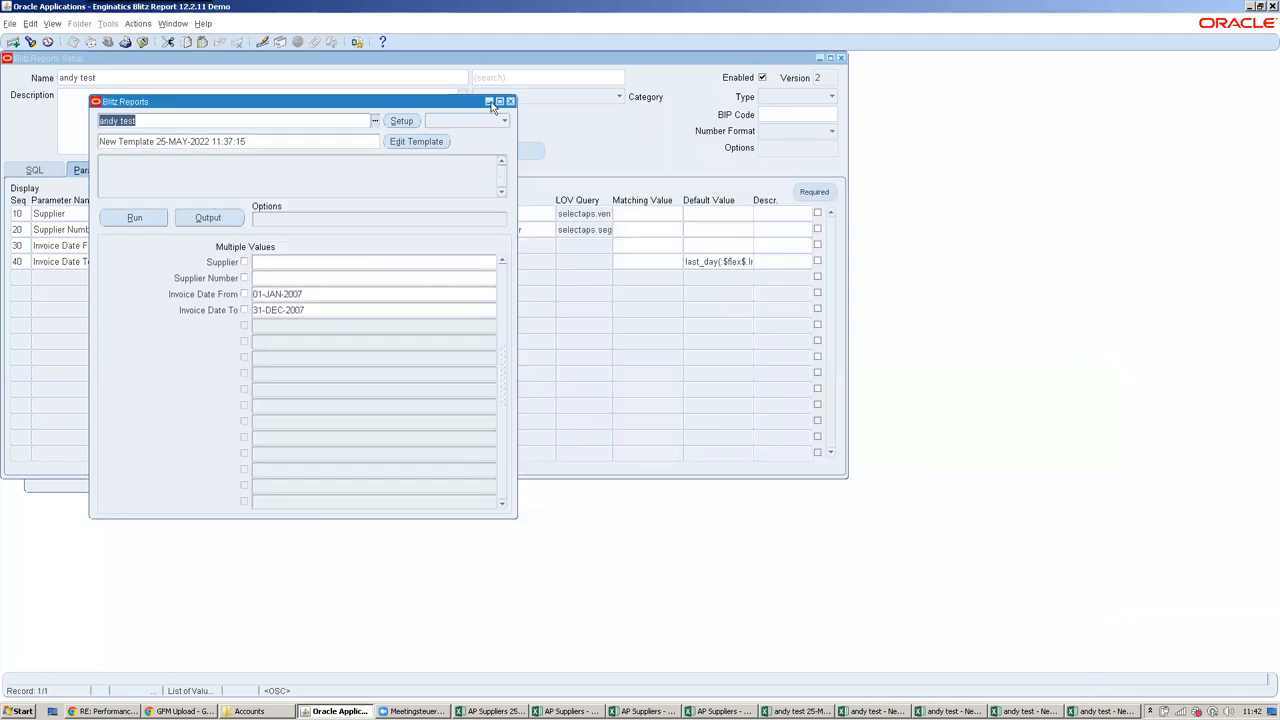
mouse_move(513, 105)
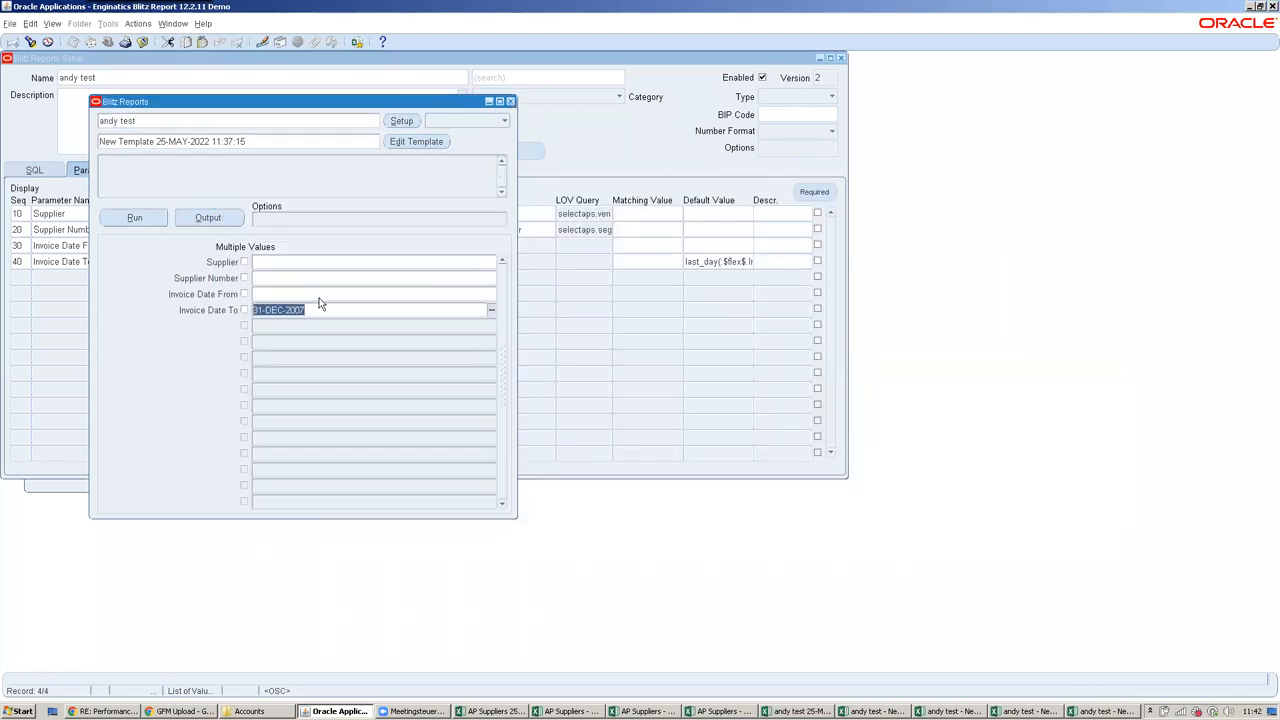
left_click(373, 278)
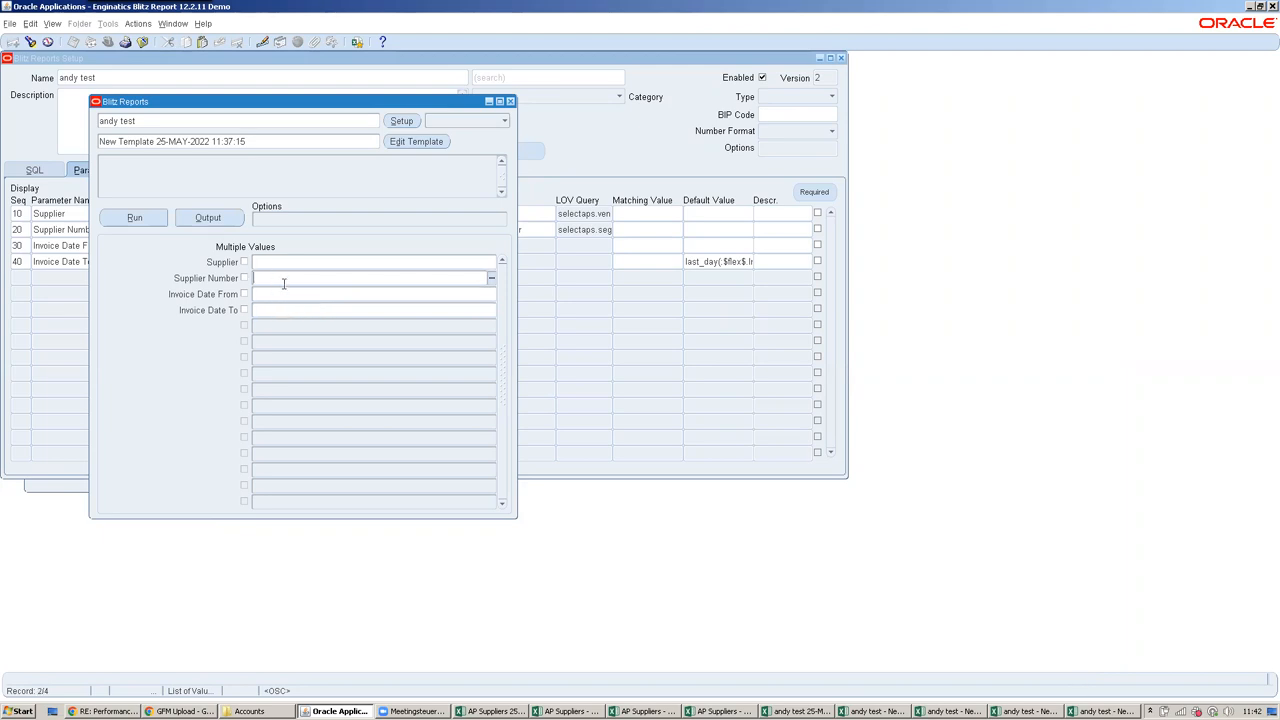
Rerun andy test with blank invoice dates, producing a pivot totalling 89,990,327.44
left_click(490, 278)
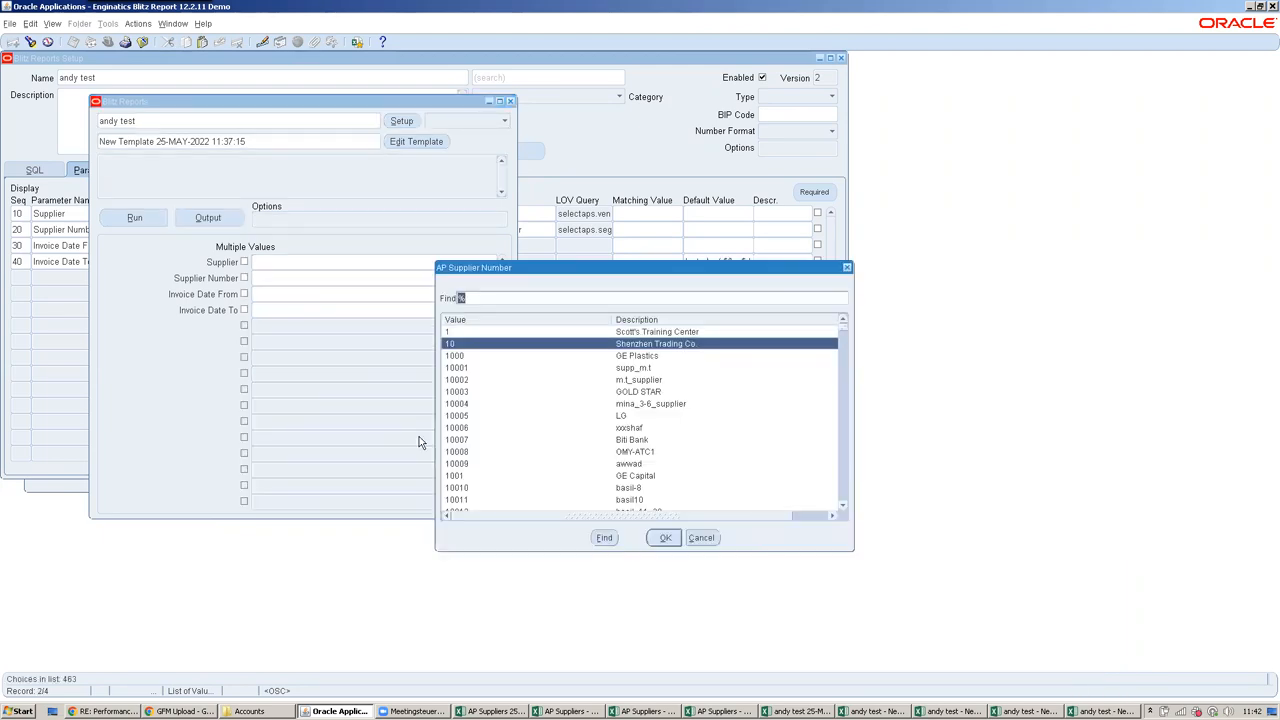
left_click(663, 537)
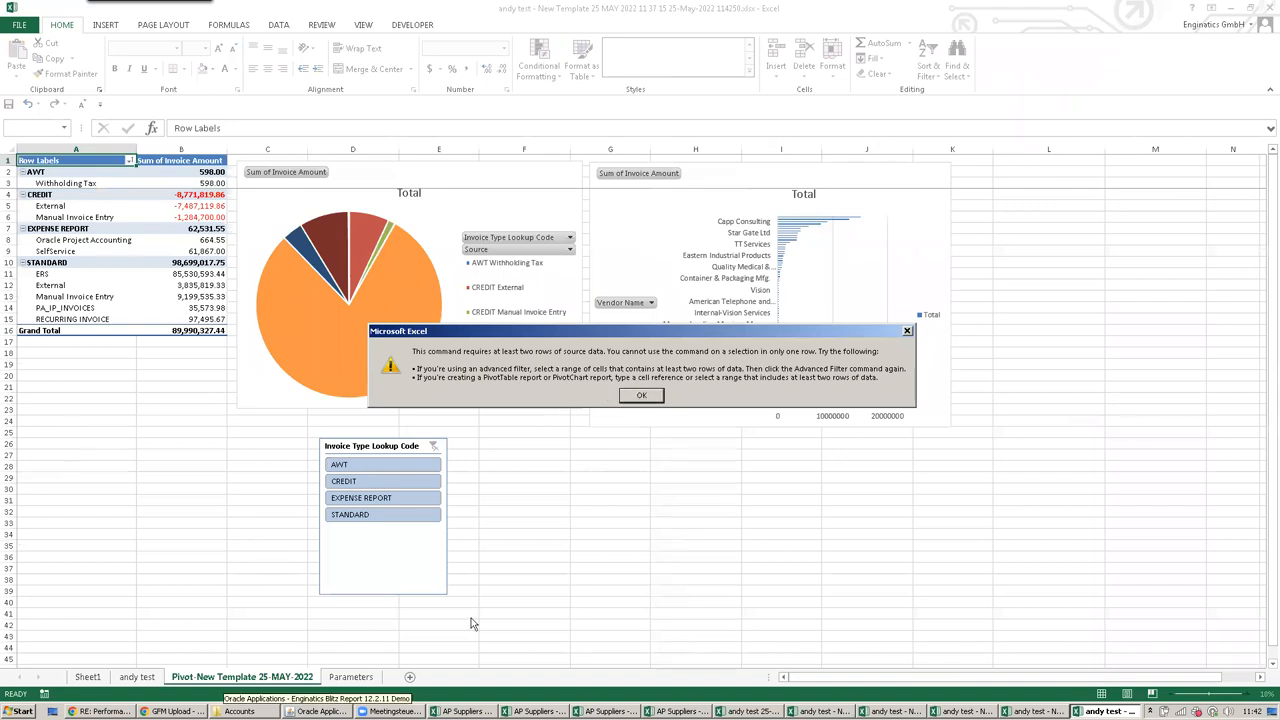
Dismiss the source-data error and return to the run form with Supplier Number 10004
left_click(641, 394)
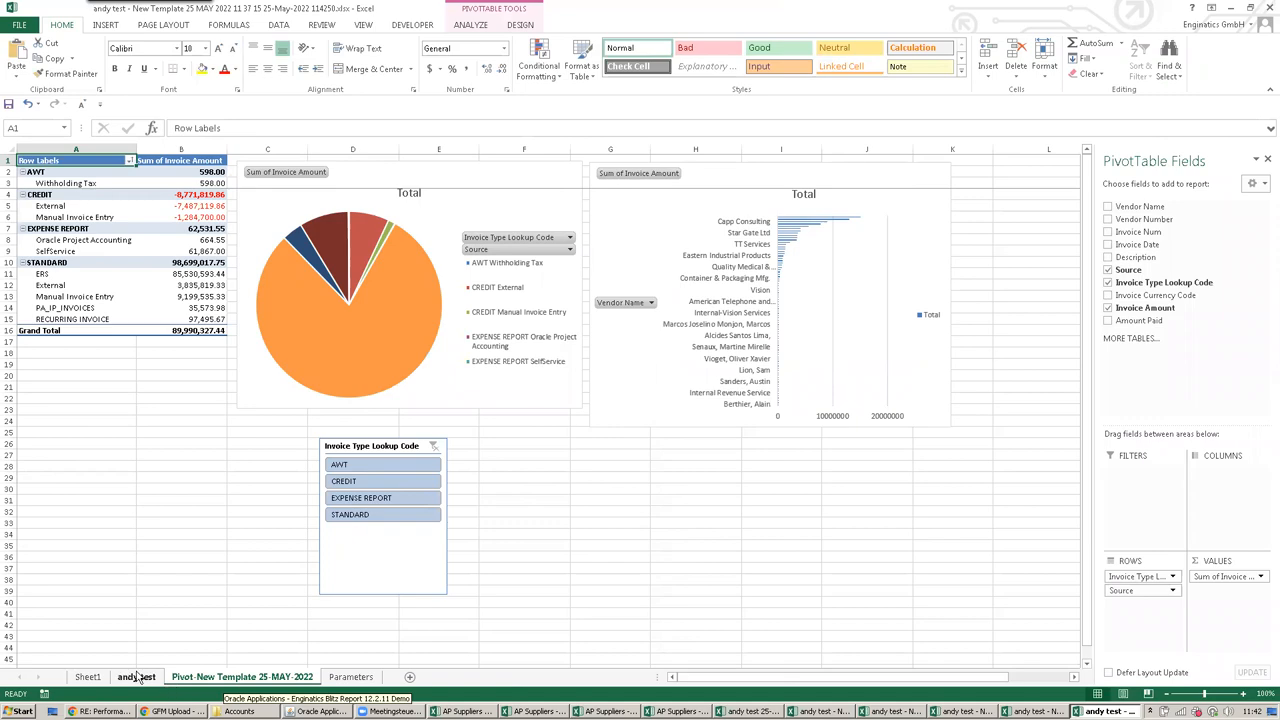
left_click(136, 677)
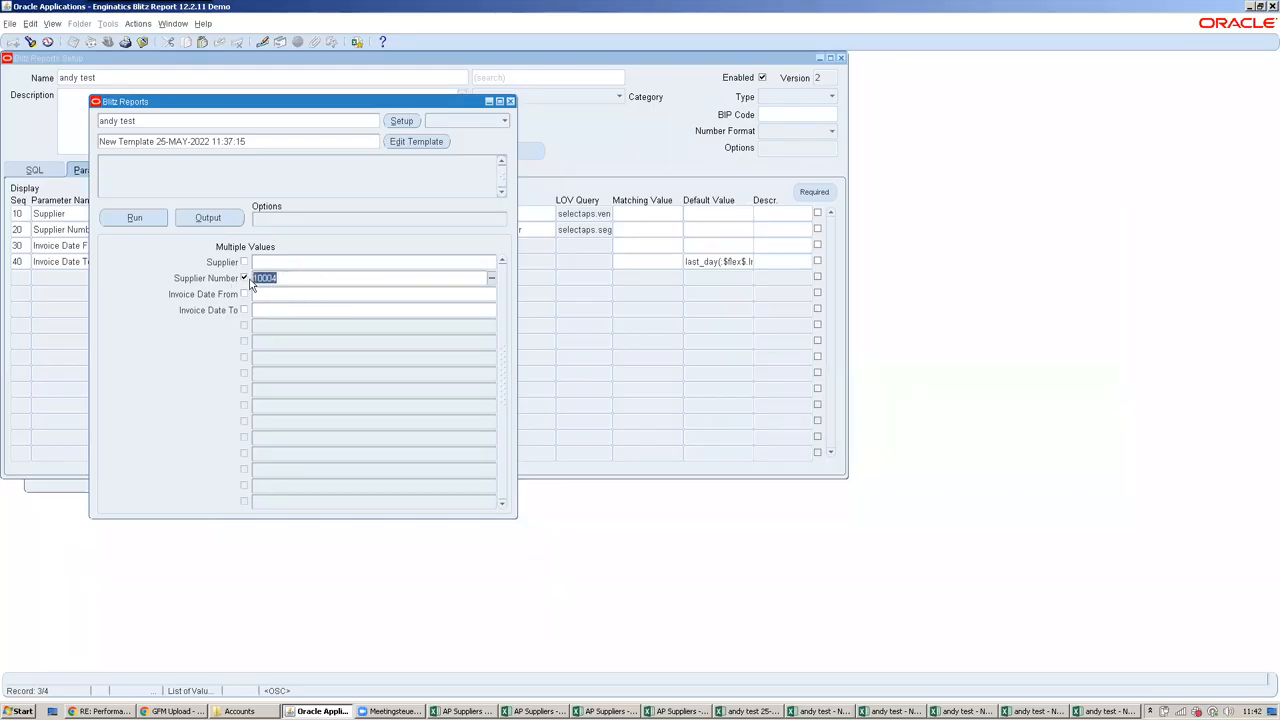
Enter multiple supplier numbers (1001, 1003, 1004…) in the editor and run andy test
left_click(491, 277)
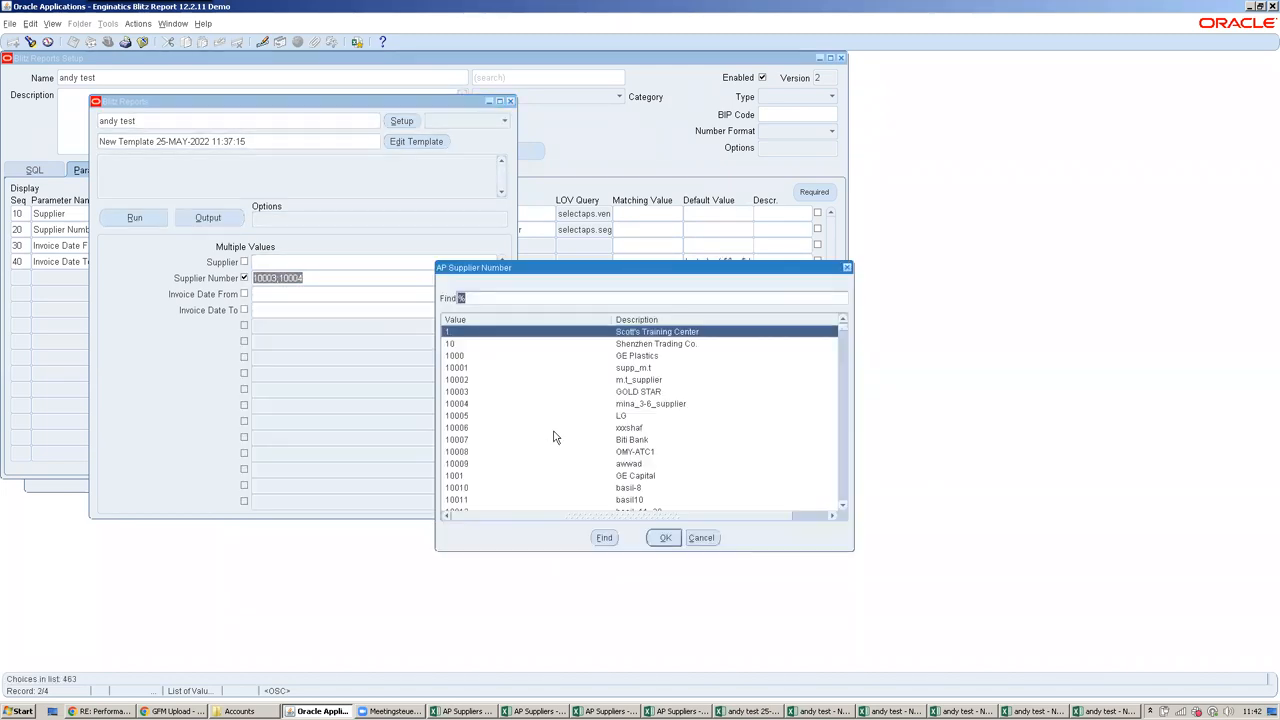
left_click(664, 537)
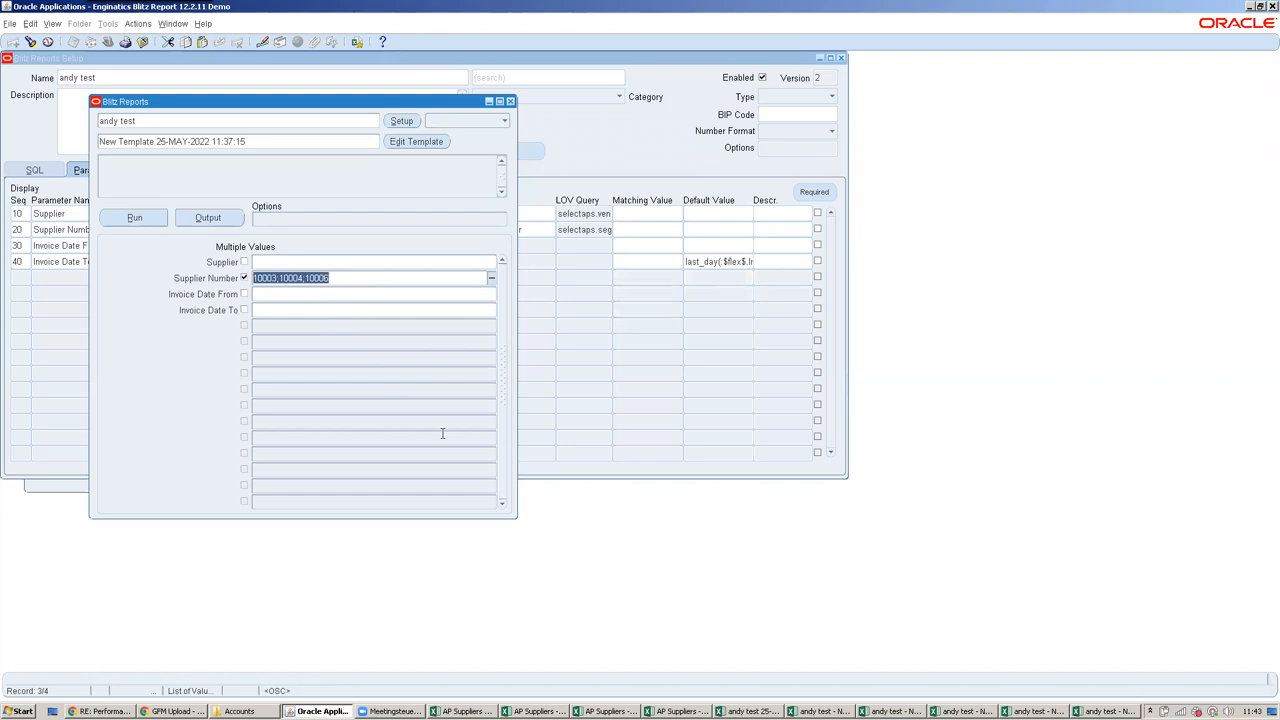
left_click(966, 711)
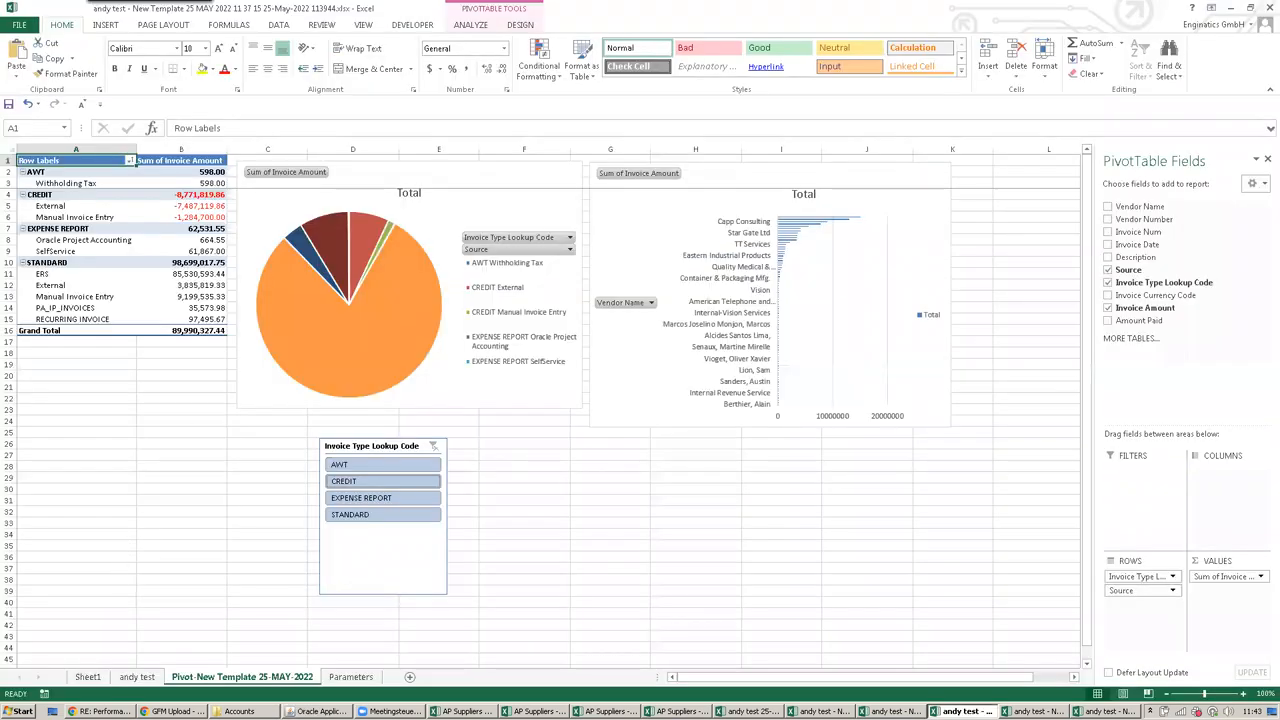
left_click(137, 677)
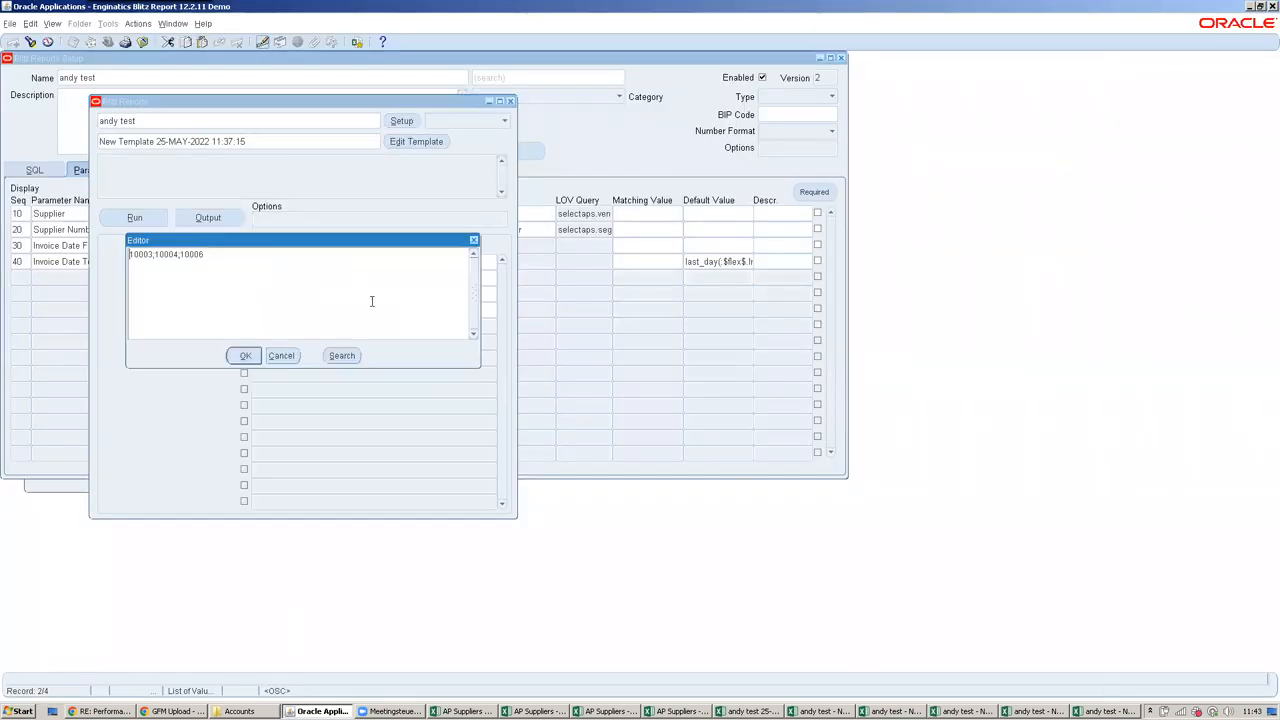
left_click(245, 355)
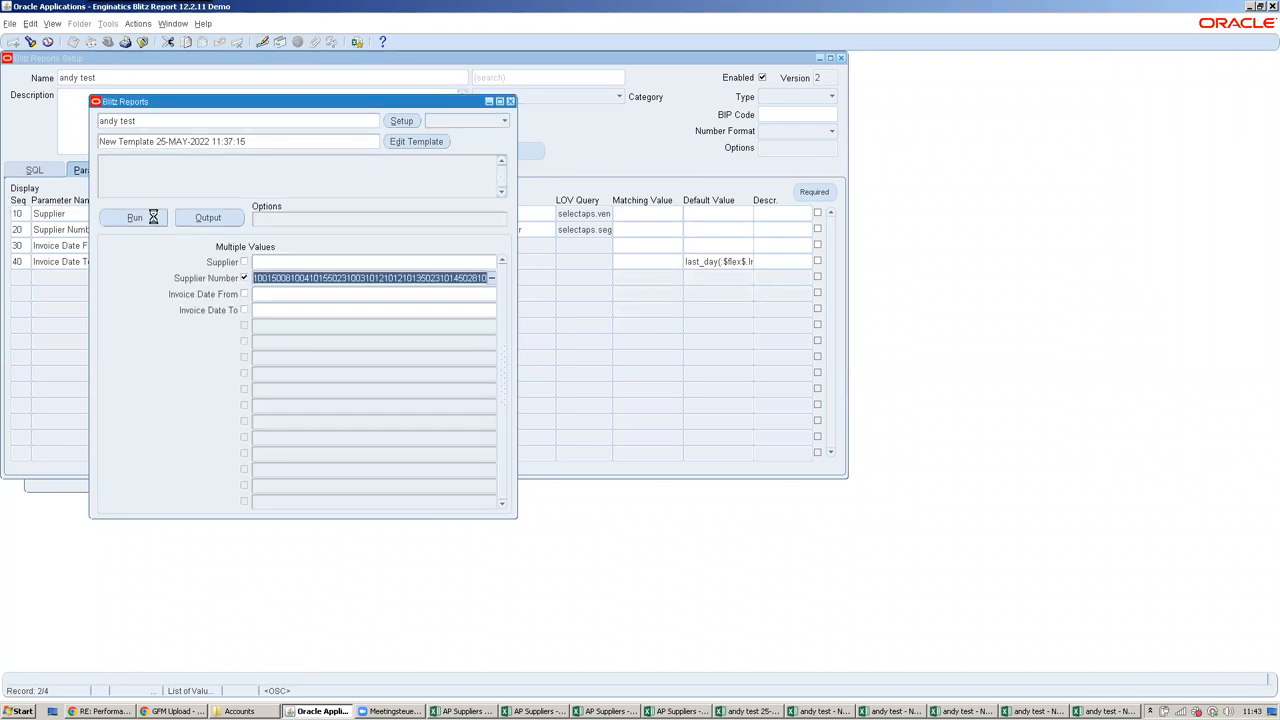
left_click(135, 217)
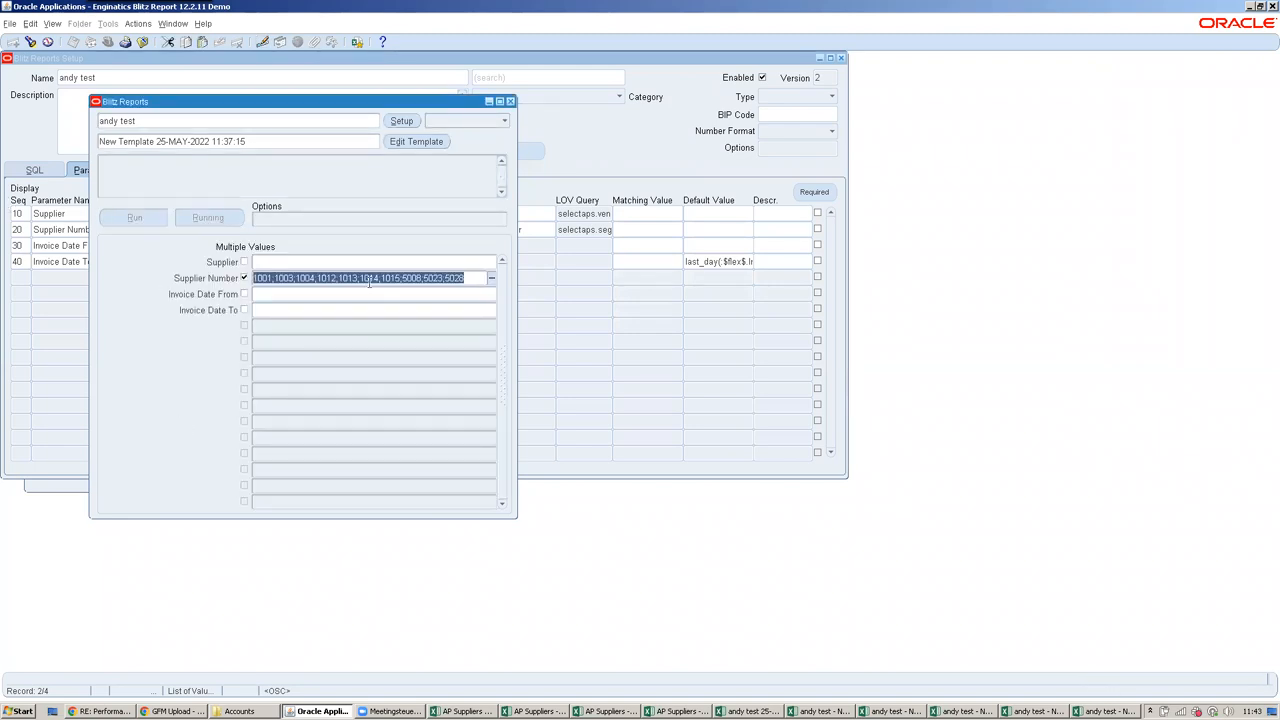
mouse_move(370, 278)
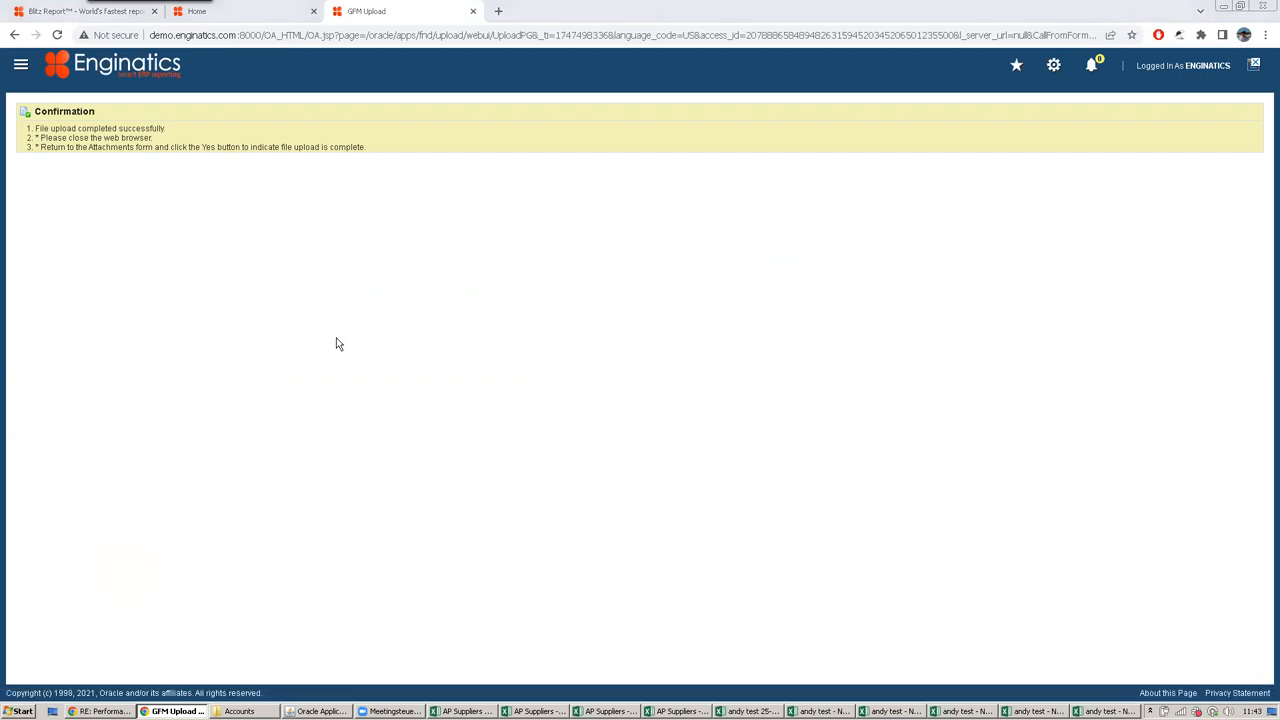
Open the multi-supplier Excel output, its pivot totalling 4,183,407,663.97 across five invoice types
left_click(1110, 711)
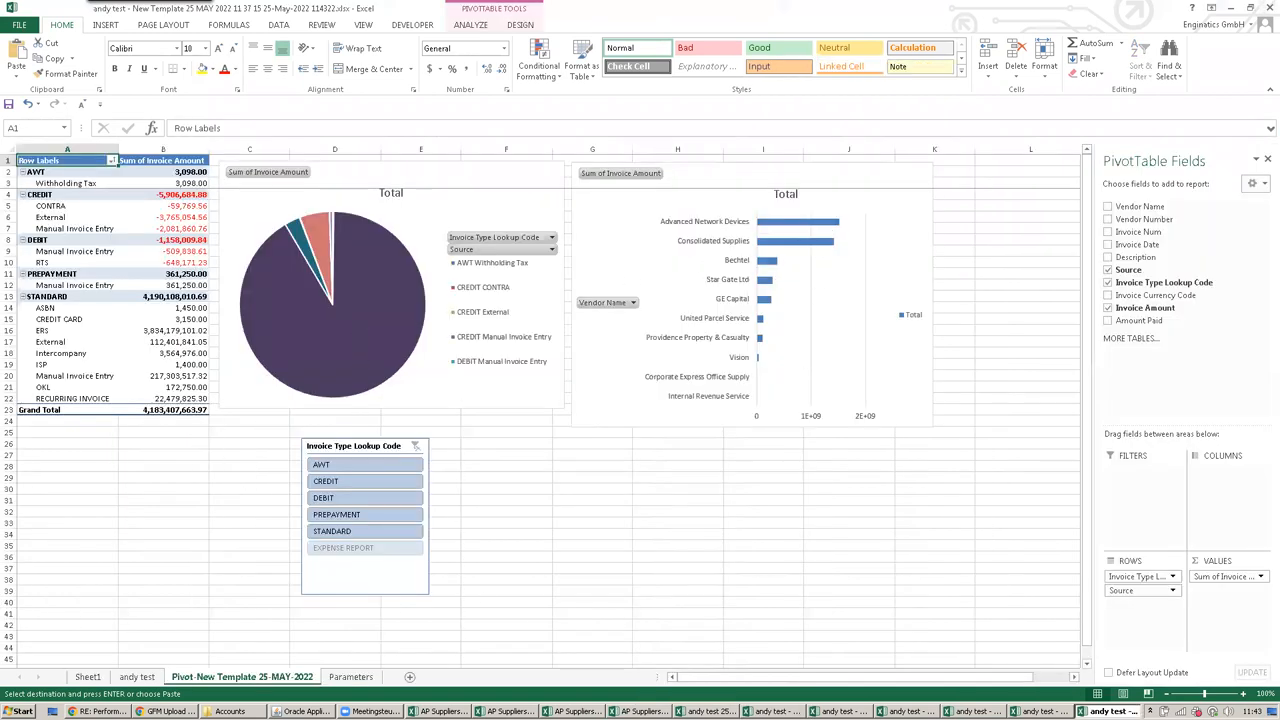
Paste the copied Excel supplier numbers into Blitz Report's Supplier Number value editor
left_click(137, 677)
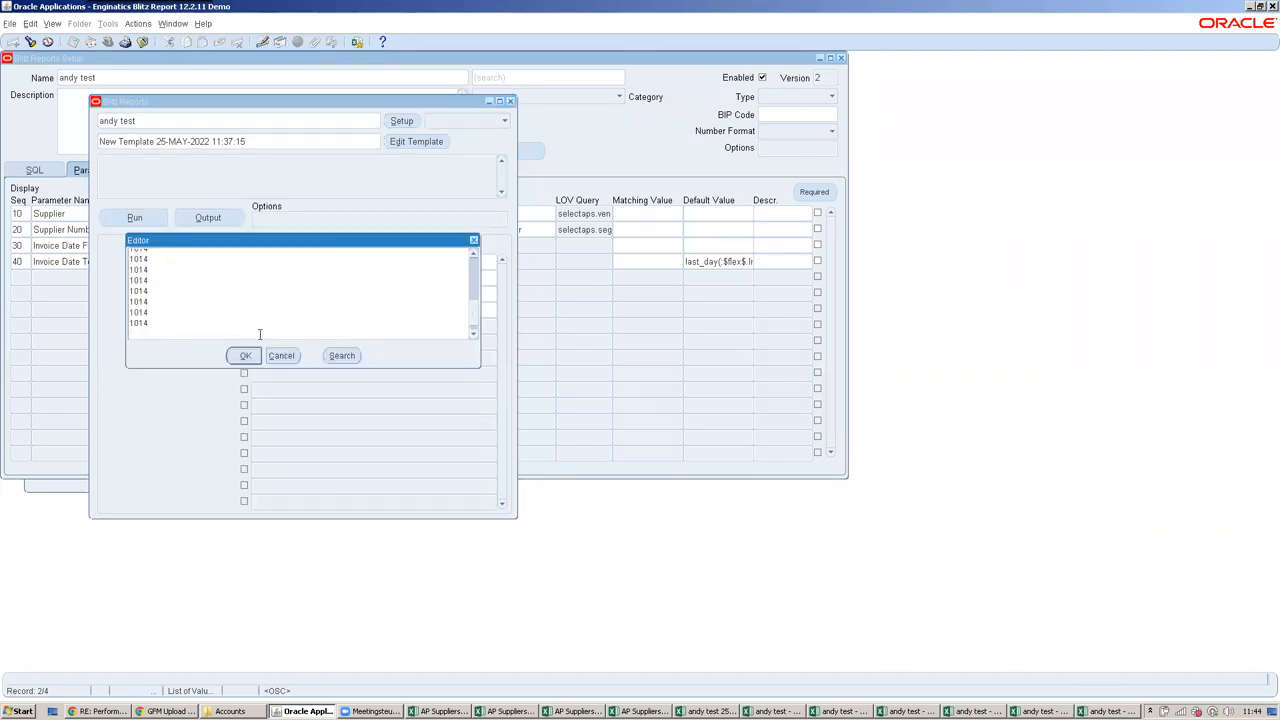
Accept the seven pasted supplier numbers and run andy test
left_click(245, 355)
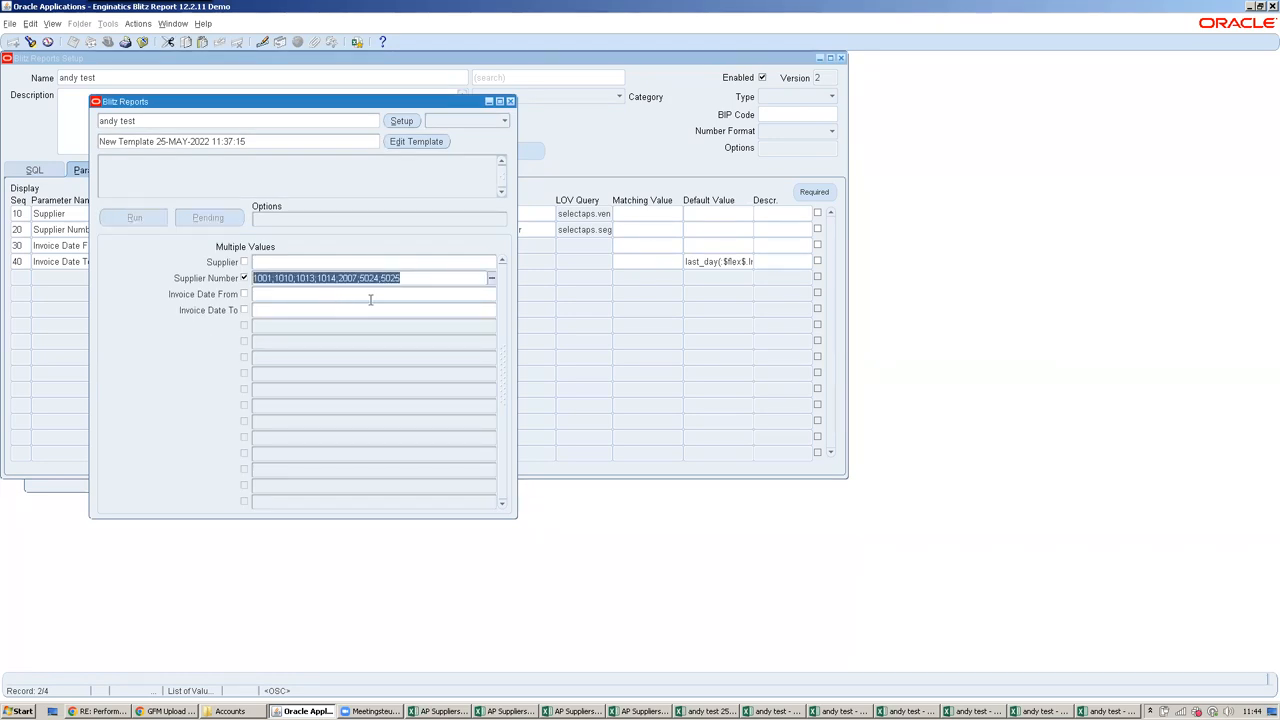
left_click(134, 217)
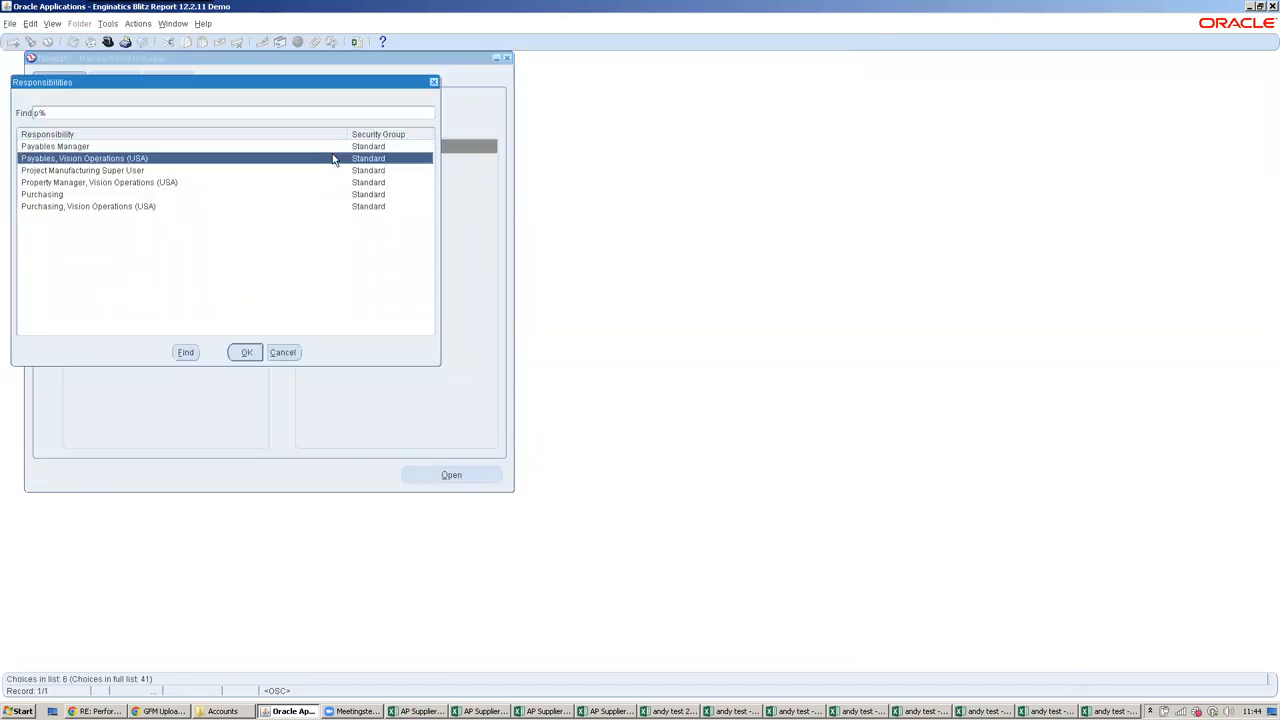
Under Payables, Vision Operations (USA), find invoices dated 01-JAN-2005 to 31-JAN-2005
left_click(246, 352)
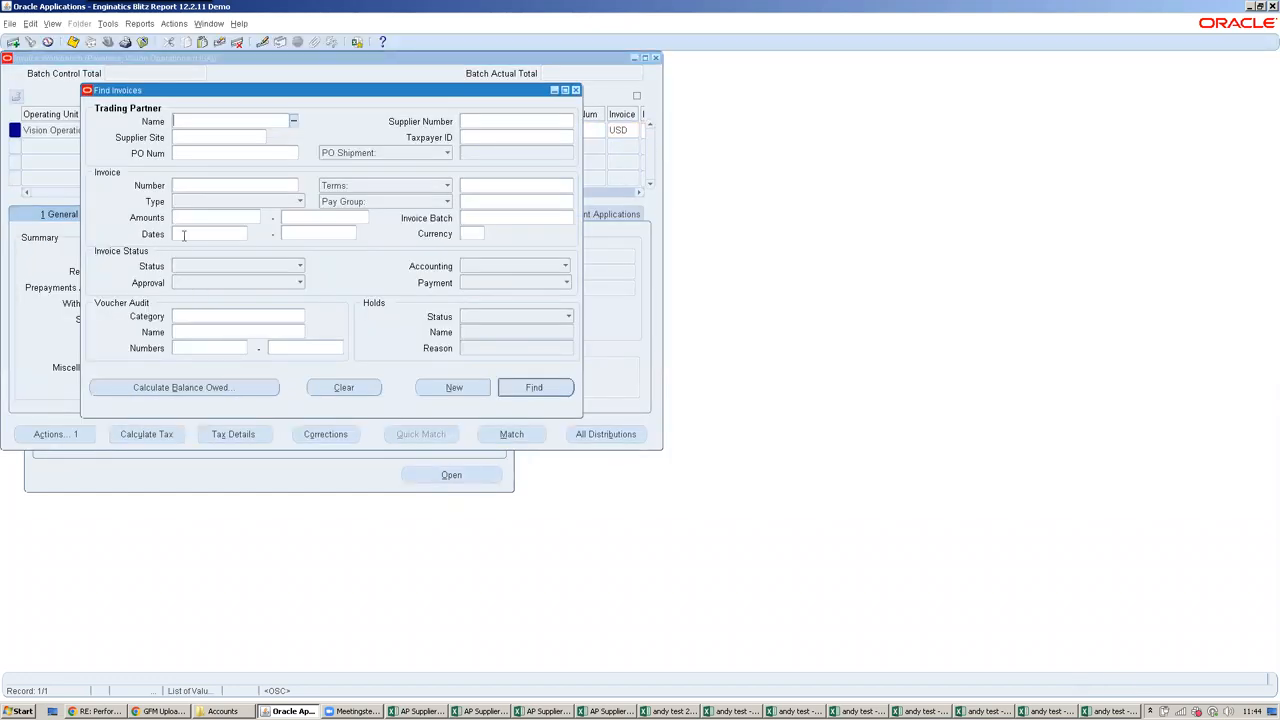
type("1-JAN-")
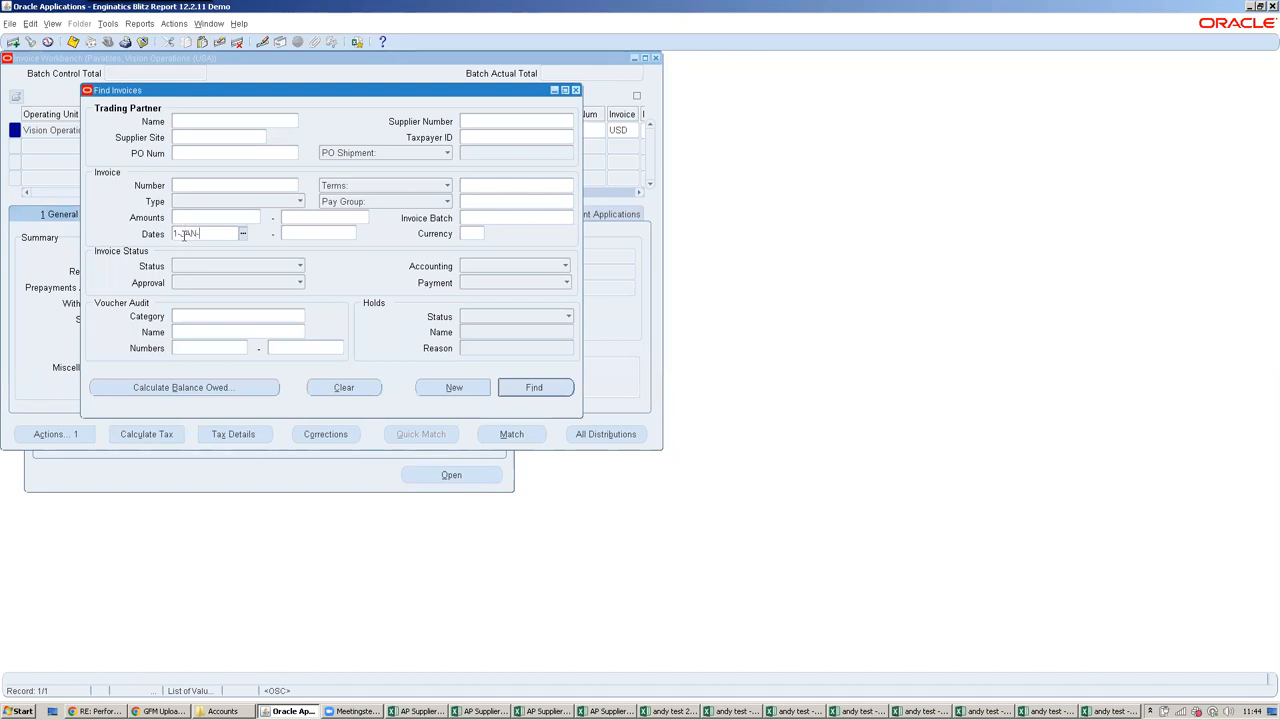
type("01-JAN-2005")
left_click(318, 233)
type("31-JAN-2005")
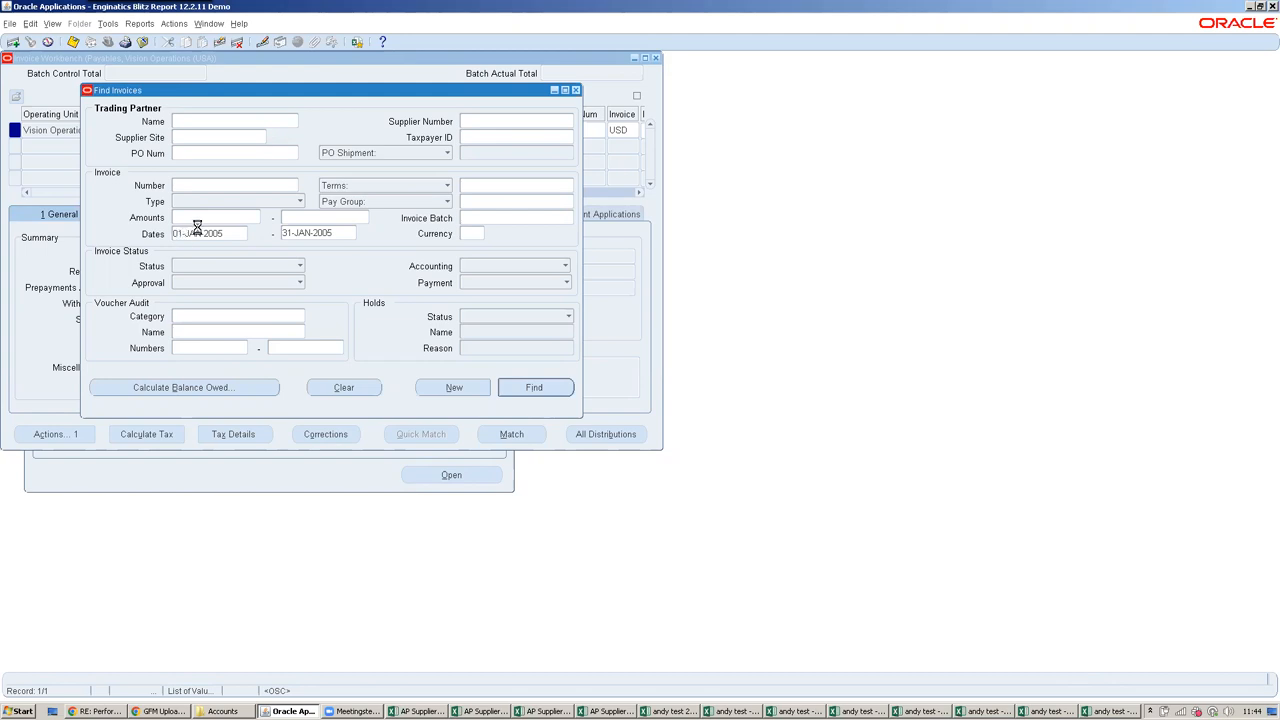
left_click(534, 387)
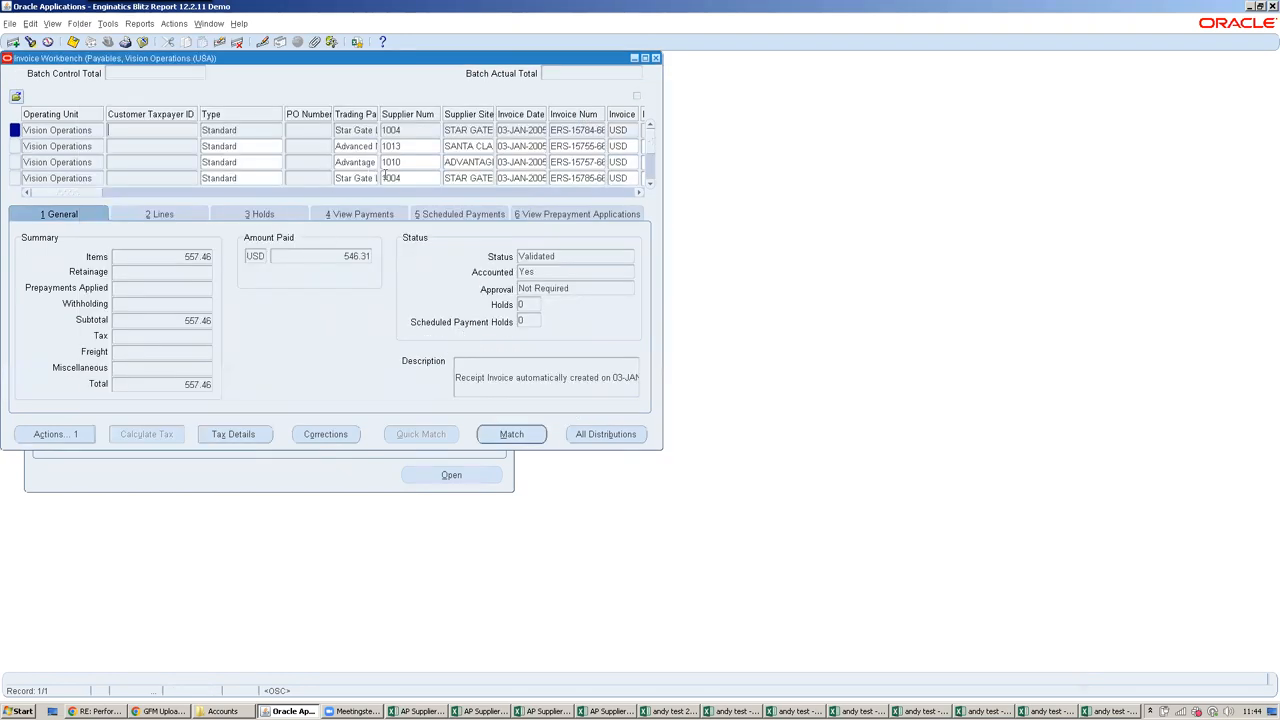
Launch Blitz Report from the Invoice Workbench and run AP Cash Requirement for Star Gate Ltd
left_click(355, 178)
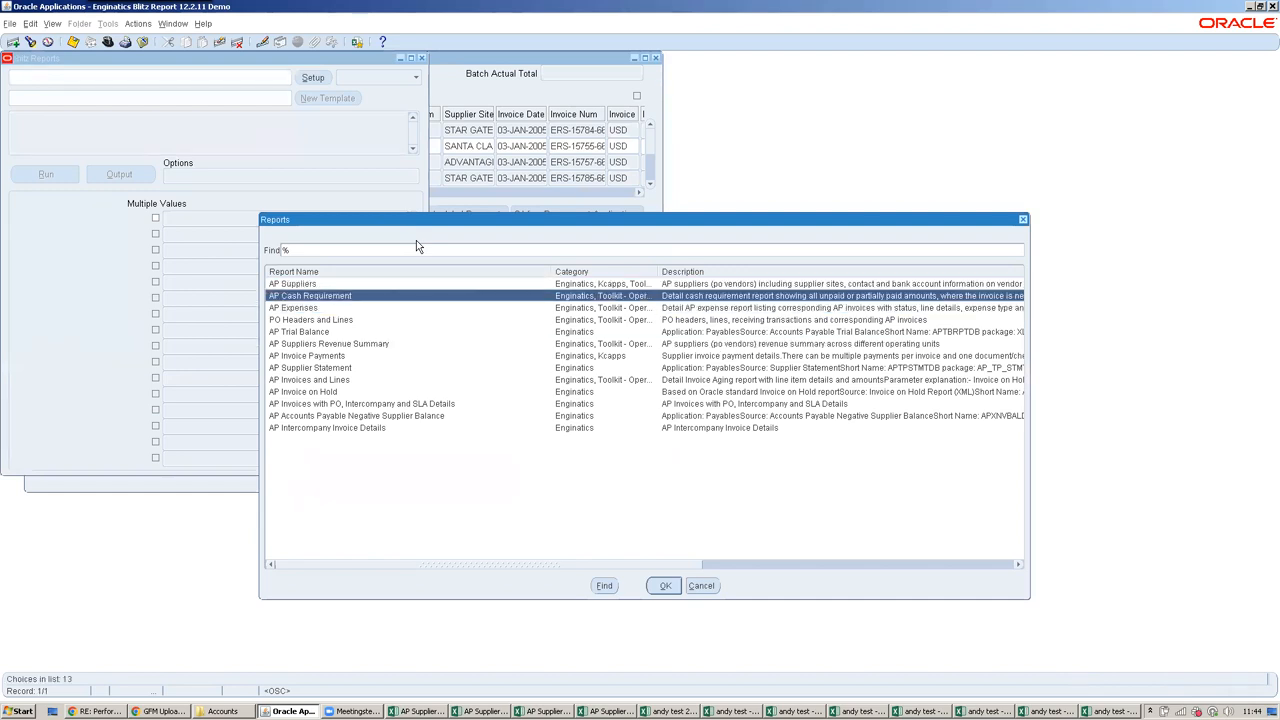
left_click(664, 585)
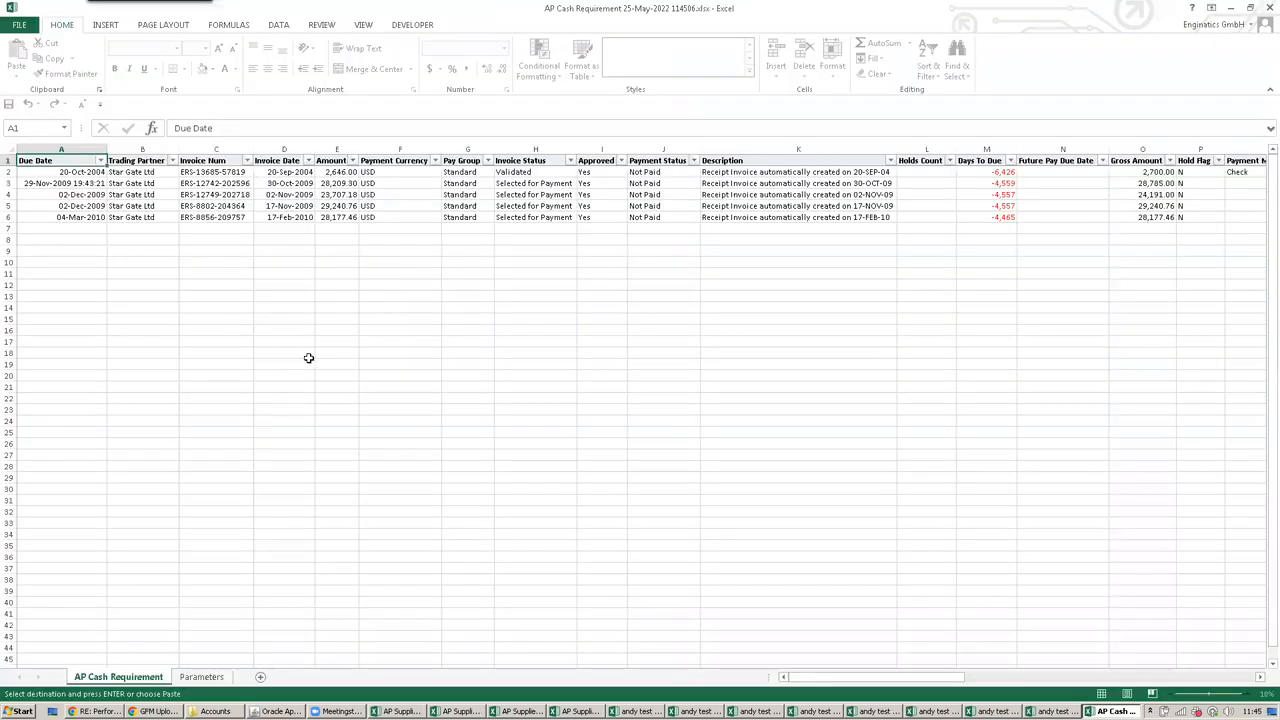
Return from the Excel output to the andy test Blitz Report setup
left_click(172, 160)
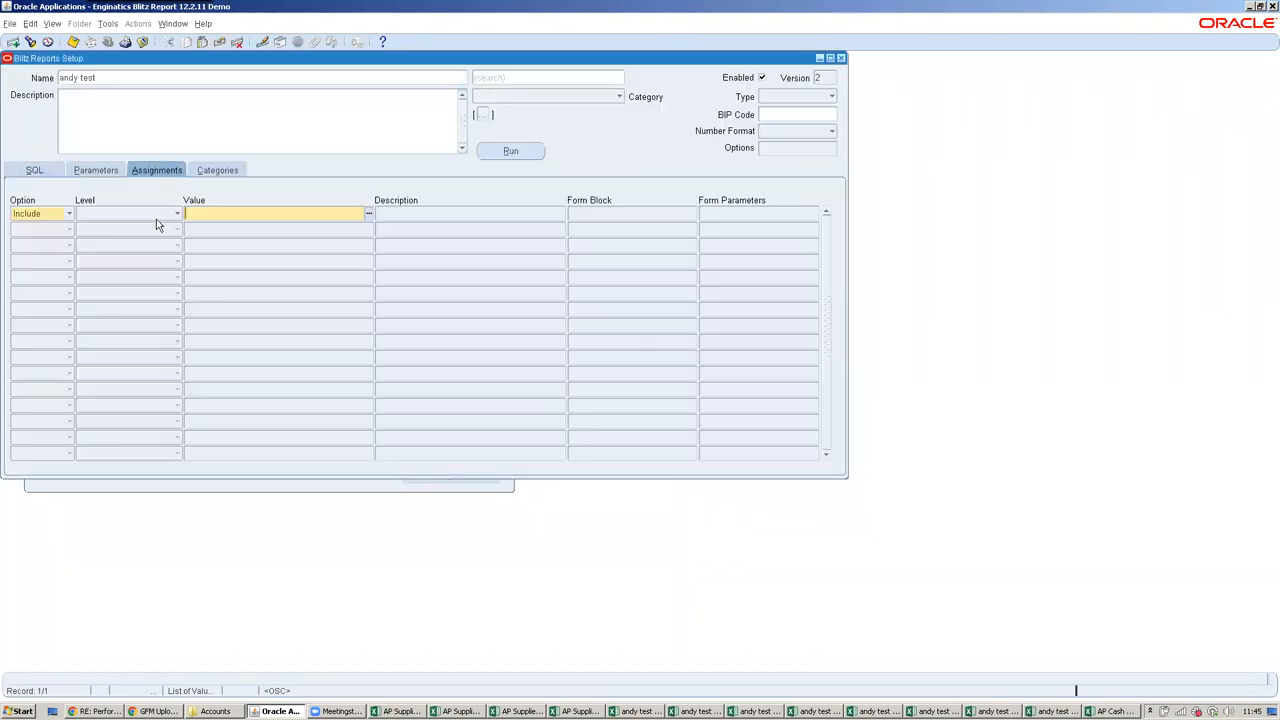
Assign andy test at Form level to APXINWKB and examine the workbench supplier field
left_click(176, 213)
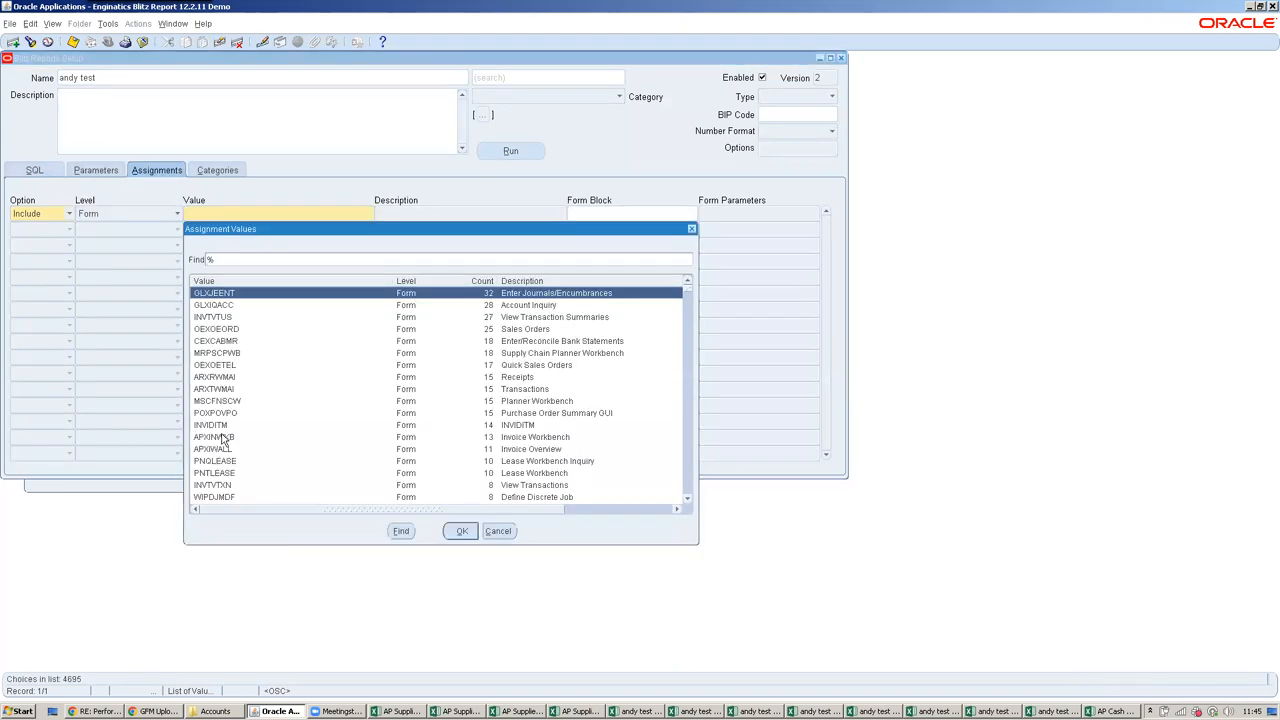
left_click(461, 530)
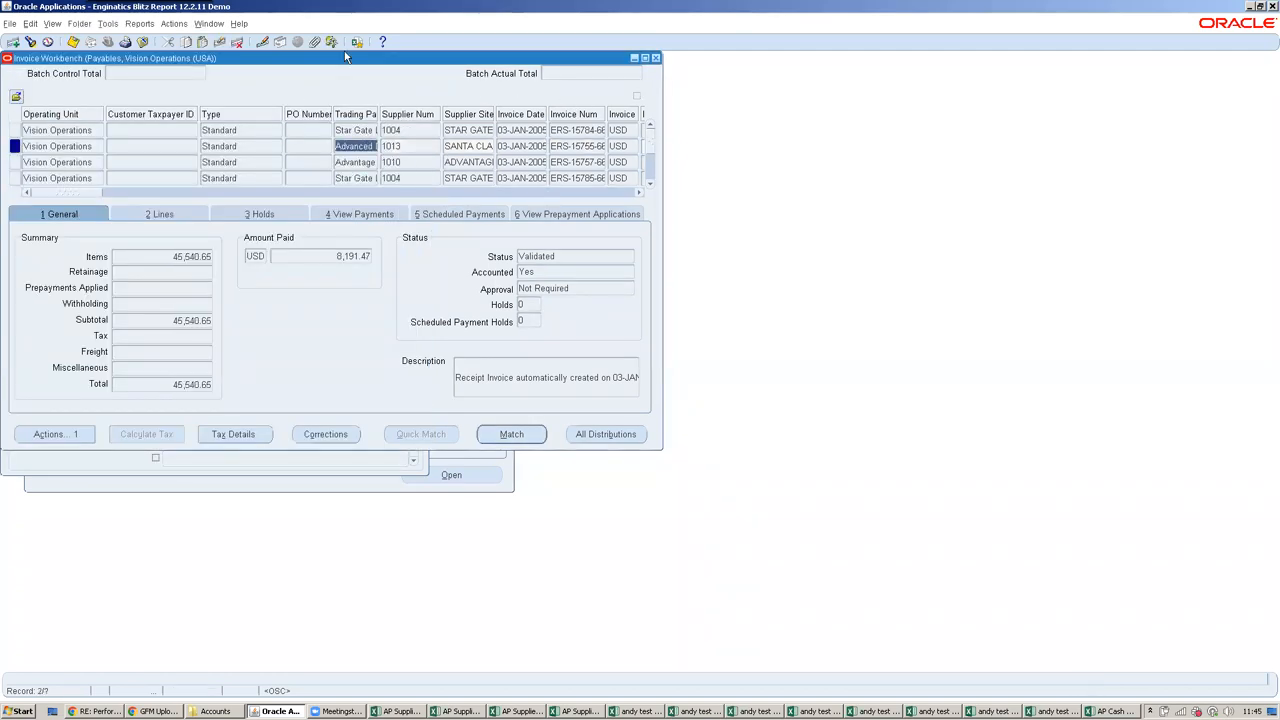
left_click(238, 23)
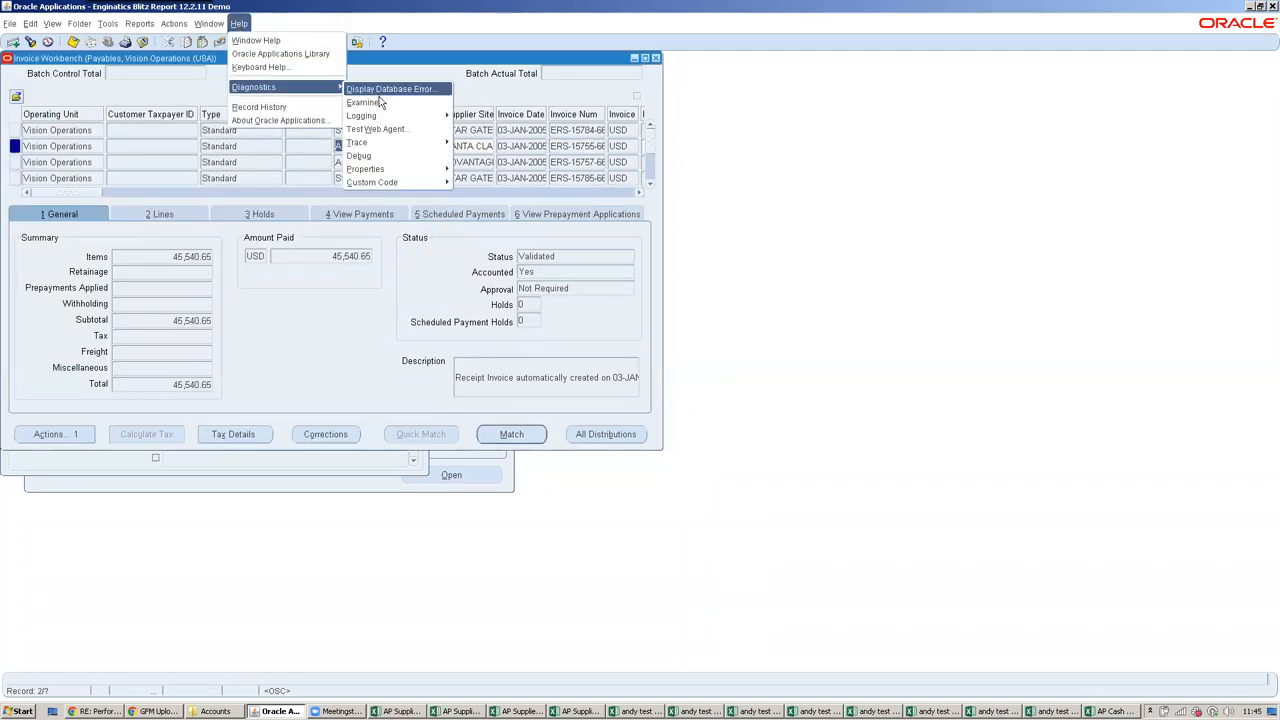
left_click(362, 102)
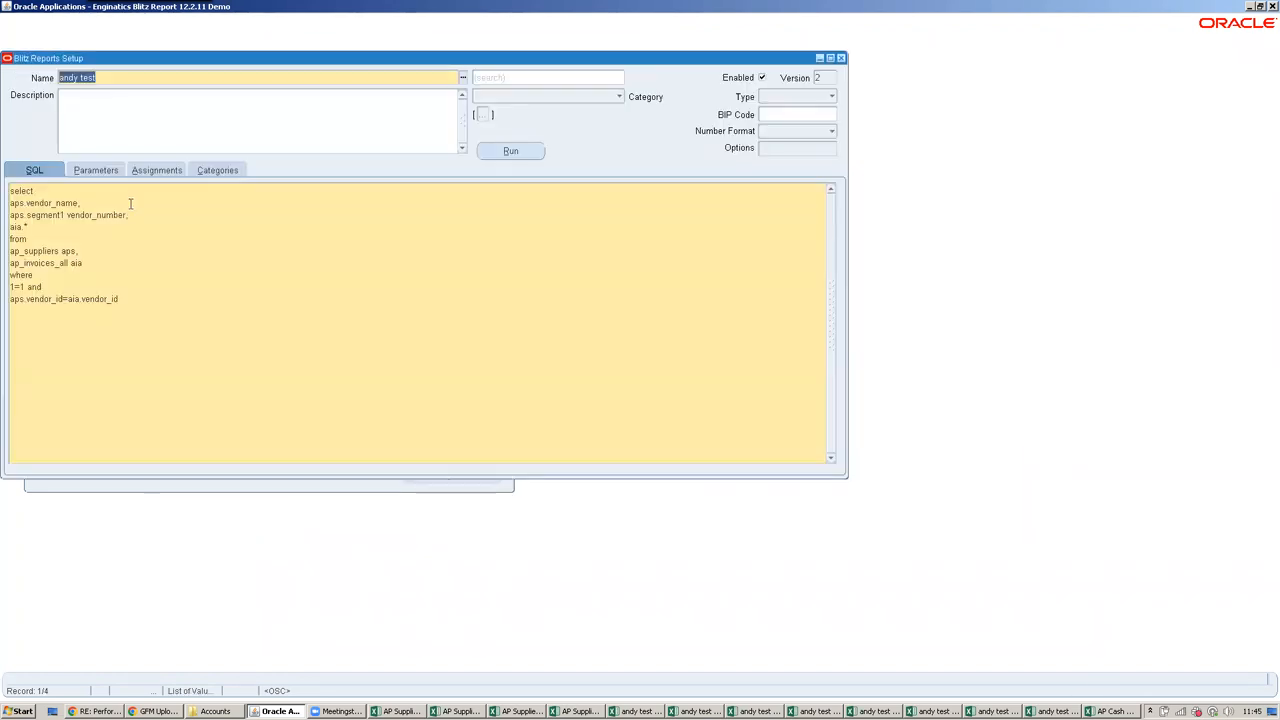
Map the Supplier form parameter to the INV_SUM_FOLDER vendor item and save
left_click(156, 169)
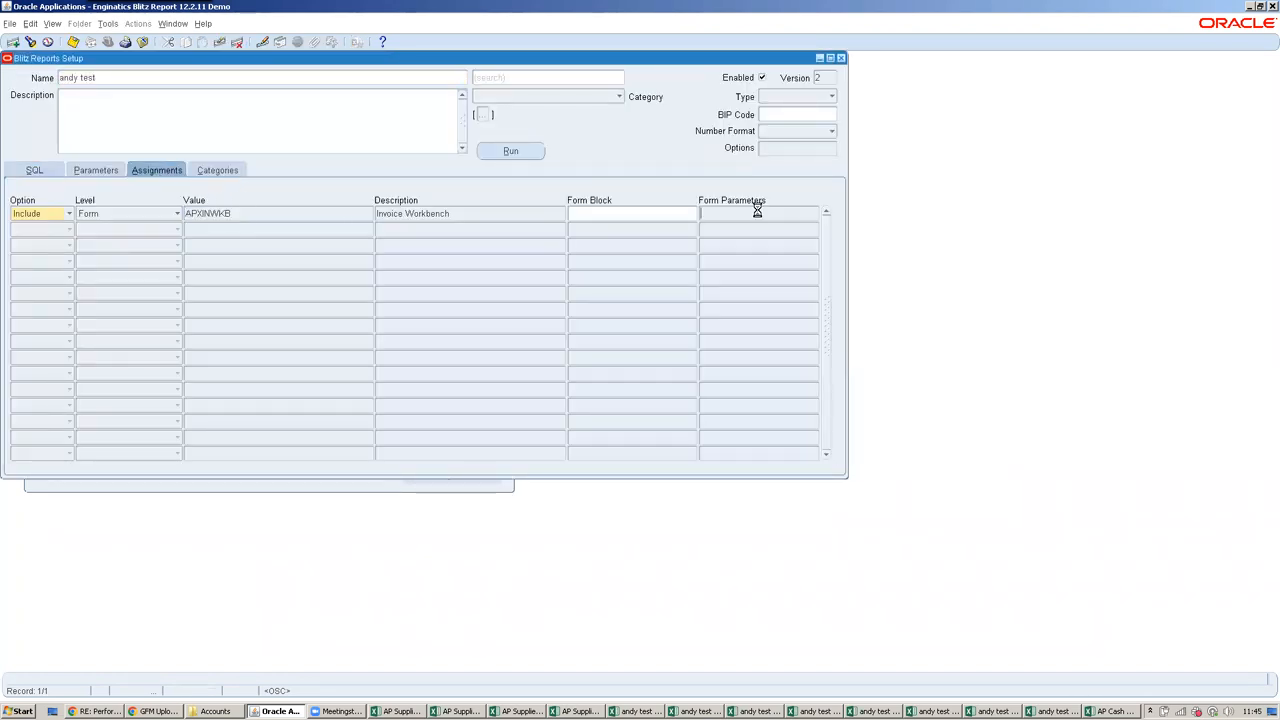
left_click(757, 213)
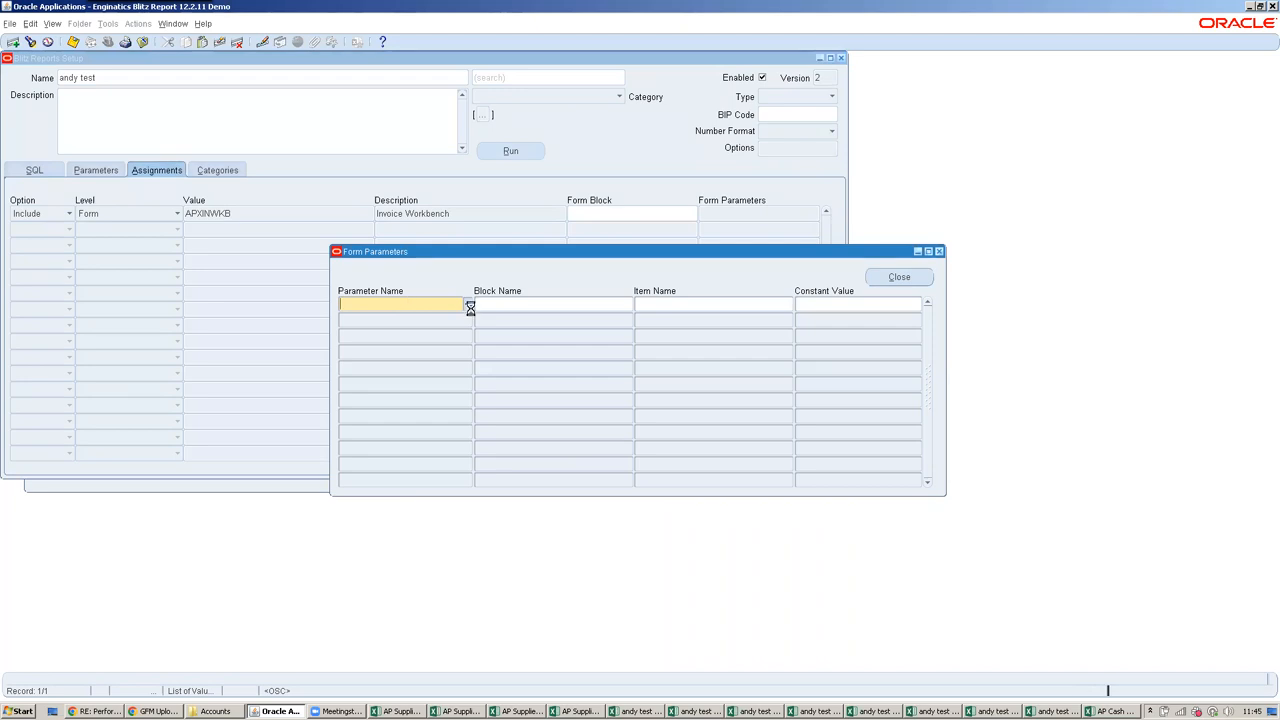
type("Supplier")
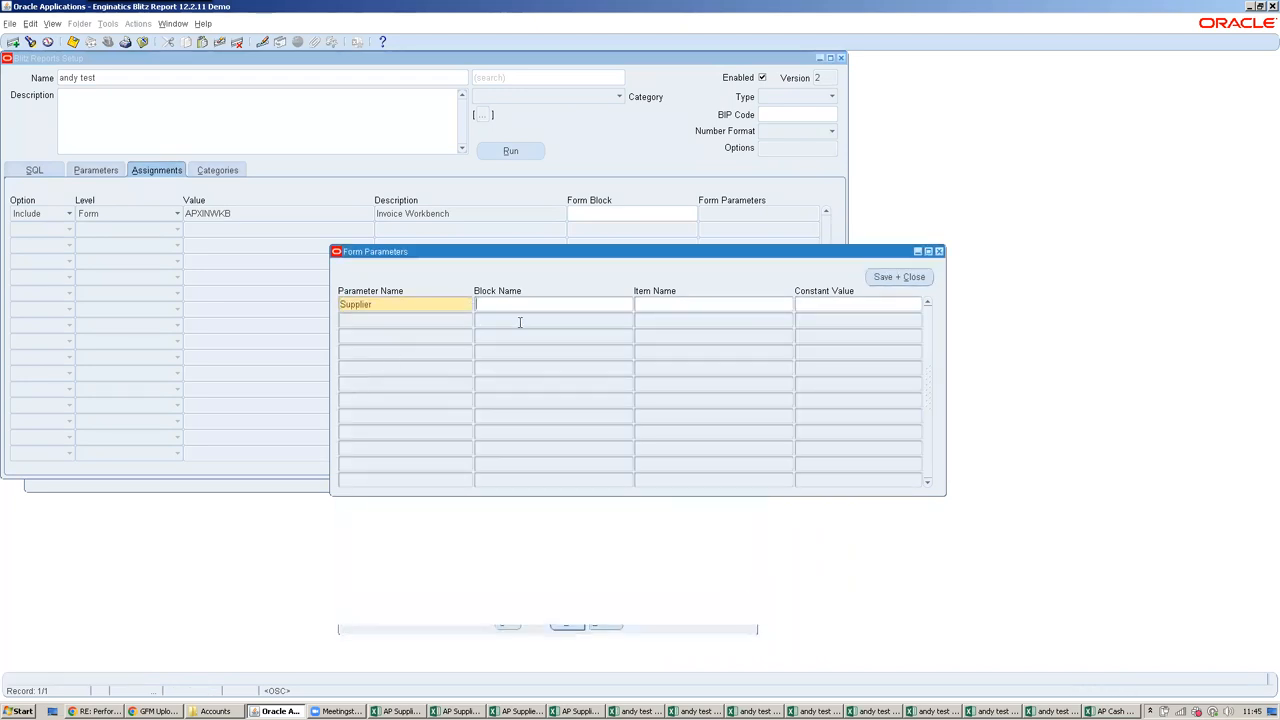
type("VENDOR_")
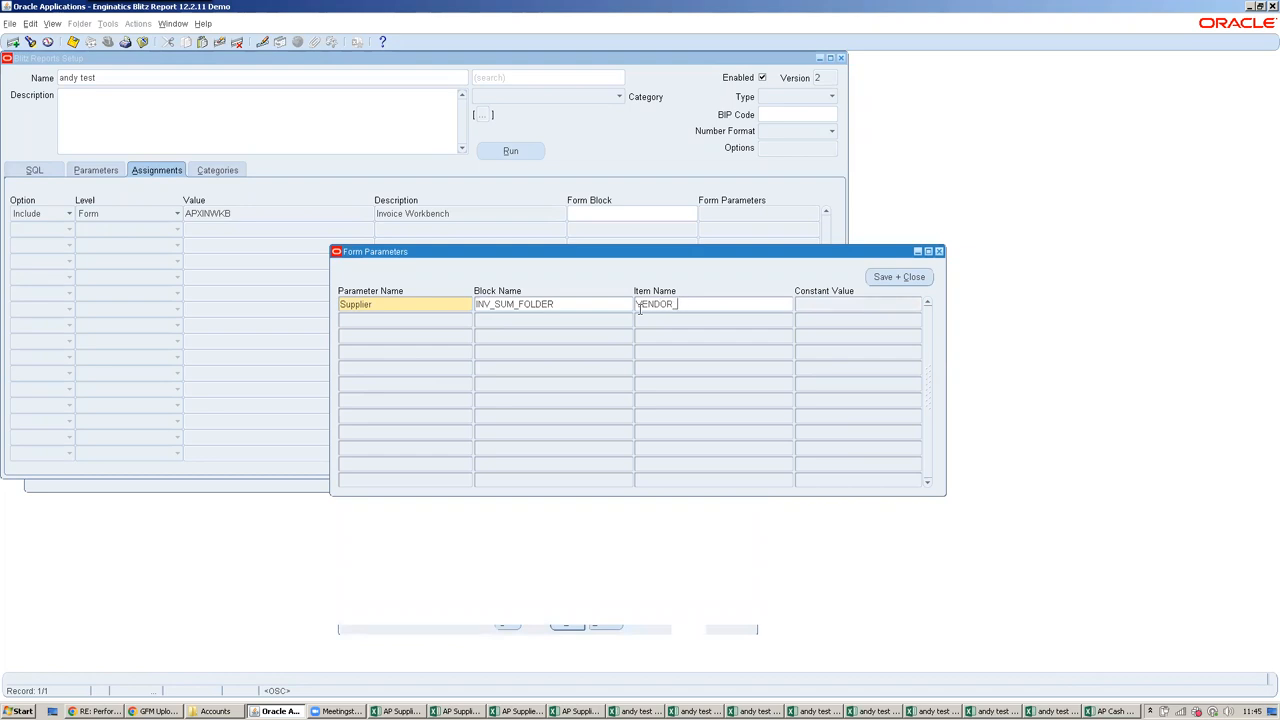
left_click(898, 277)
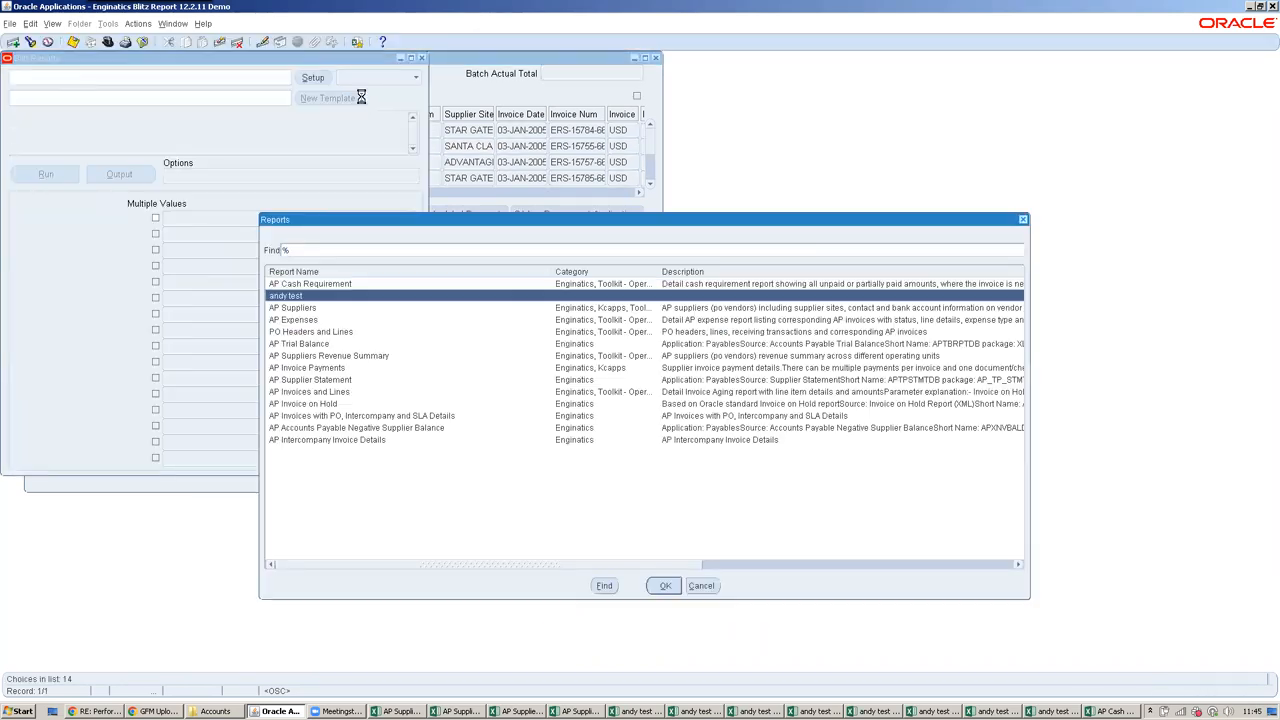
Select andy test from the Blitz Report list to run it for Advanced Network Devices
left_click(663, 585)
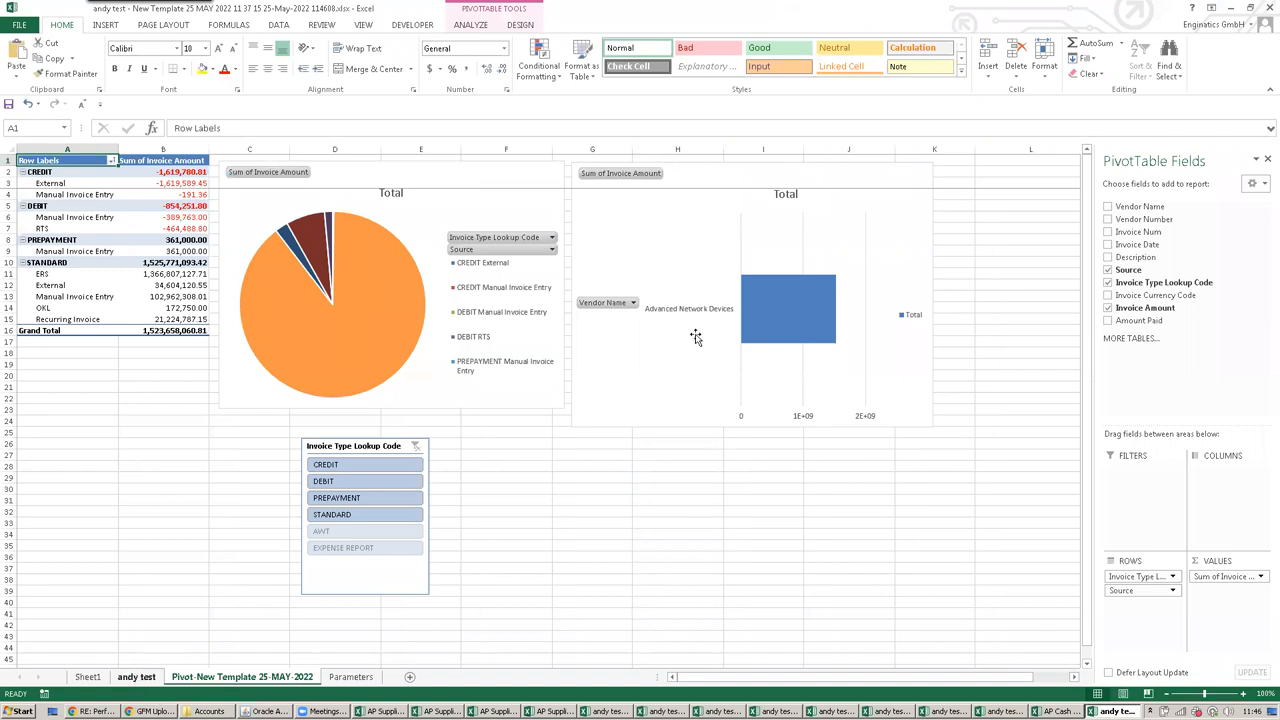
Return to Oracle and close the Blitz Reports window and the Invoice Workbench
left_click(136, 677)
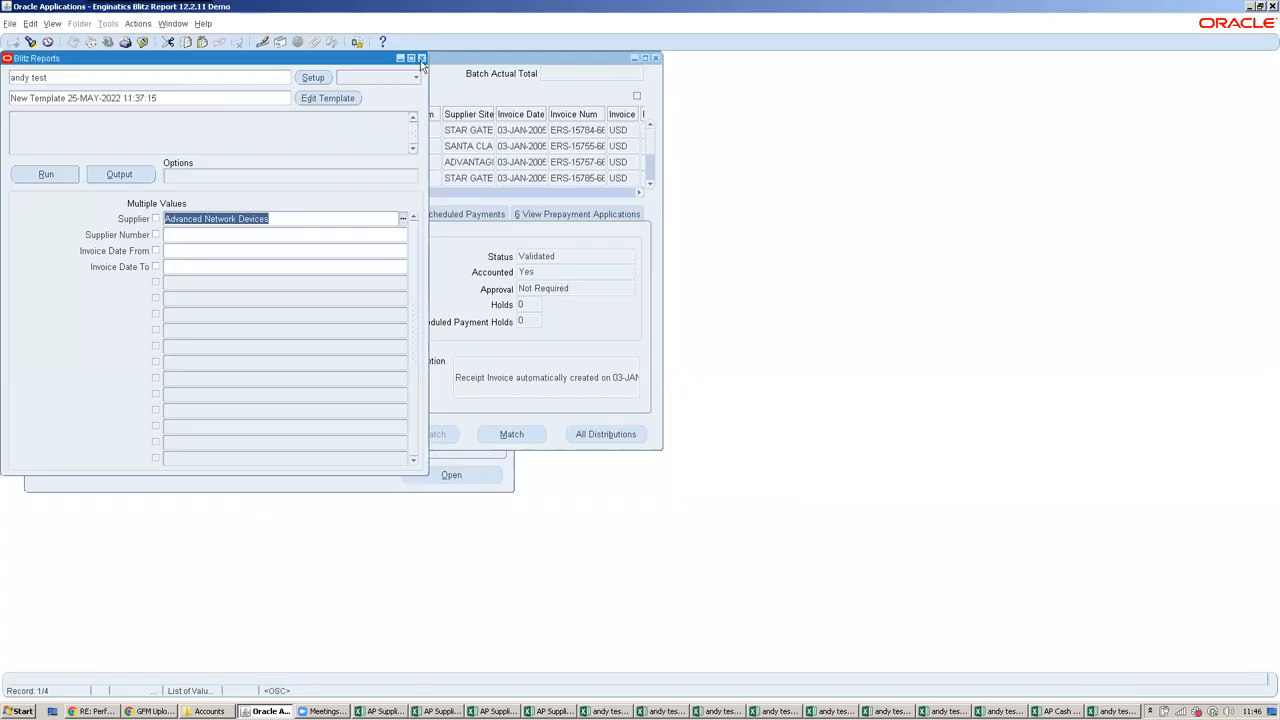
left_click(421, 58)
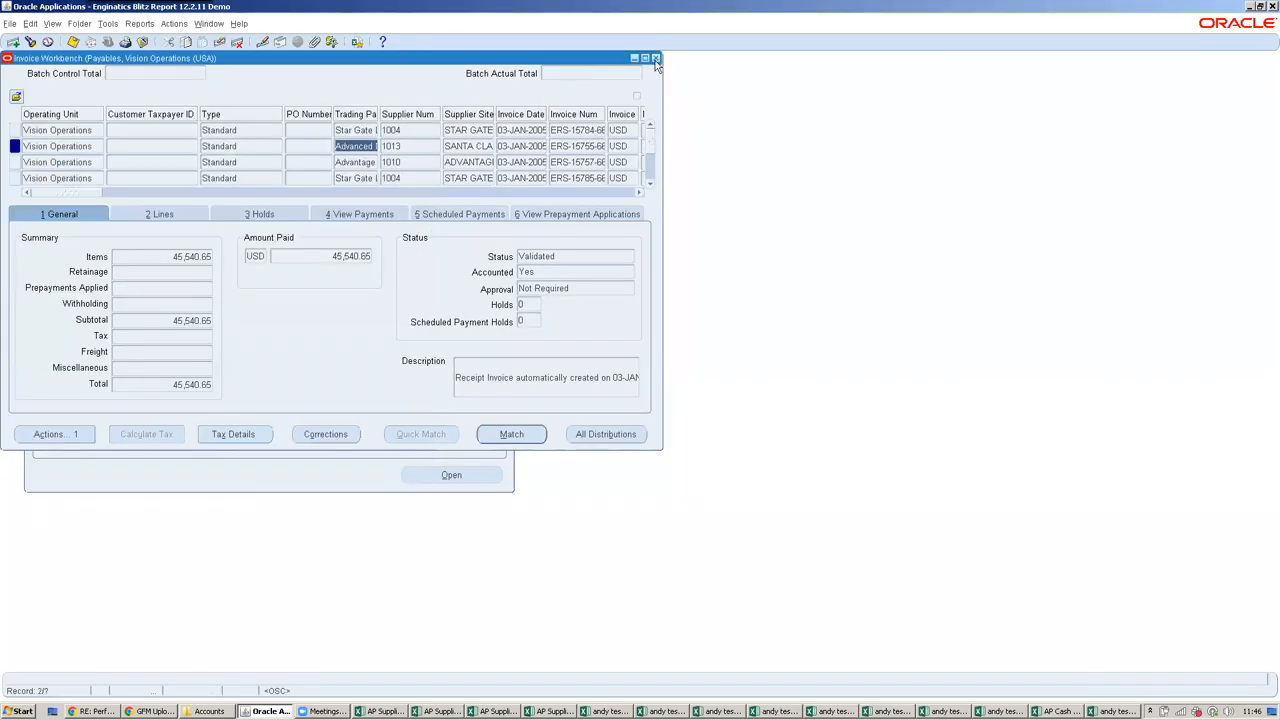
left_click(656, 57)
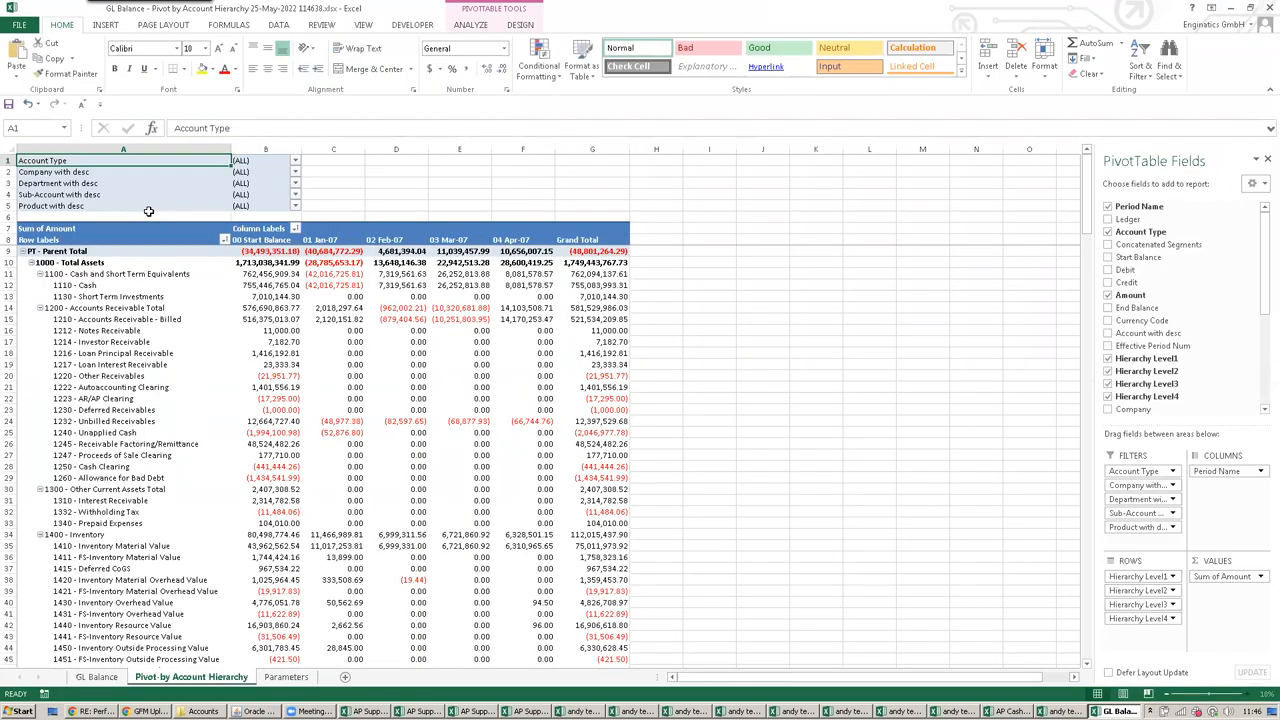
mouse_move(475, 407)
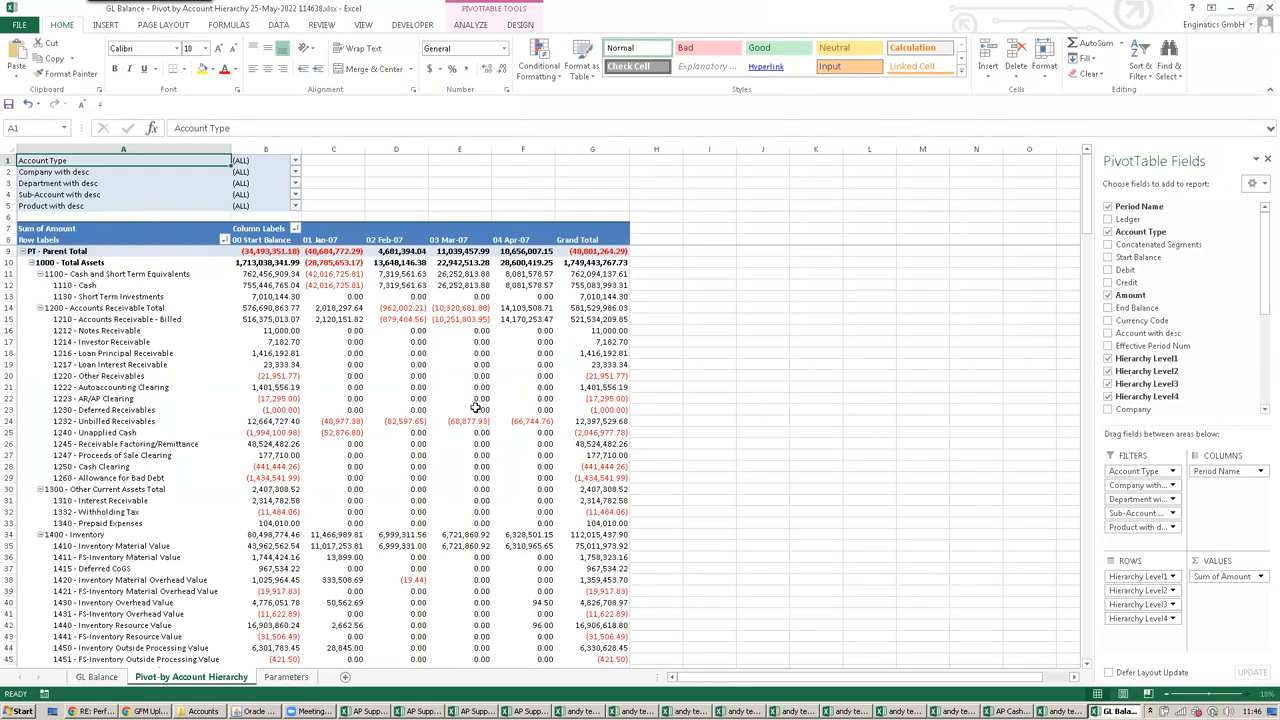
mouse_move(843, 618)
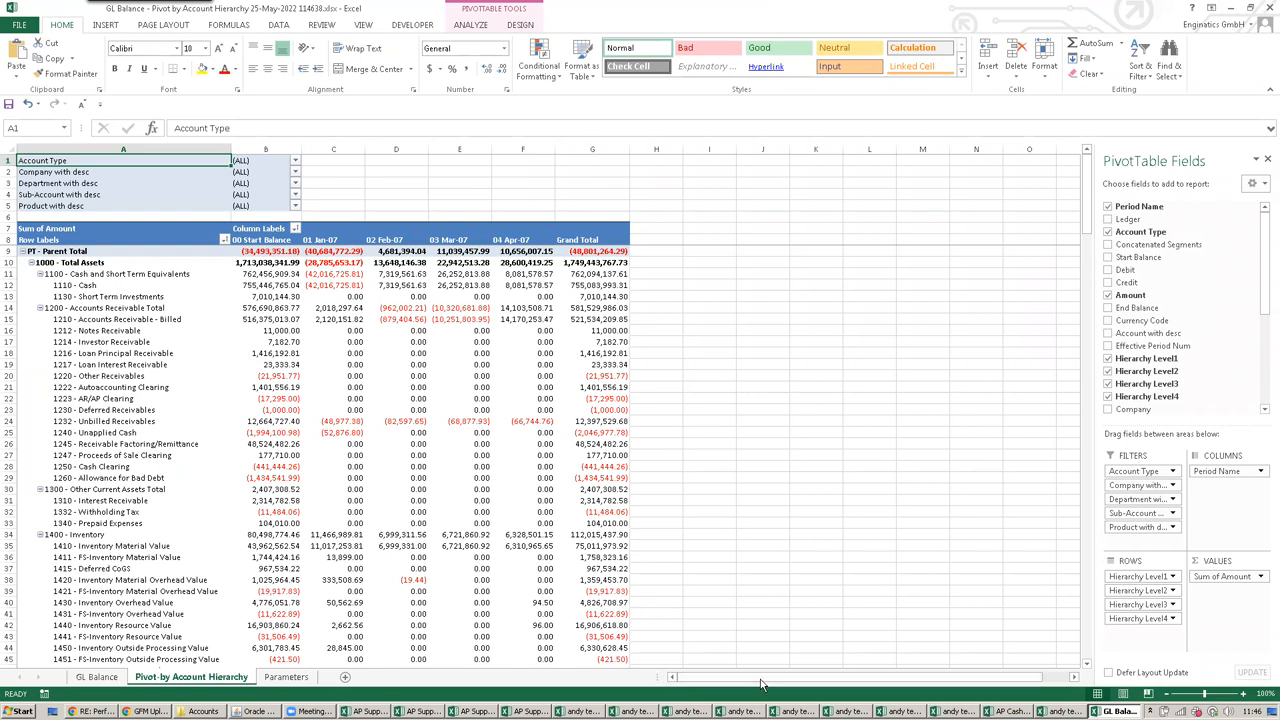
mouse_move(762, 680)
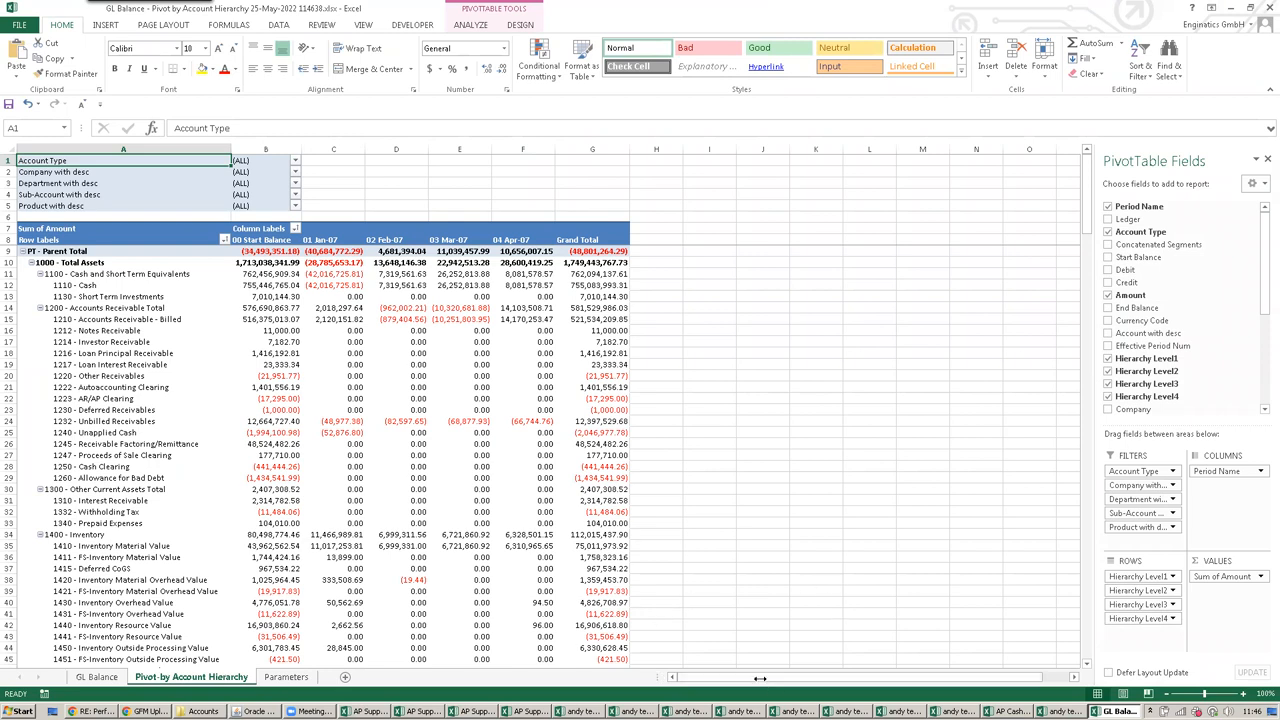